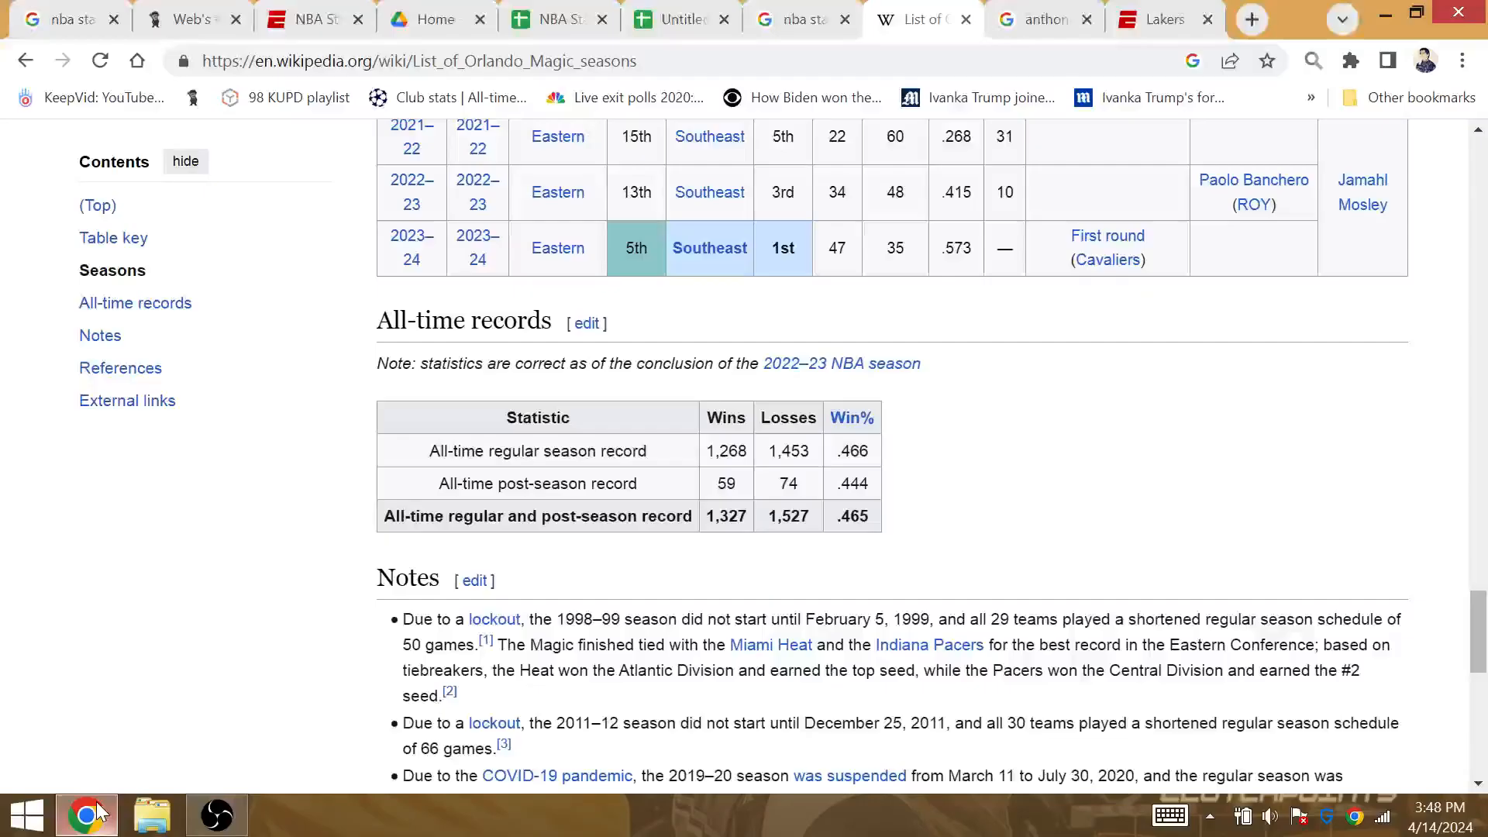
- Copy #8 Lakers from B22 into the play-in winner cell C24
{"action": "left_click", "coordinate": [677, 19]}
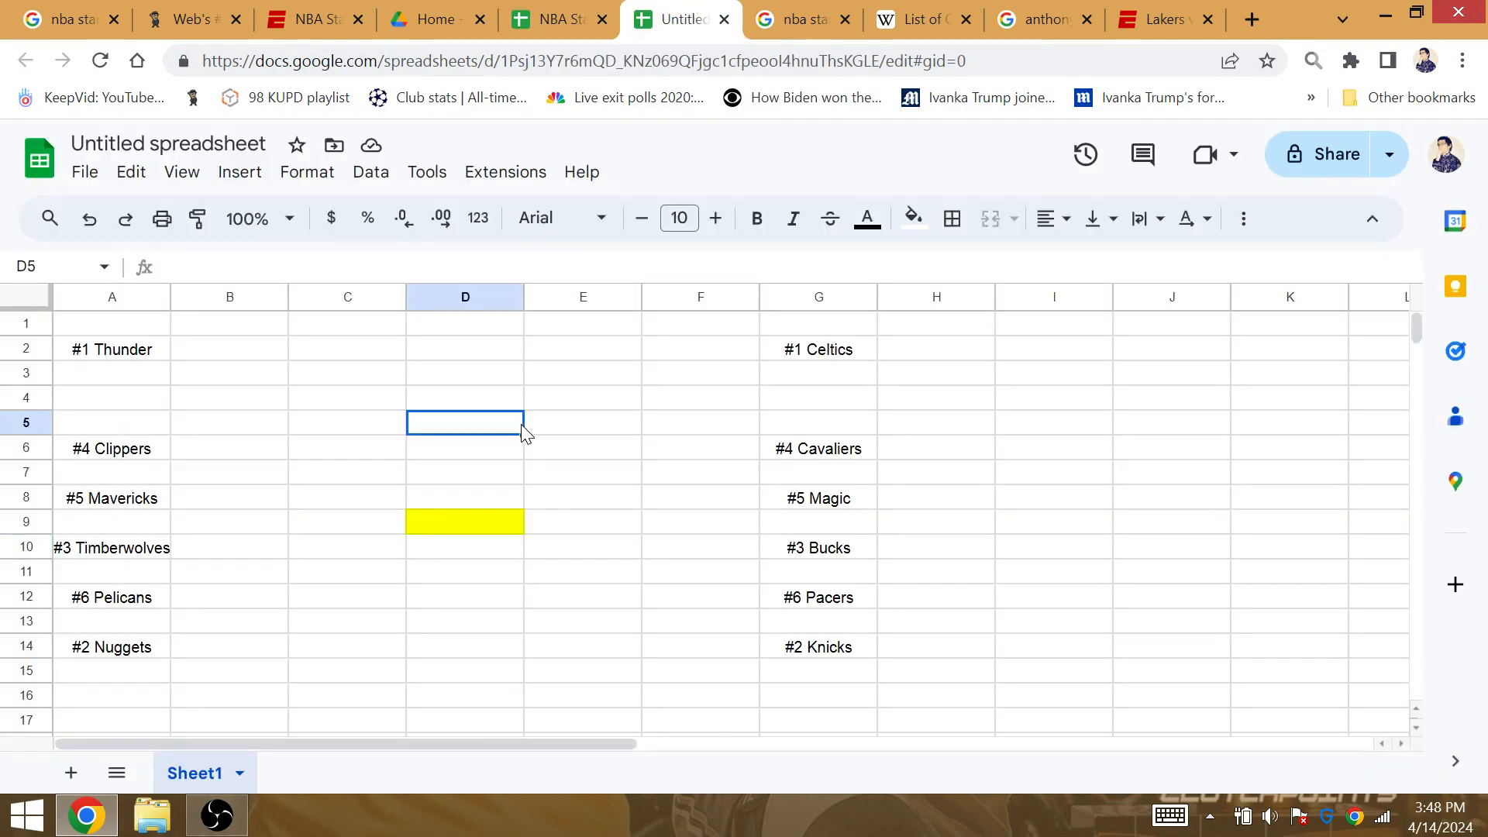
{"action": "left_click", "coordinate": [111, 372]}
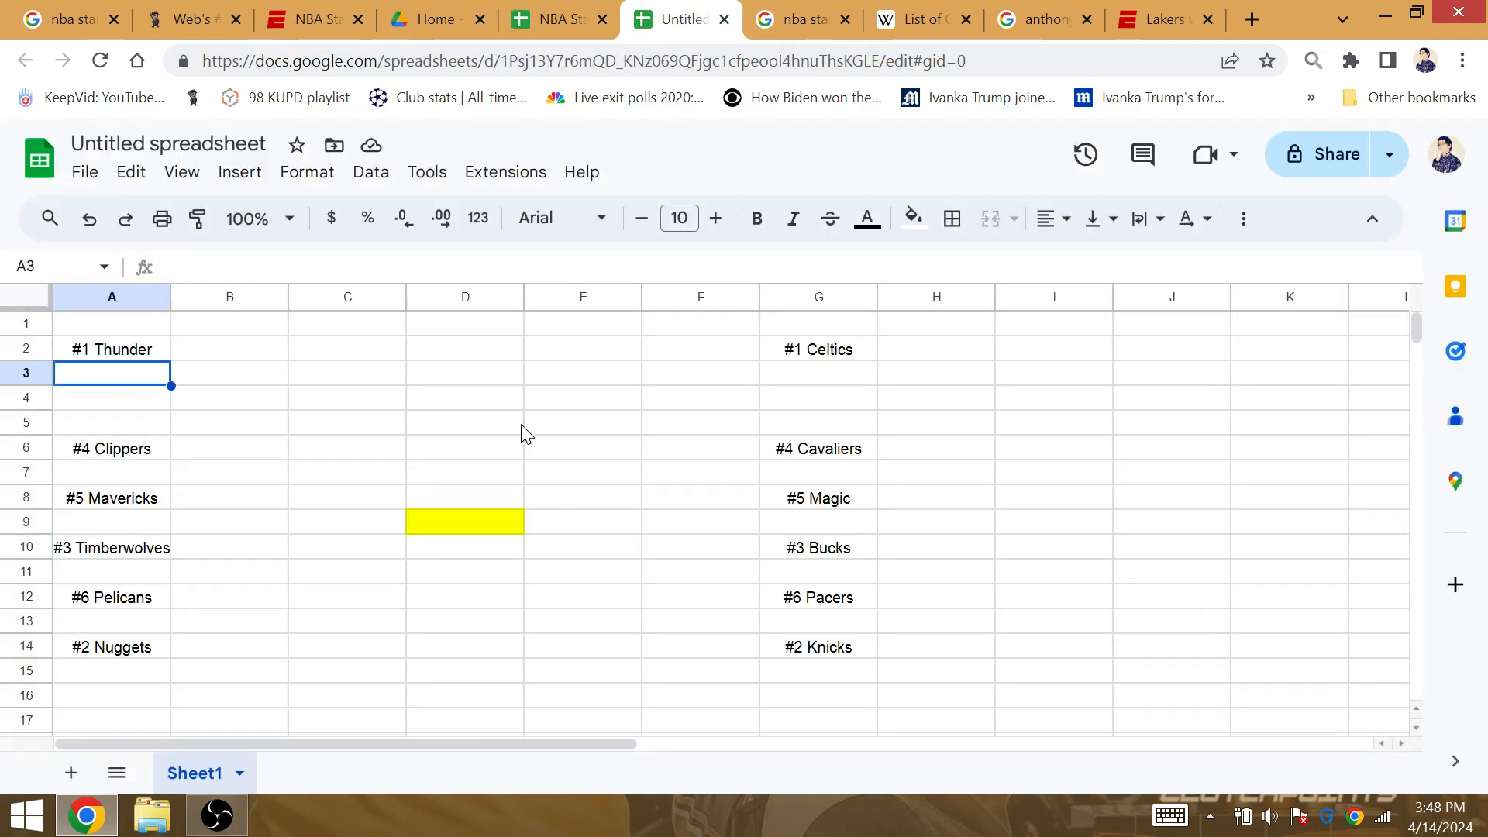
{"action": "left_click", "coordinate": [936, 398]}
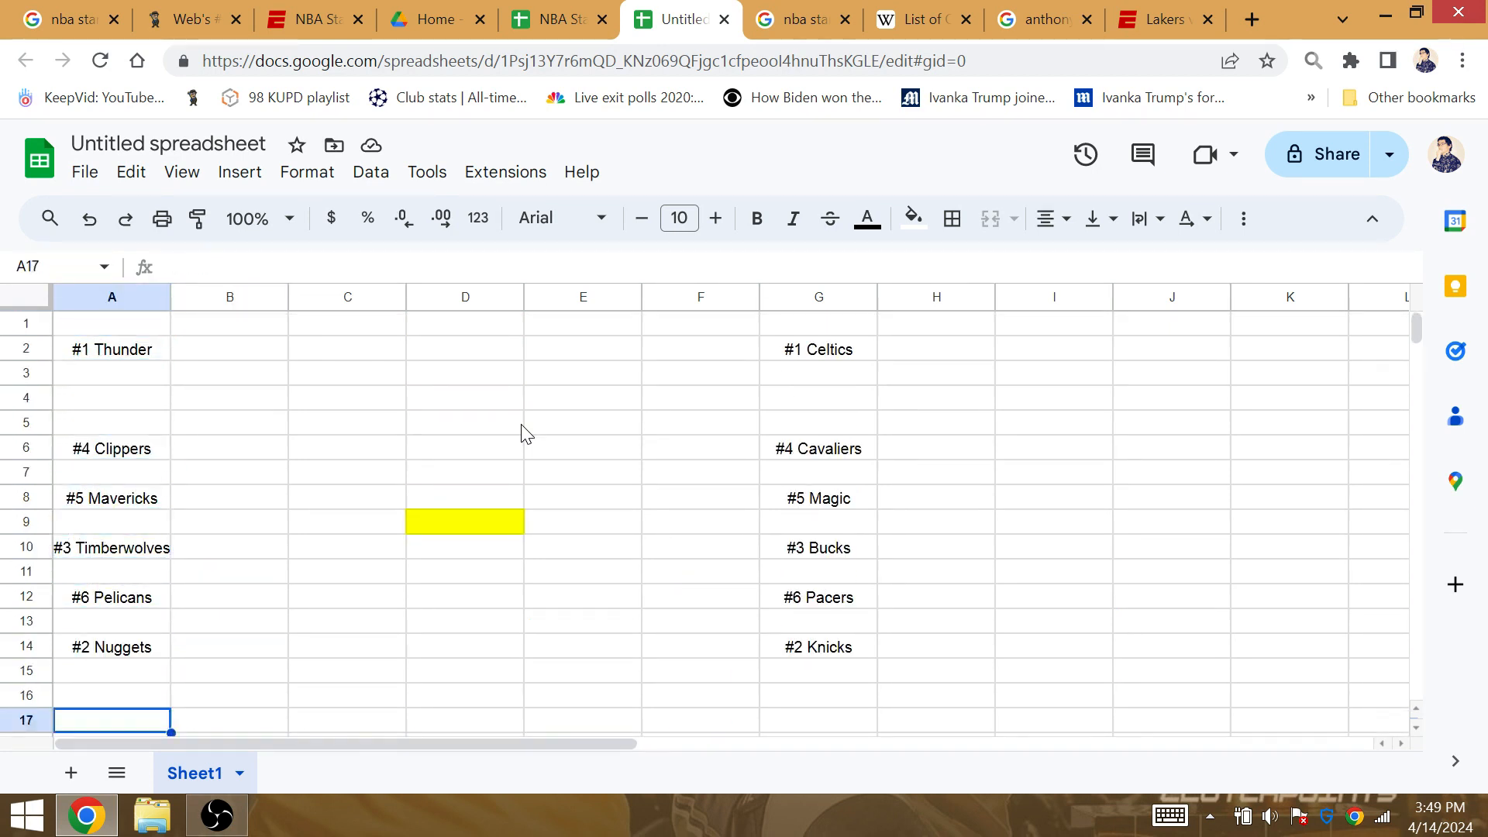
{"action": "scroll", "scroll_direction": "down", "scroll_amount": 3}
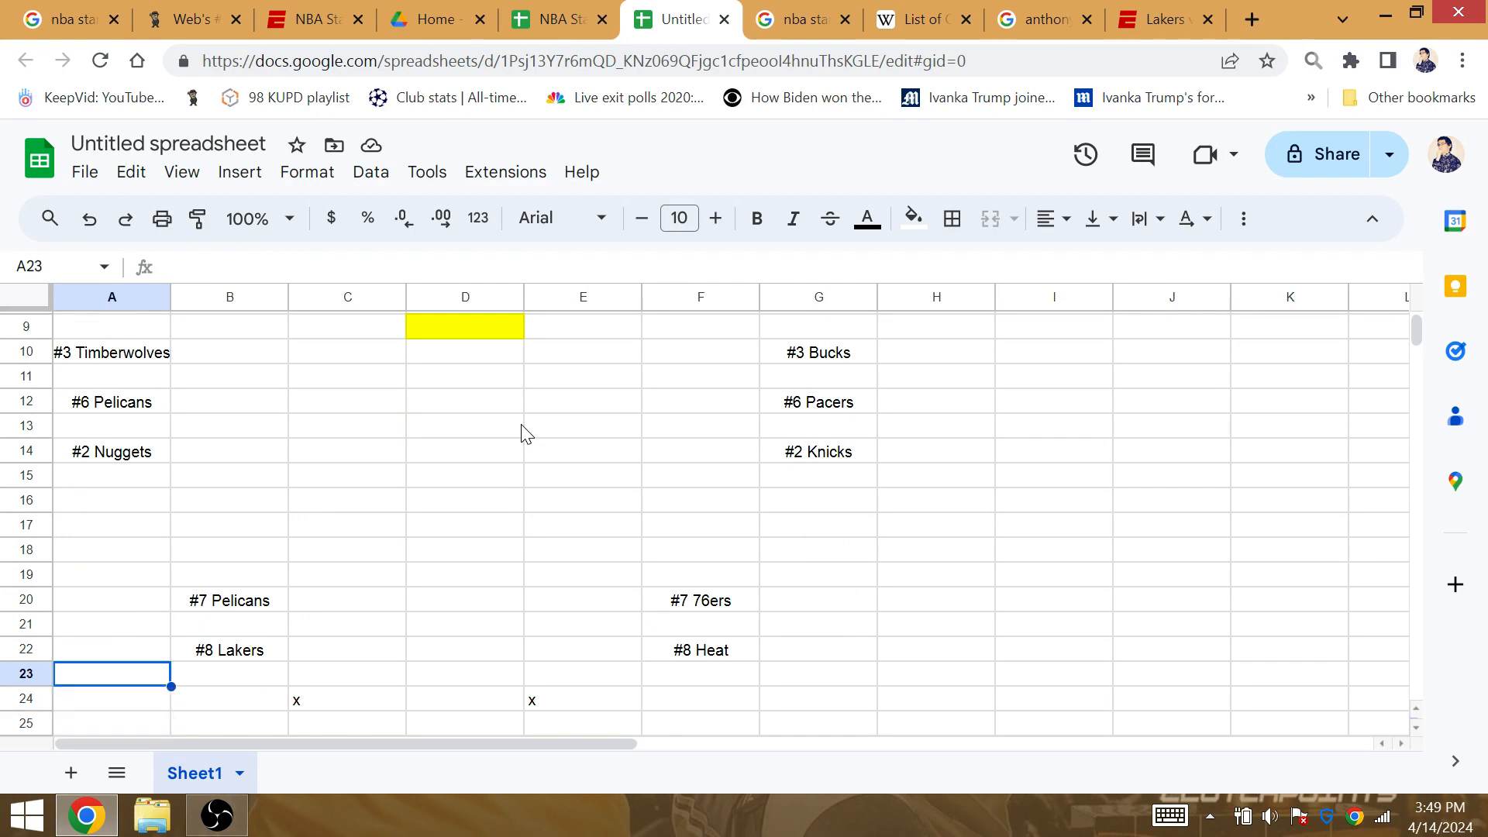
{"action": "mouse_move", "coordinate": [249, 621]}
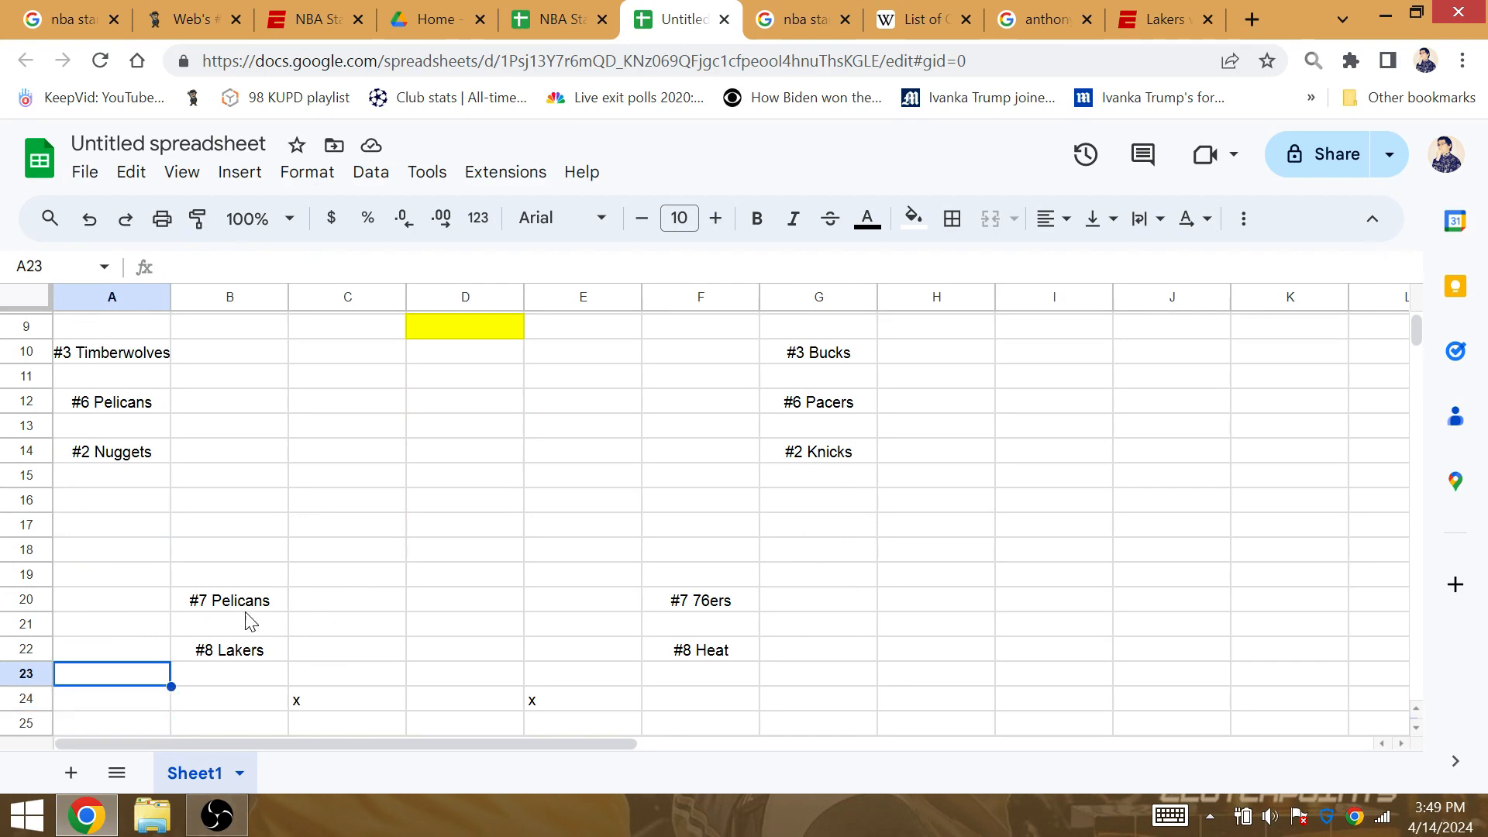
{"action": "left_click", "coordinate": [228, 650]}
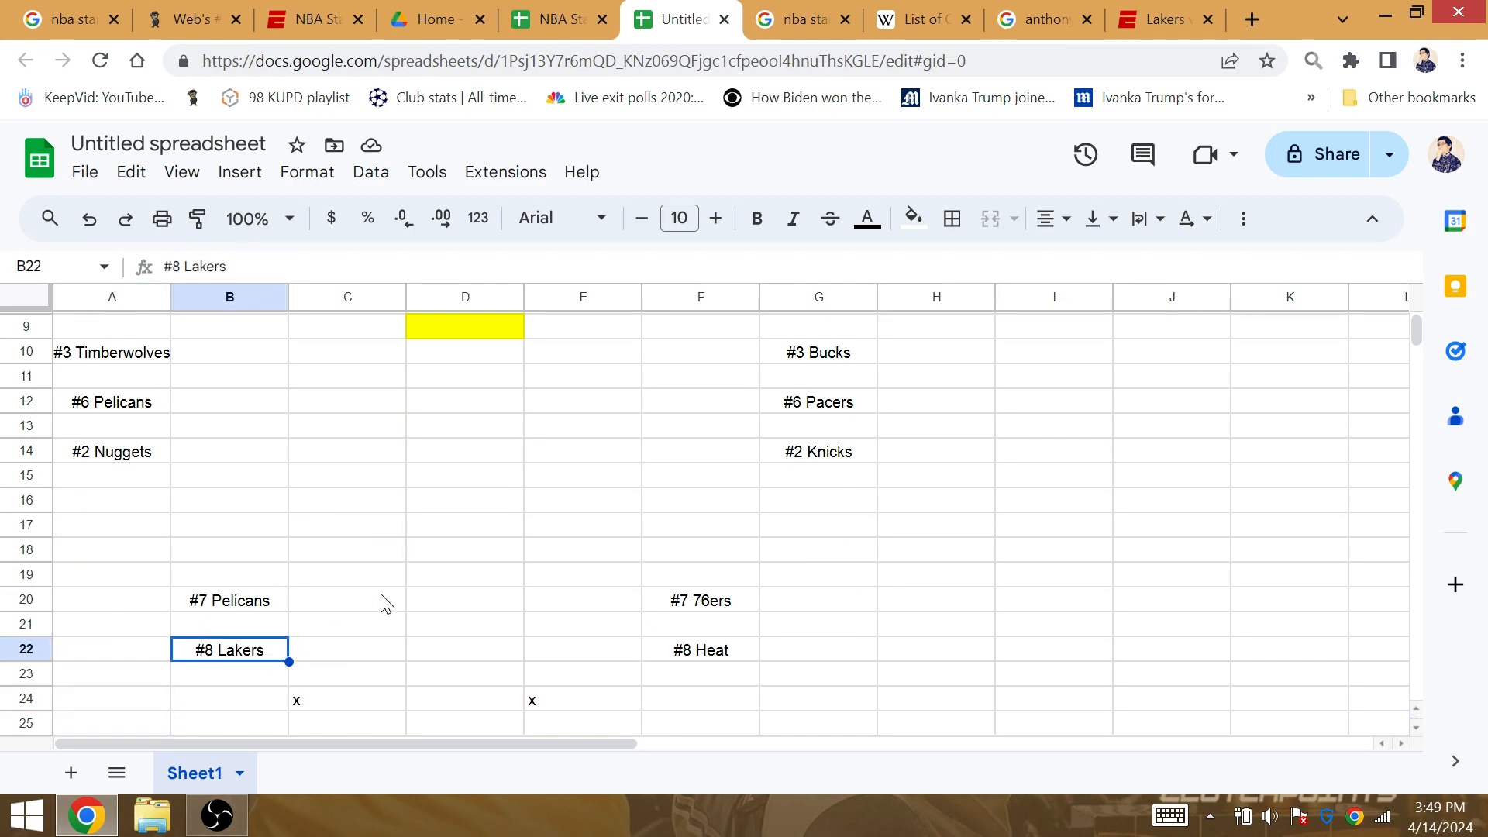
{"action": "key", "text": "ctrl+c"}
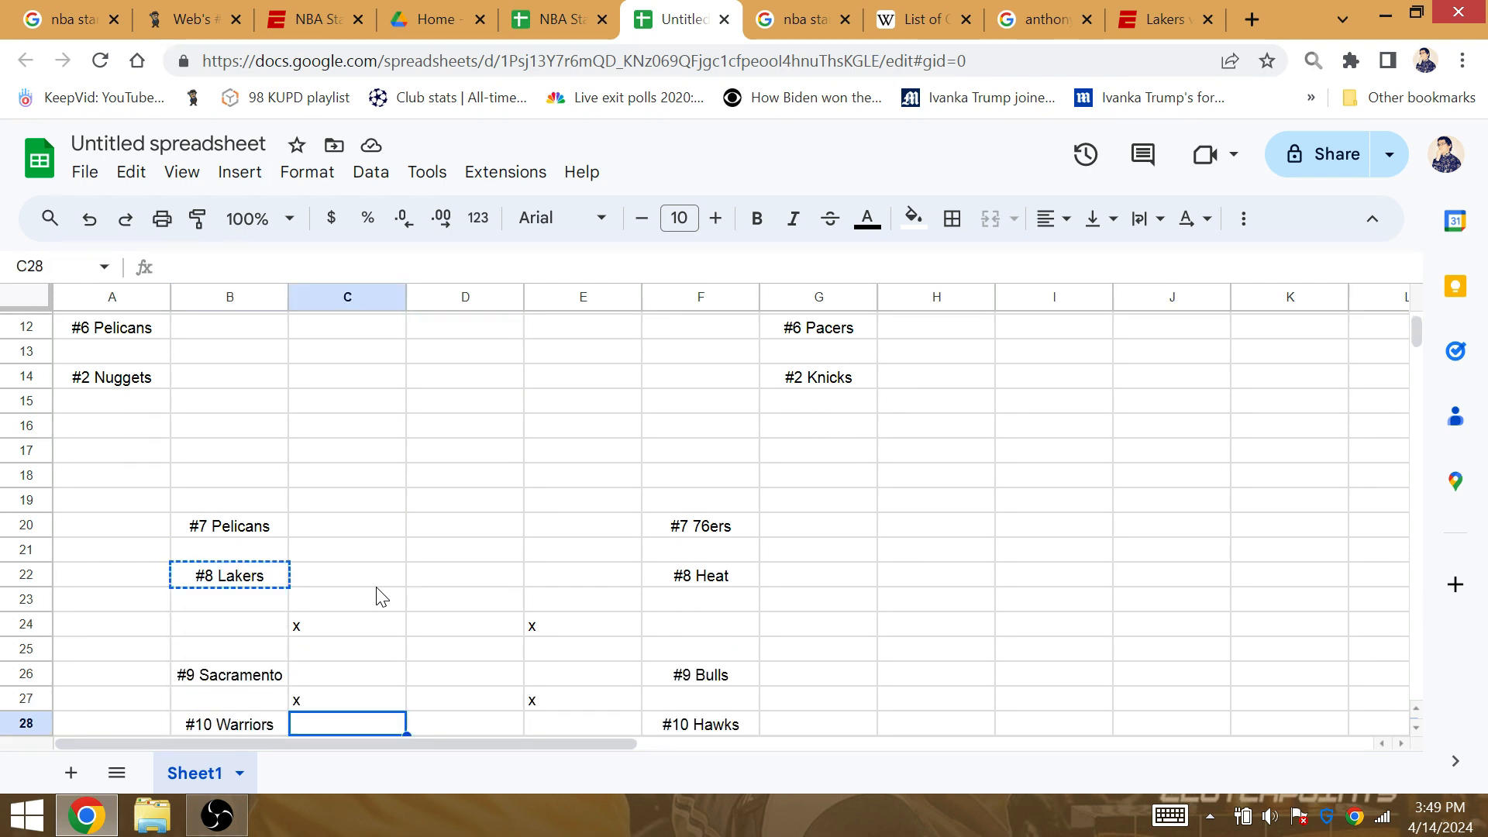
{"action": "left_click", "coordinate": [346, 624]}
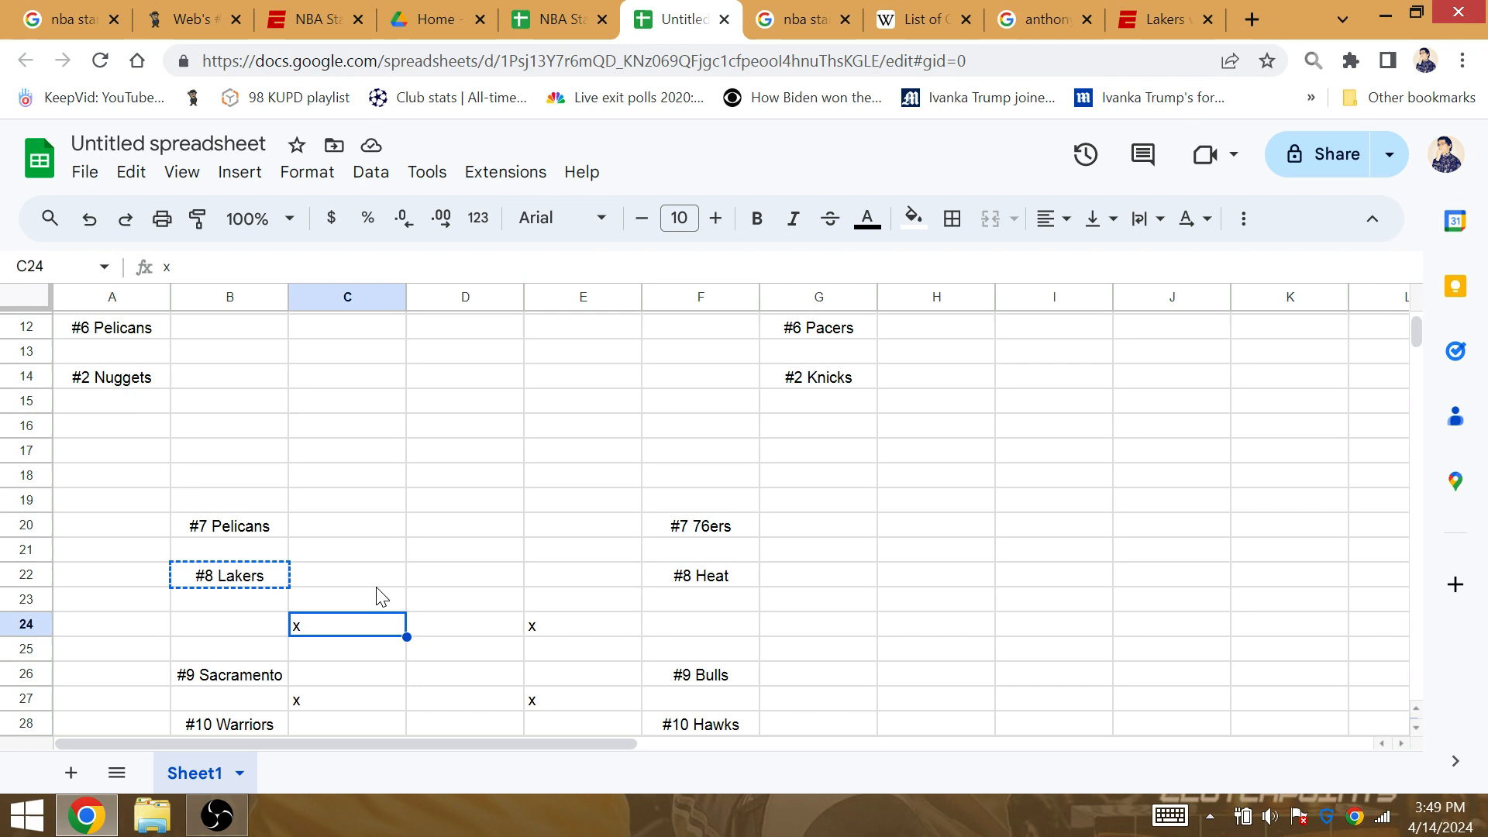
{"action": "type", "text": "#8 Lakers"}
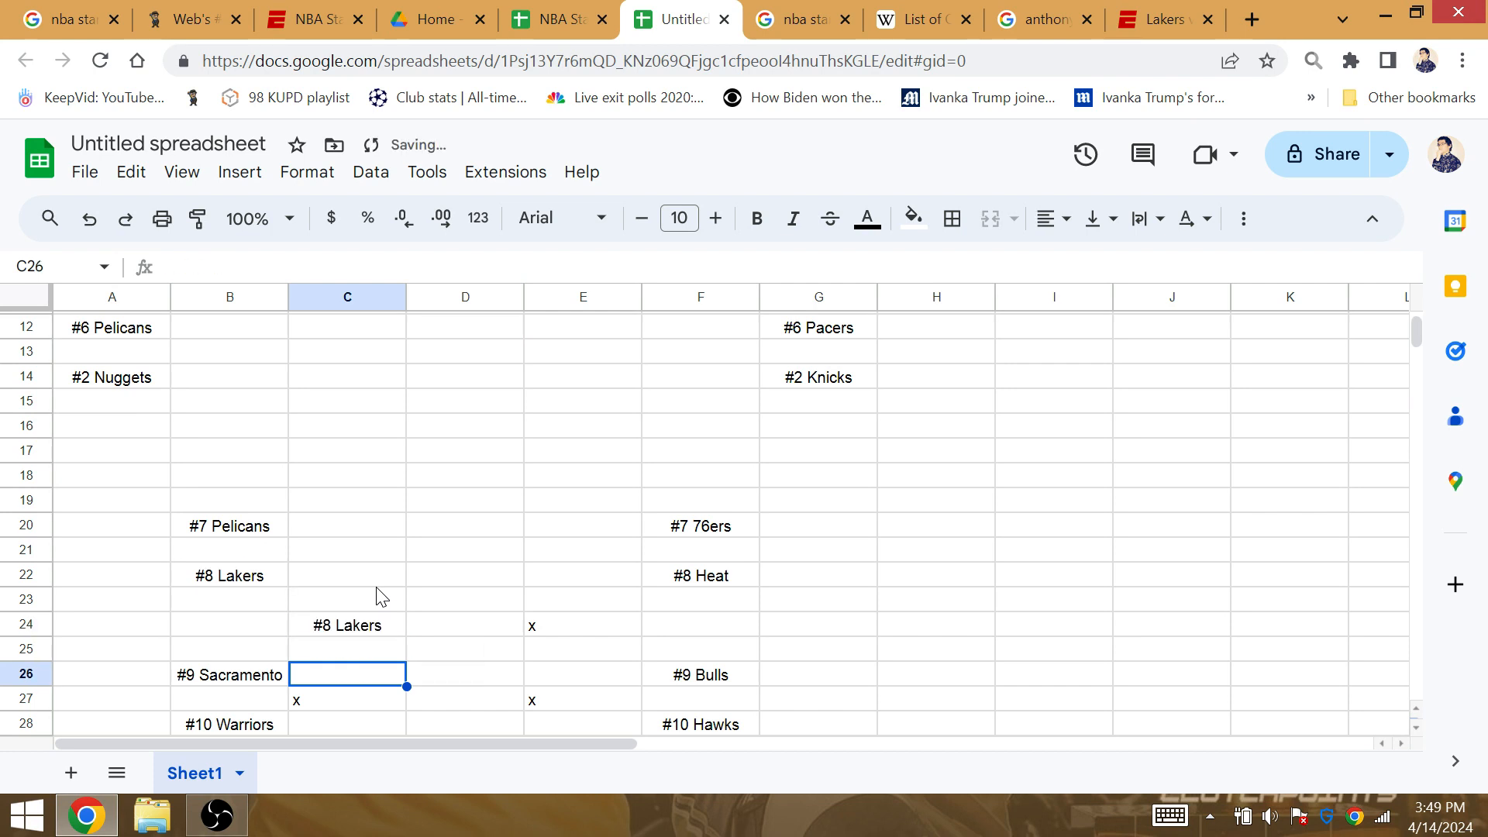
{"action": "left_click", "coordinate": [229, 676]}
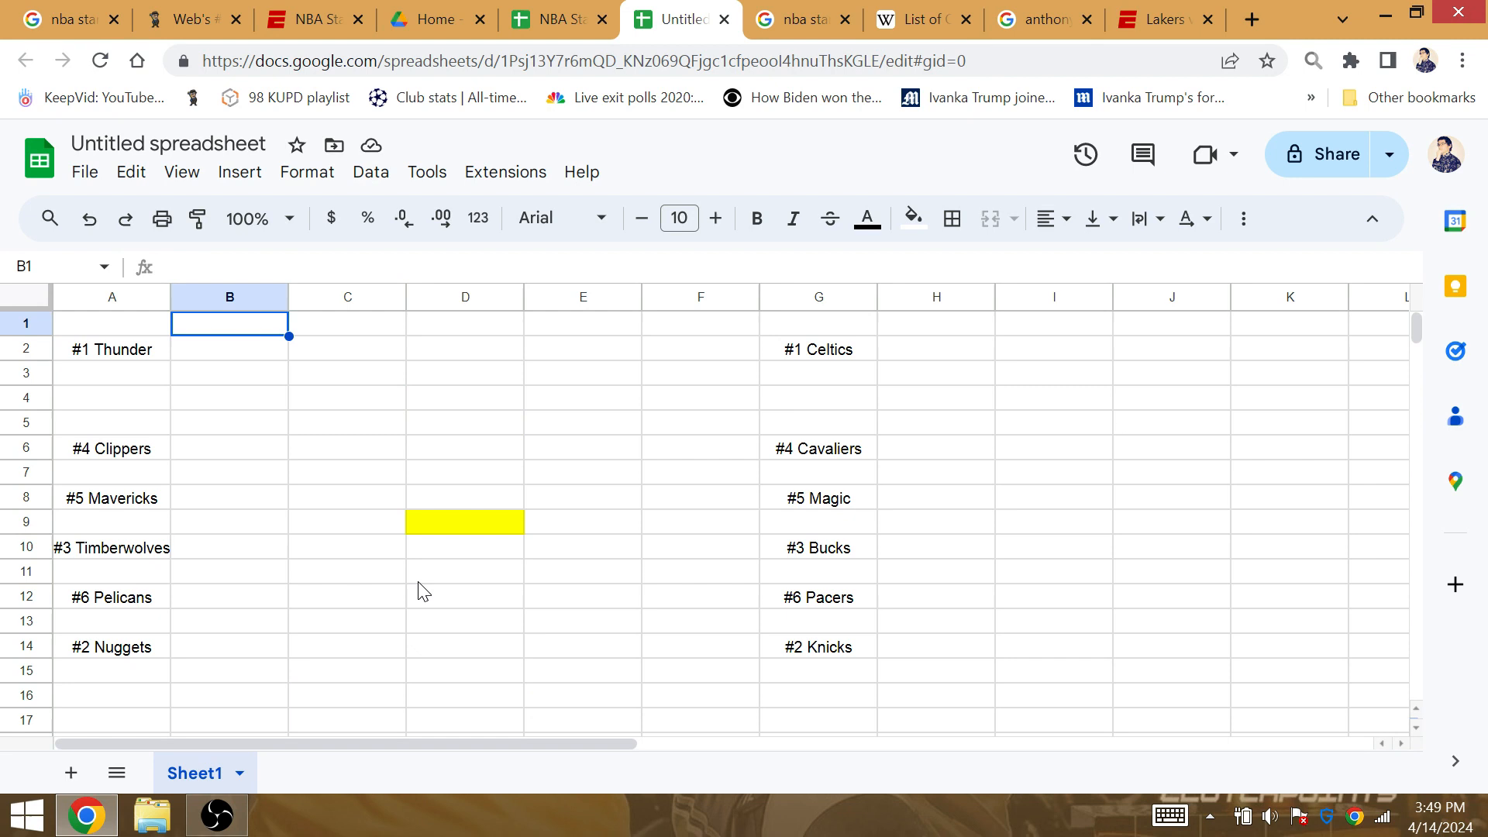
- Enter #9 Sacramento in C27, #8 Lakers in A4, #8 Heat in G4, and #1 Celtics in F3
{"action": "left_click", "coordinate": [228, 448]}
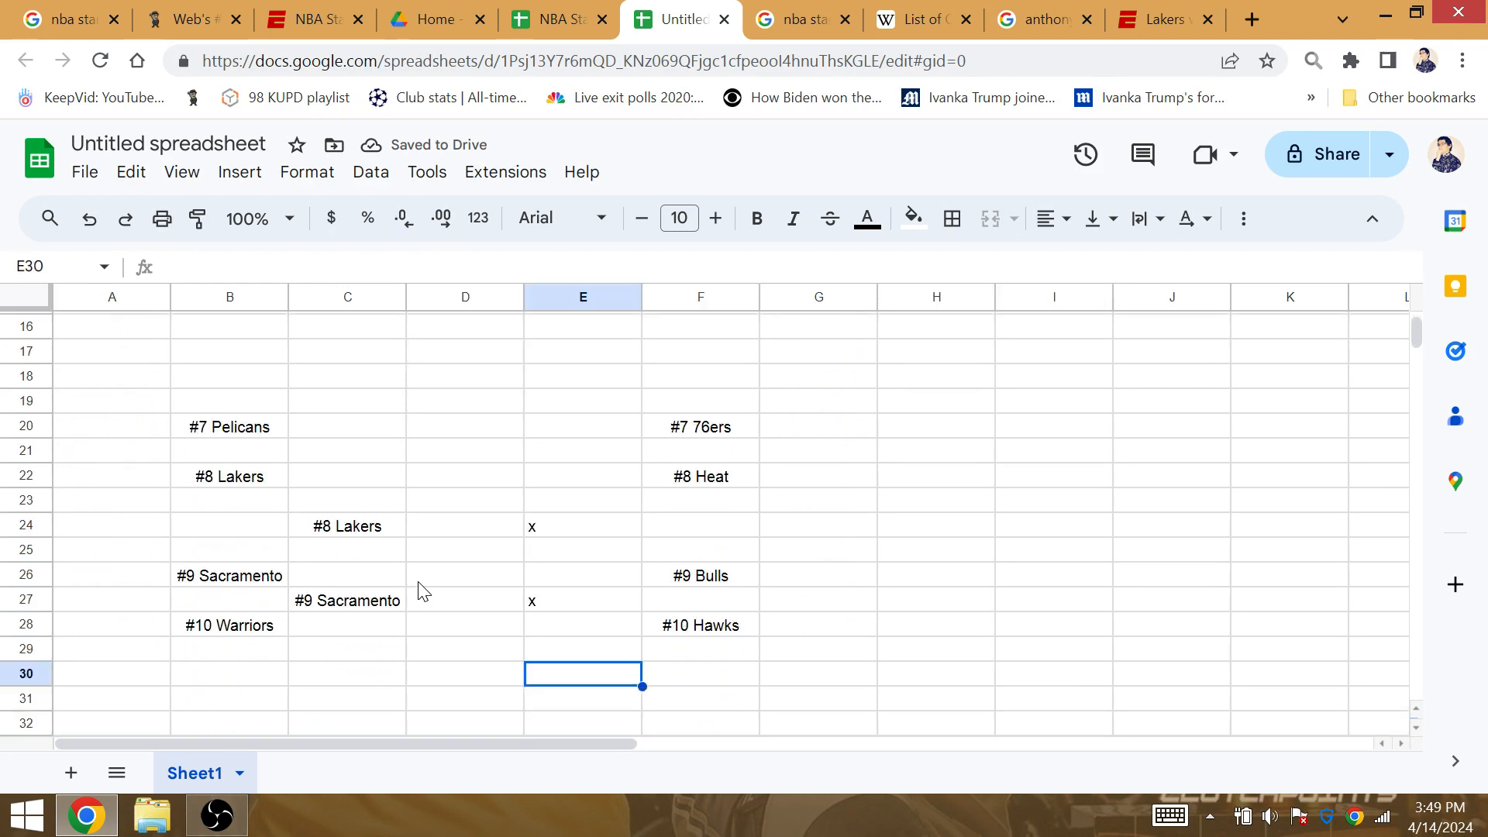
{"action": "left_click", "coordinate": [583, 476]}
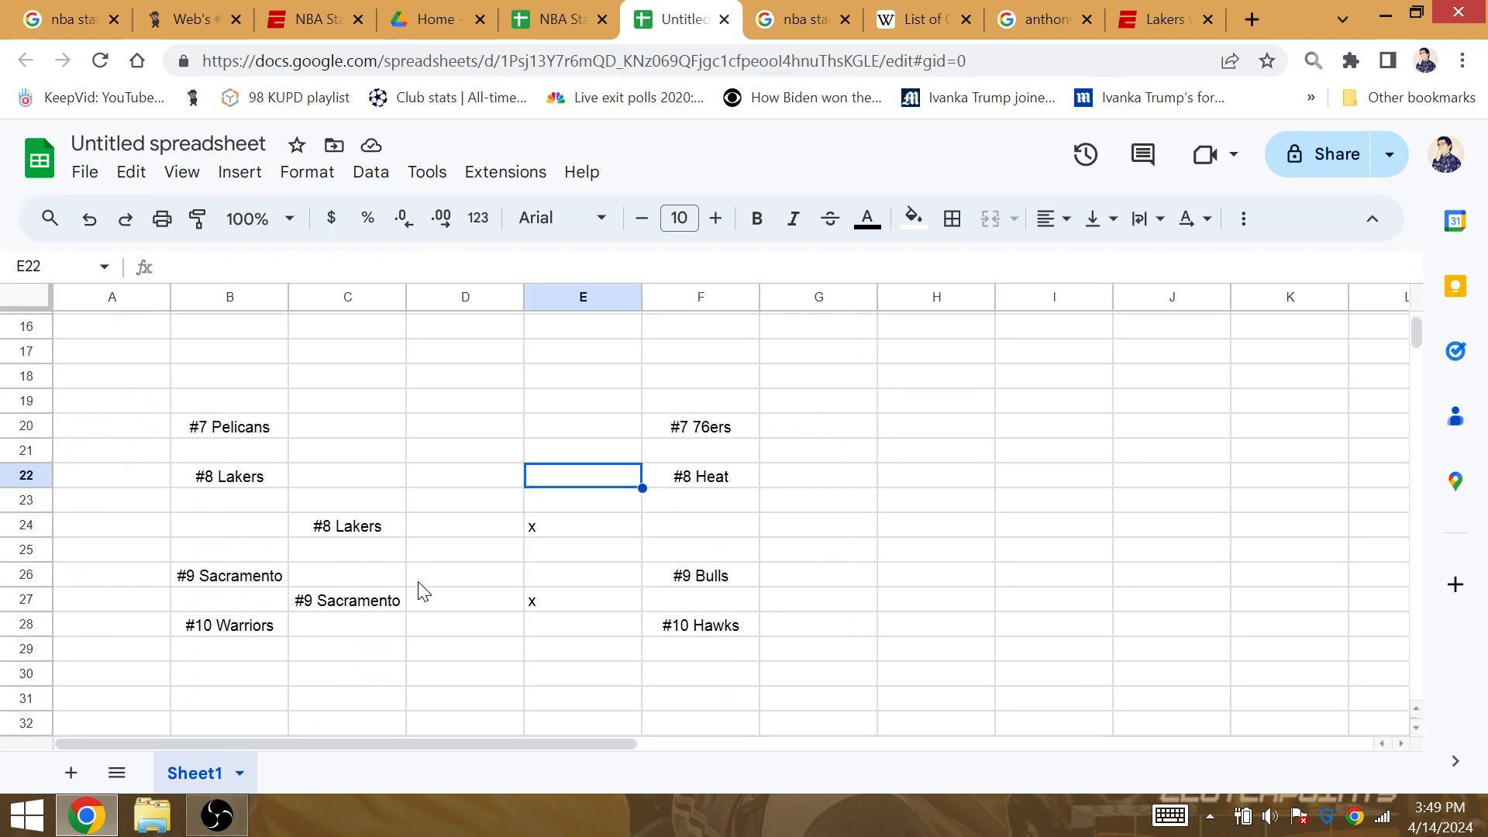
{"action": "left_click", "coordinate": [700, 451]}
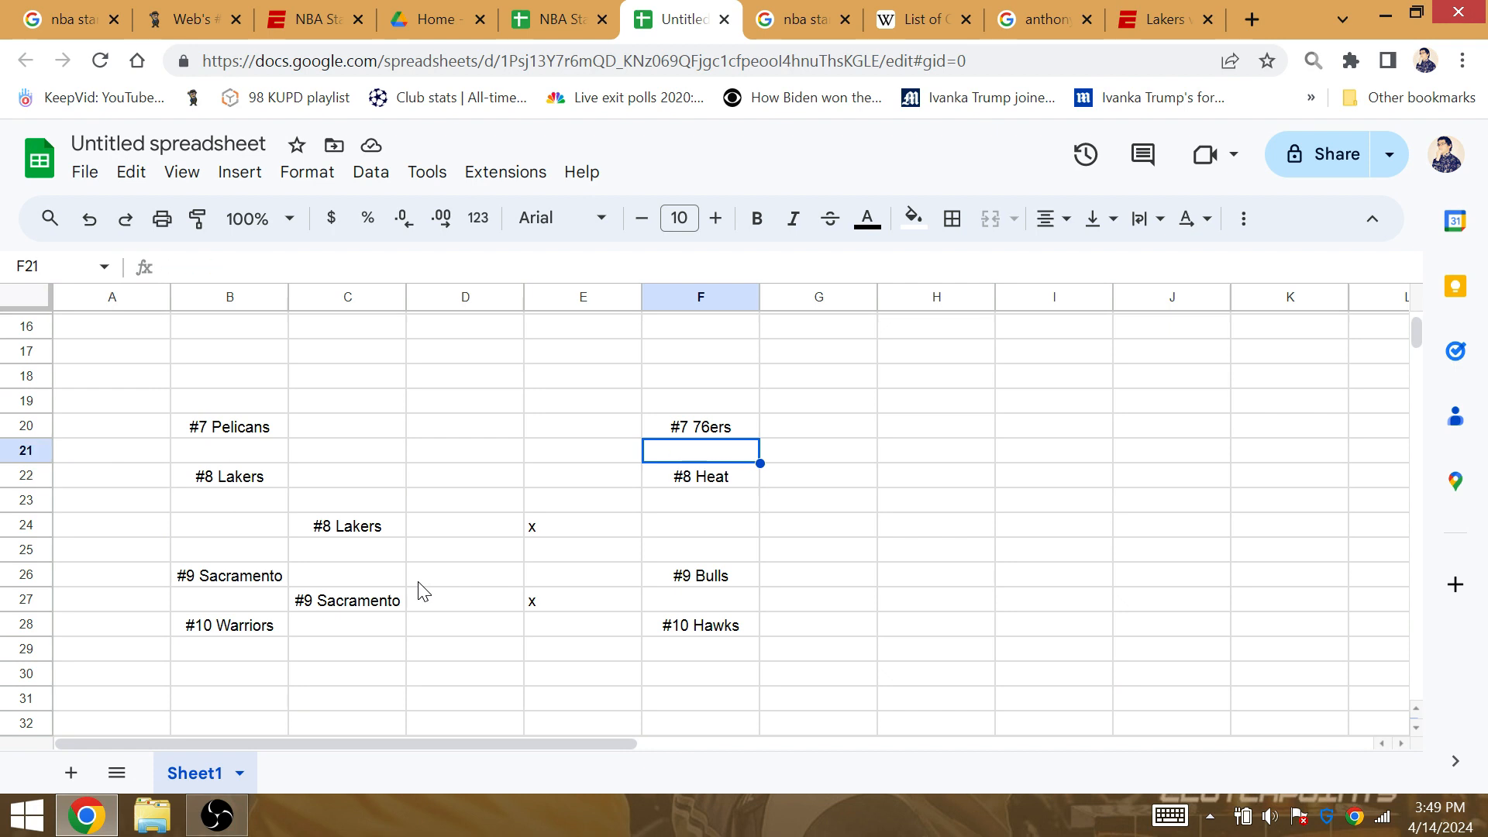
{"action": "left_click", "coordinate": [700, 426]}
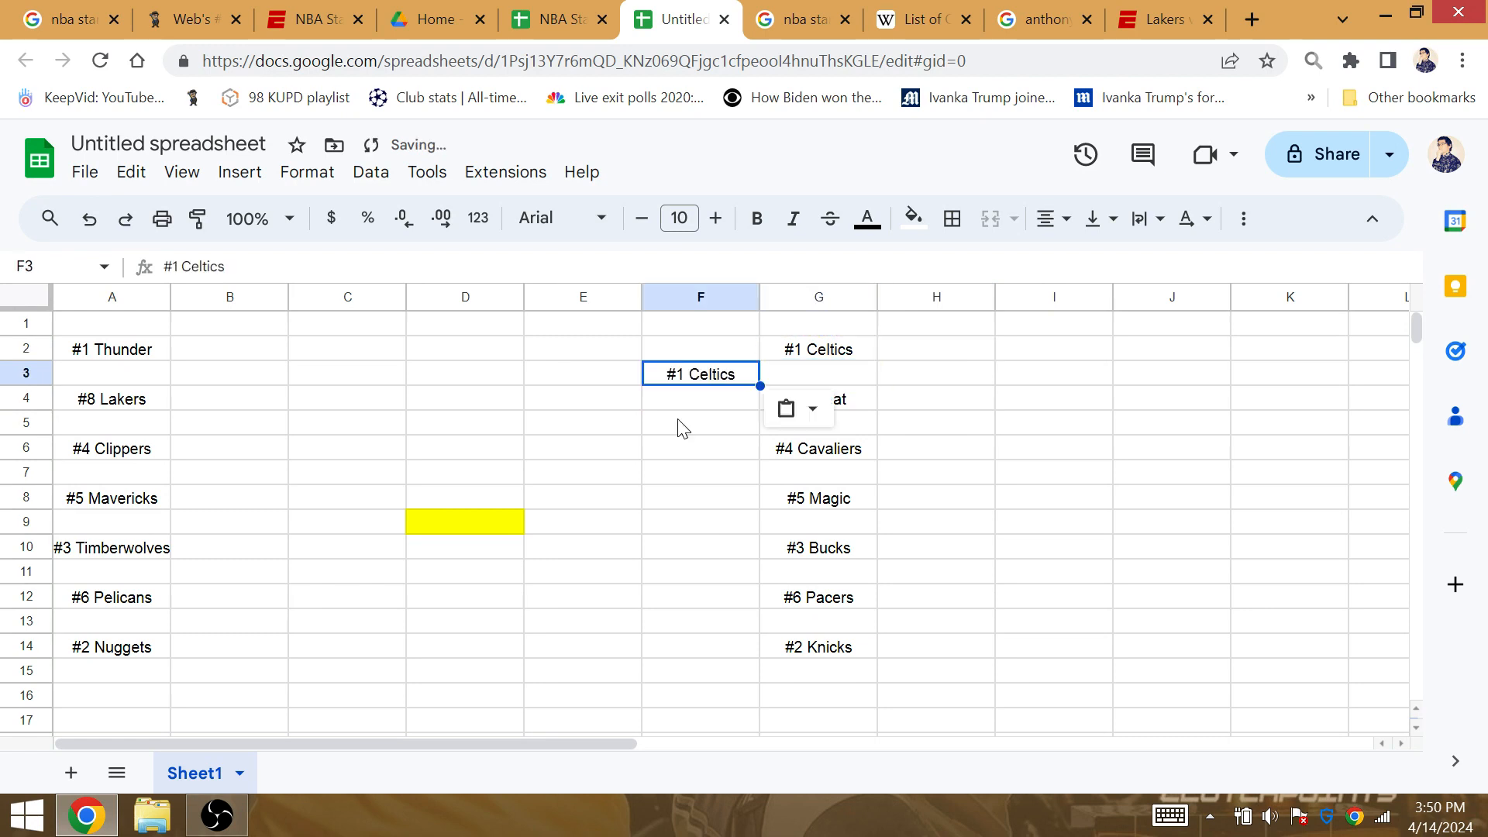
- Check the NBA standings results, then score 'miami' in the Gematrinator calculator
{"action": "left_click", "coordinate": [802, 19]}
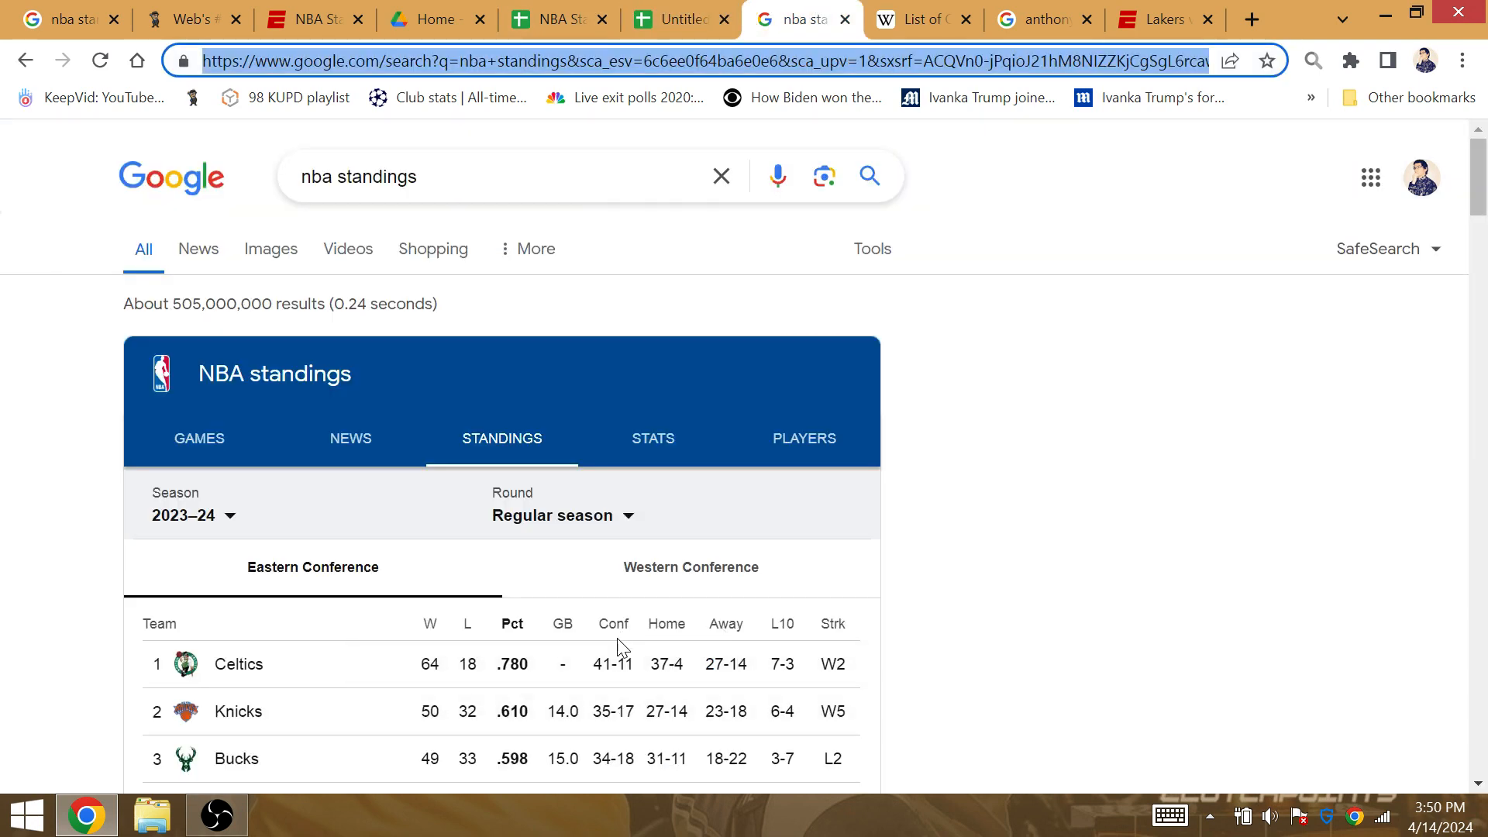
{"action": "left_click", "coordinate": [306, 19]}
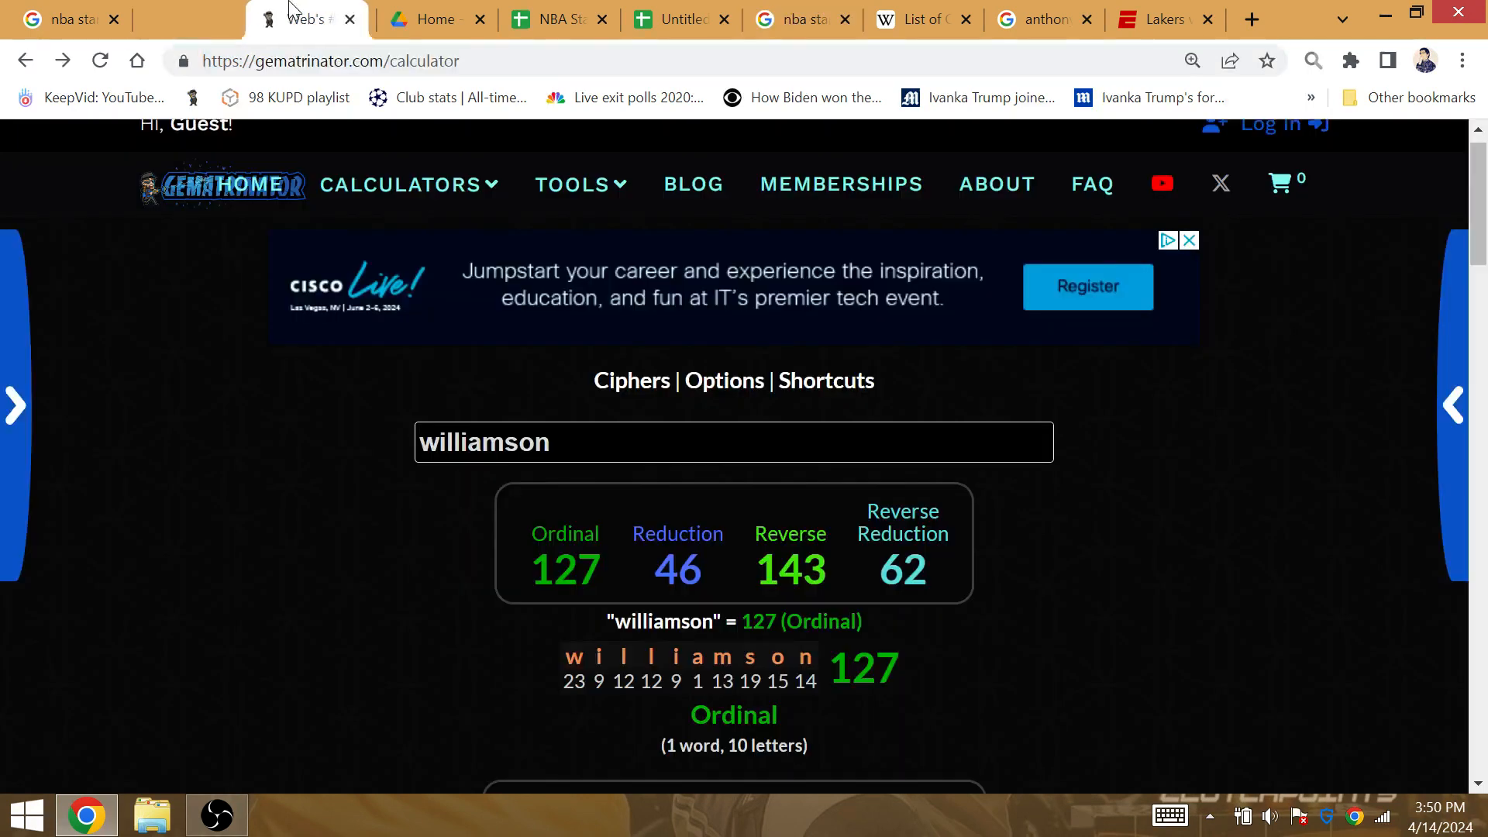
{"action": "triple_click", "coordinate": [483, 442]}
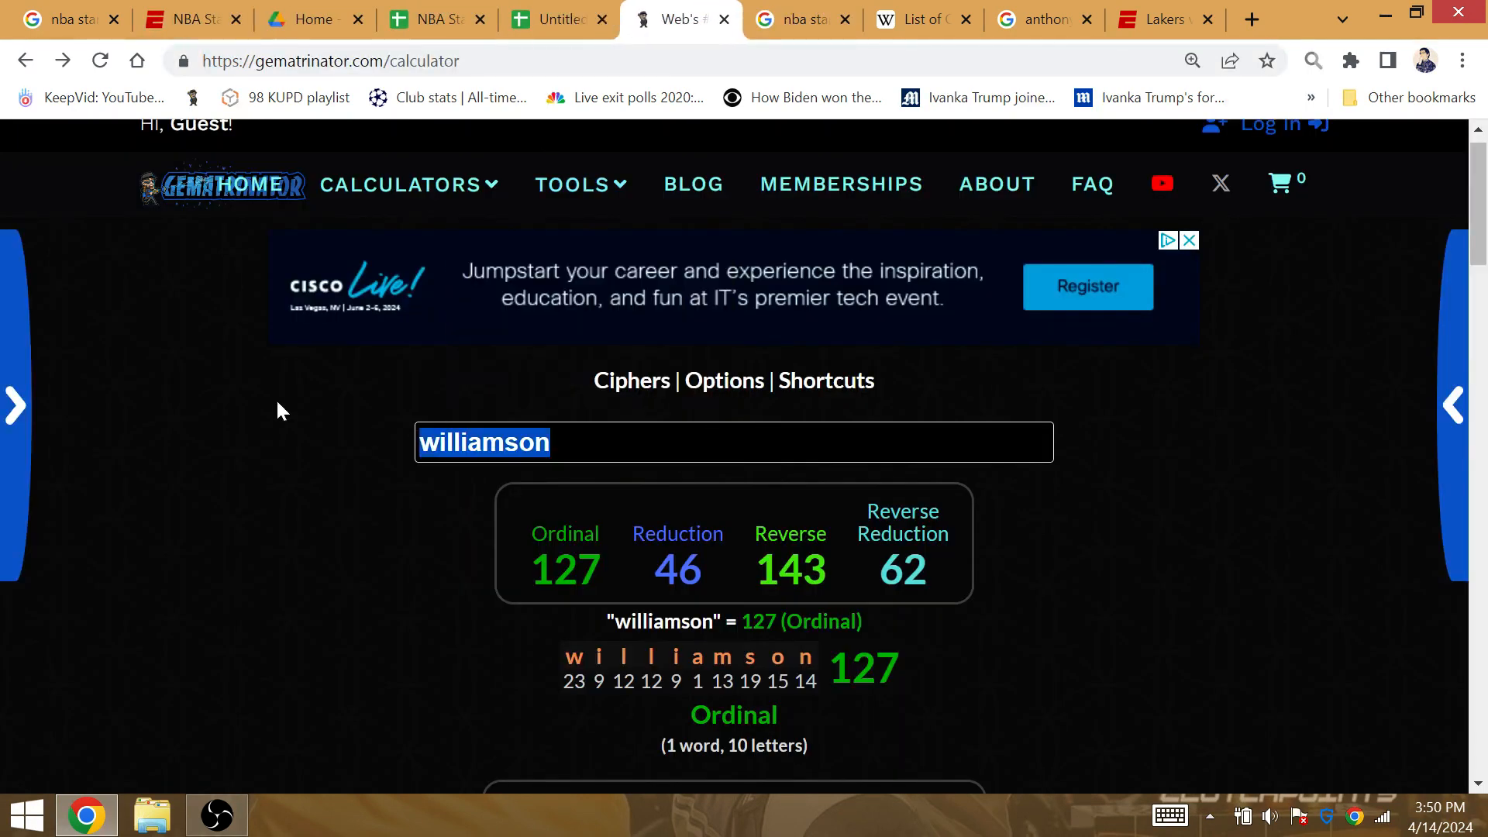
{"action": "type", "text": "miami"}
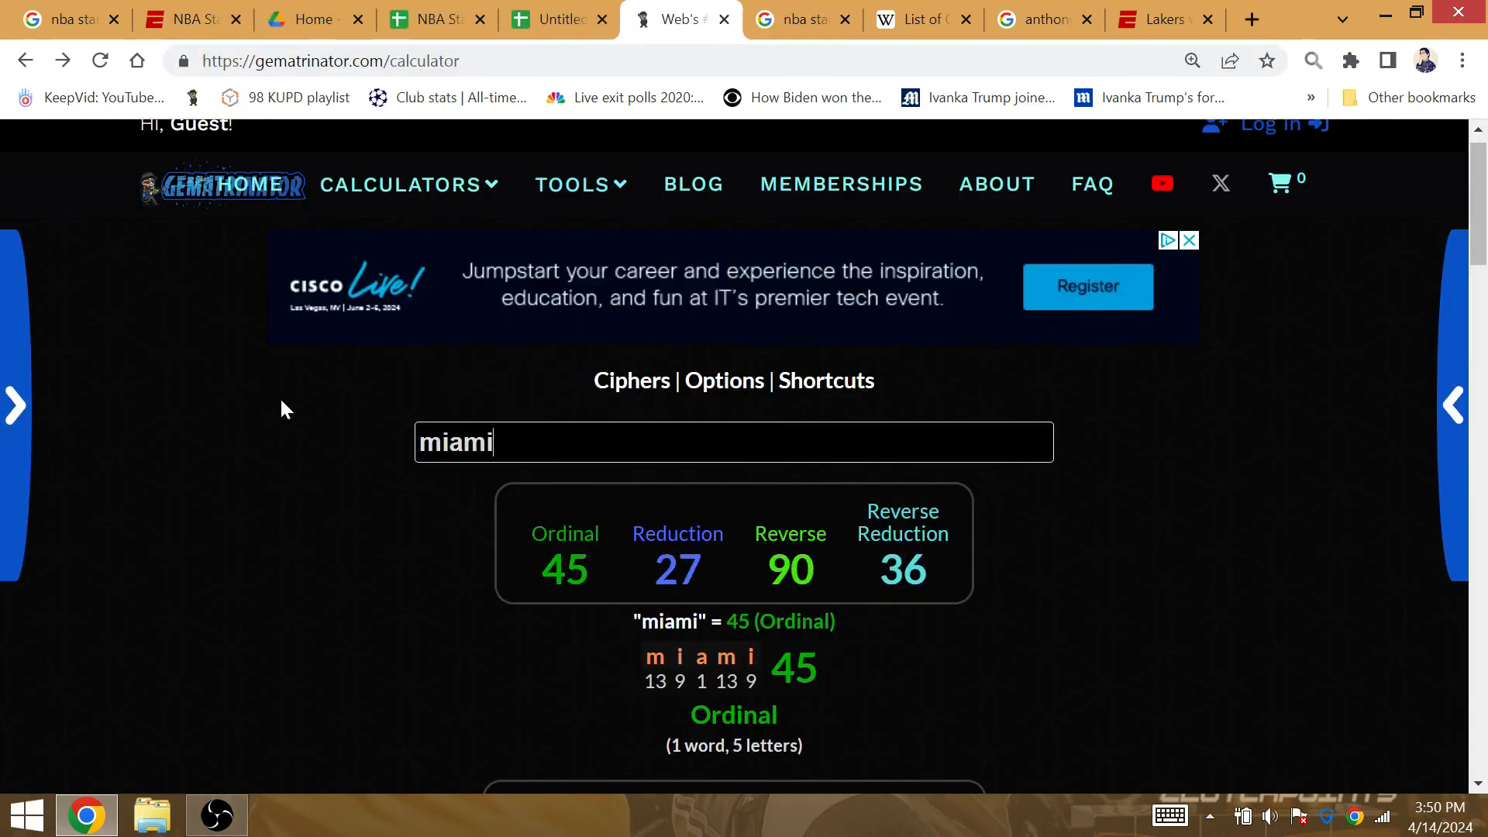
- Look up the Orlando Magic's post-season losses figure on the seasons page
{"action": "left_click", "coordinate": [800, 19]}
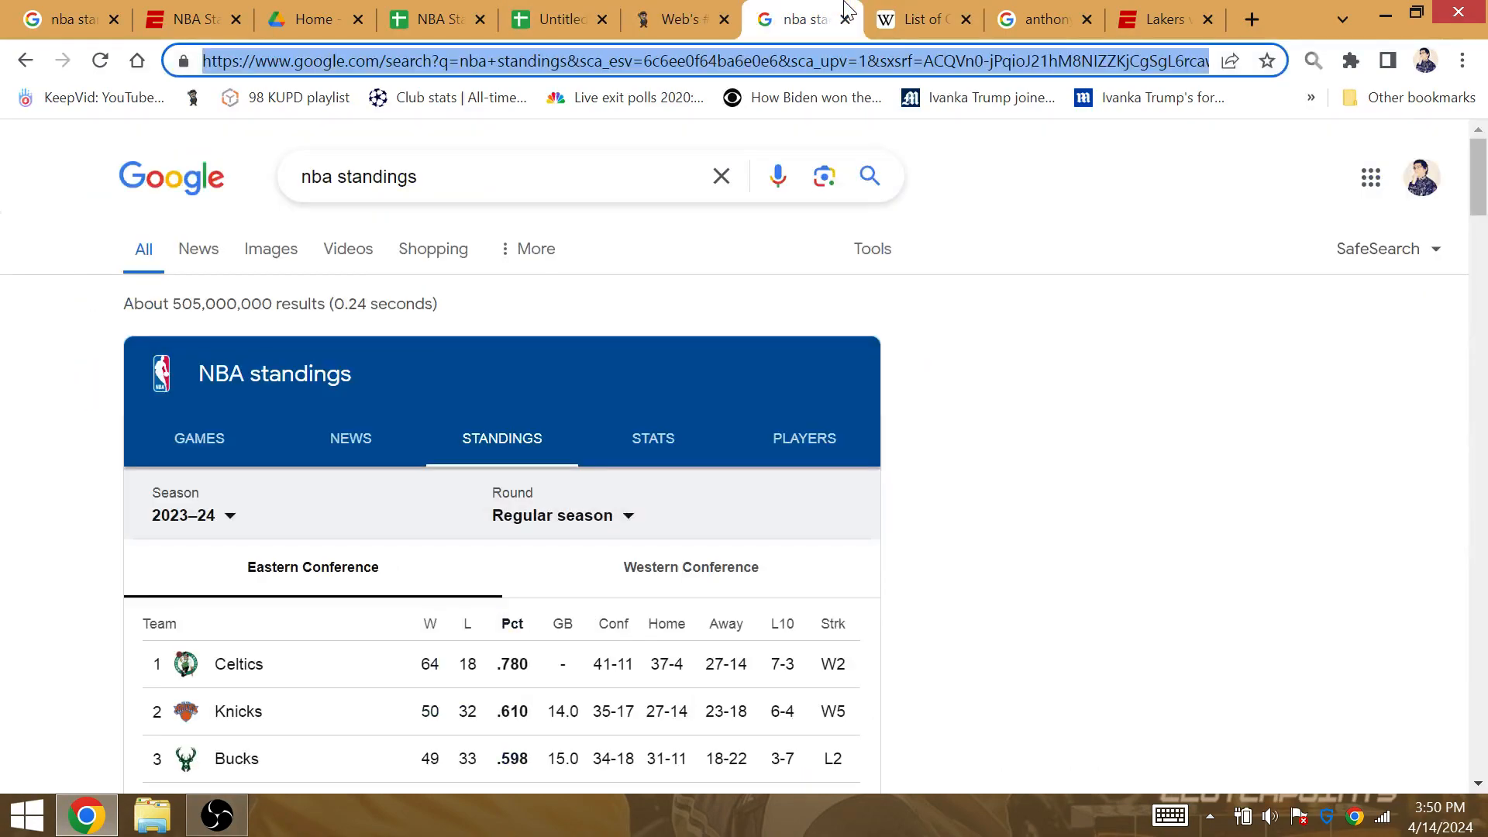
{"action": "left_click", "coordinate": [550, 18]}
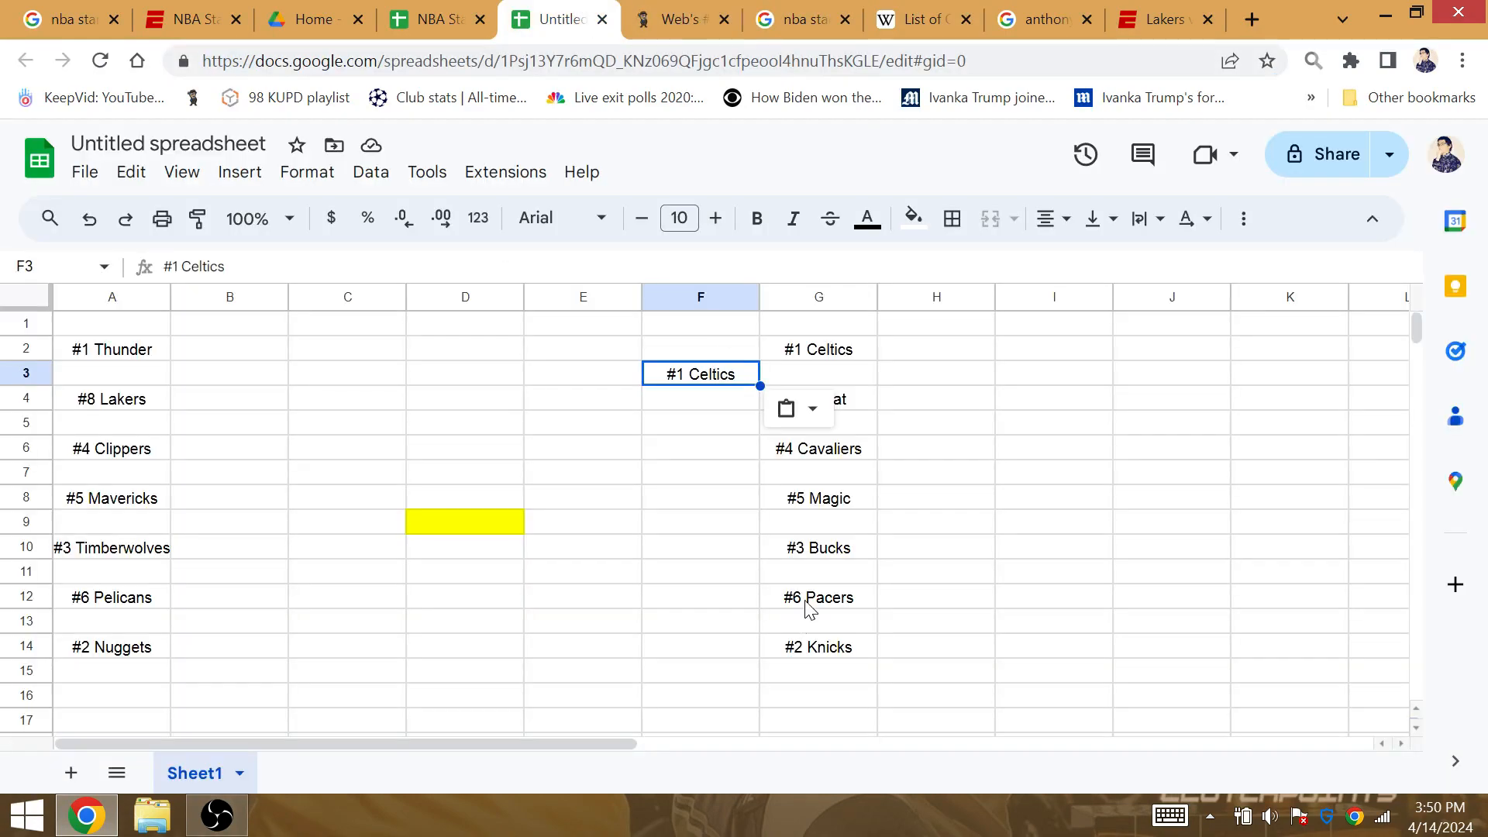
{"action": "left_click", "coordinate": [916, 19]}
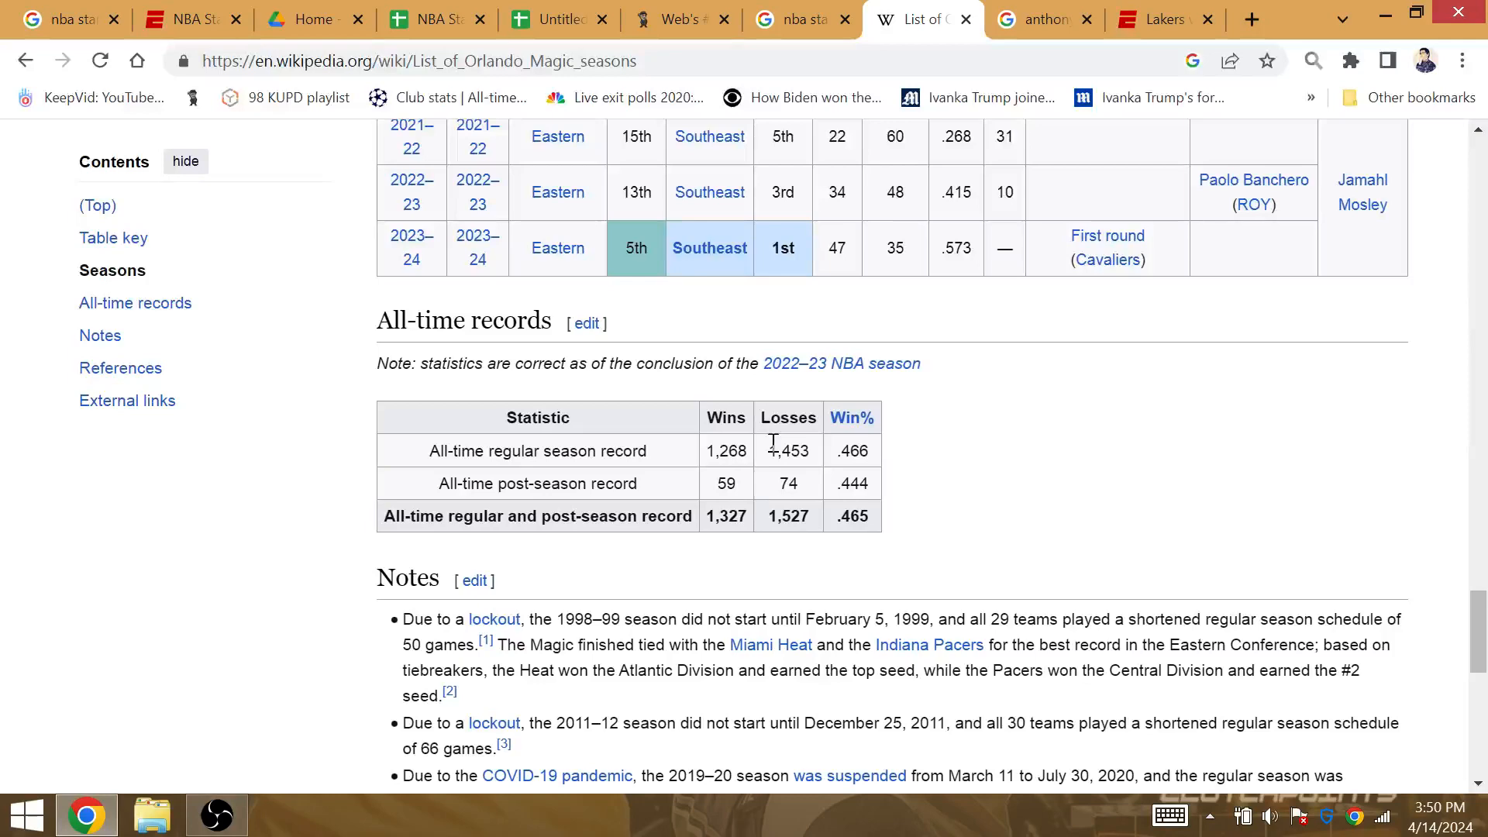
{"action": "double_click", "coordinate": [786, 483]}
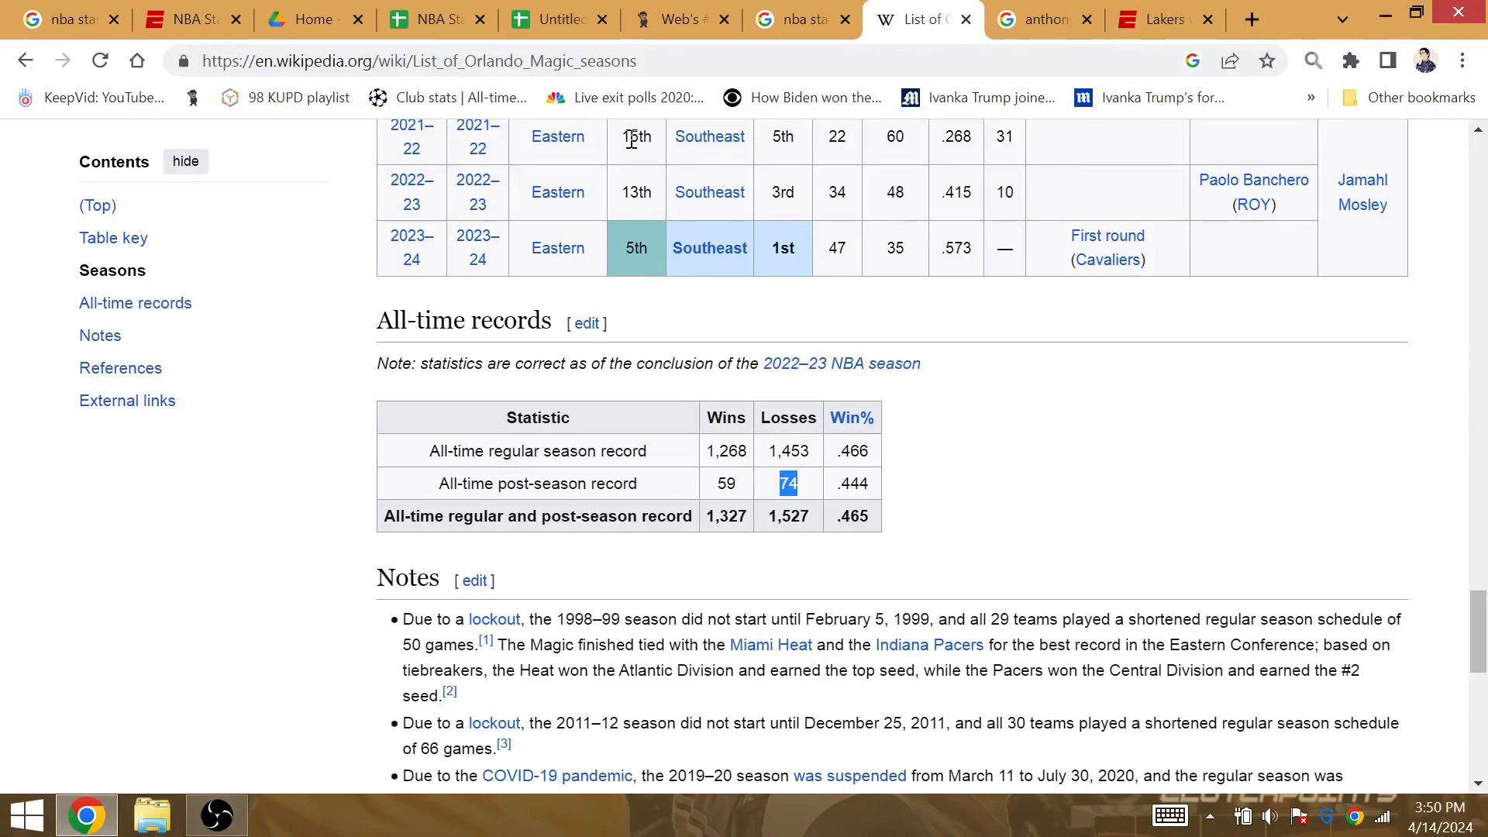
- Score 'the cav' and 'cleveland' in Gematrinator, then return to the bracket spreadsheet
{"action": "left_click", "coordinate": [664, 19]}
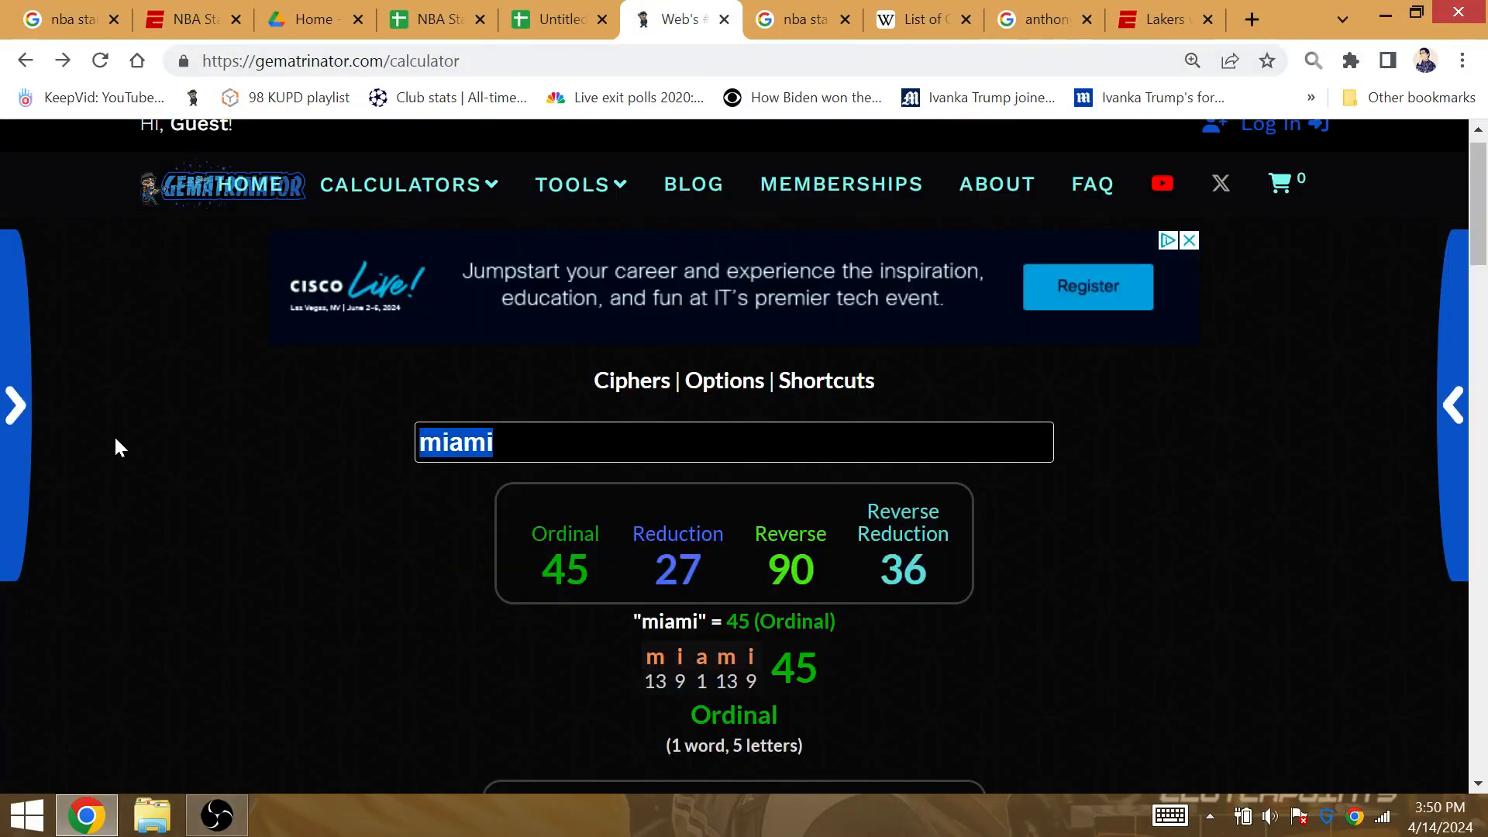
{"action": "type", "text": "the cav"}
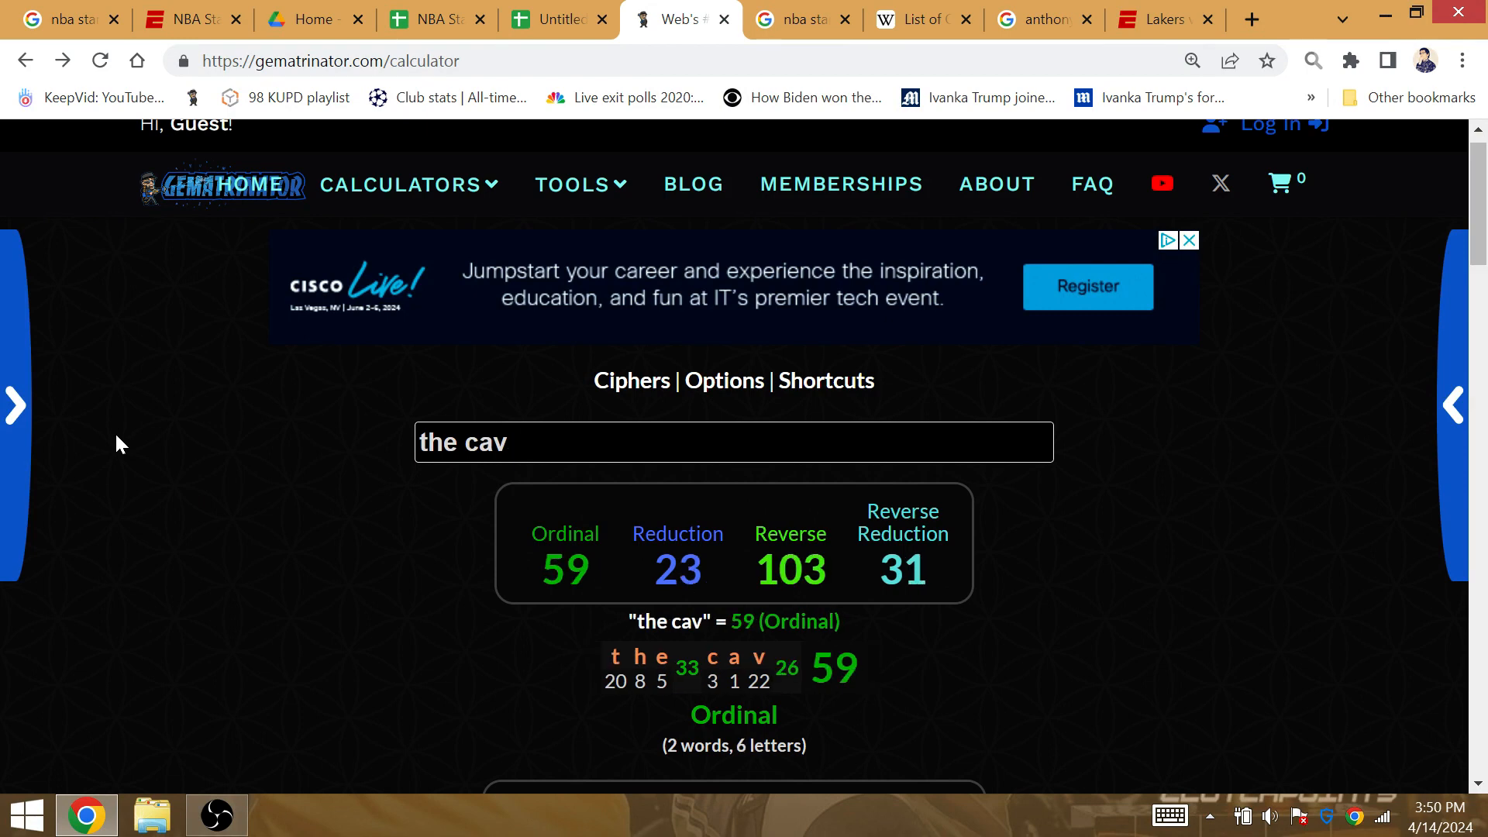
{"action": "type", "text": "cleveland"}
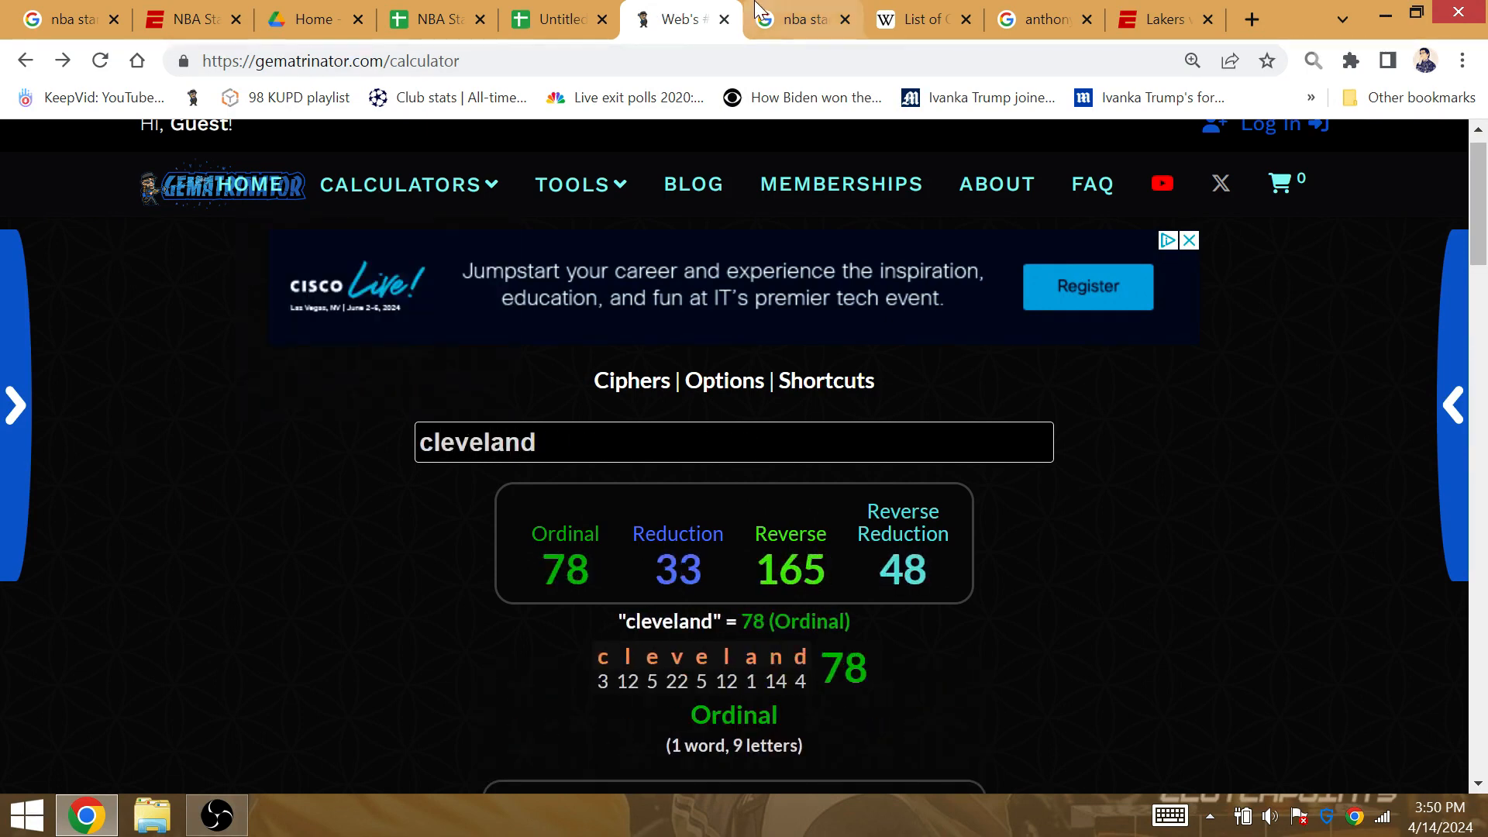
{"action": "left_click", "coordinate": [558, 19]}
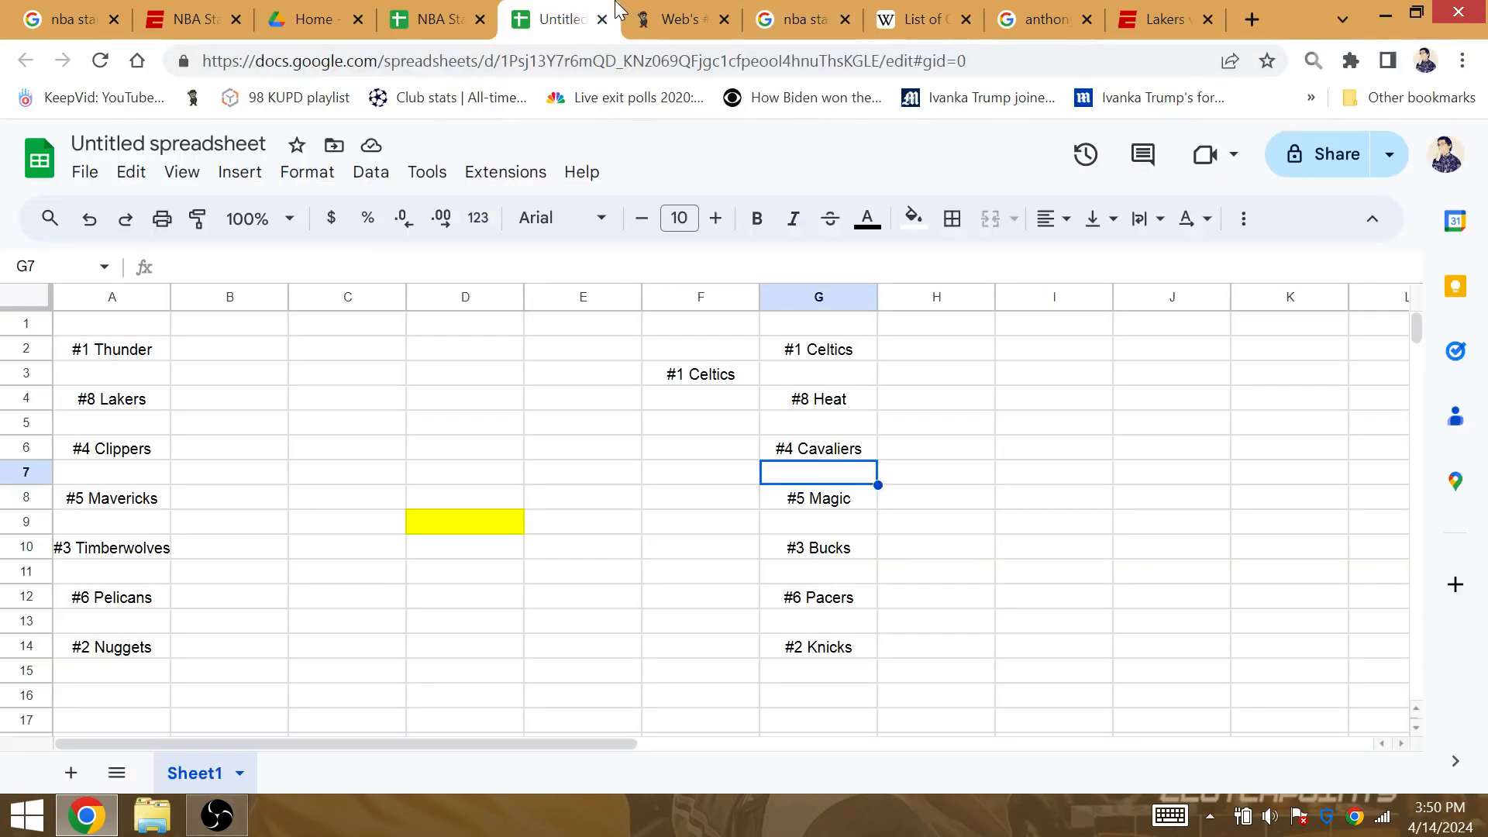
- Advance #4 Cavaliers, #3 Bucks and #7 76ers into the East second-round column F
{"action": "left_click", "coordinate": [817, 448]}
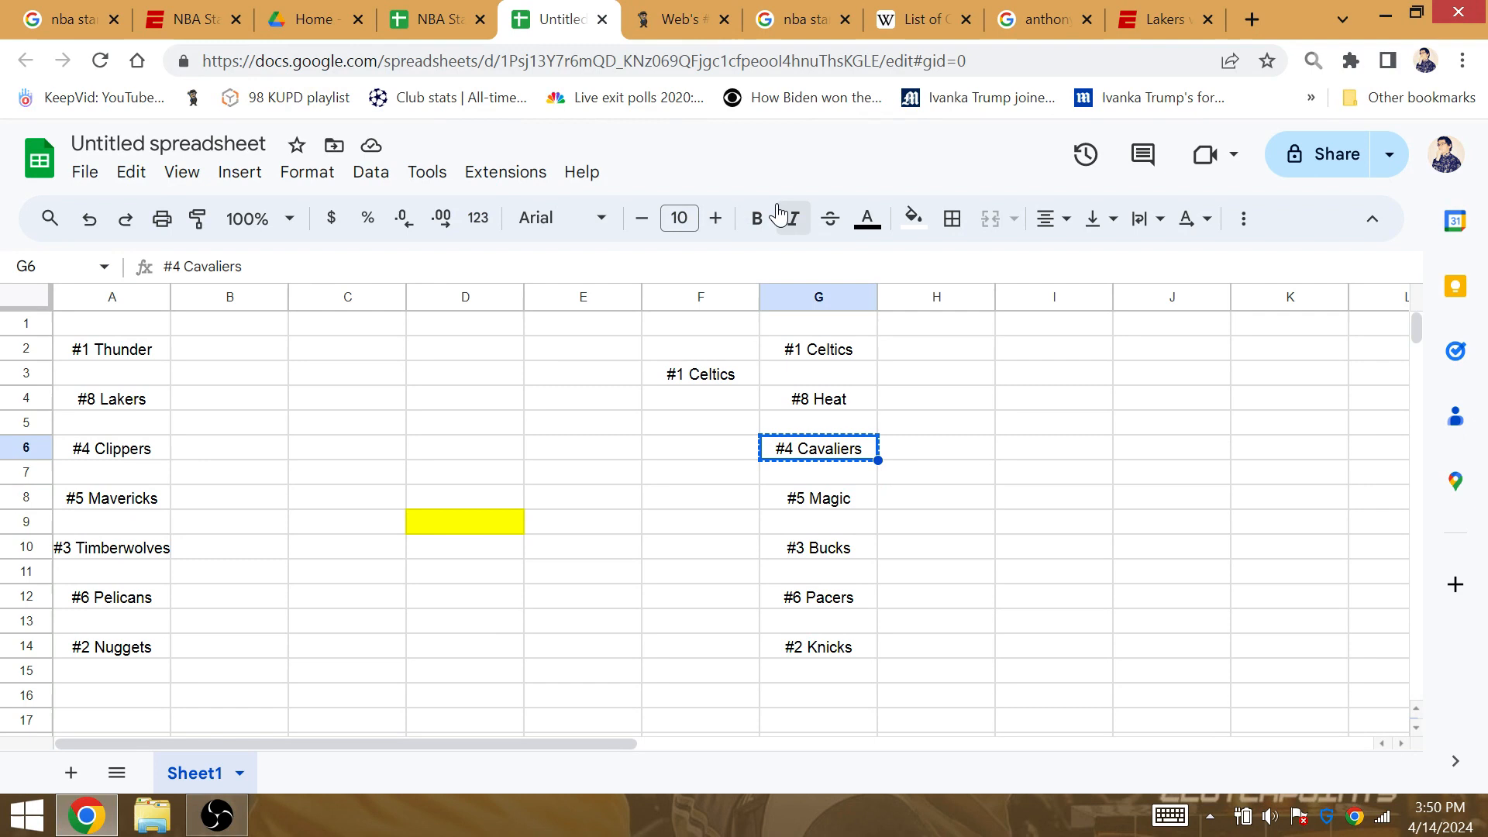
{"action": "left_click", "coordinate": [701, 472]}
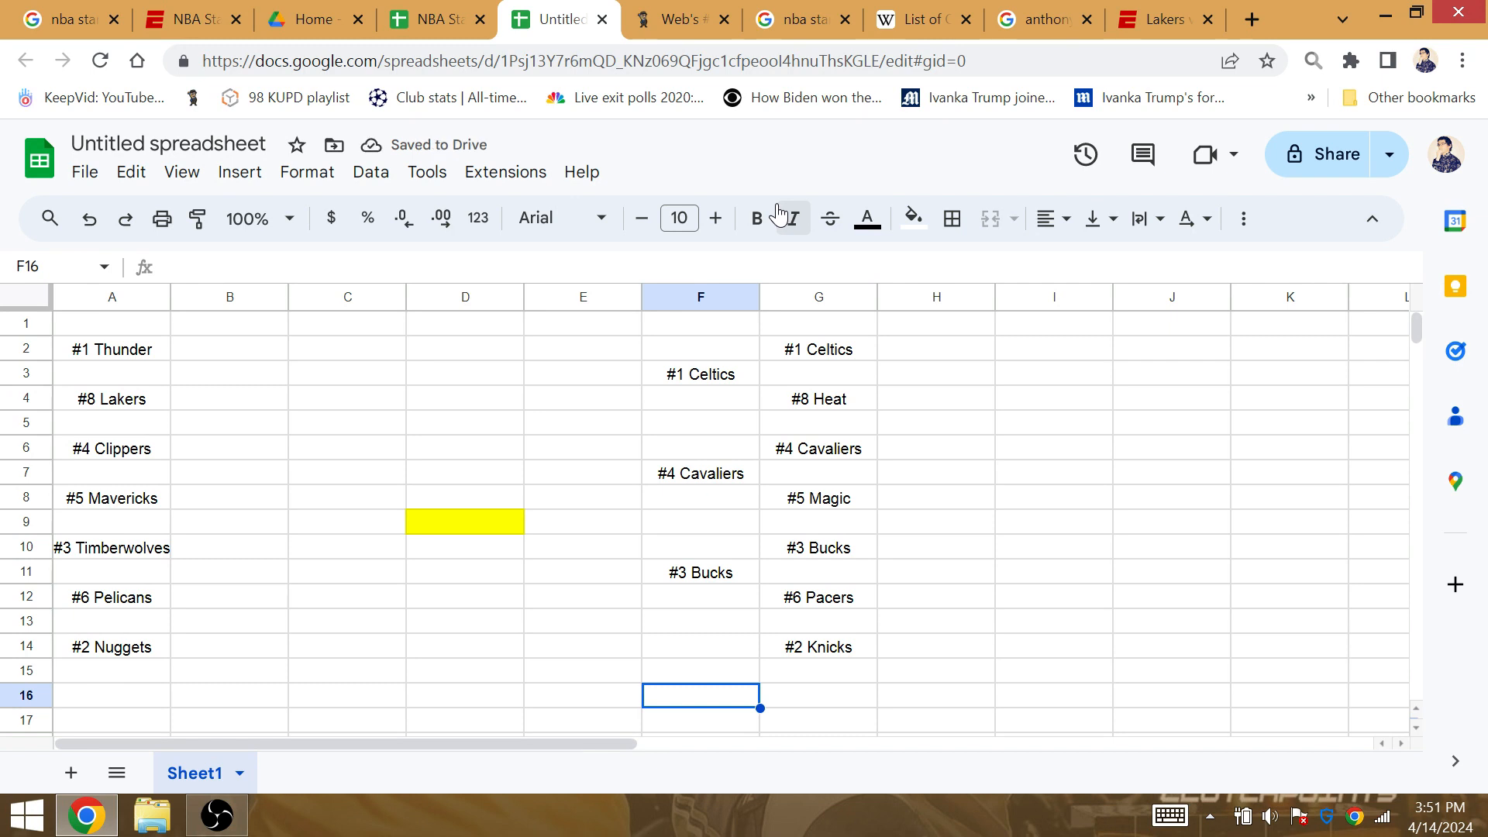
{"action": "left_click", "coordinate": [817, 694]}
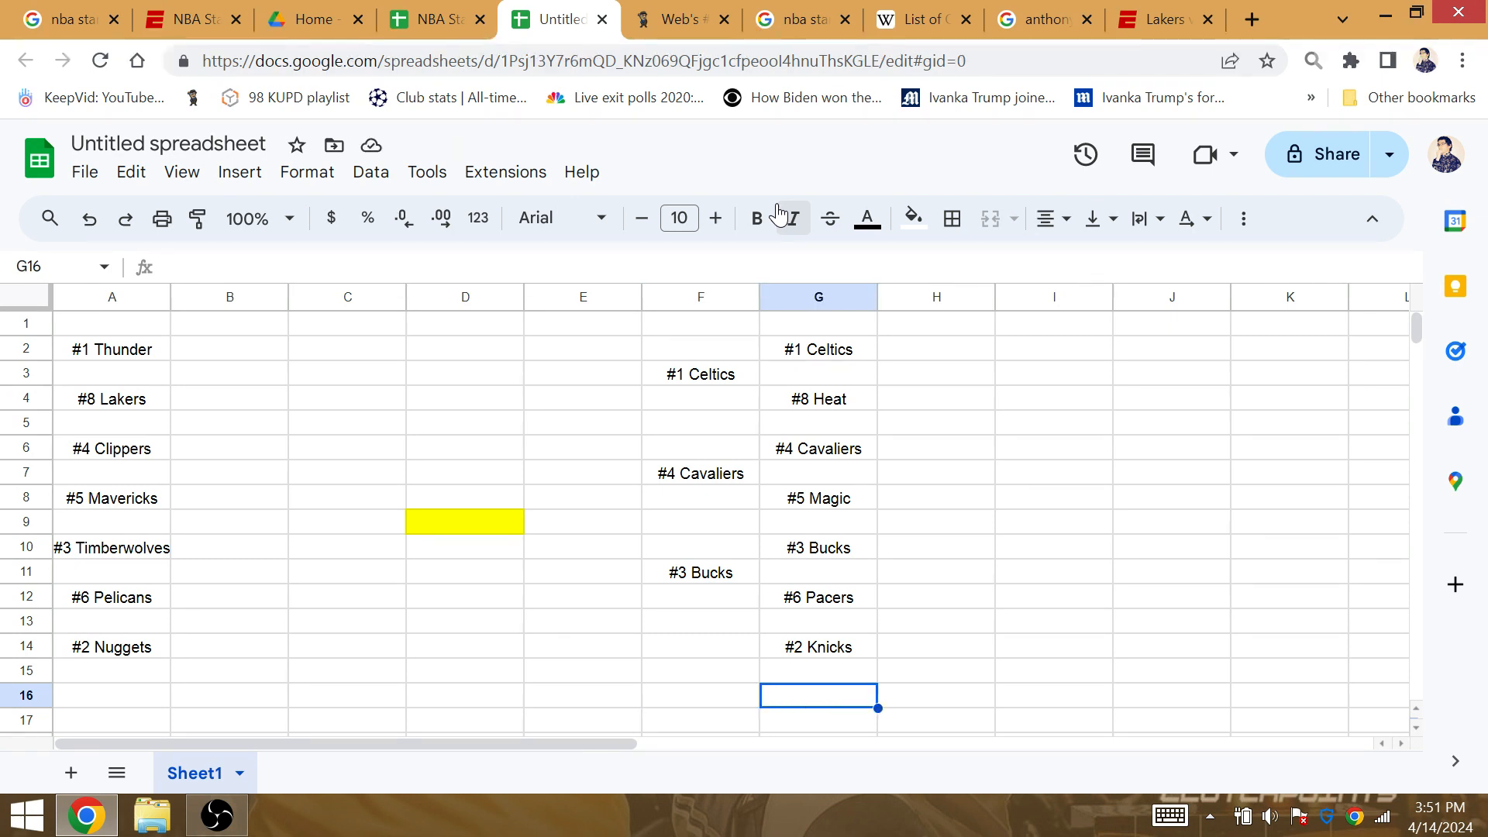
{"action": "scroll", "scroll_direction": "down", "scroll_amount": 3}
{"action": "type", "text": "#7 76ers"}
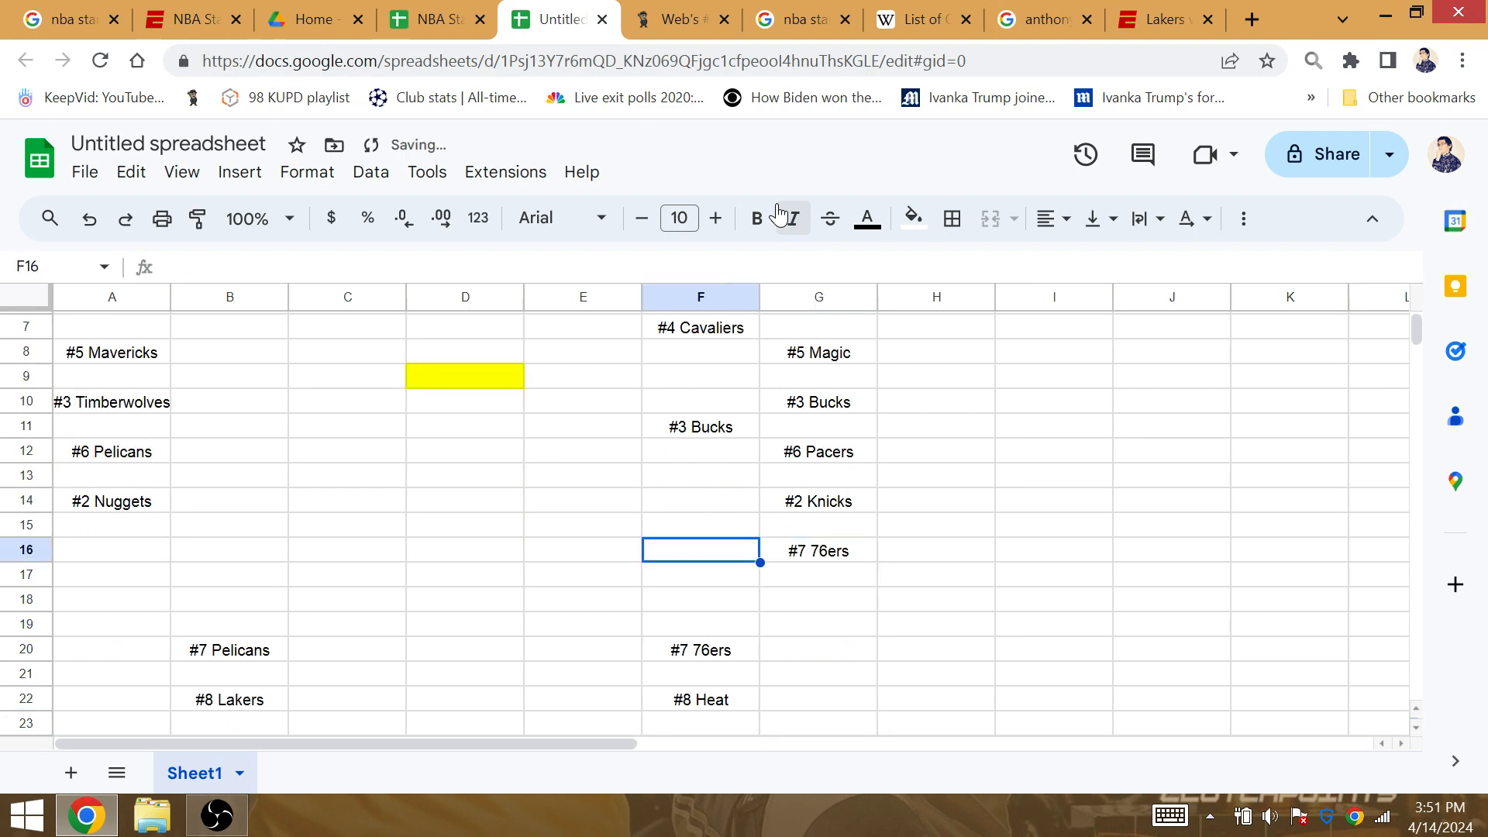
{"action": "left_click", "coordinate": [346, 650]}
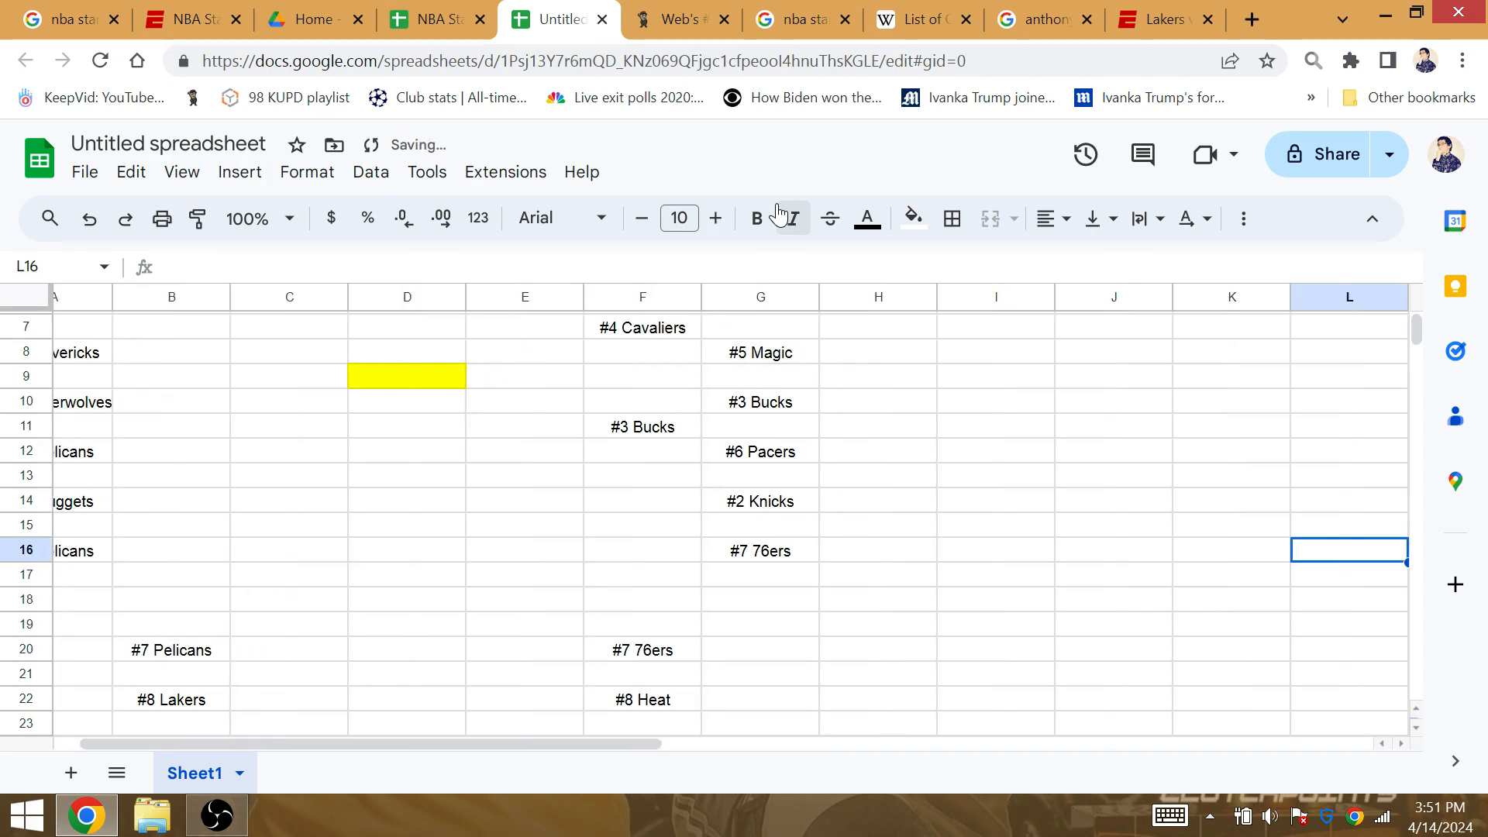
{"action": "left_click", "coordinate": [759, 502]}
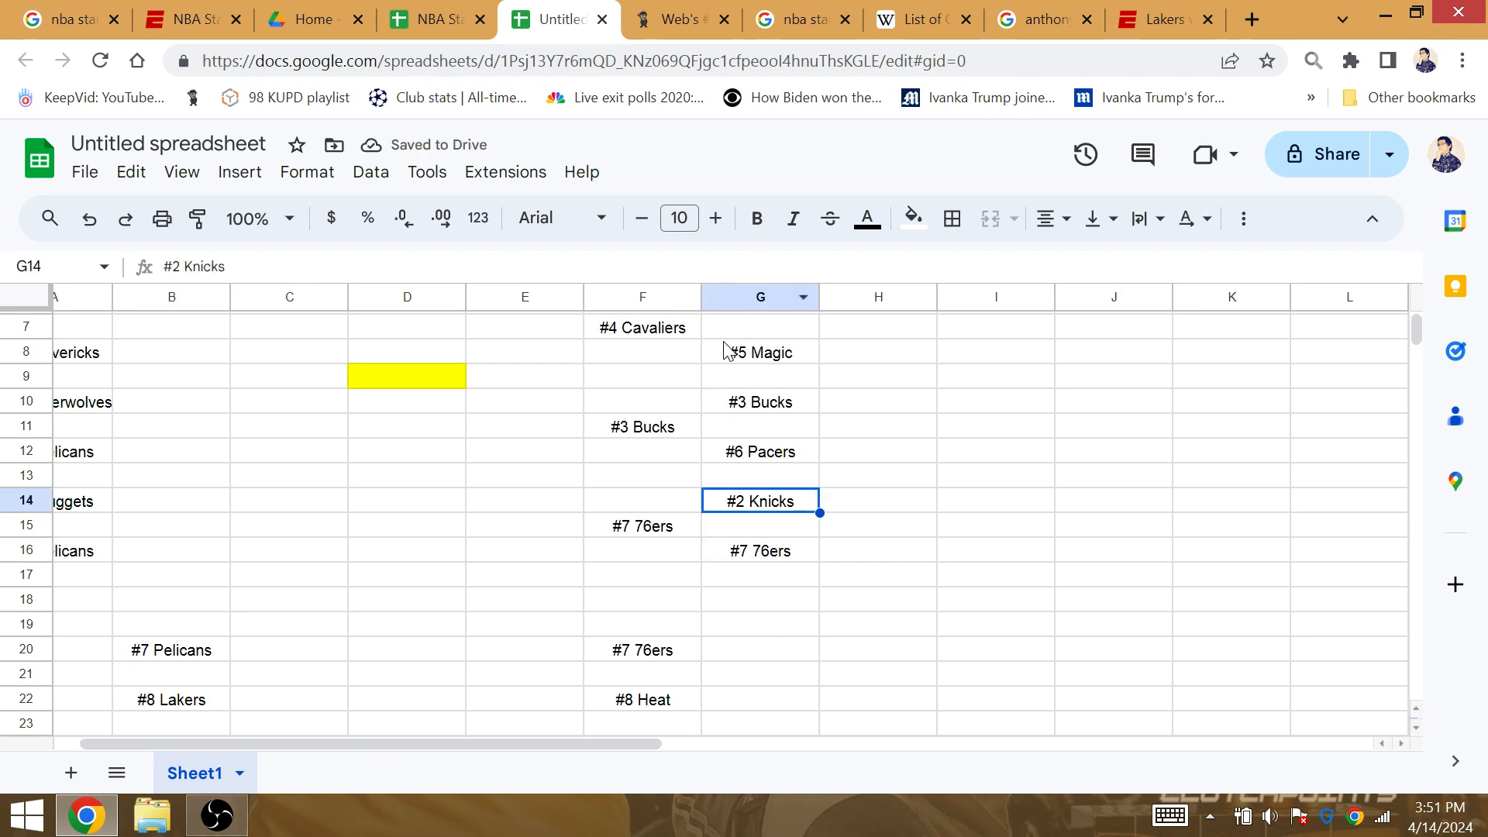
{"action": "mouse_move", "coordinate": [702, 582]}
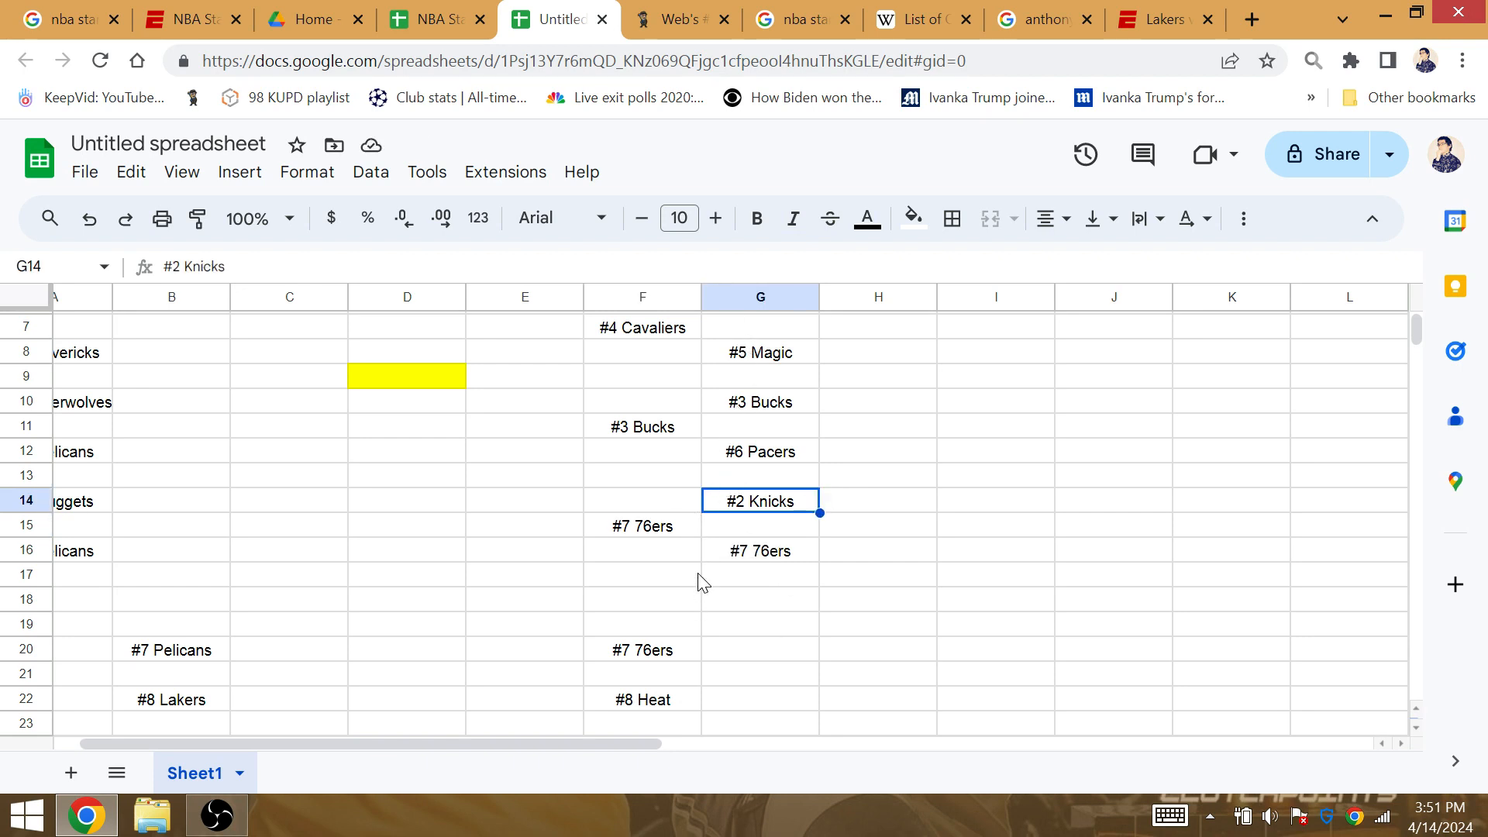
{"action": "mouse_move", "coordinate": [679, 466]}
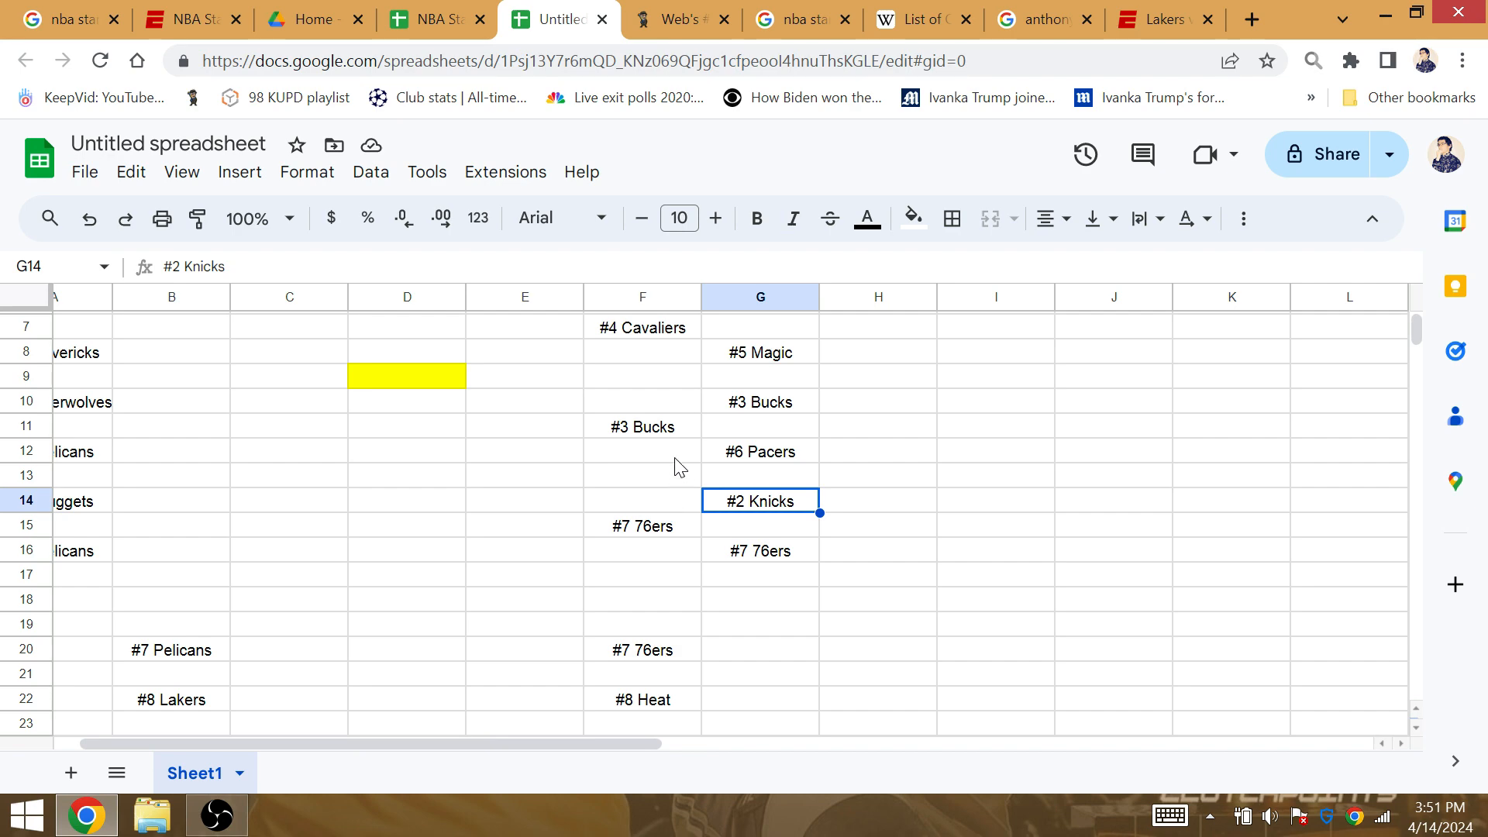
{"action": "left_click", "coordinate": [643, 526]}
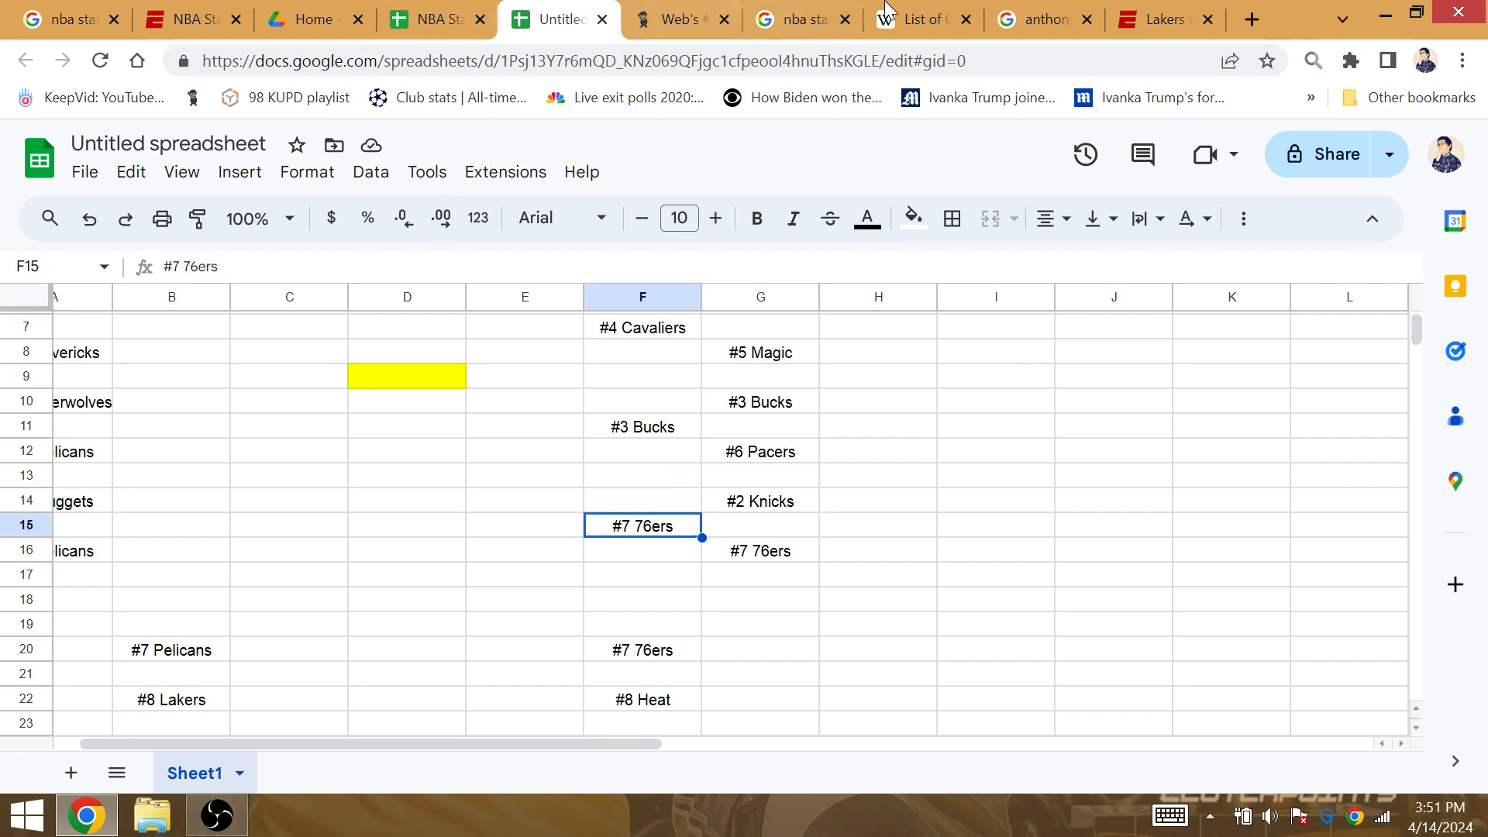
- Check ESPN's Eastern Conference standings: Celtics first, Knicks second, 76ers seventh
{"action": "left_click", "coordinate": [918, 19]}
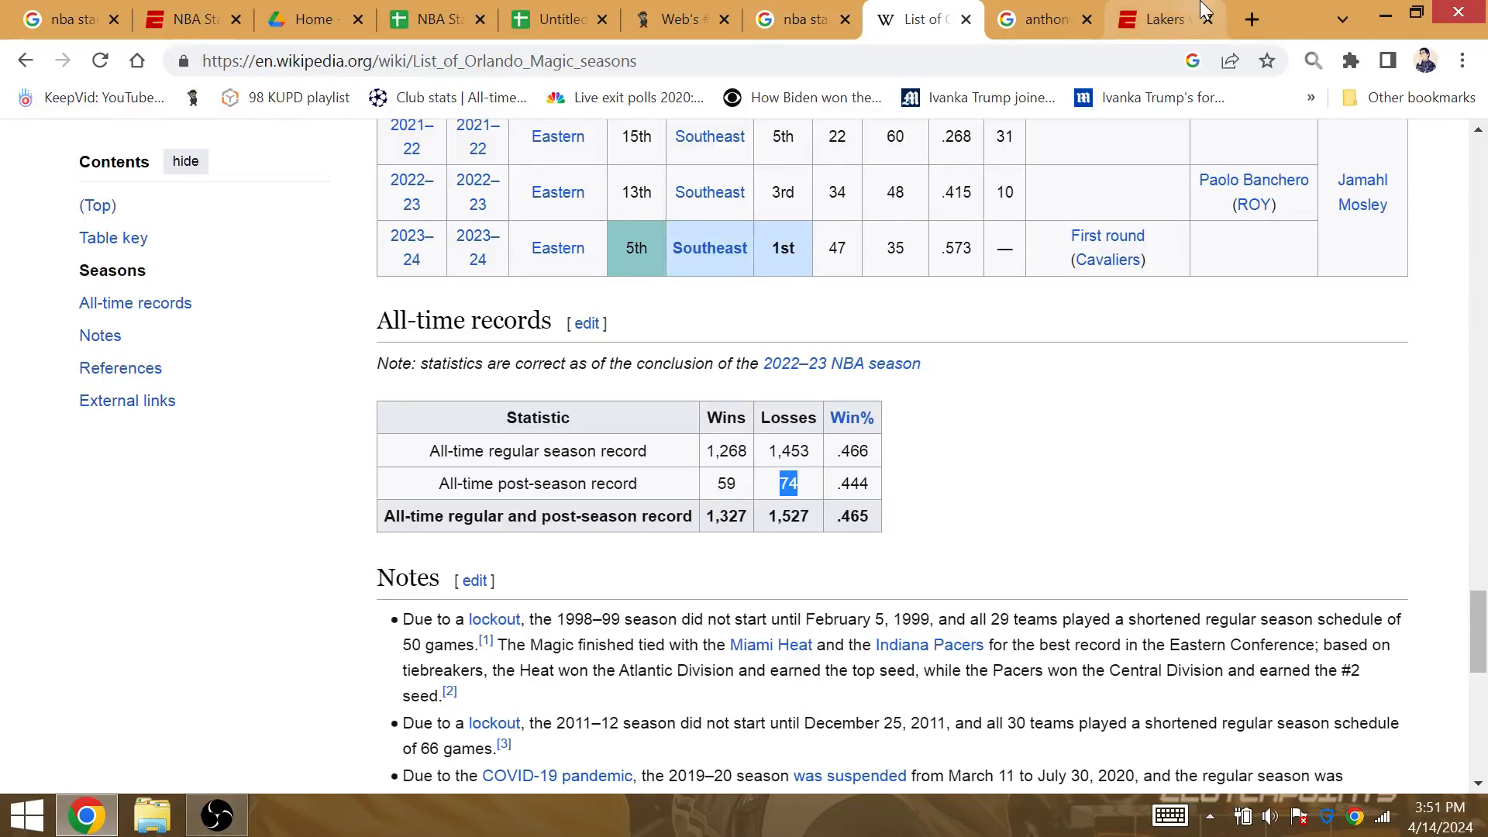
{"action": "left_click", "coordinate": [187, 19]}
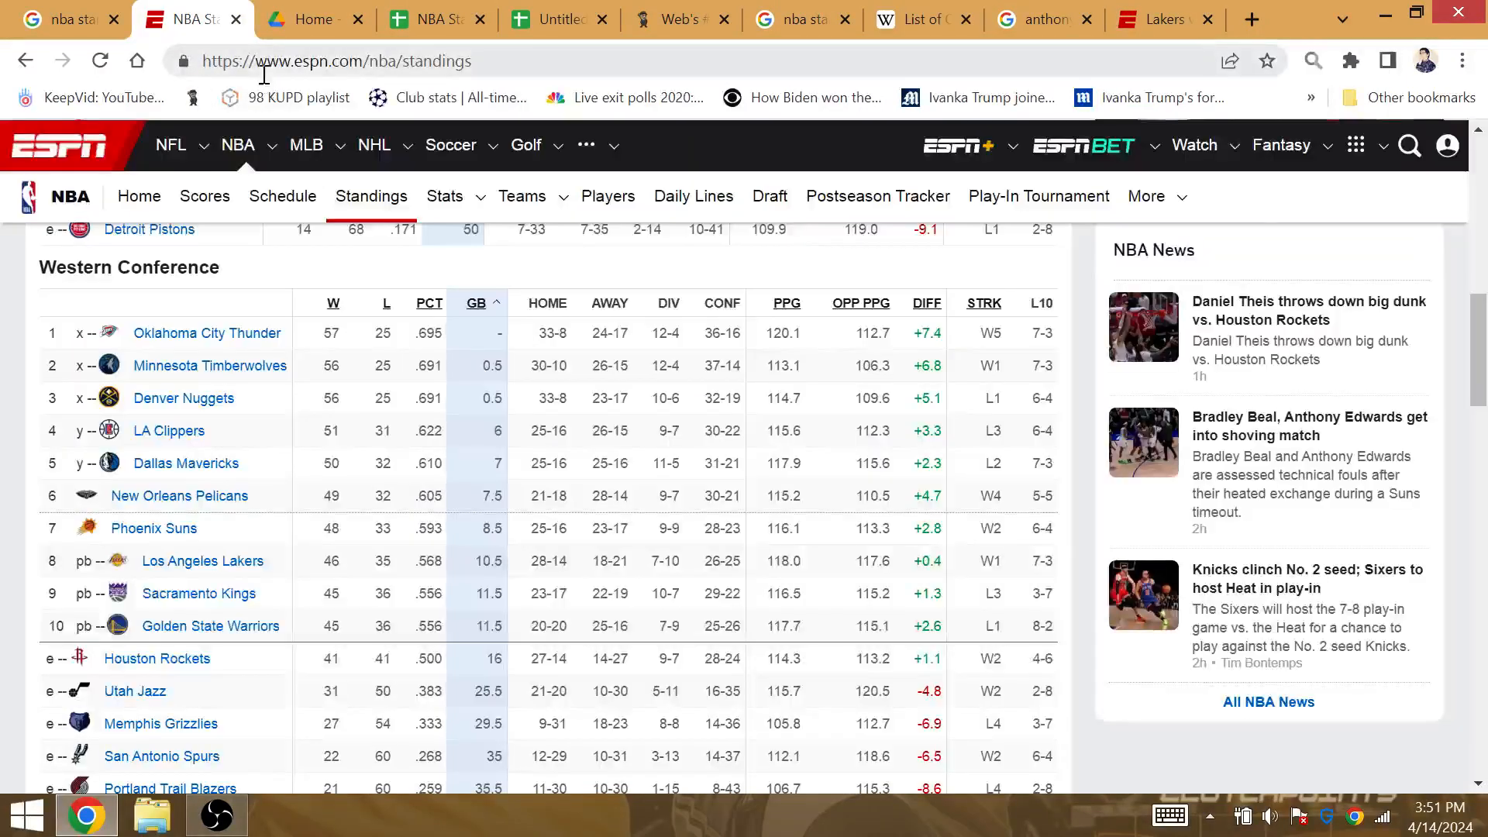
{"action": "scroll", "scroll_direction": "down", "scroll_amount": 3}
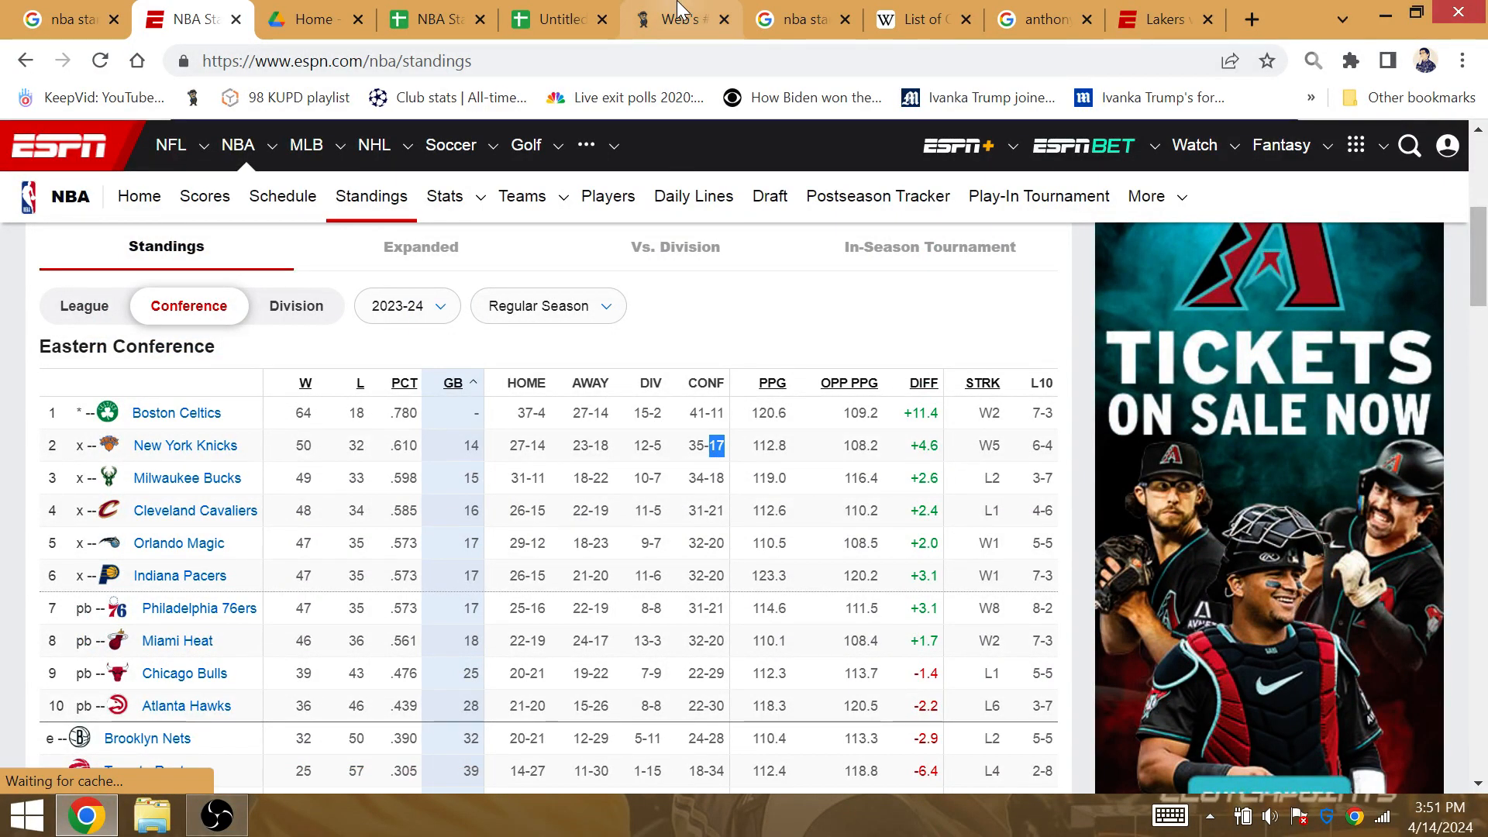
{"action": "mouse_move", "coordinate": [679, 18]}
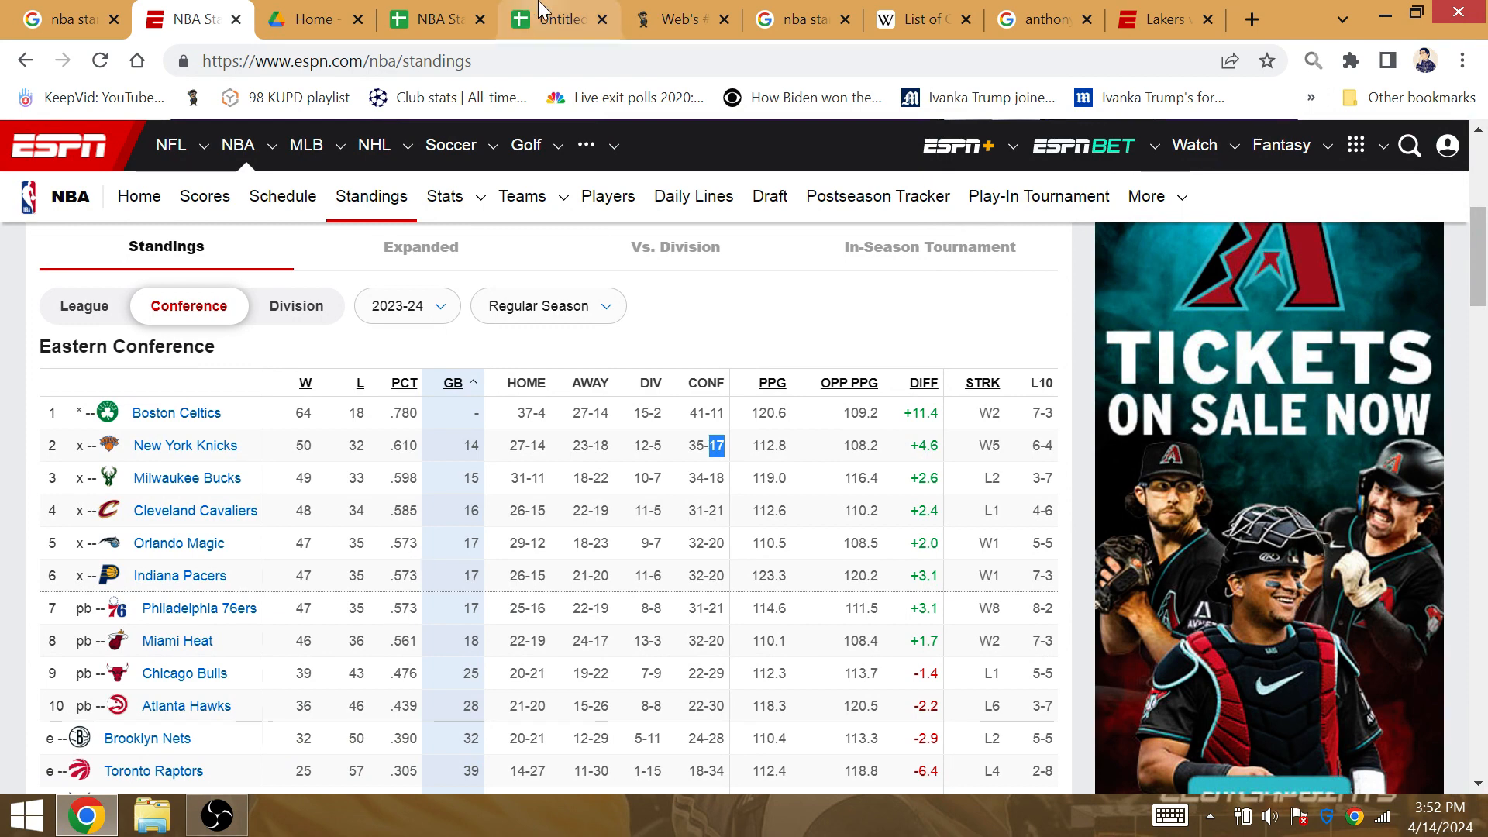
{"action": "left_click", "coordinate": [432, 19]}
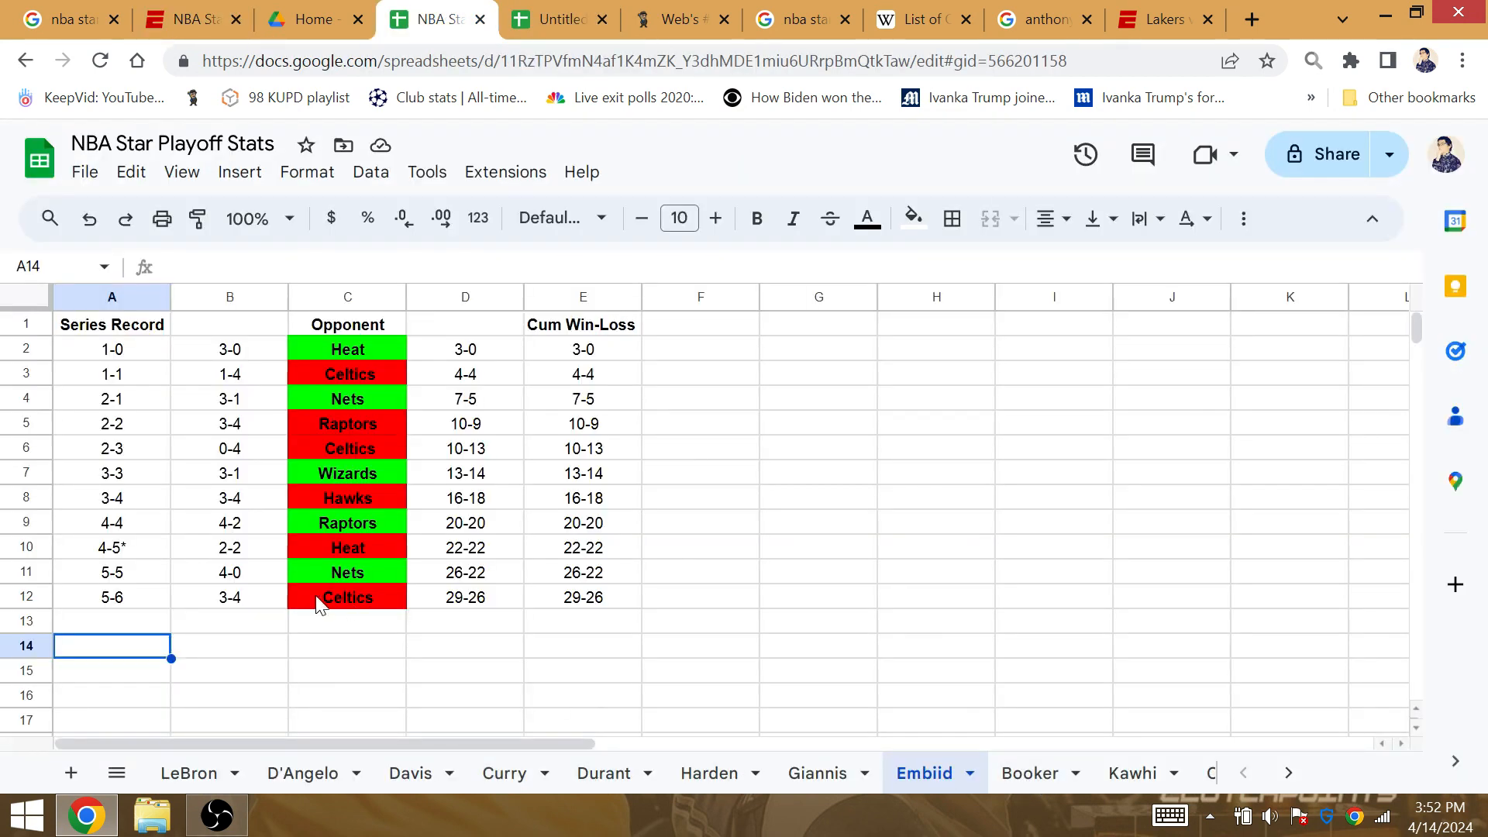
- Enter 33 in Embiid sheet cell D13 beneath the 29-26 record
{"action": "left_click", "coordinate": [111, 620]}
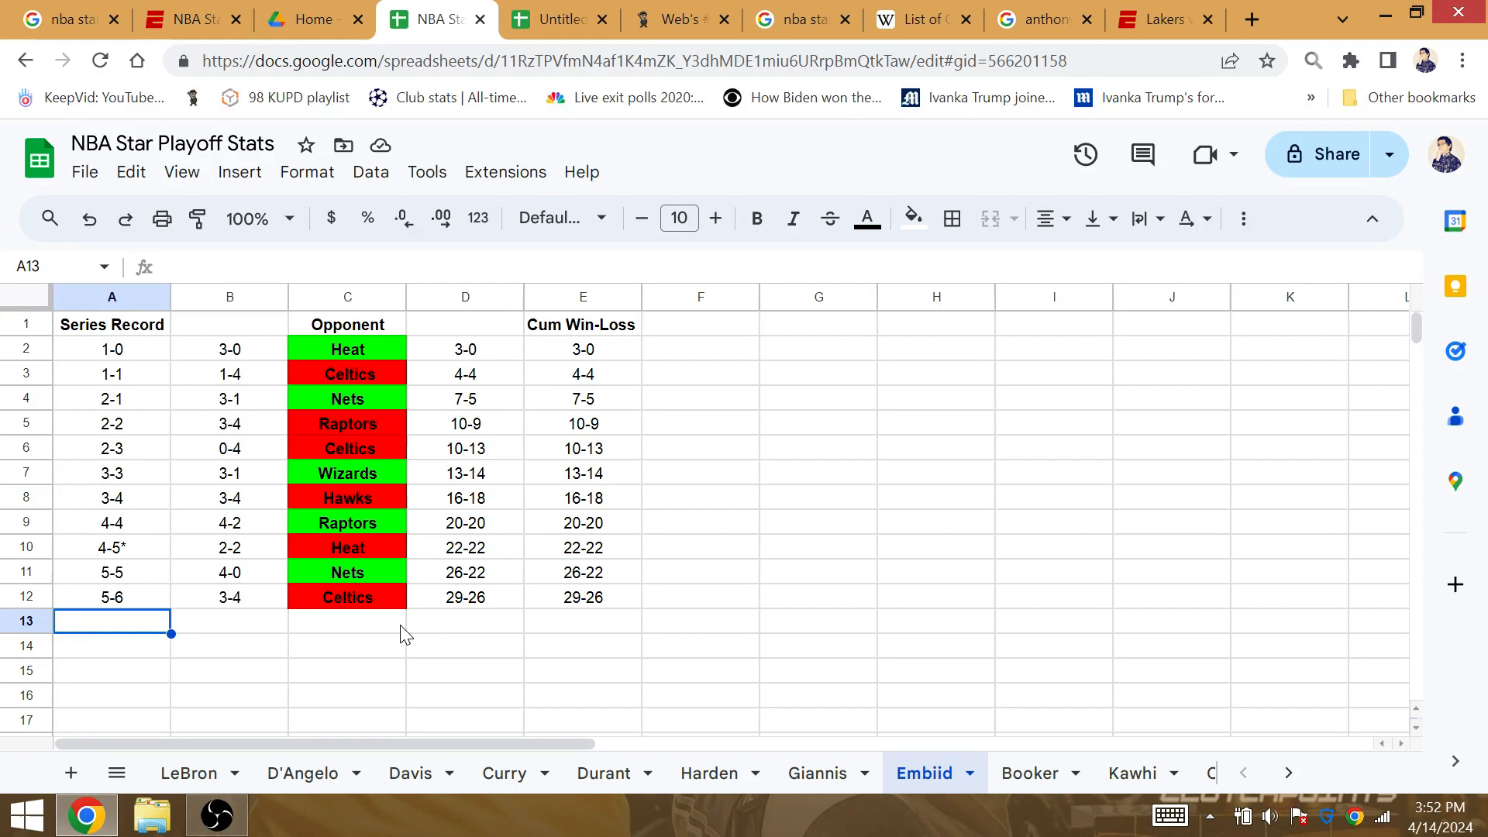
{"action": "left_click", "coordinate": [465, 621]}
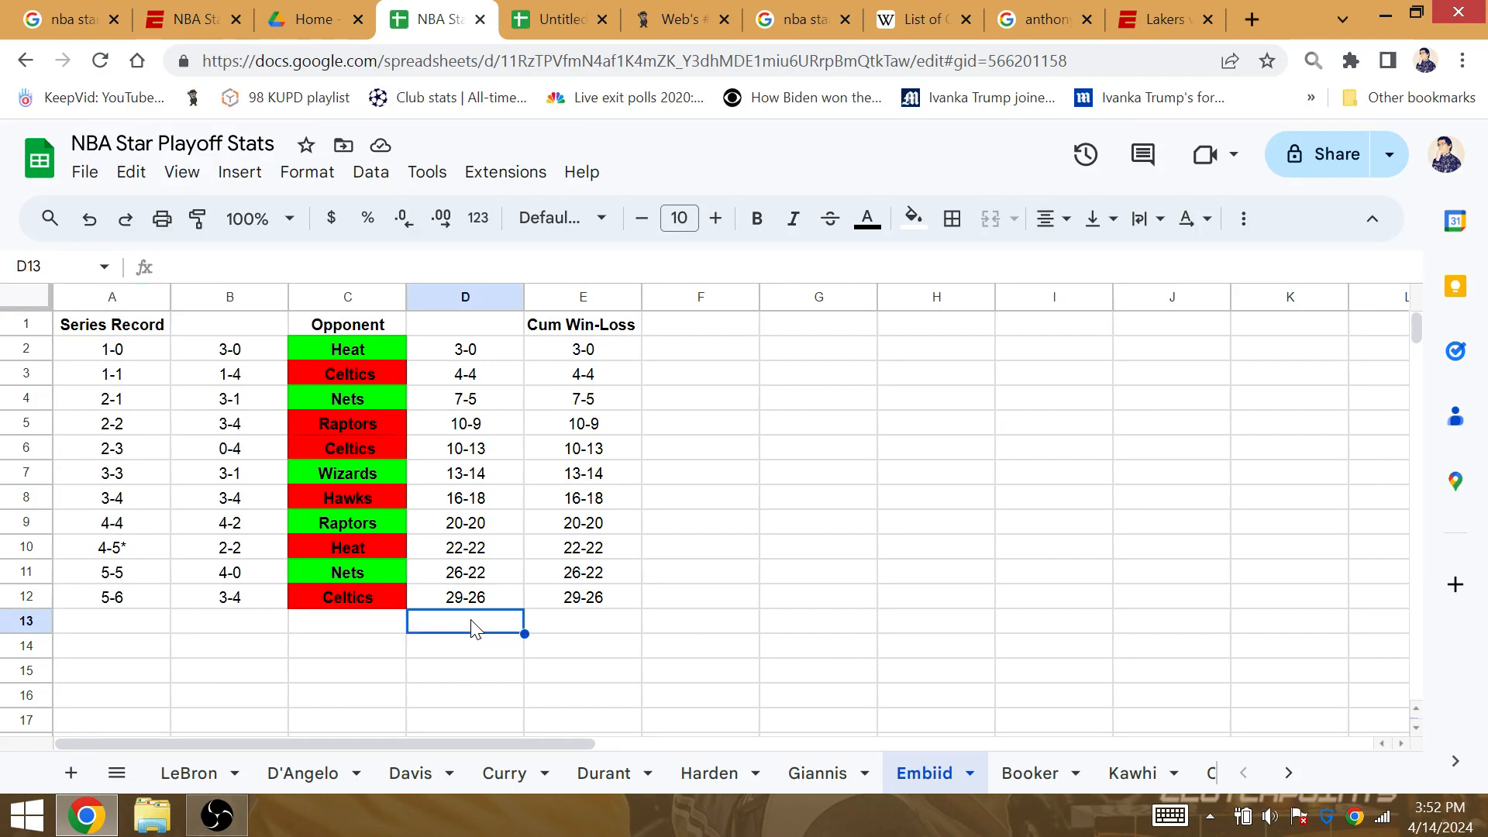
{"action": "type", "text": "33"}
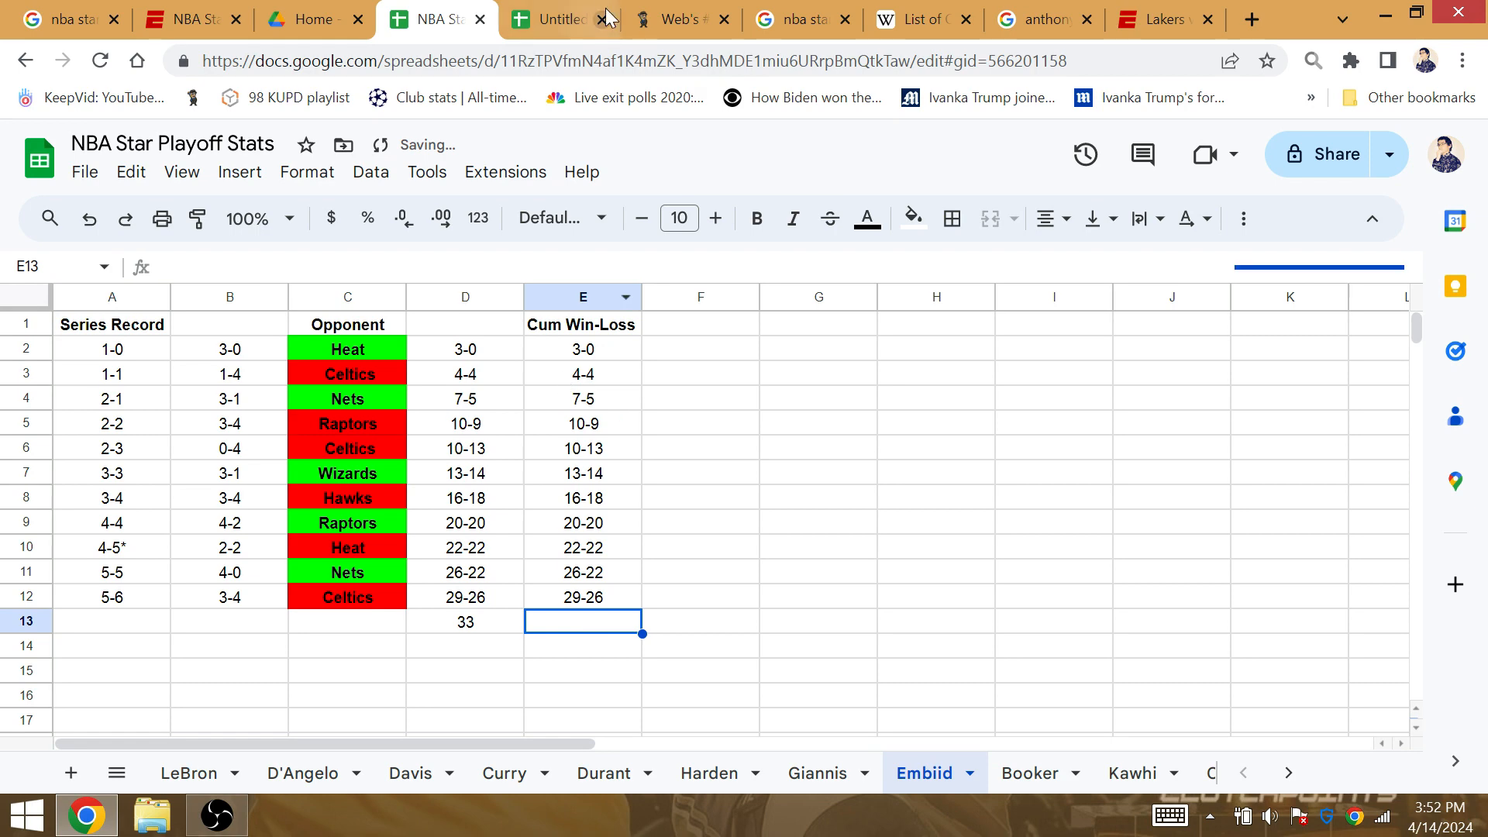
{"action": "left_click", "coordinate": [681, 19]}
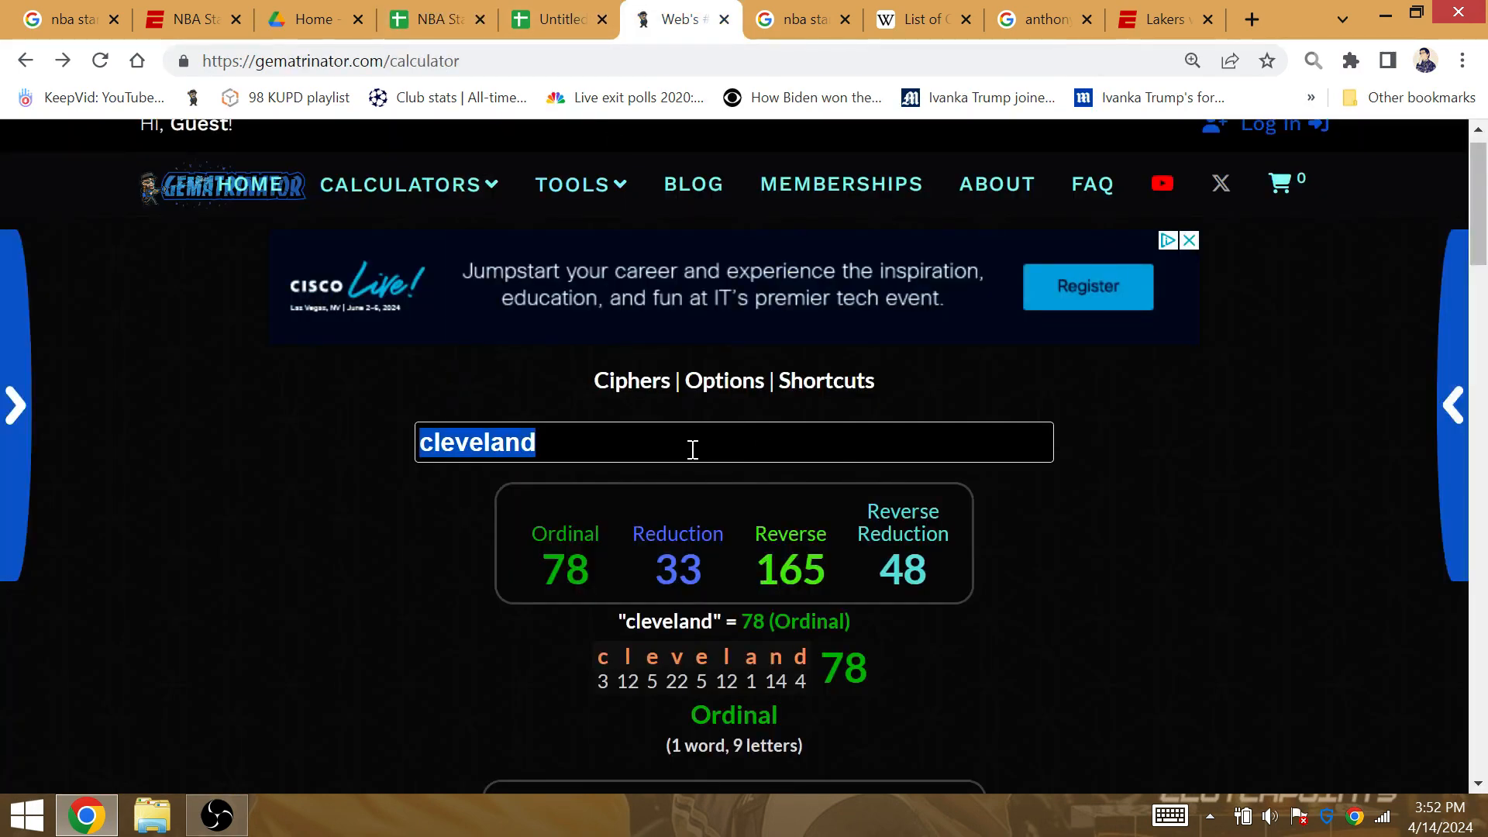
- Score 'tatum' and 'jayson' in Gematrinator, glance at standings, and return to the bracket
{"action": "type", "text": "tatum"}
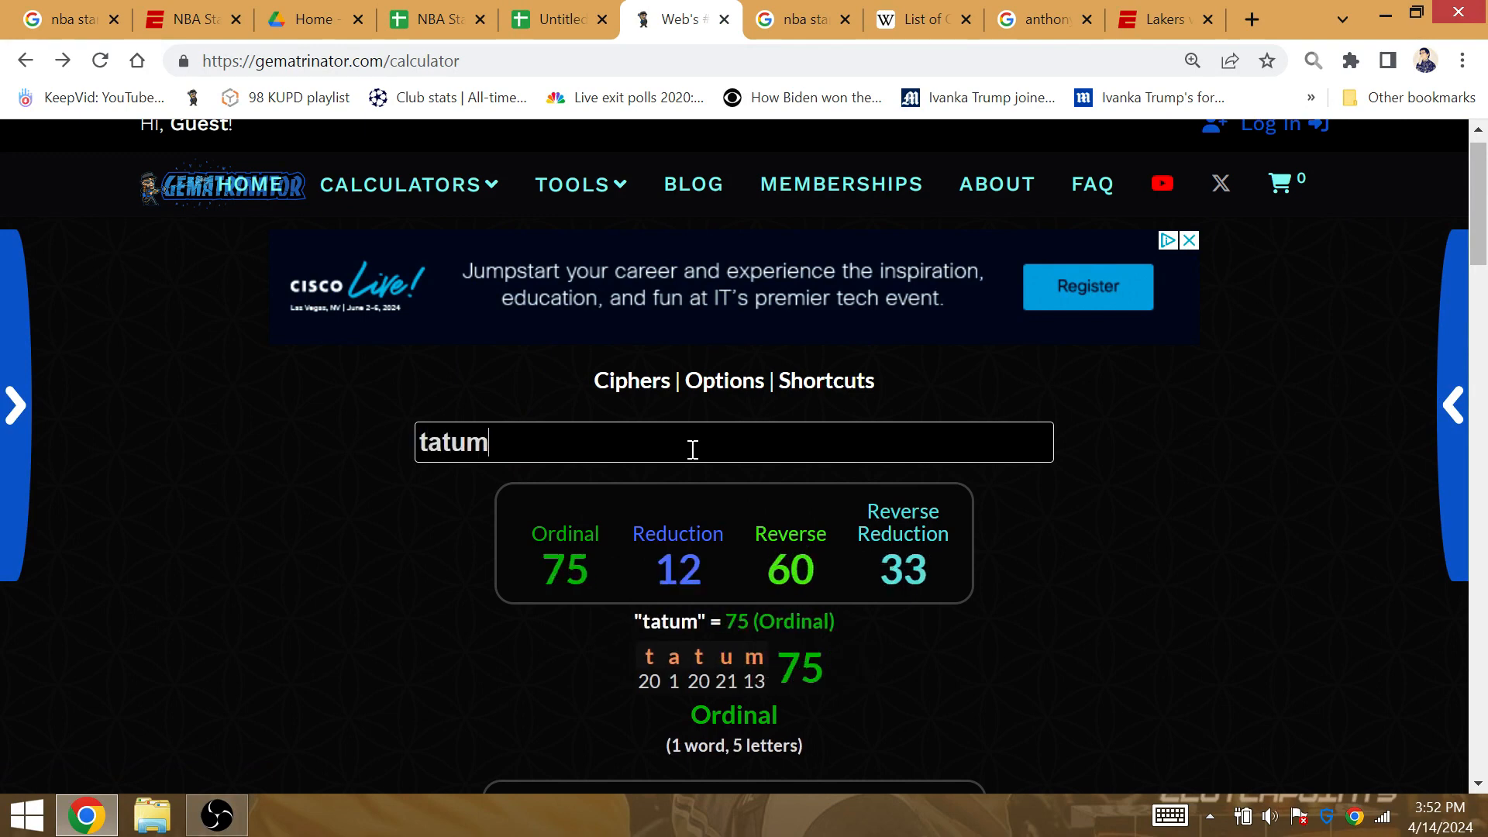
{"action": "type", "text": "jayson"}
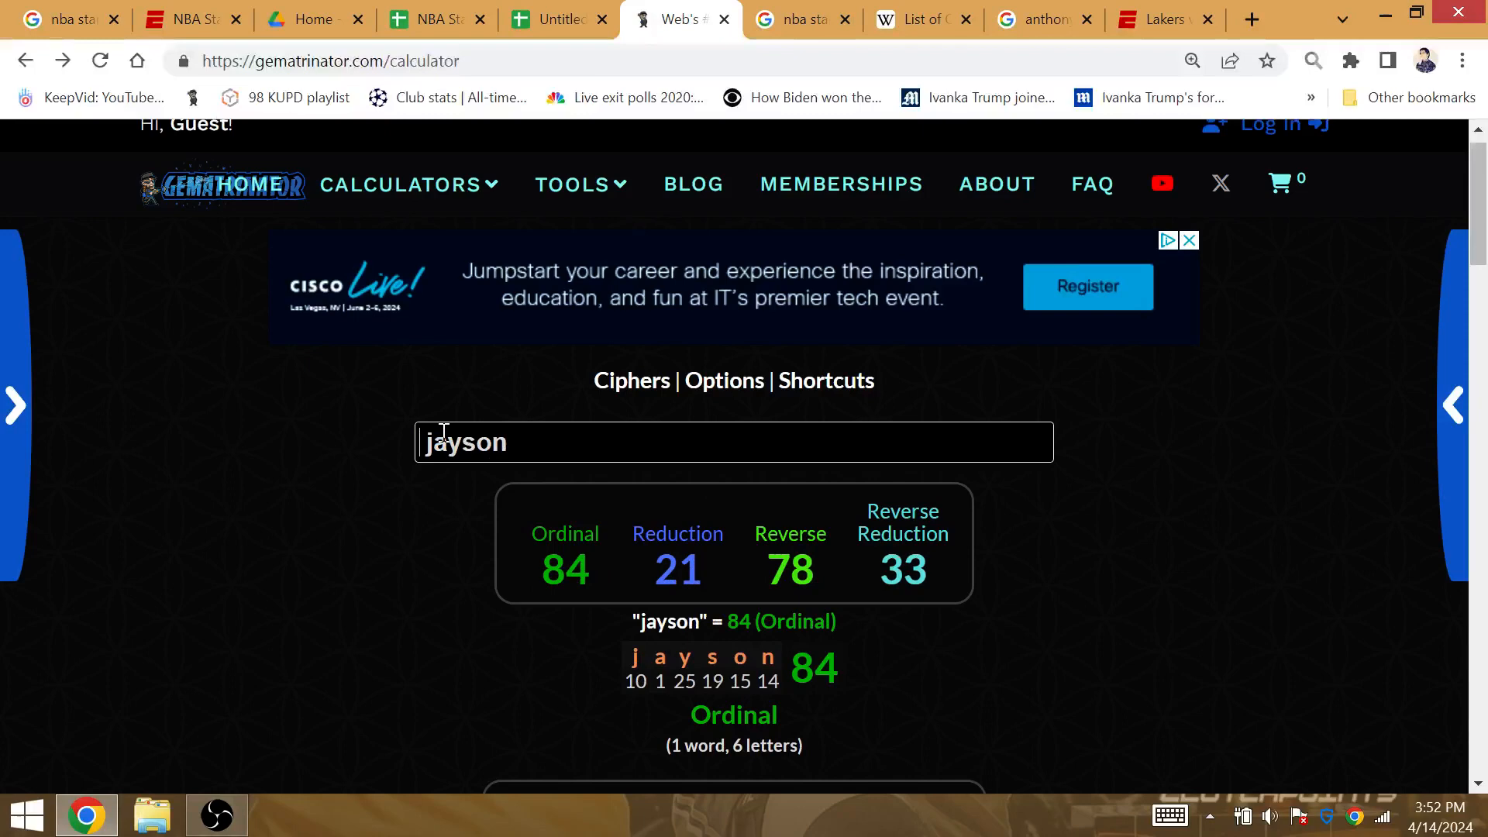
{"action": "left_click", "coordinate": [798, 19]}
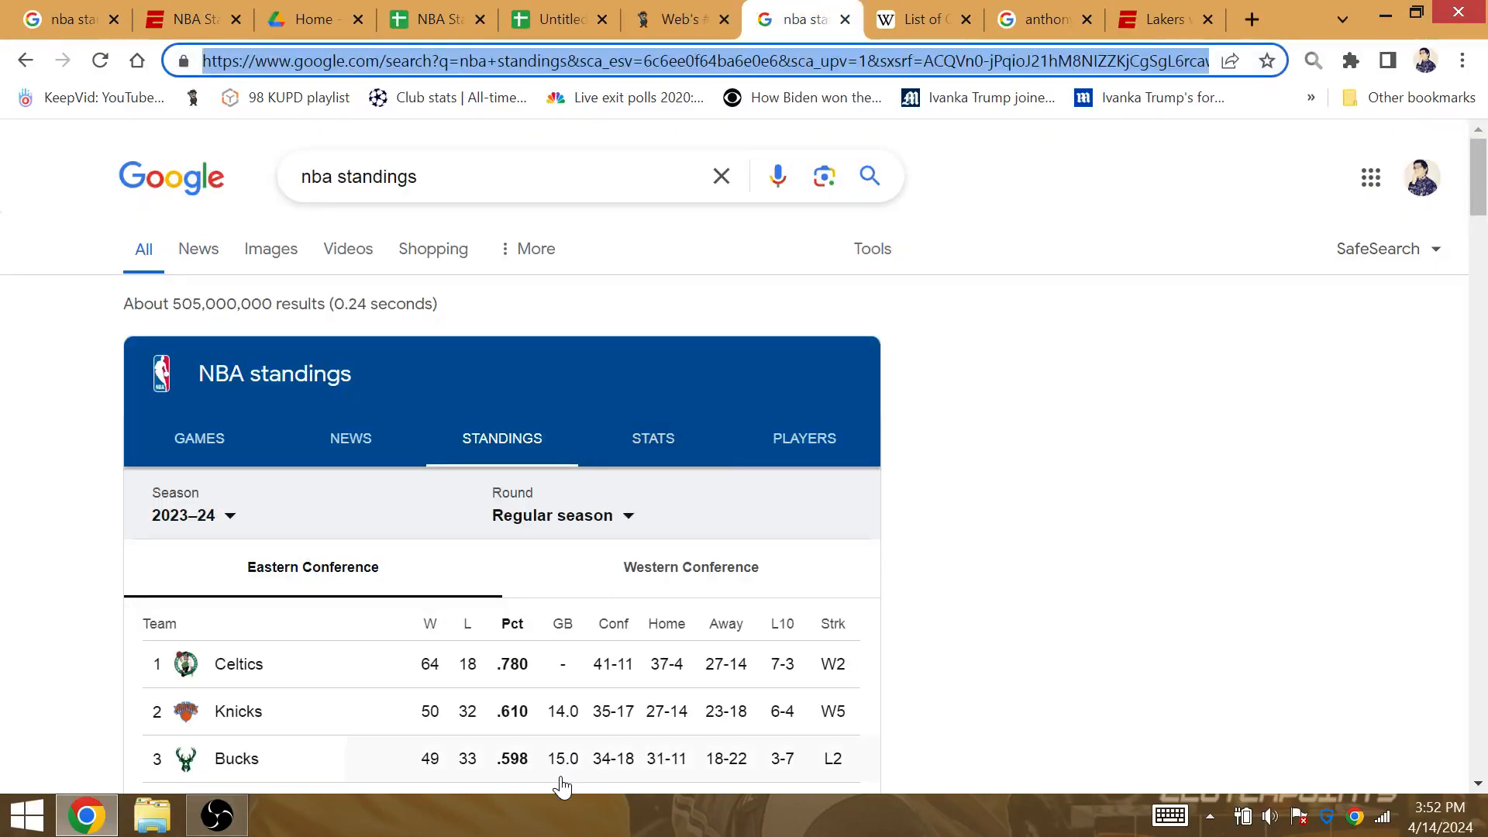
{"action": "mouse_move", "coordinate": [648, 715]}
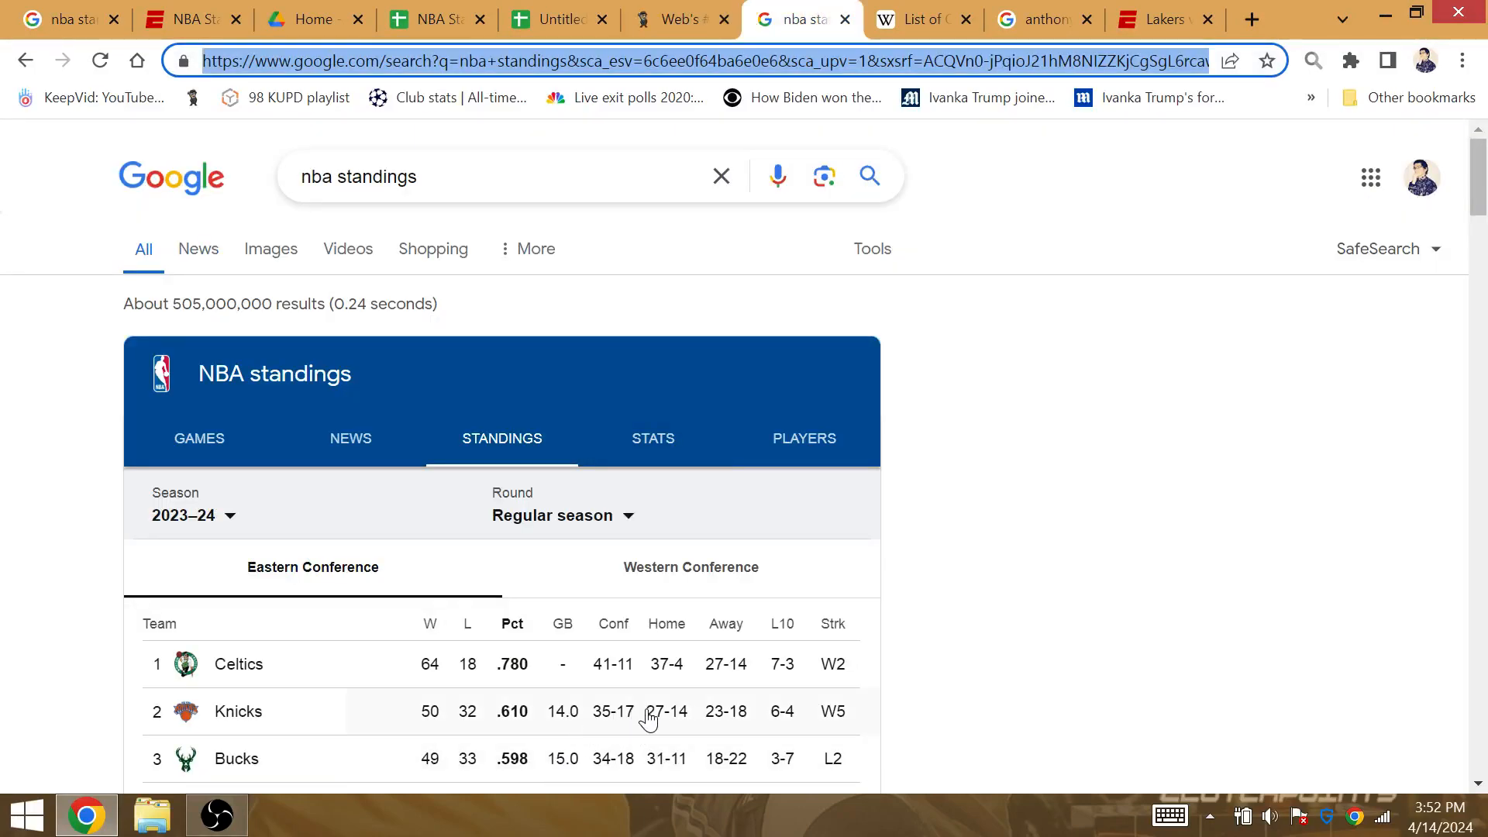
{"action": "mouse_move", "coordinate": [911, 462]}
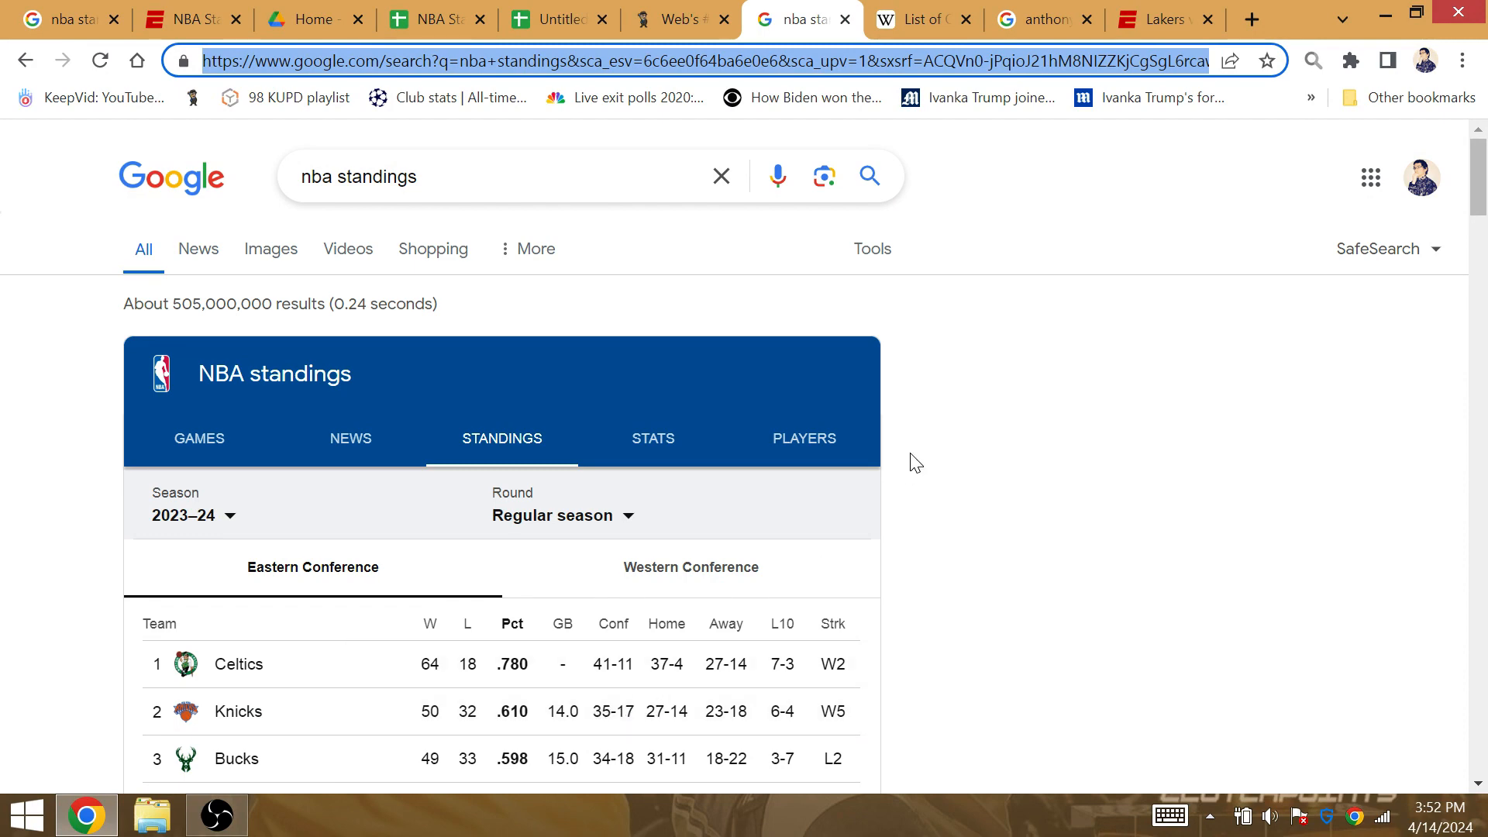
{"action": "left_click", "coordinate": [671, 19]}
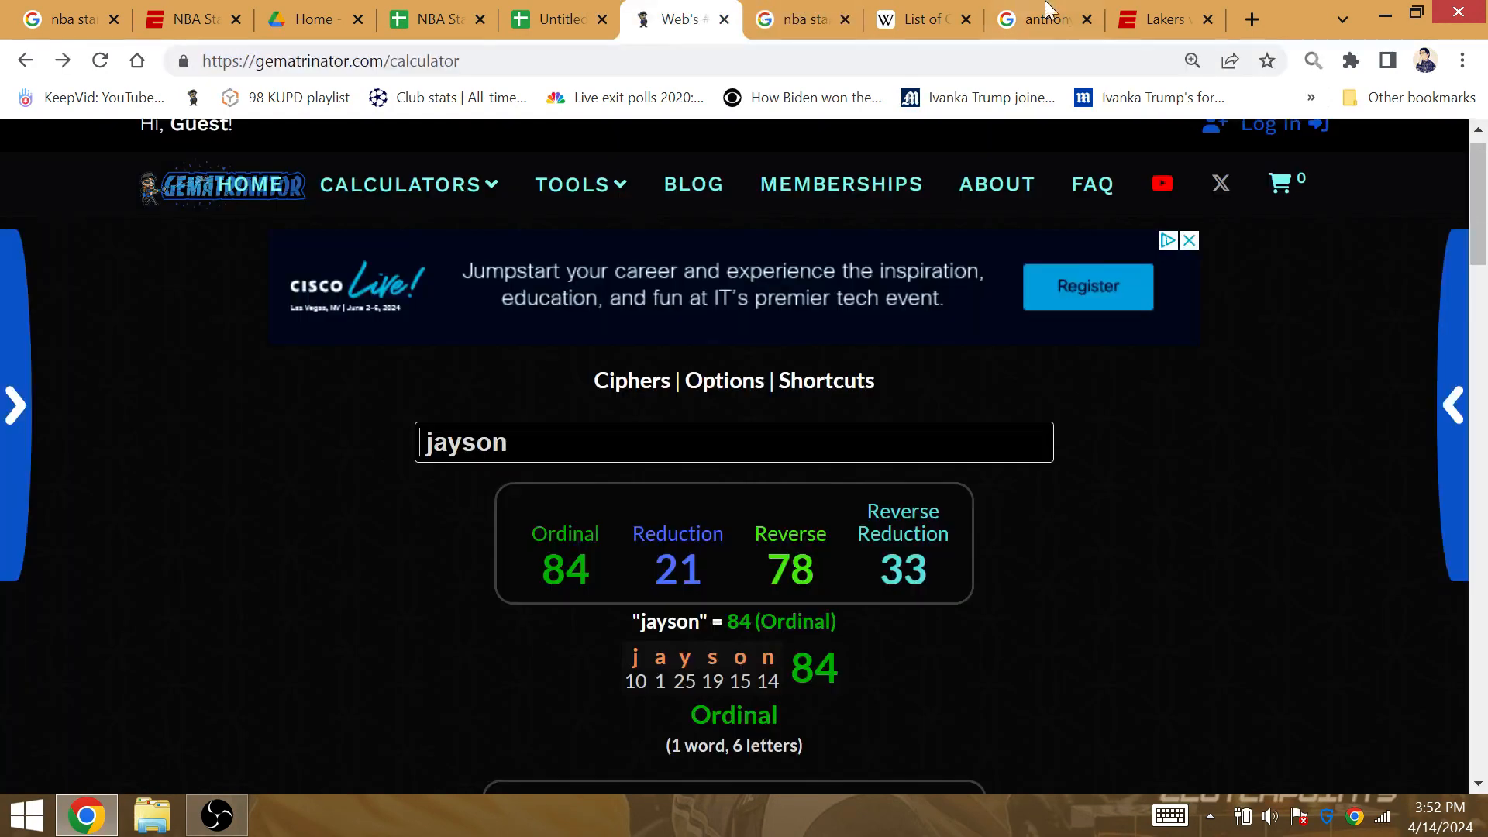
{"action": "left_click", "coordinate": [558, 19]}
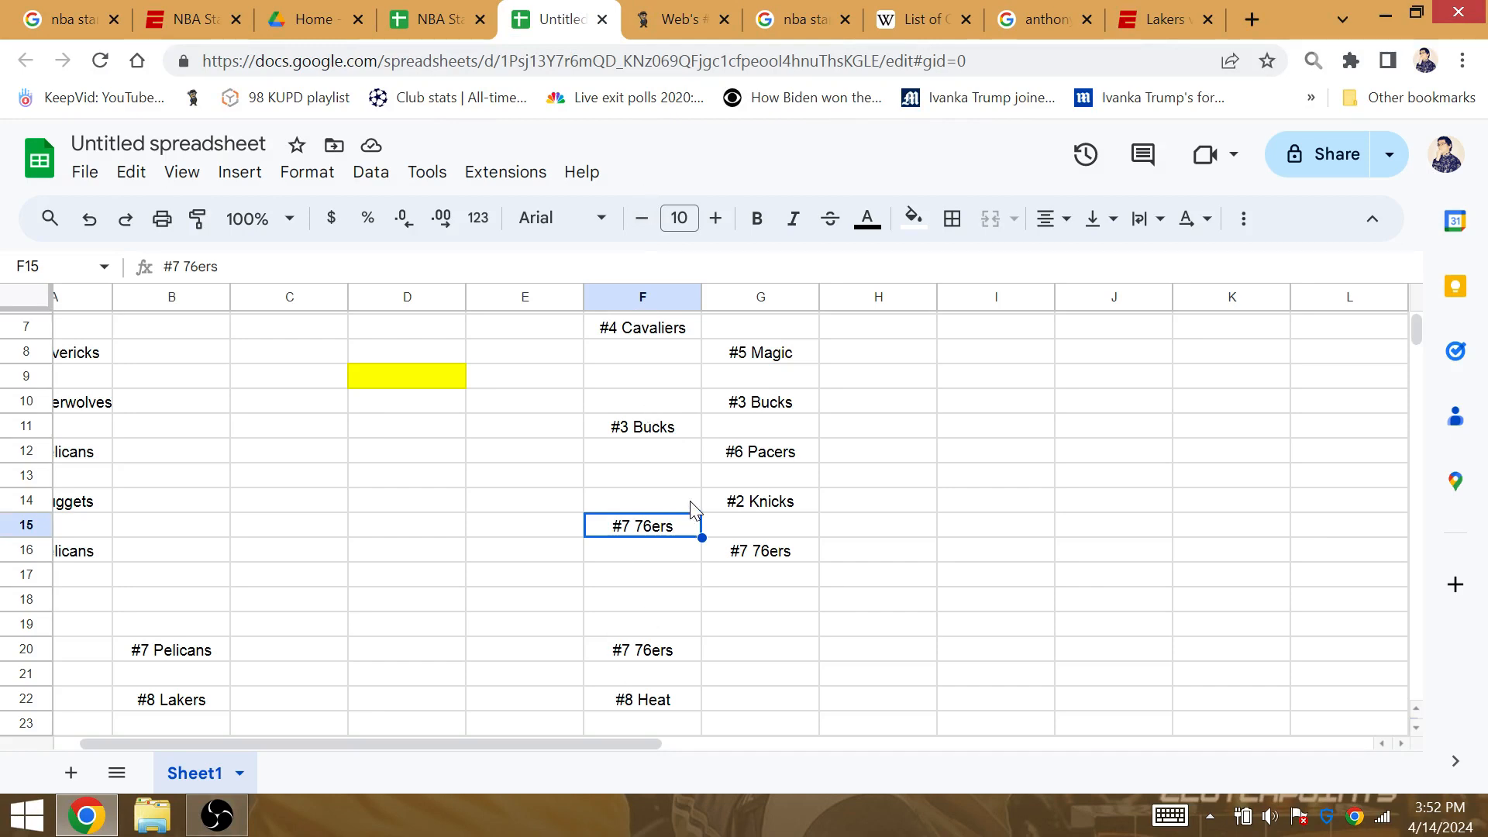
{"action": "mouse_move", "coordinate": [688, 536]}
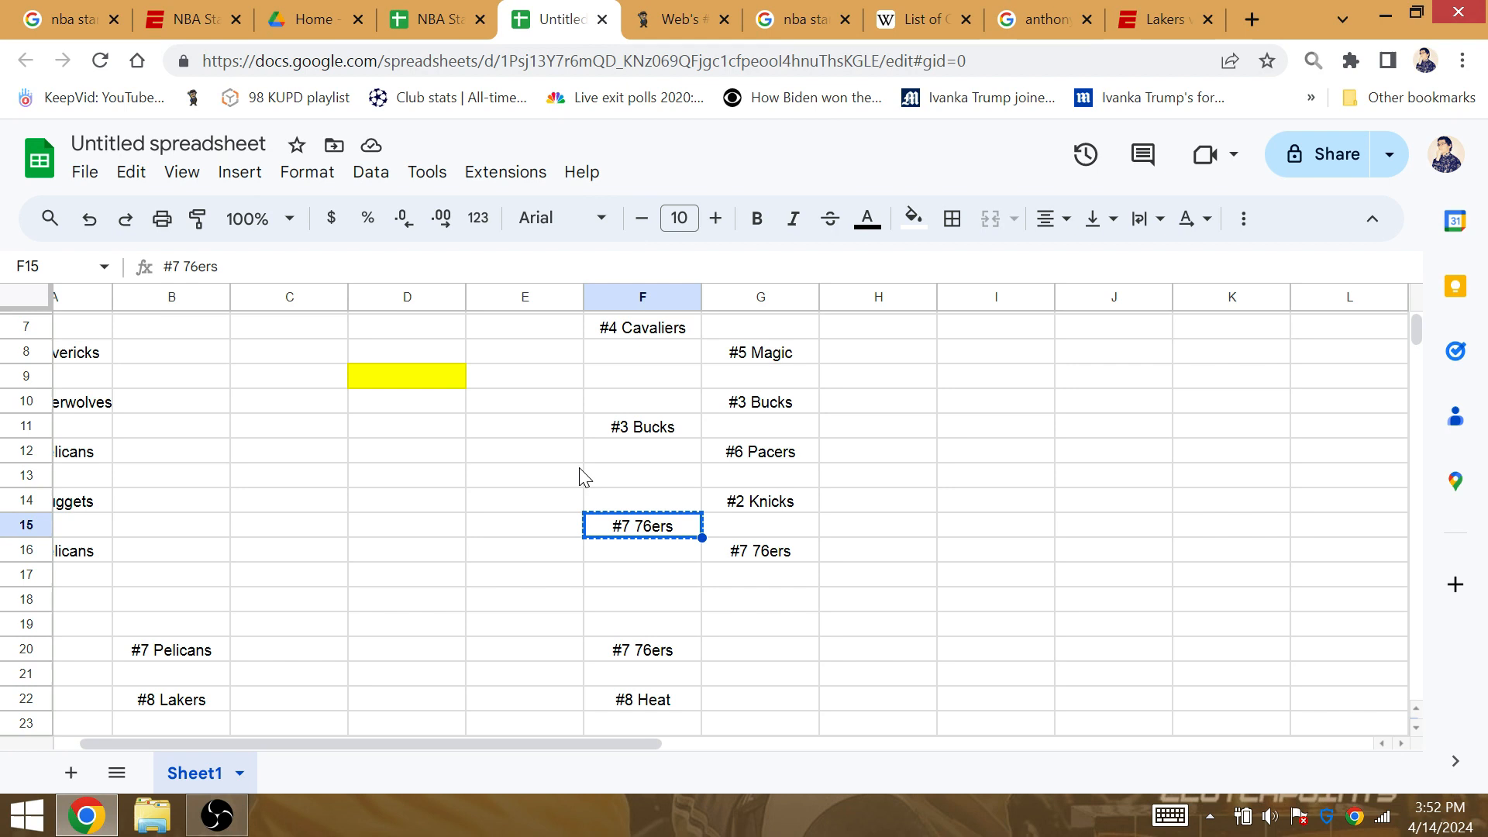
- Paste #7 76ers into E13 and #1 Celtics into E5 as East conference finalists
{"action": "left_click", "coordinate": [524, 474]}
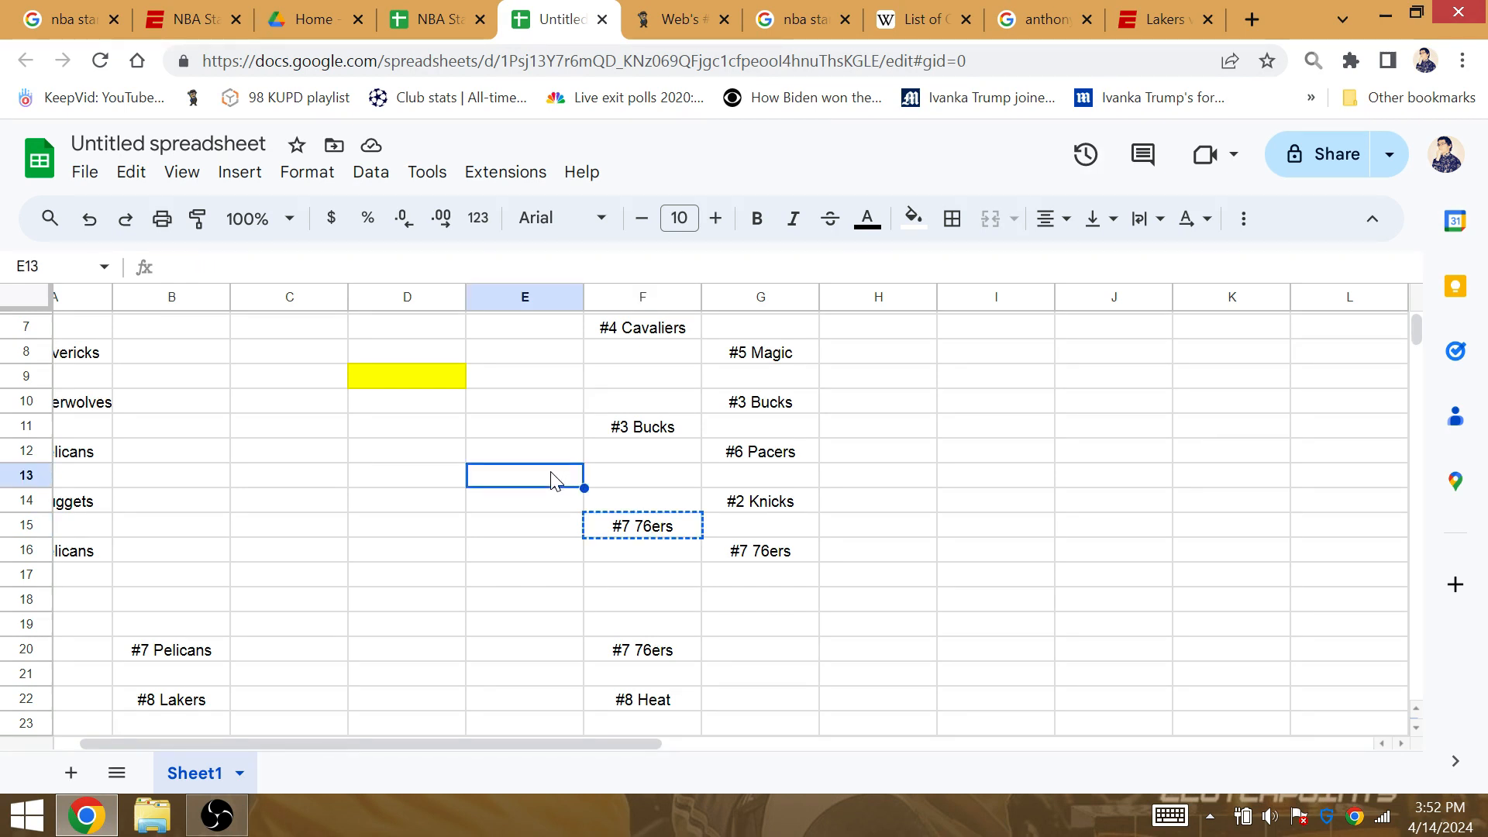
{"action": "key", "text": "ctrl+v"}
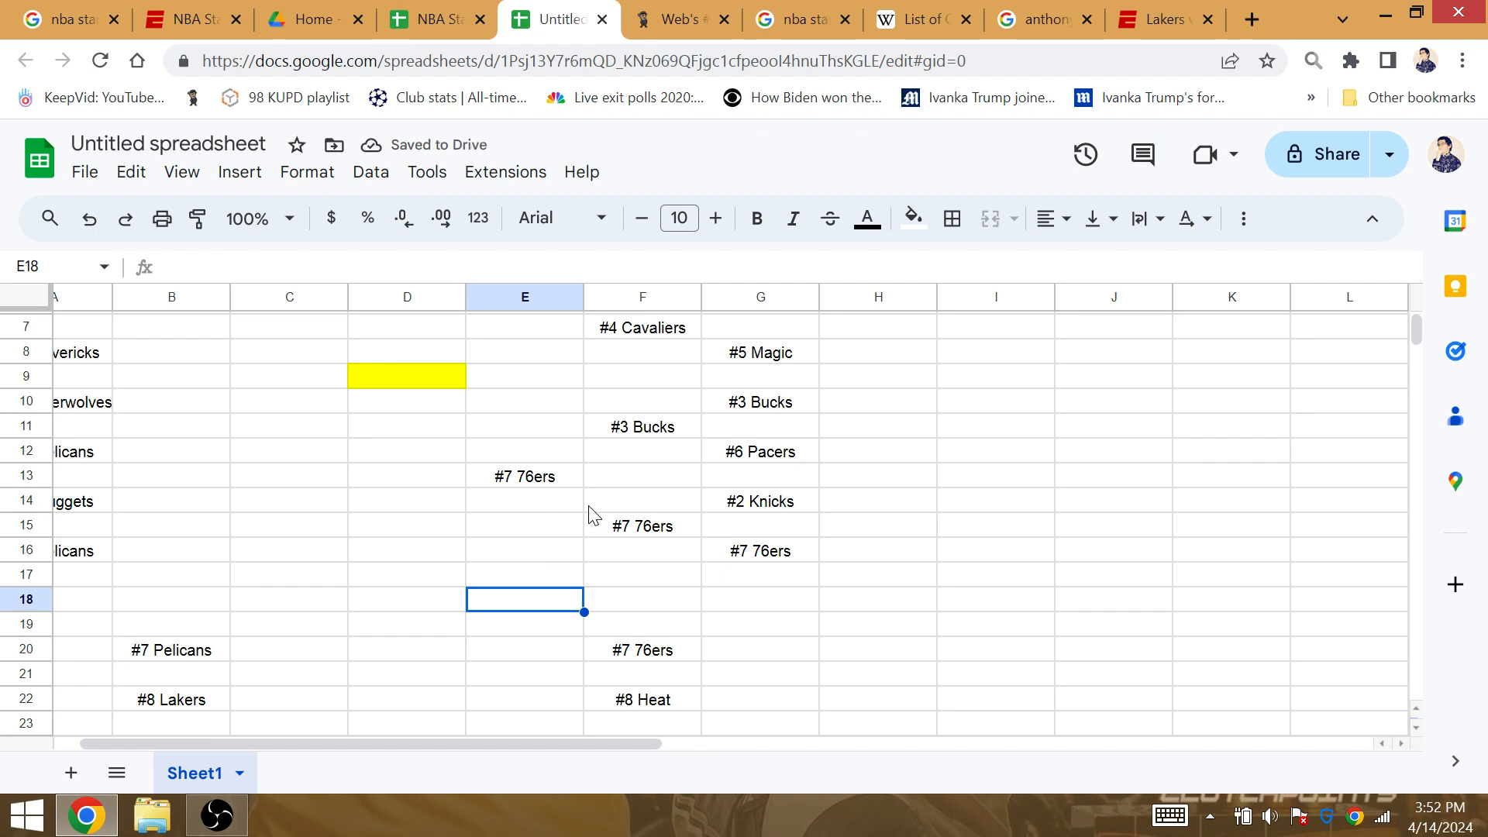
{"action": "mouse_move", "coordinate": [660, 508]}
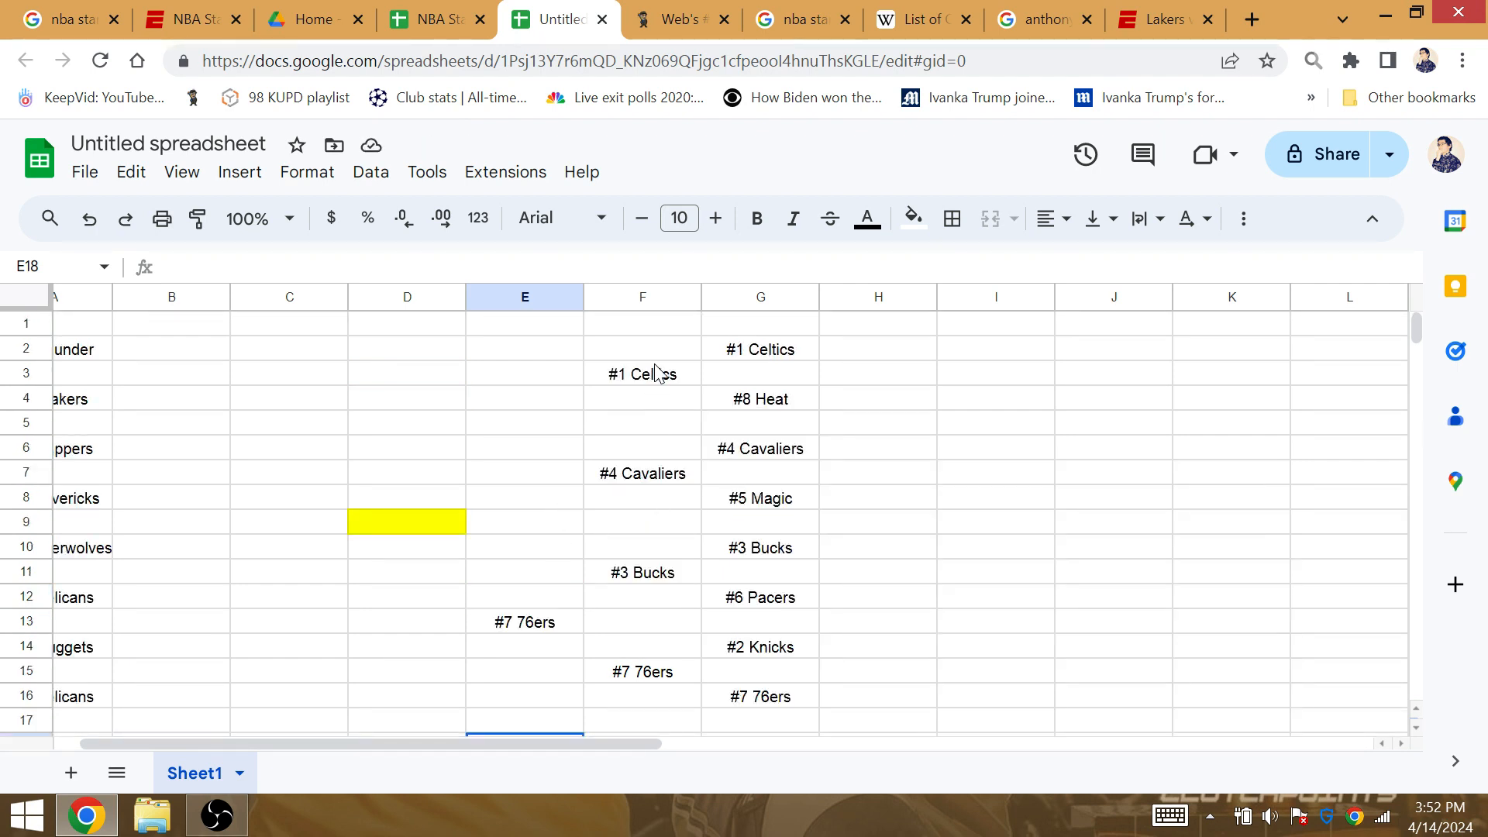
{"action": "key", "text": "ctrl+v"}
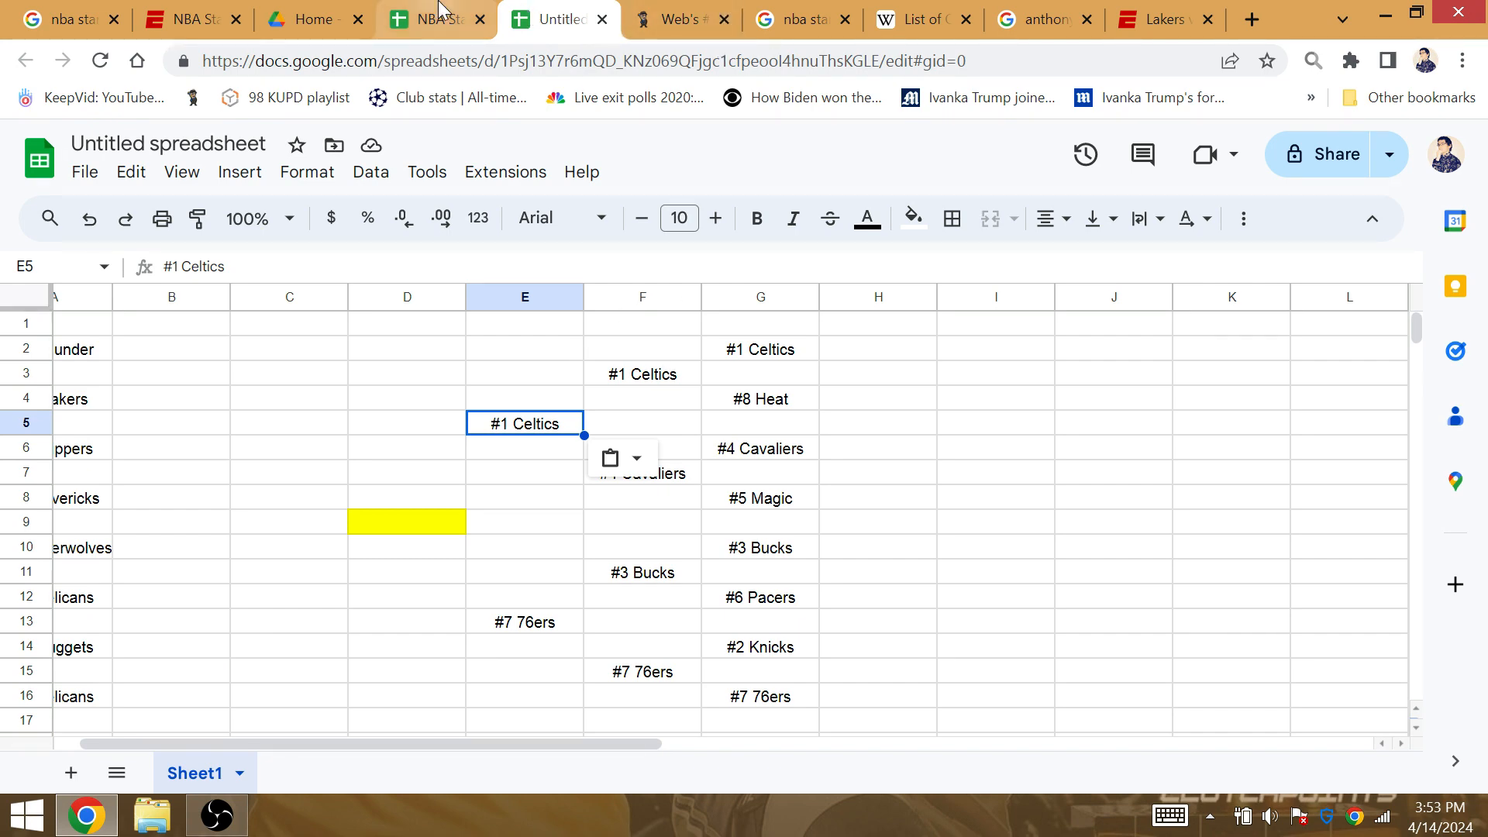
- Score 'the celtics' in Gematrinator (104 Ordinal, 58 Reverse Reduction), then return to the bracket
{"action": "left_click", "coordinate": [431, 18]}
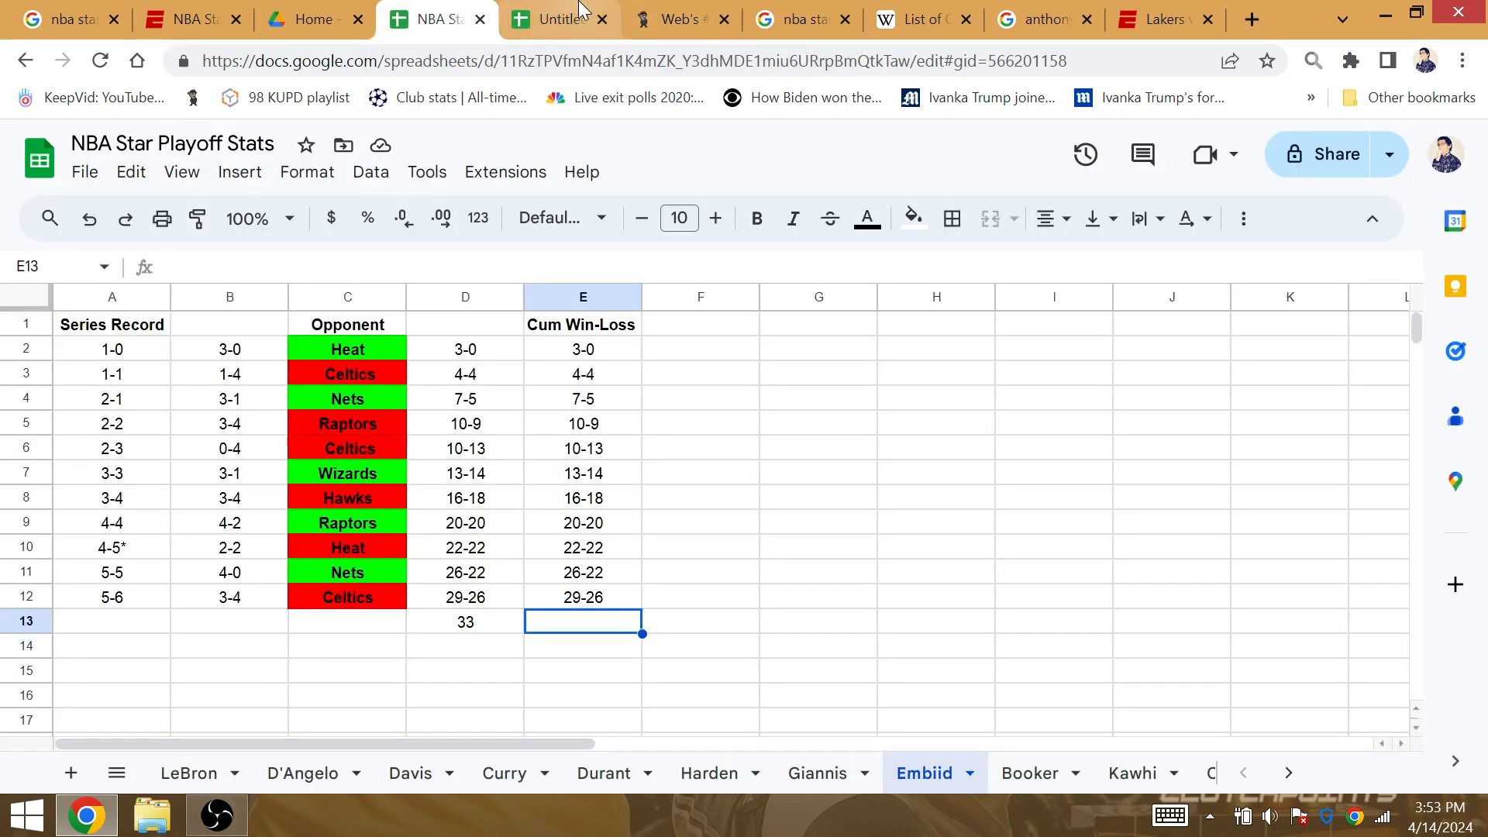
{"action": "left_click", "coordinate": [558, 18]}
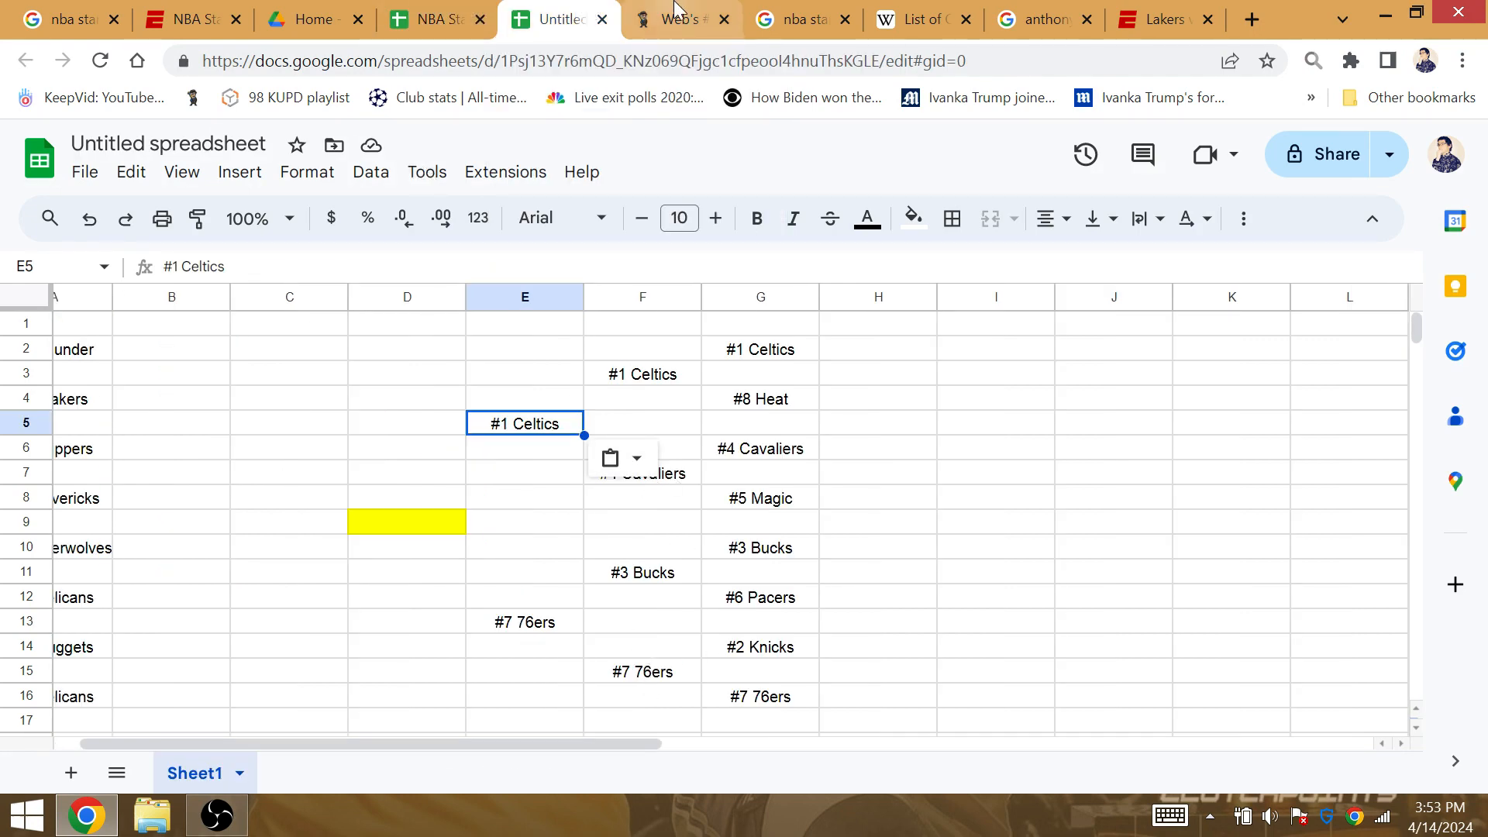
{"action": "left_click", "coordinate": [679, 18]}
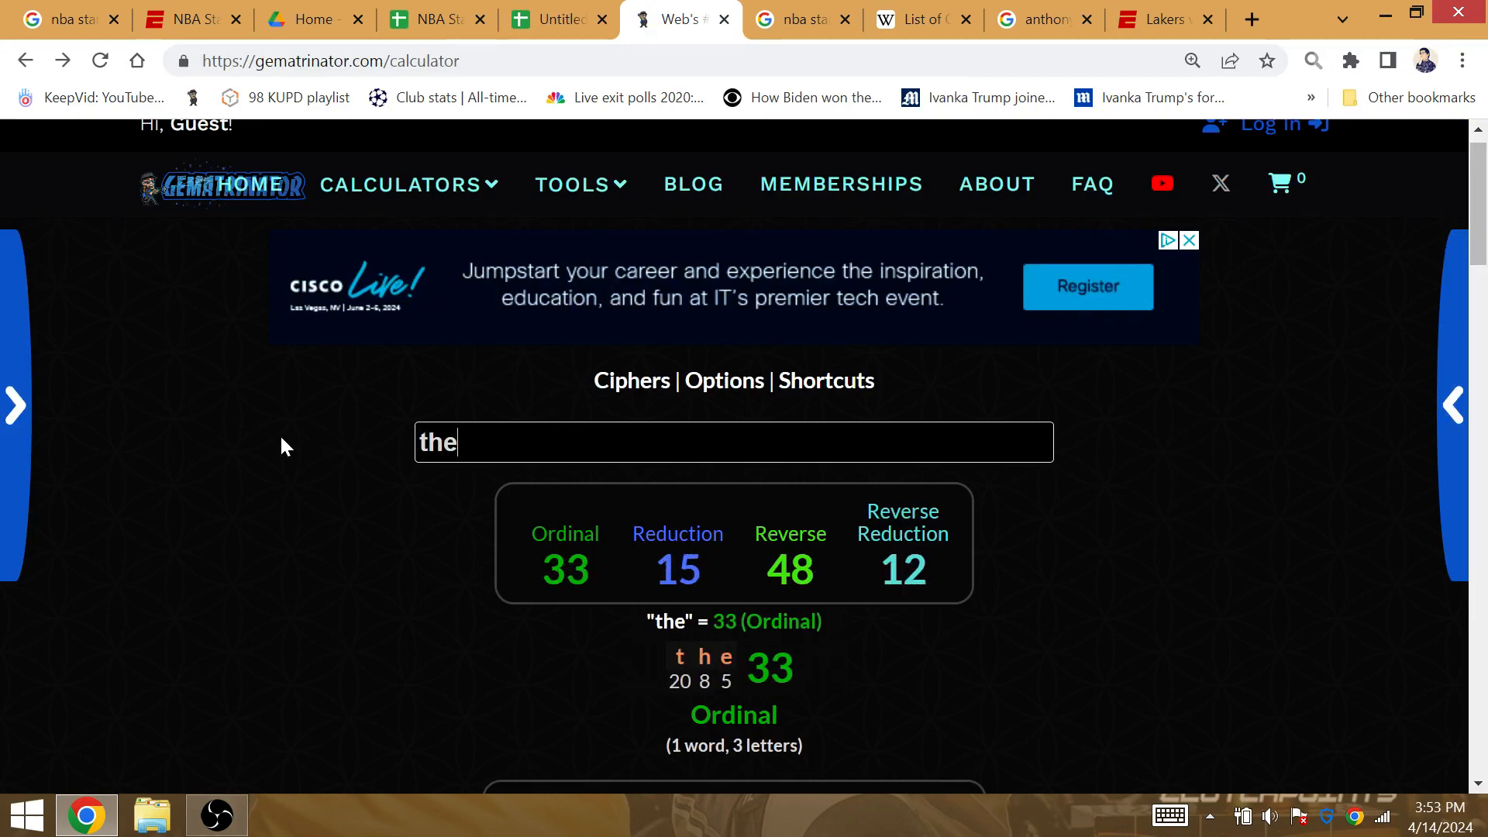
{"action": "type", "text": "celtic"}
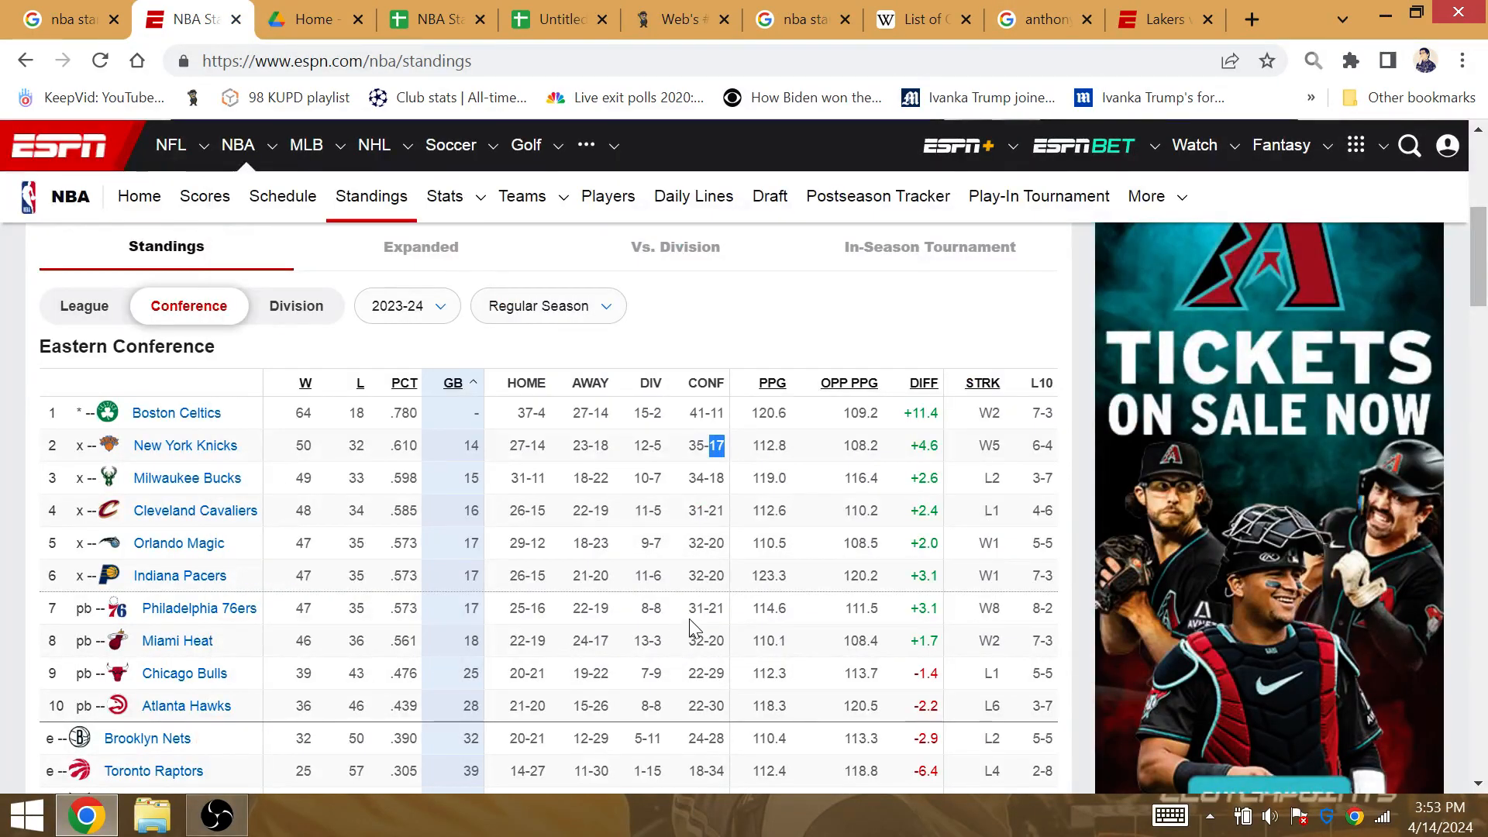
{"action": "double_click", "coordinate": [696, 609]}
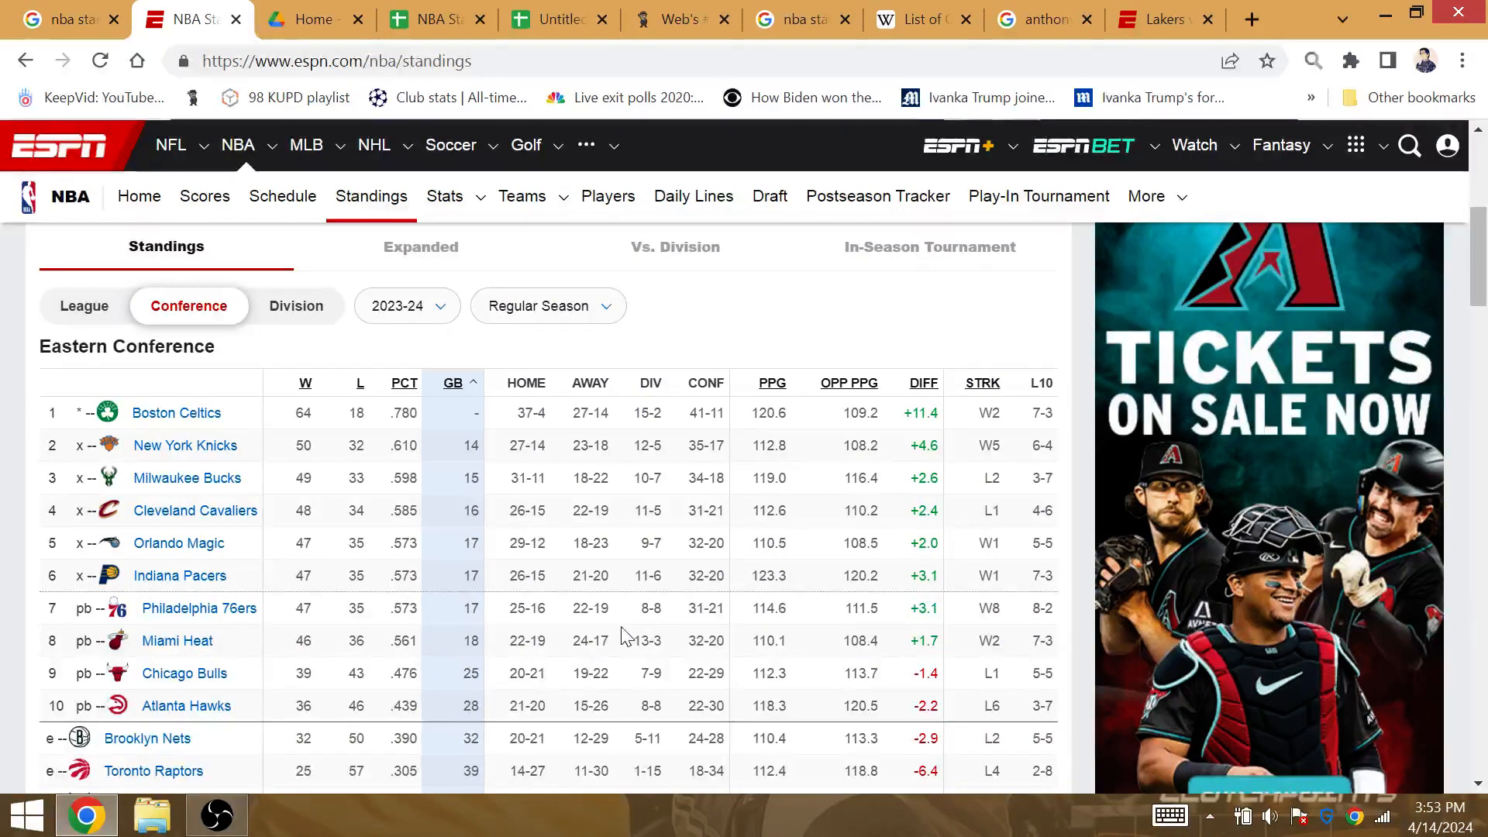
{"action": "left_click", "coordinate": [675, 19]}
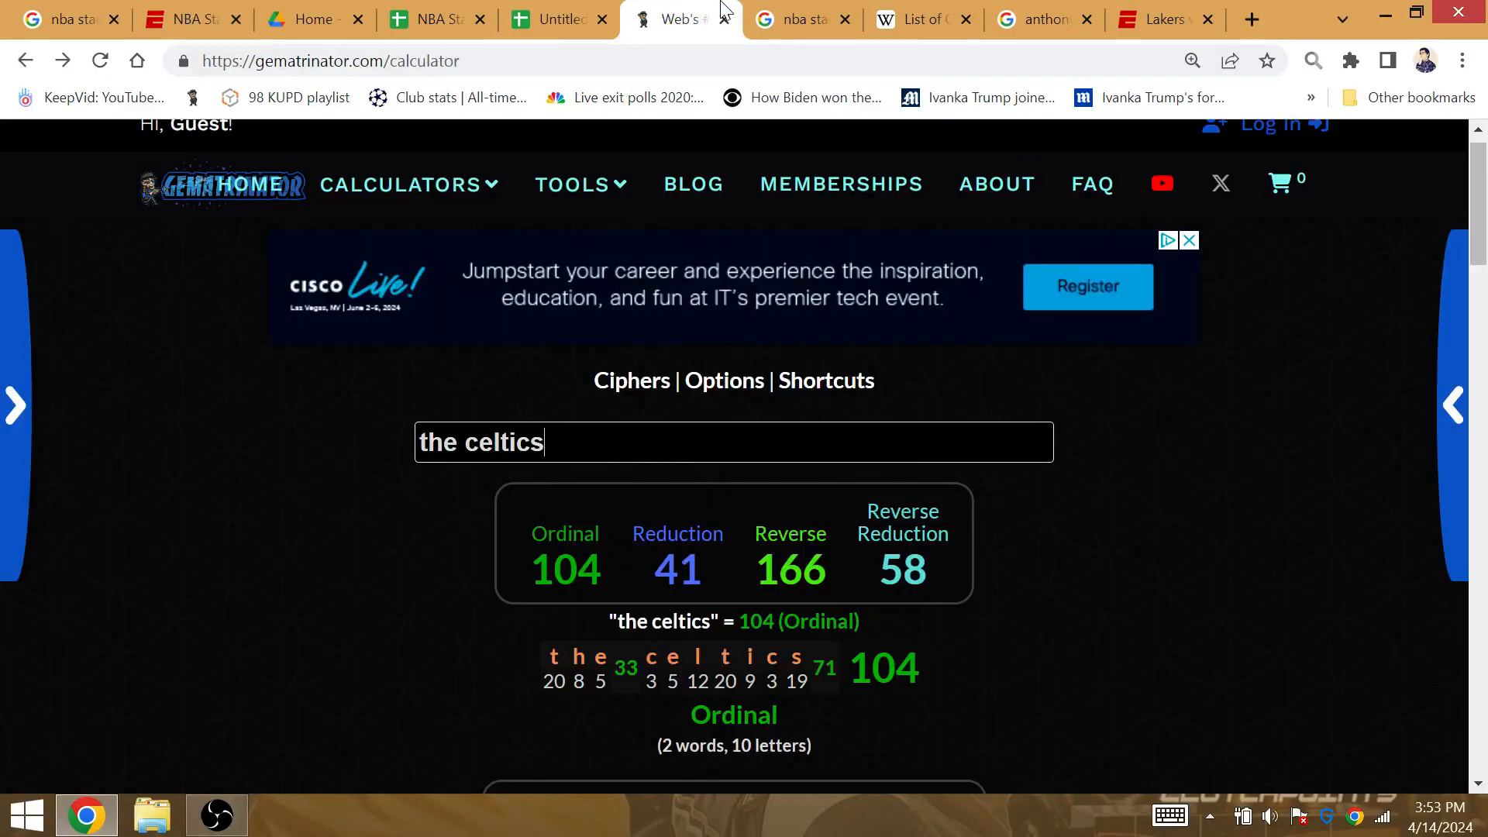
{"action": "left_click", "coordinate": [558, 19]}
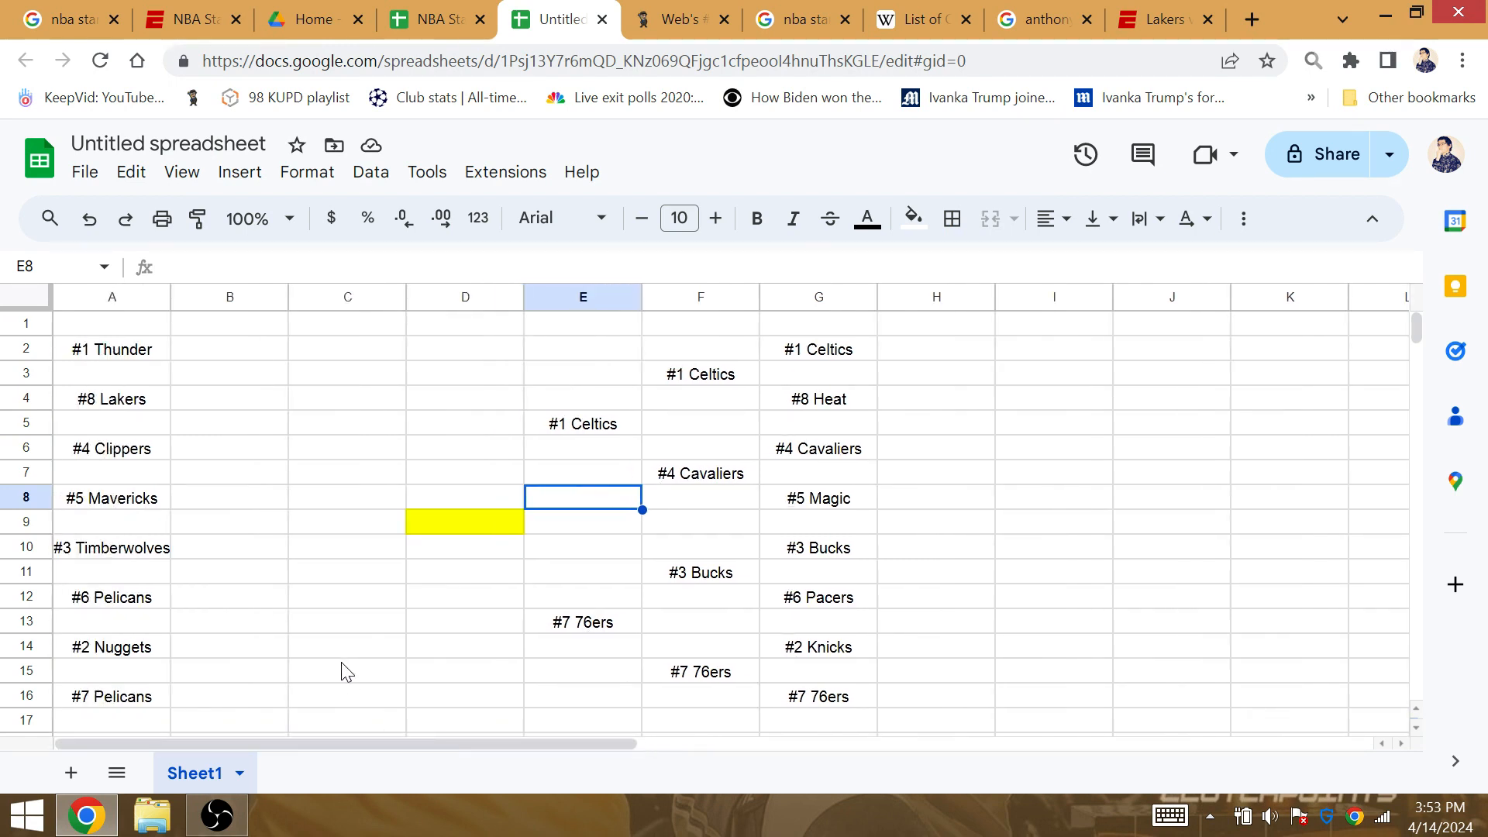
- Paste #8 Lakers into B3 and #2 Nuggets into B15 as West first-round winners
{"action": "left_click", "coordinate": [347, 671]}
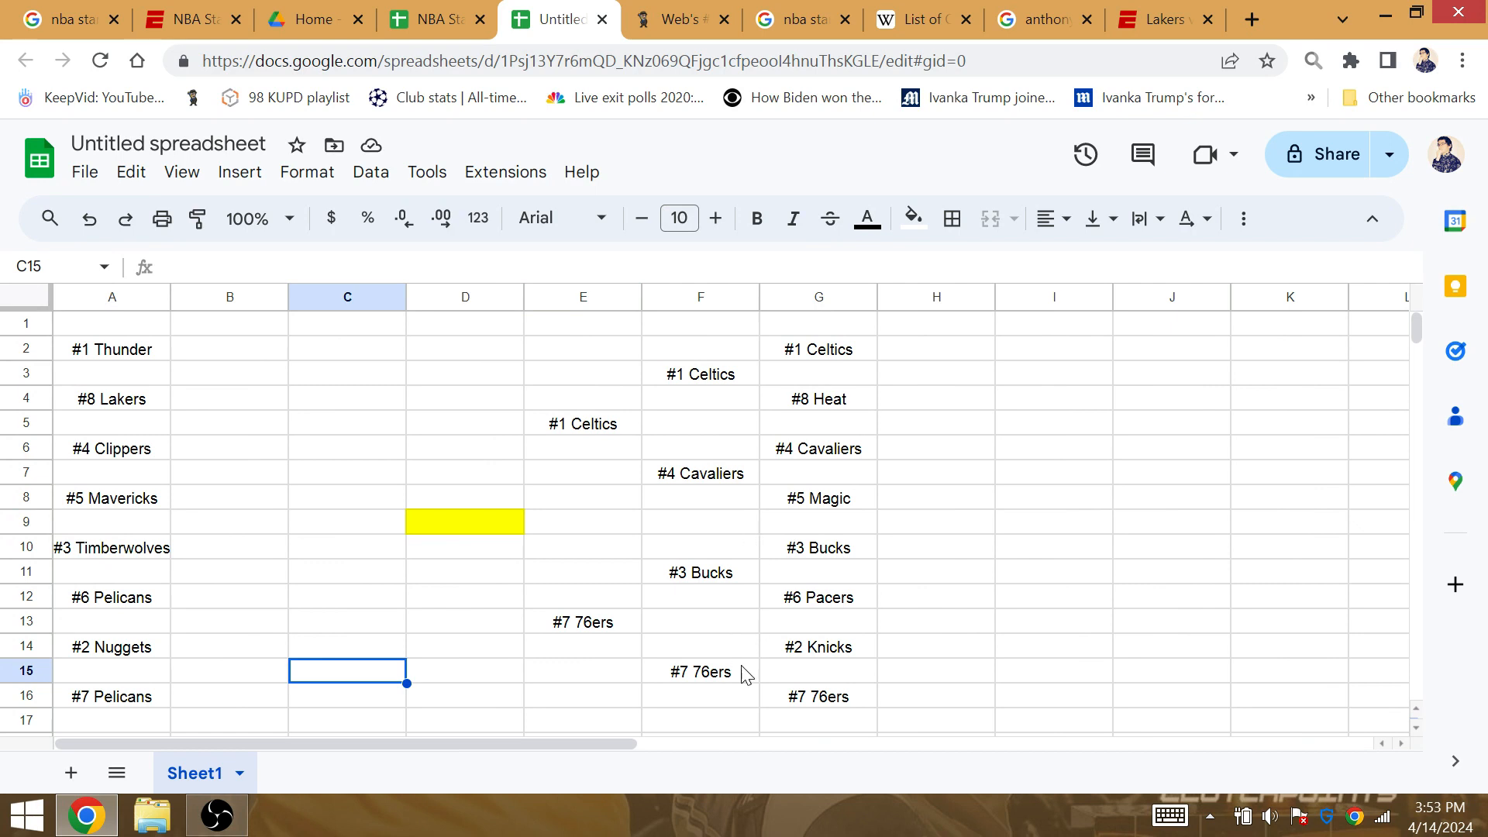
{"action": "mouse_move", "coordinate": [702, 566]}
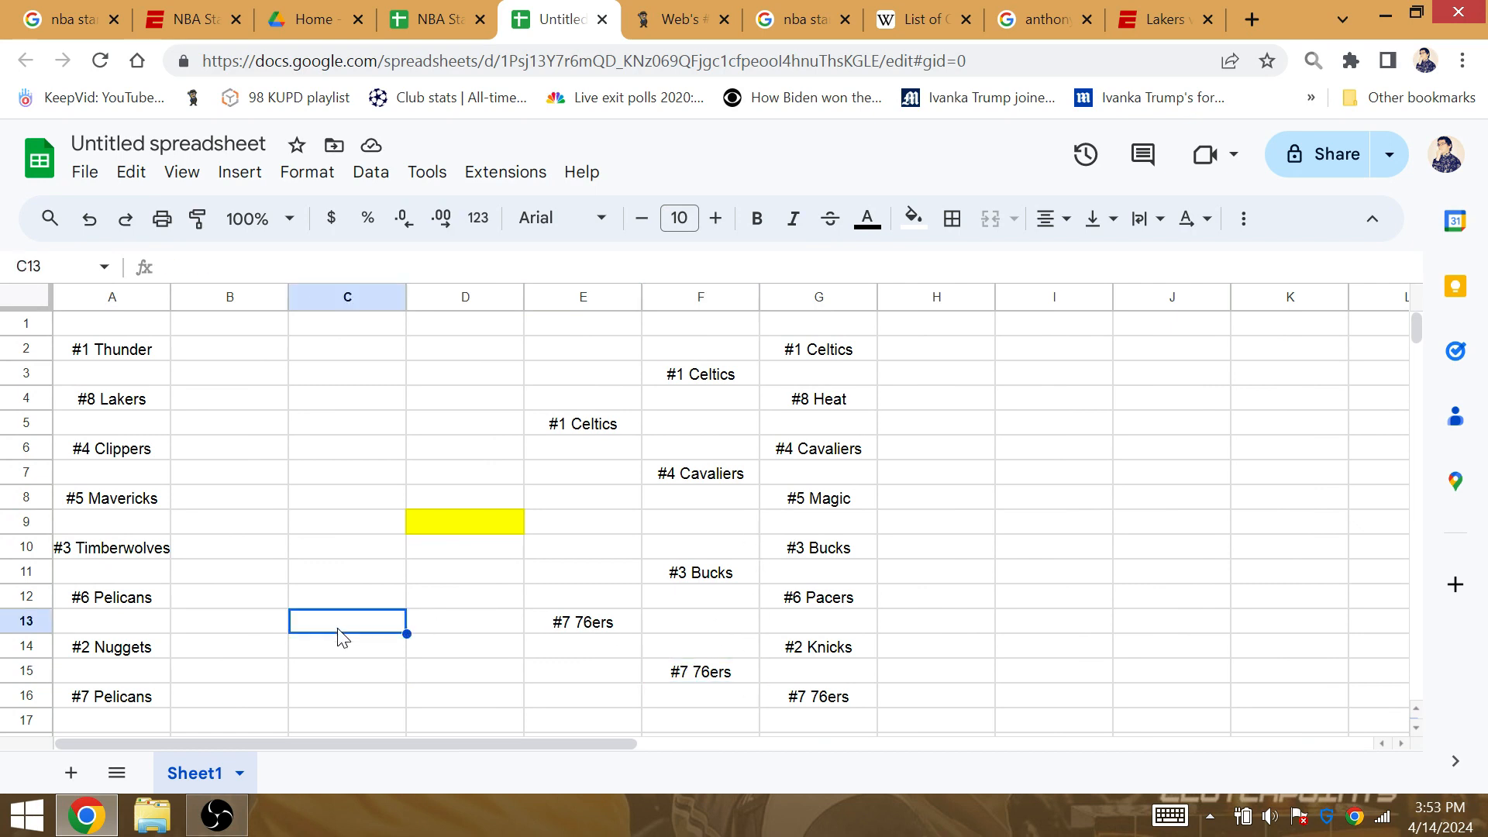
{"action": "left_click", "coordinate": [111, 647]}
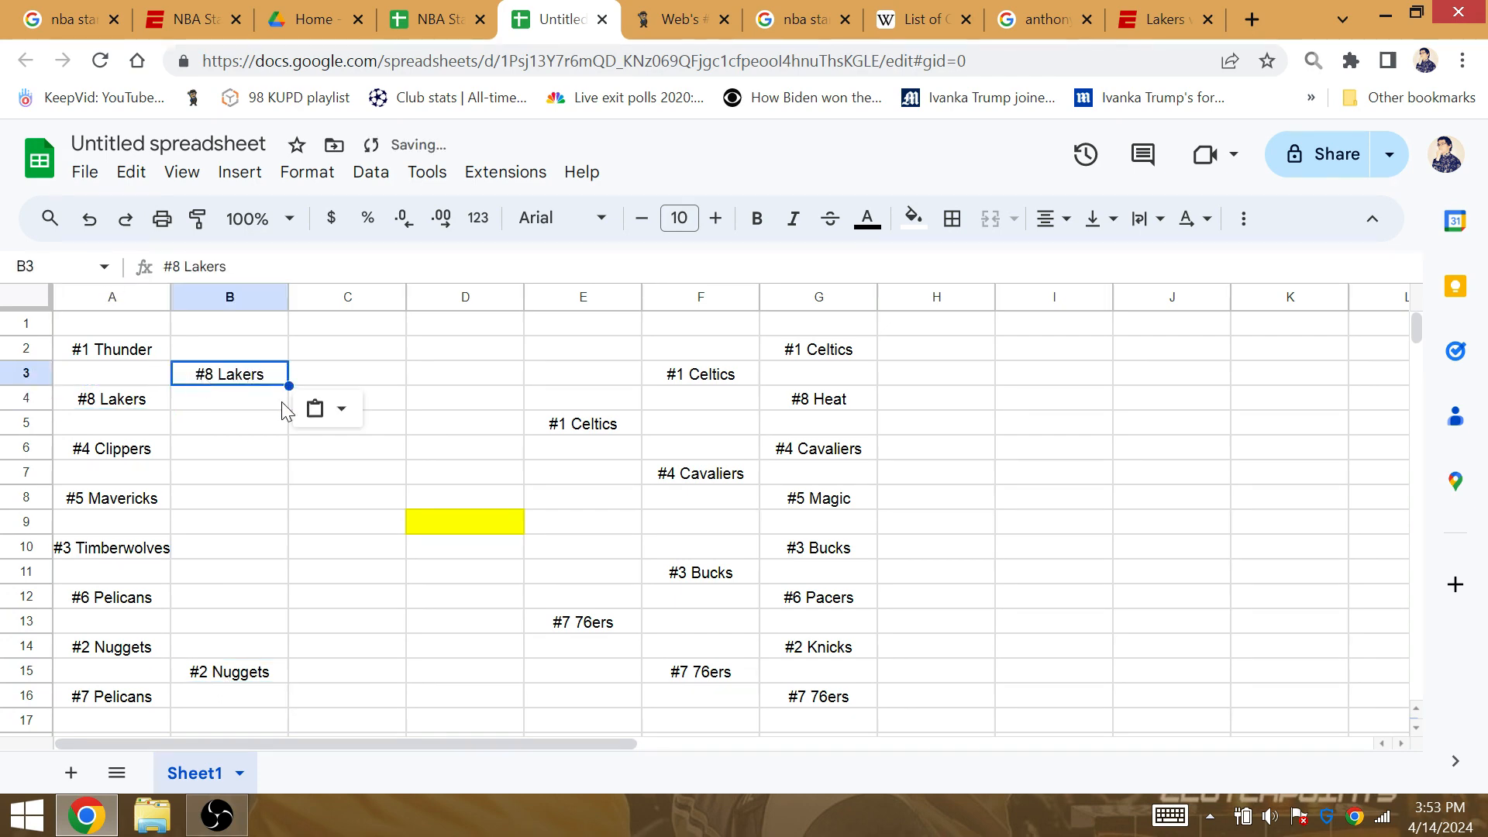
{"action": "left_click", "coordinate": [802, 19]}
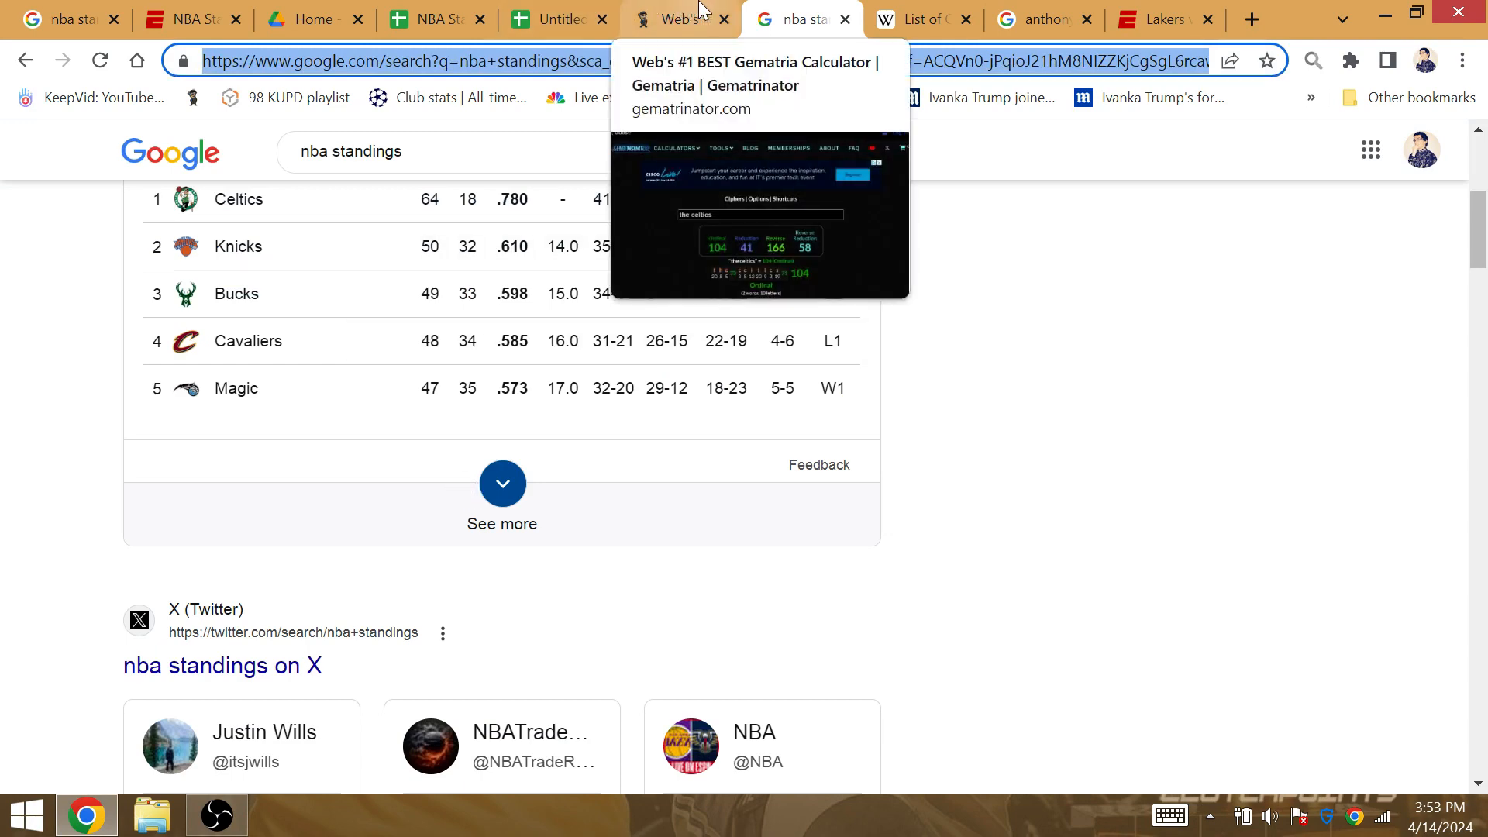
- Enter 'the thunder' in the gematria calculator
{"action": "left_click", "coordinate": [676, 18]}
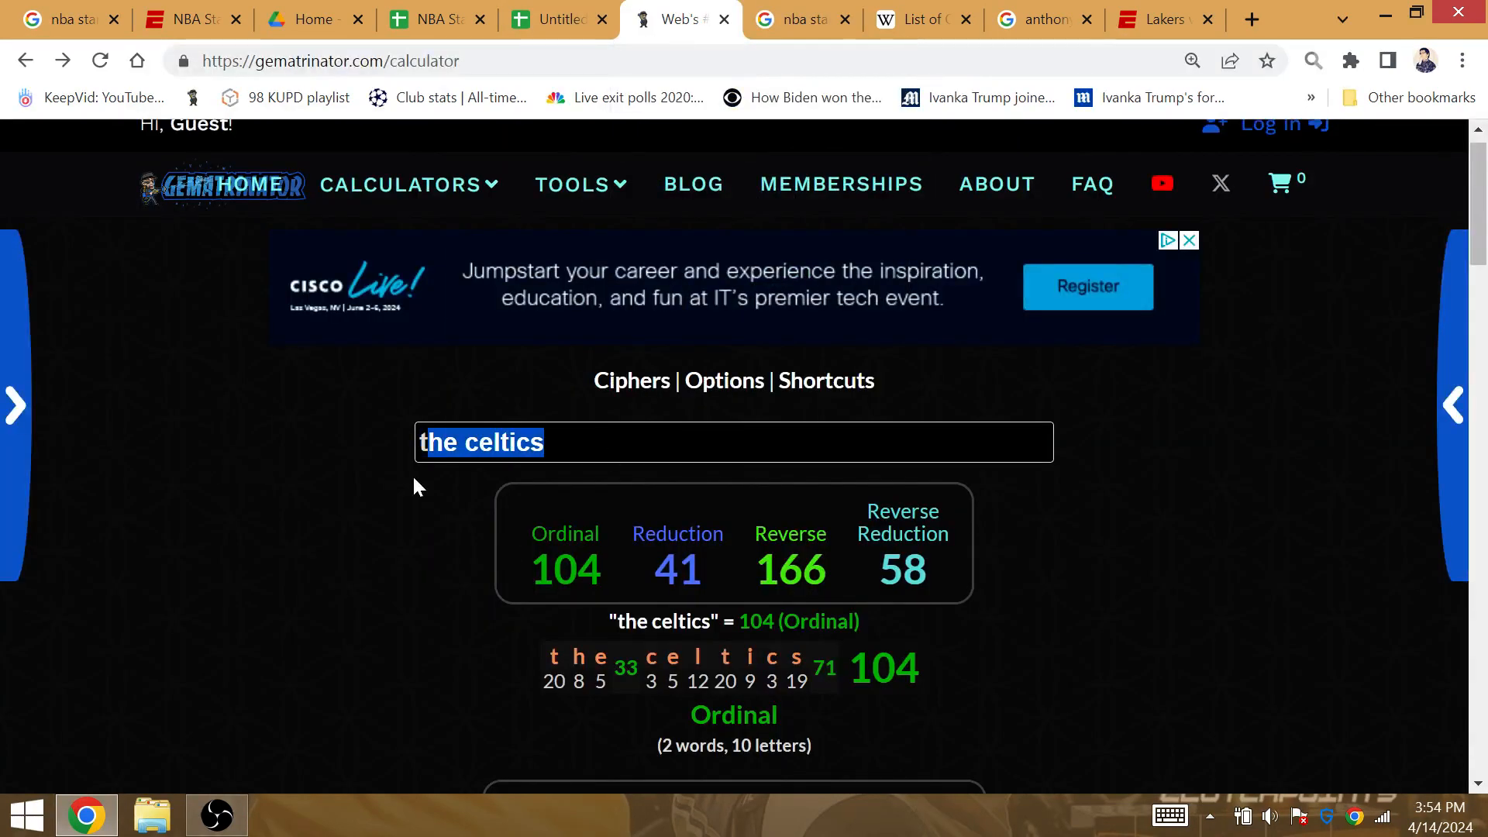
{"action": "type", "text": "the t"}
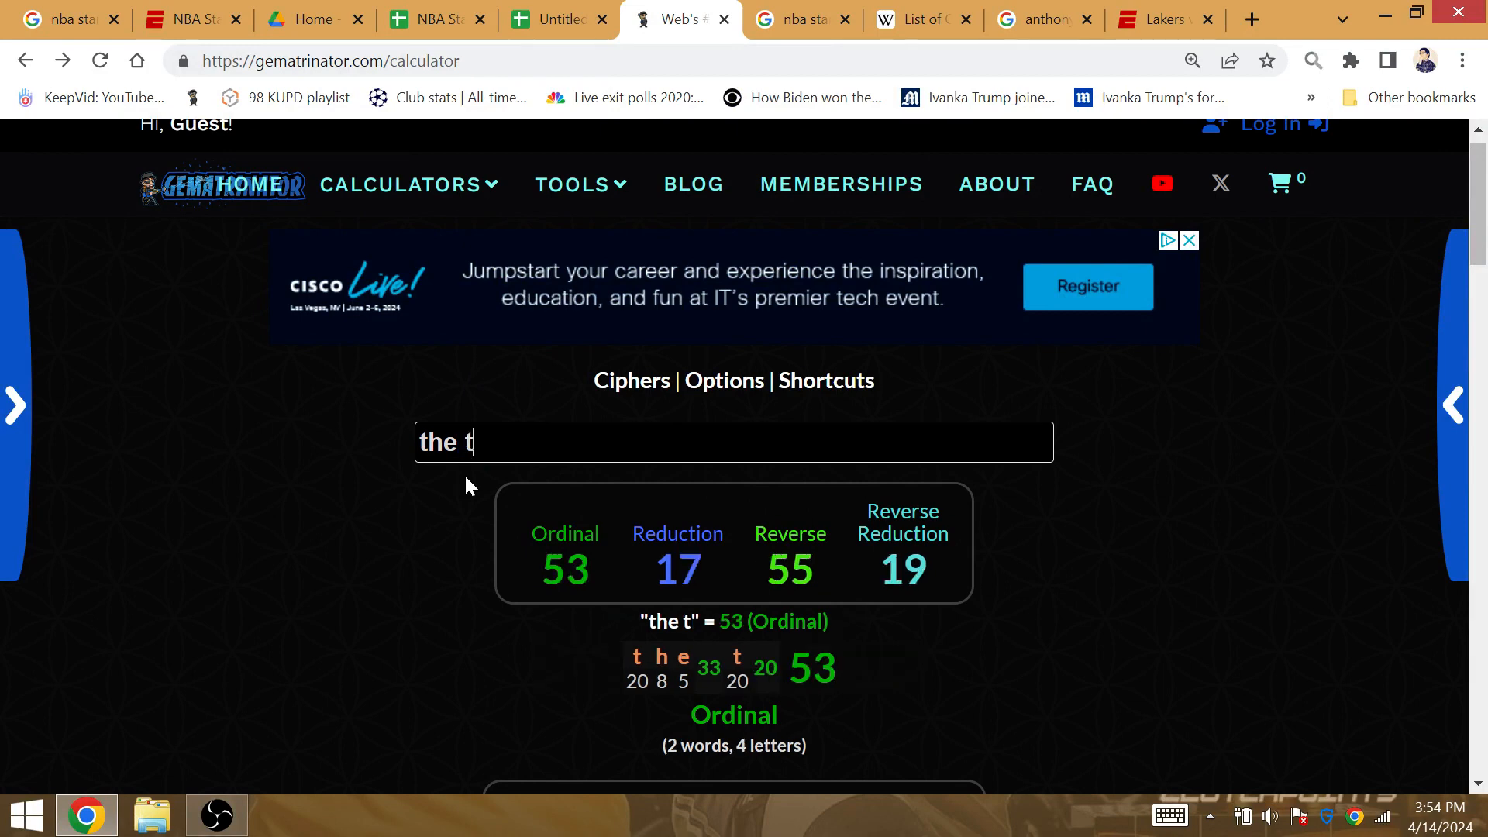
{"action": "key", "text": "Backspace"}
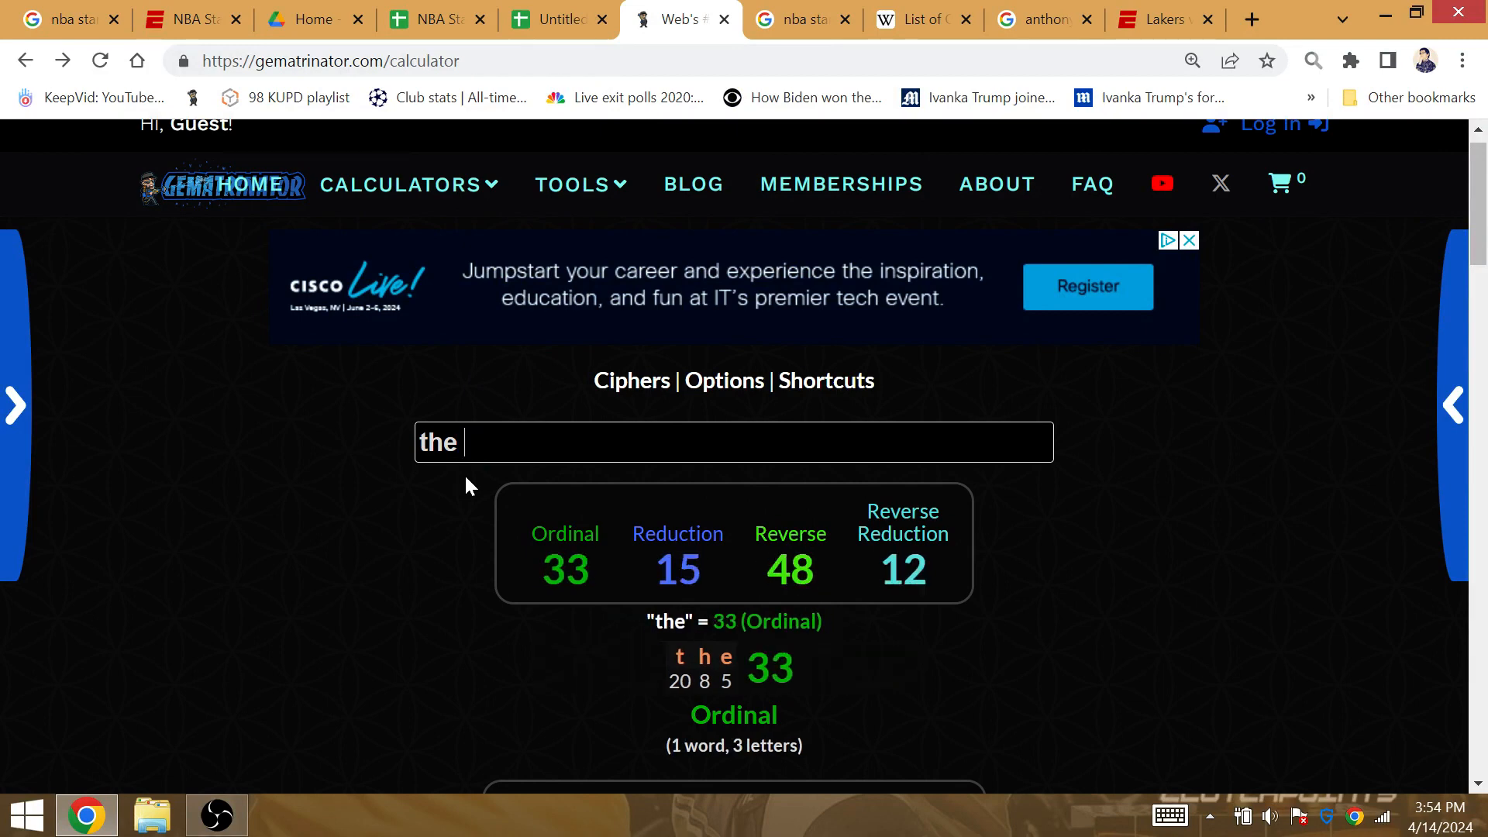
{"action": "type", "text": "thunder"}
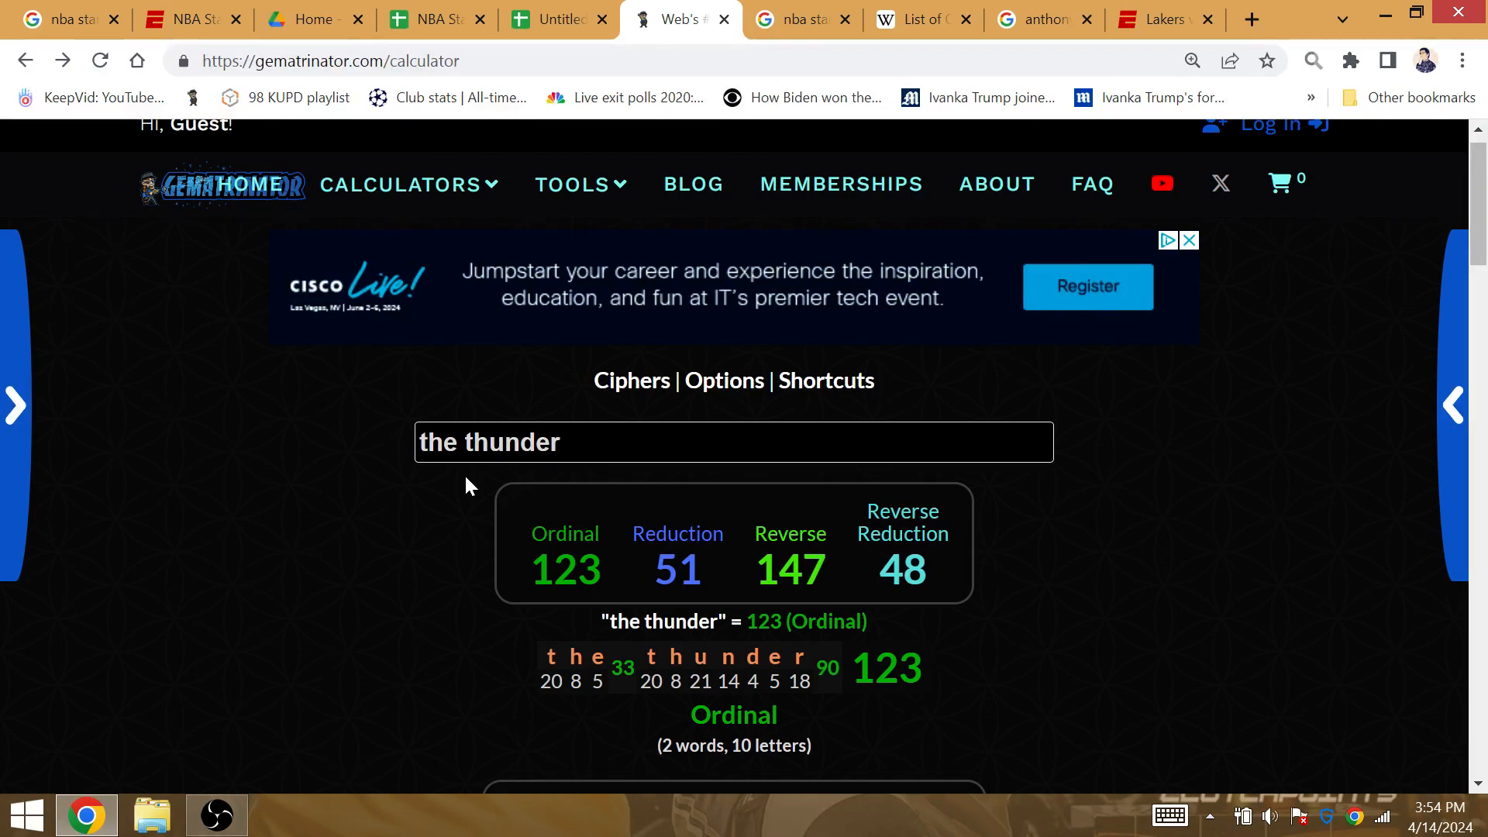
- Check the Magic seasons page and the bracket, then show the Mavericks' West standings
{"action": "left_click", "coordinate": [802, 19]}
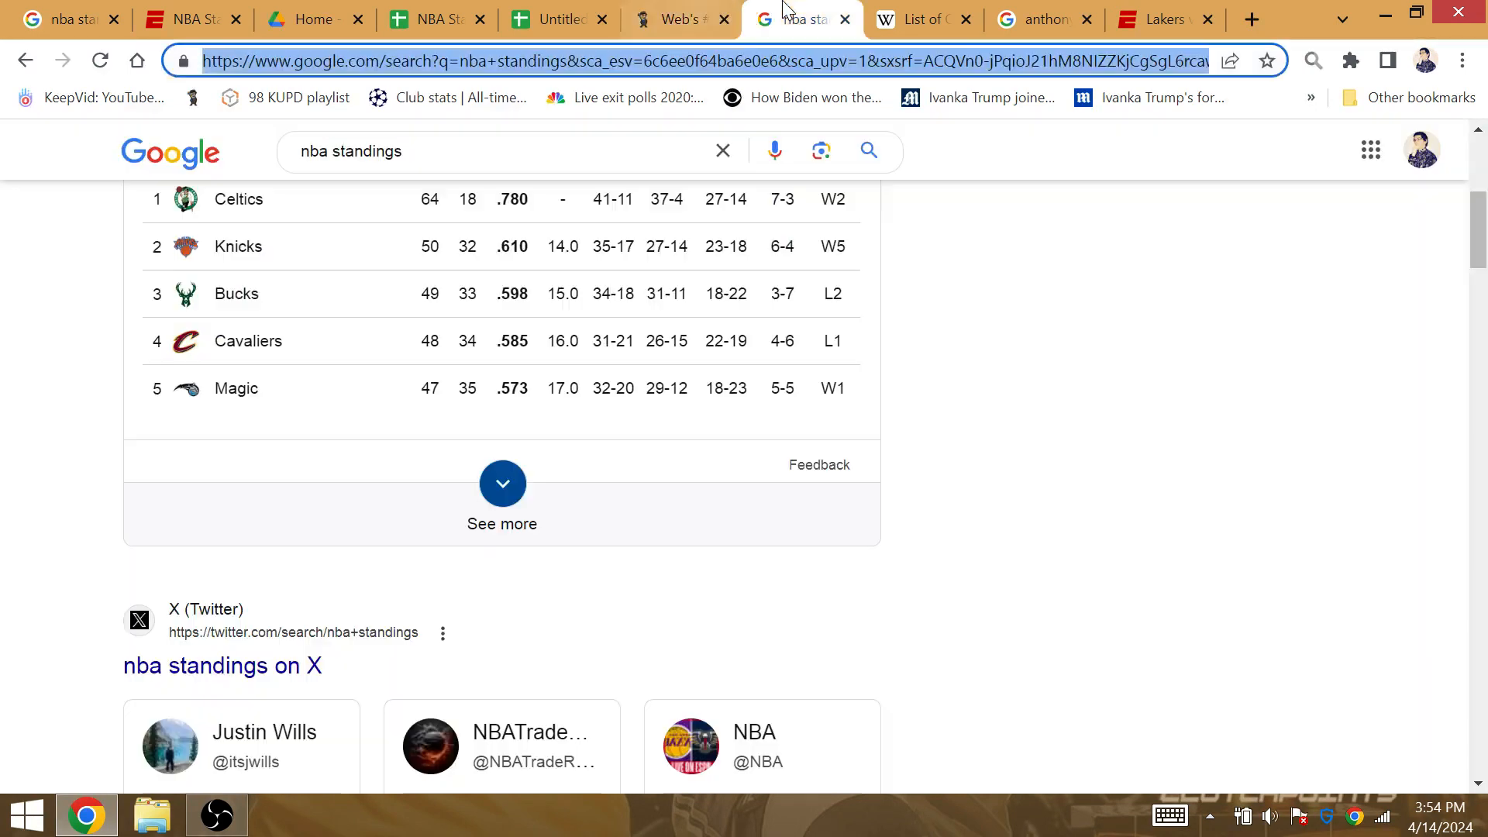
{"action": "left_click", "coordinate": [914, 18]}
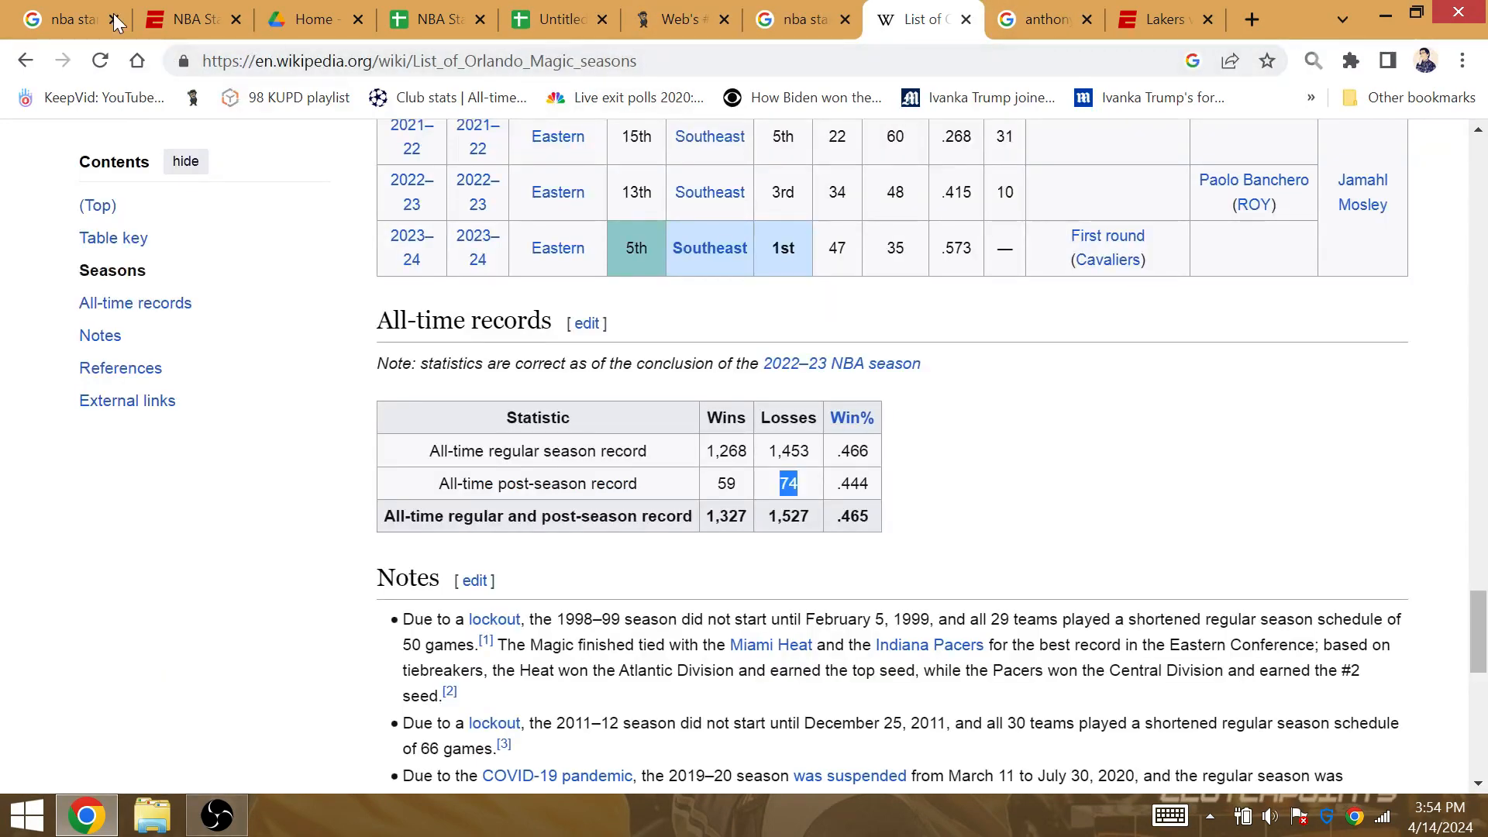
{"action": "left_click", "coordinate": [800, 18]}
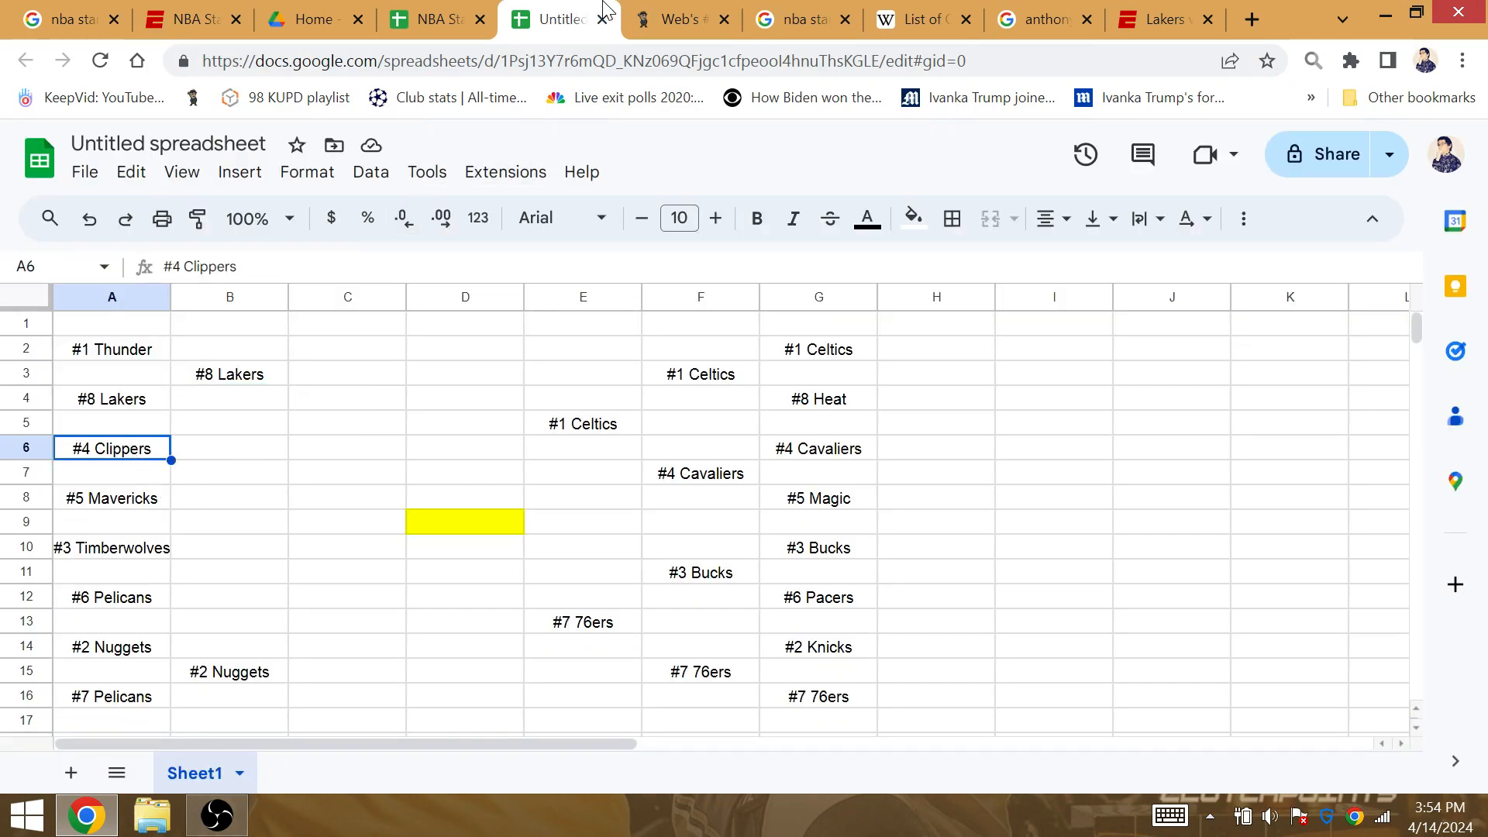
{"action": "left_click", "coordinate": [798, 19]}
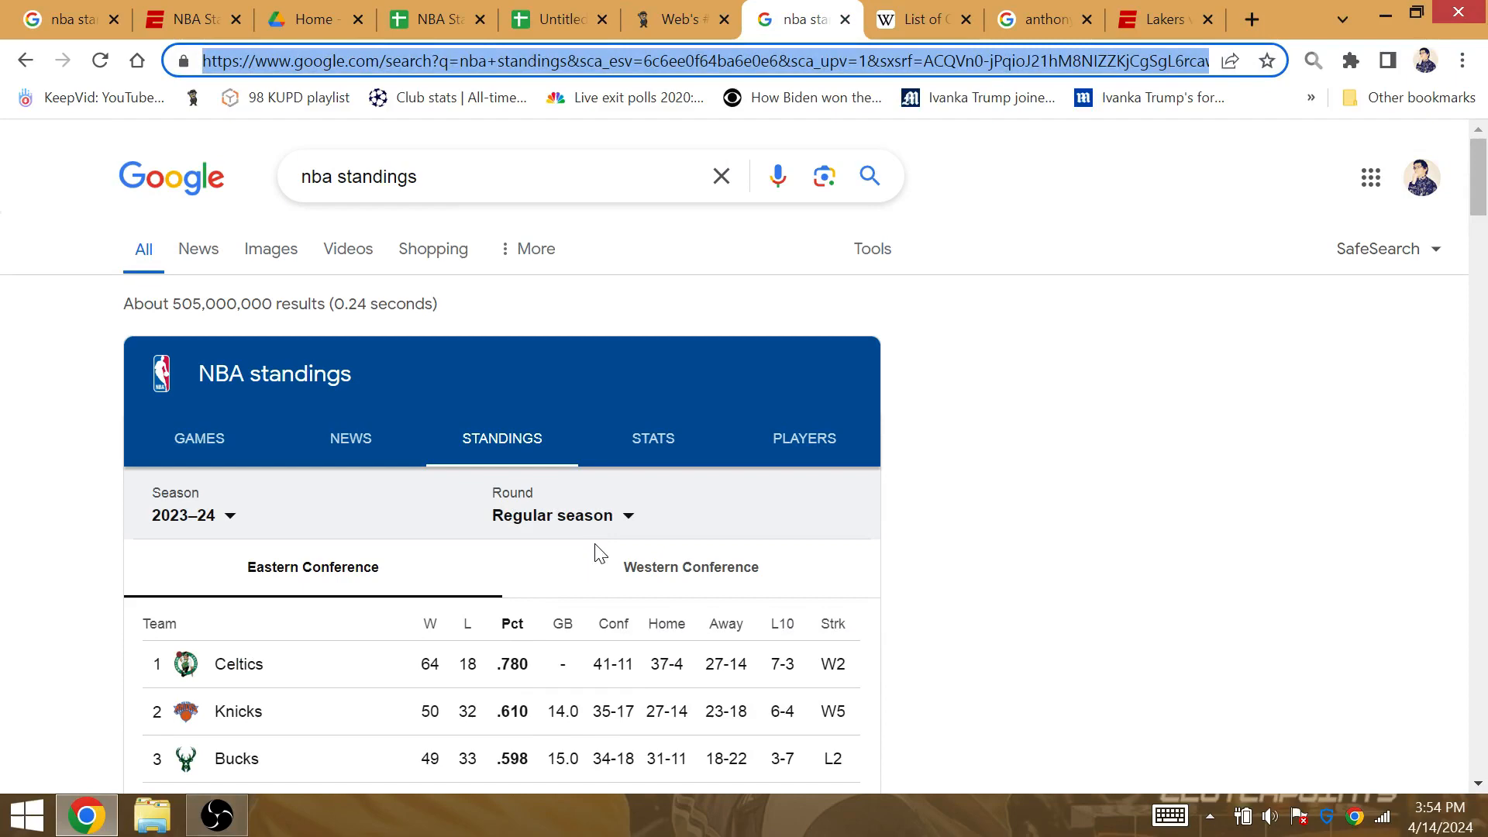
{"action": "scroll", "scroll_direction": "down", "scroll_amount": 3}
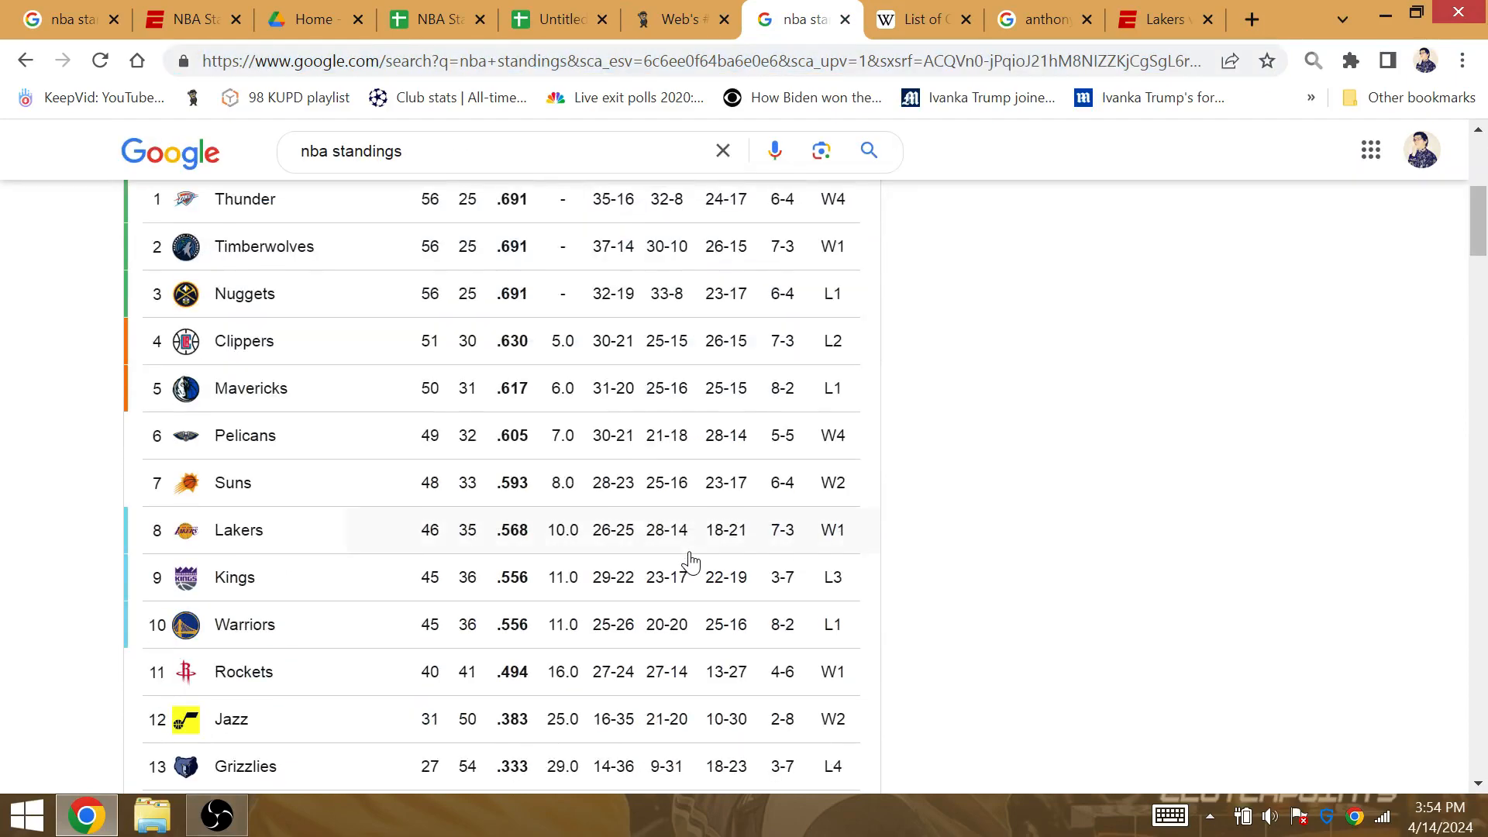
{"action": "mouse_move", "coordinate": [325, 416]}
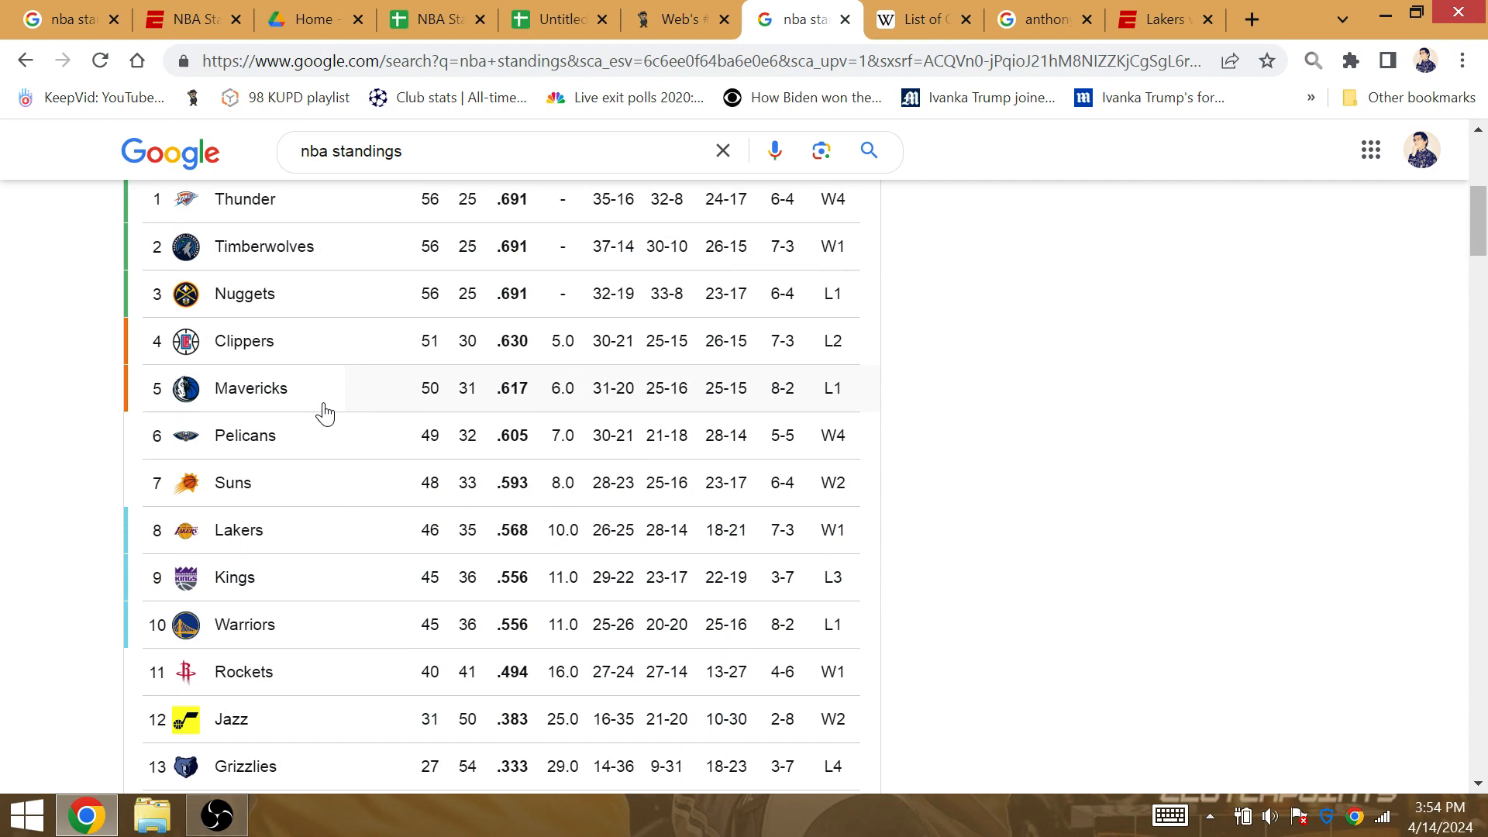
{"action": "mouse_move", "coordinate": [340, 412]}
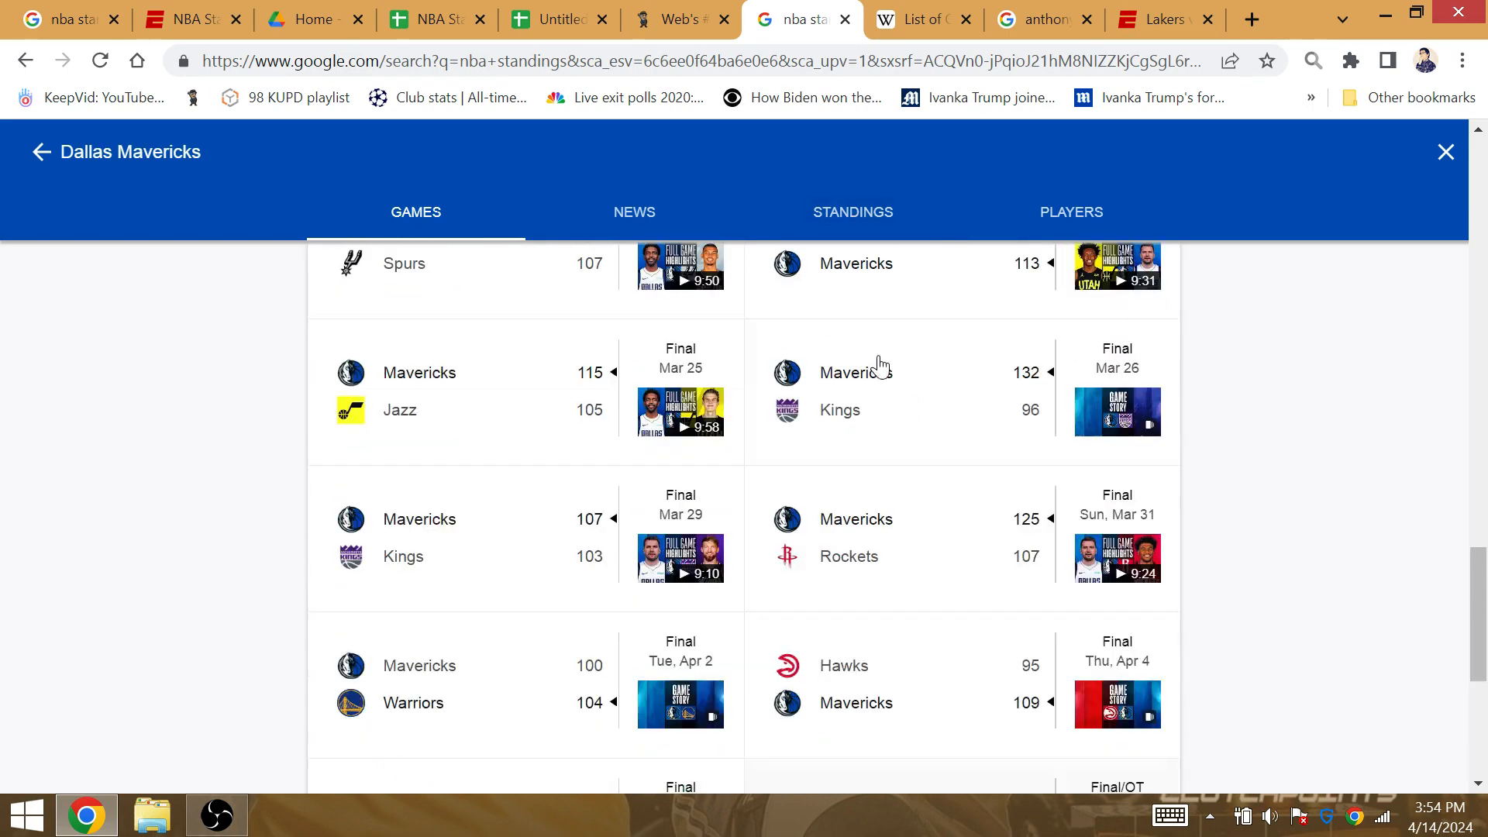
{"action": "left_click", "coordinate": [851, 211]}
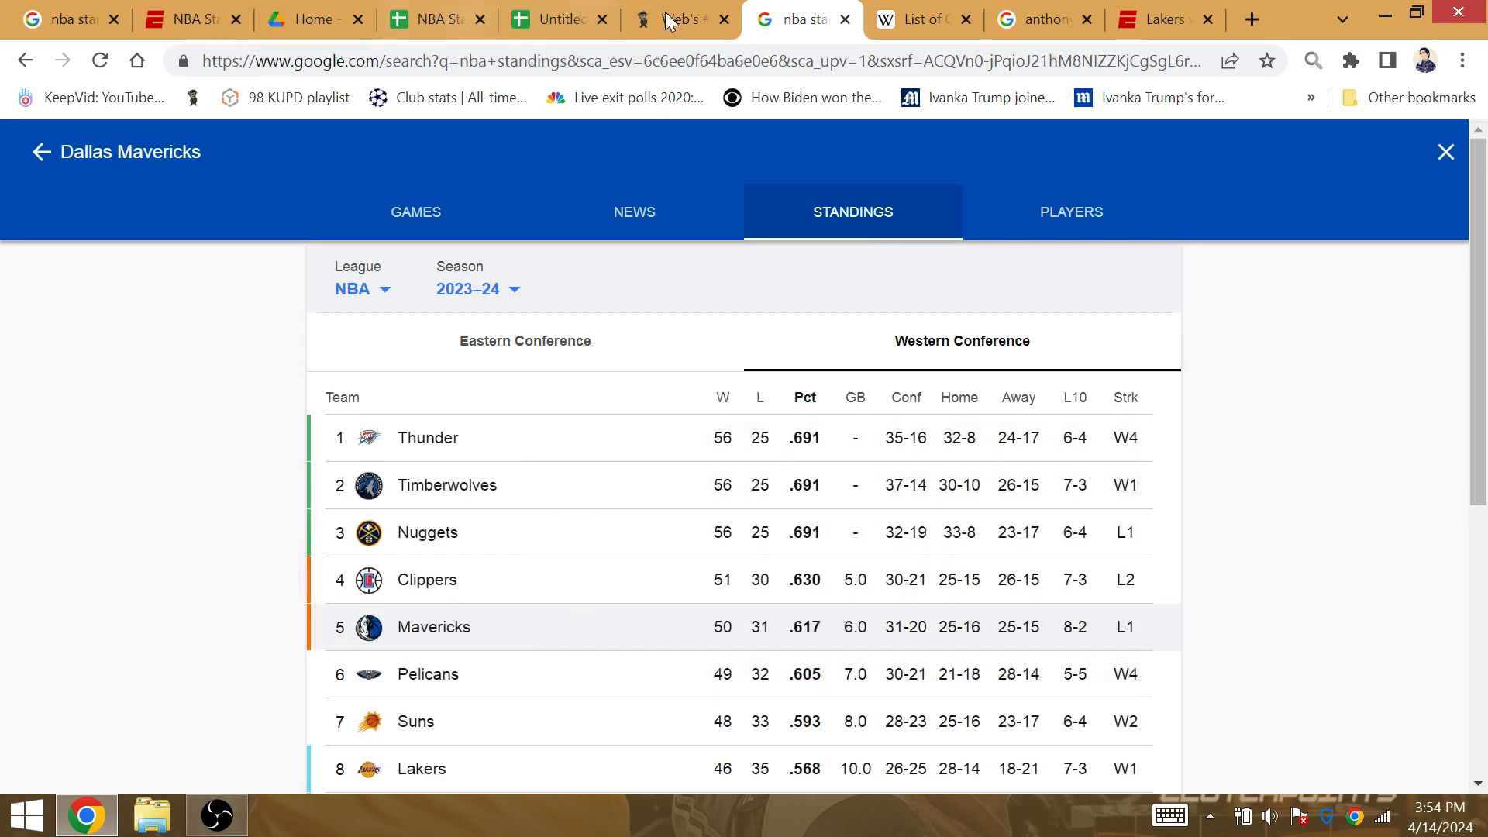
- Score 'kobe bean bryant' and 'king james' in Gematrinator, glancing at the standings
{"action": "left_click", "coordinate": [677, 19]}
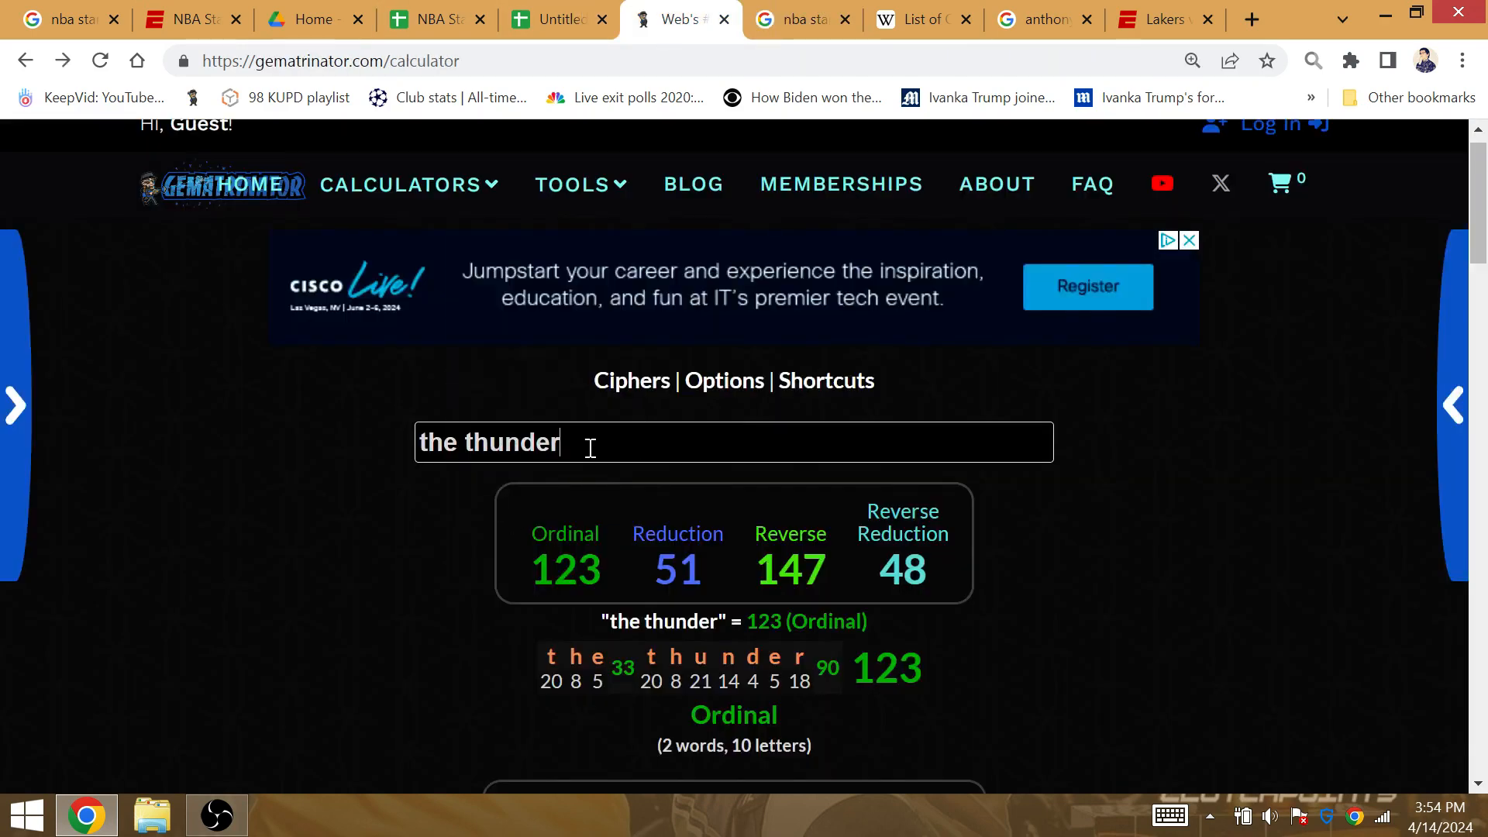
{"action": "type", "text": "kobe bean"}
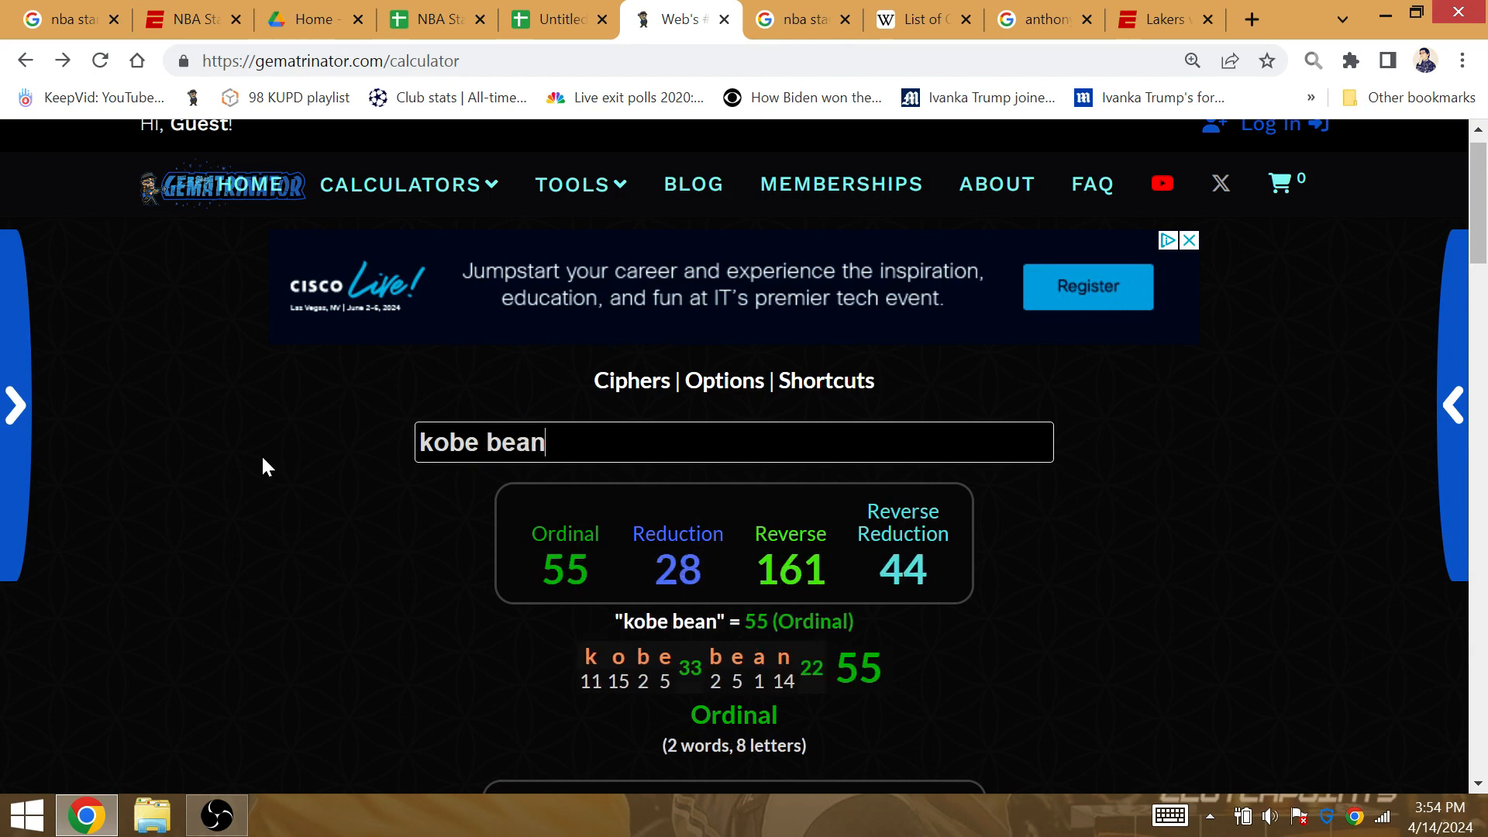
{"action": "type", "text": "bryant"}
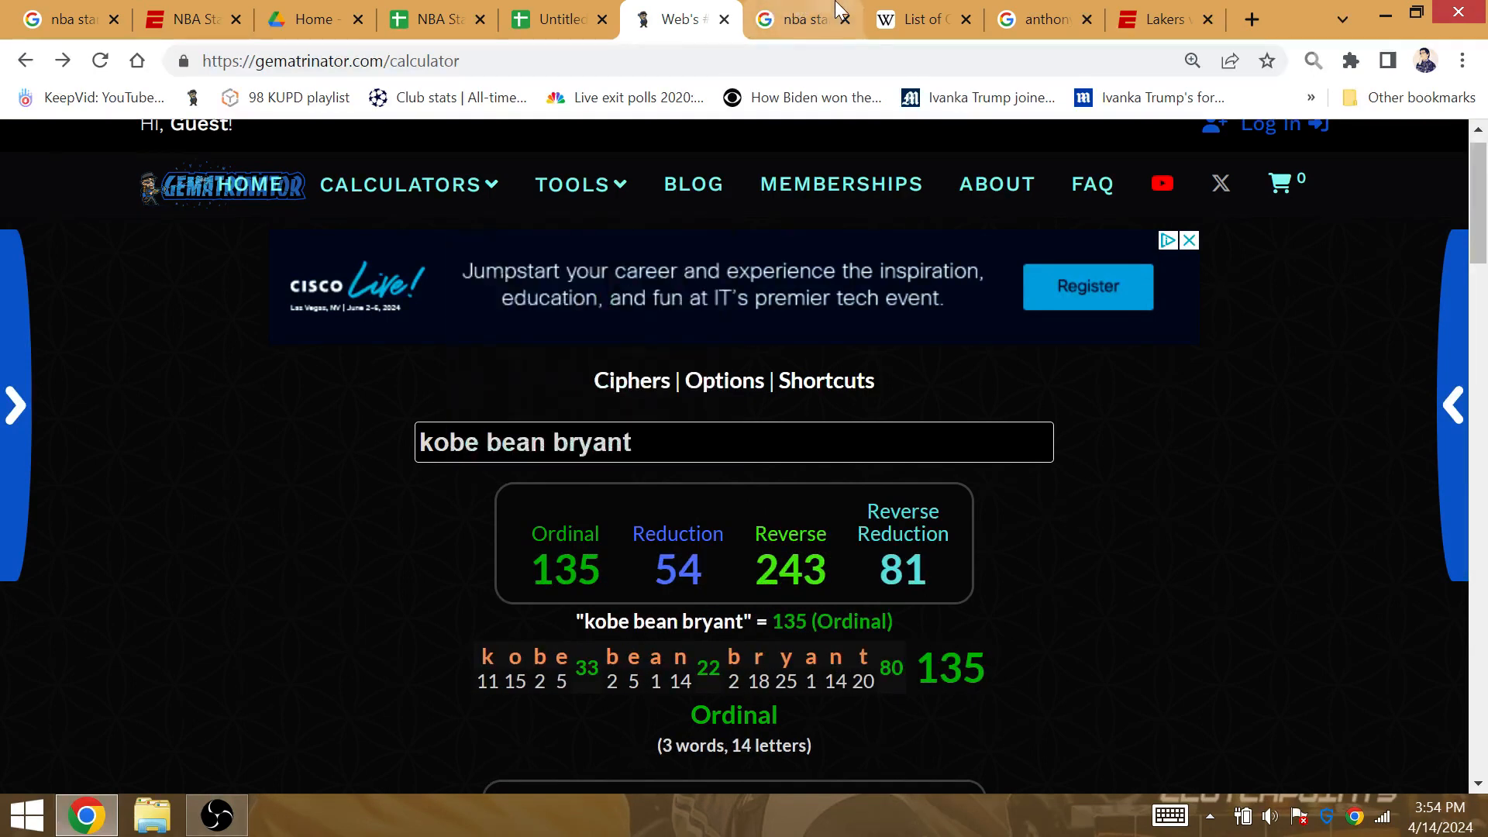
{"action": "left_click", "coordinate": [802, 19]}
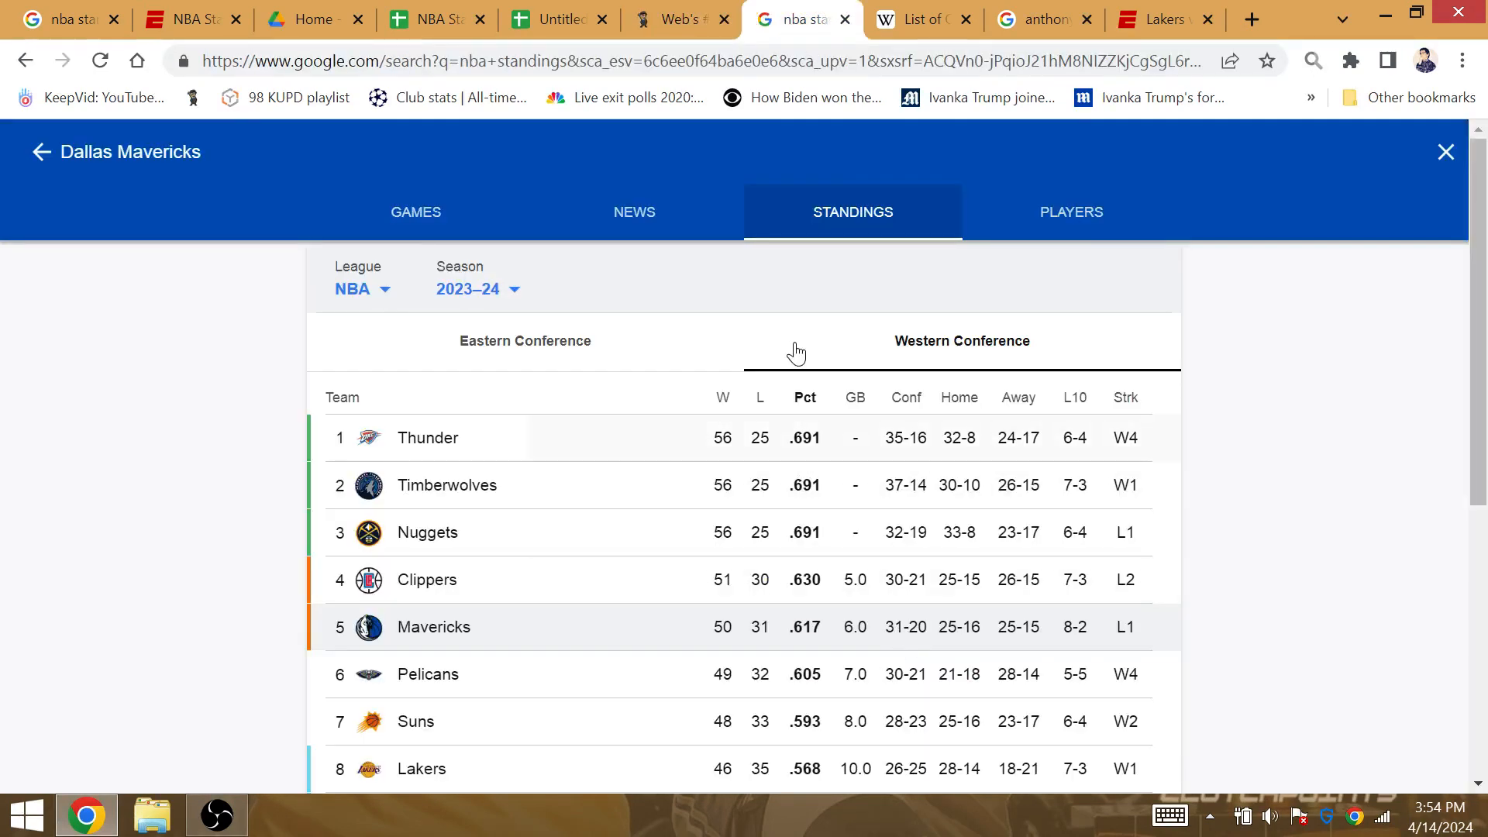
{"action": "left_click", "coordinate": [675, 19]}
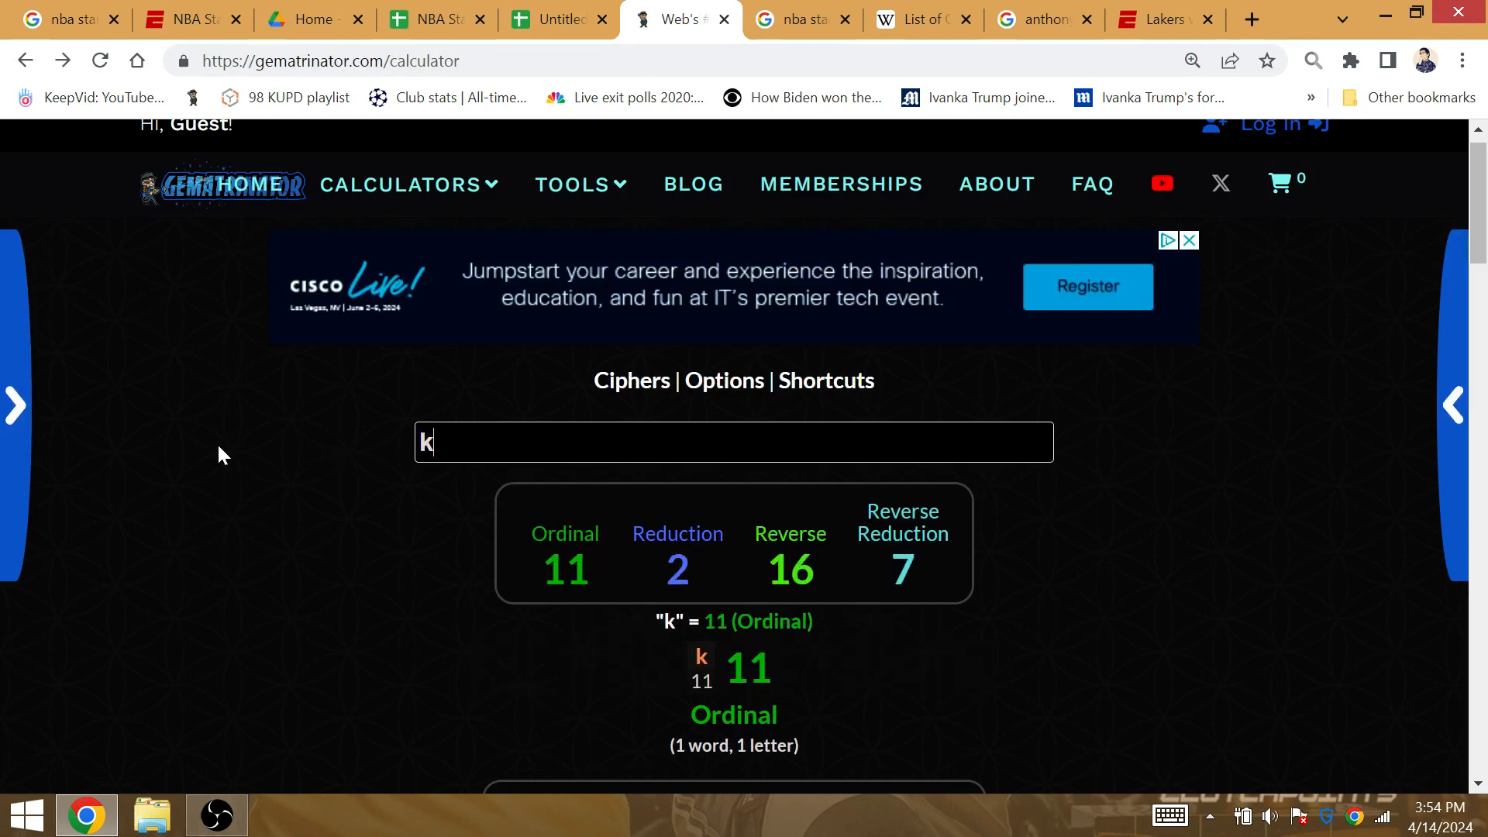
{"action": "type", "text": "ing james"}
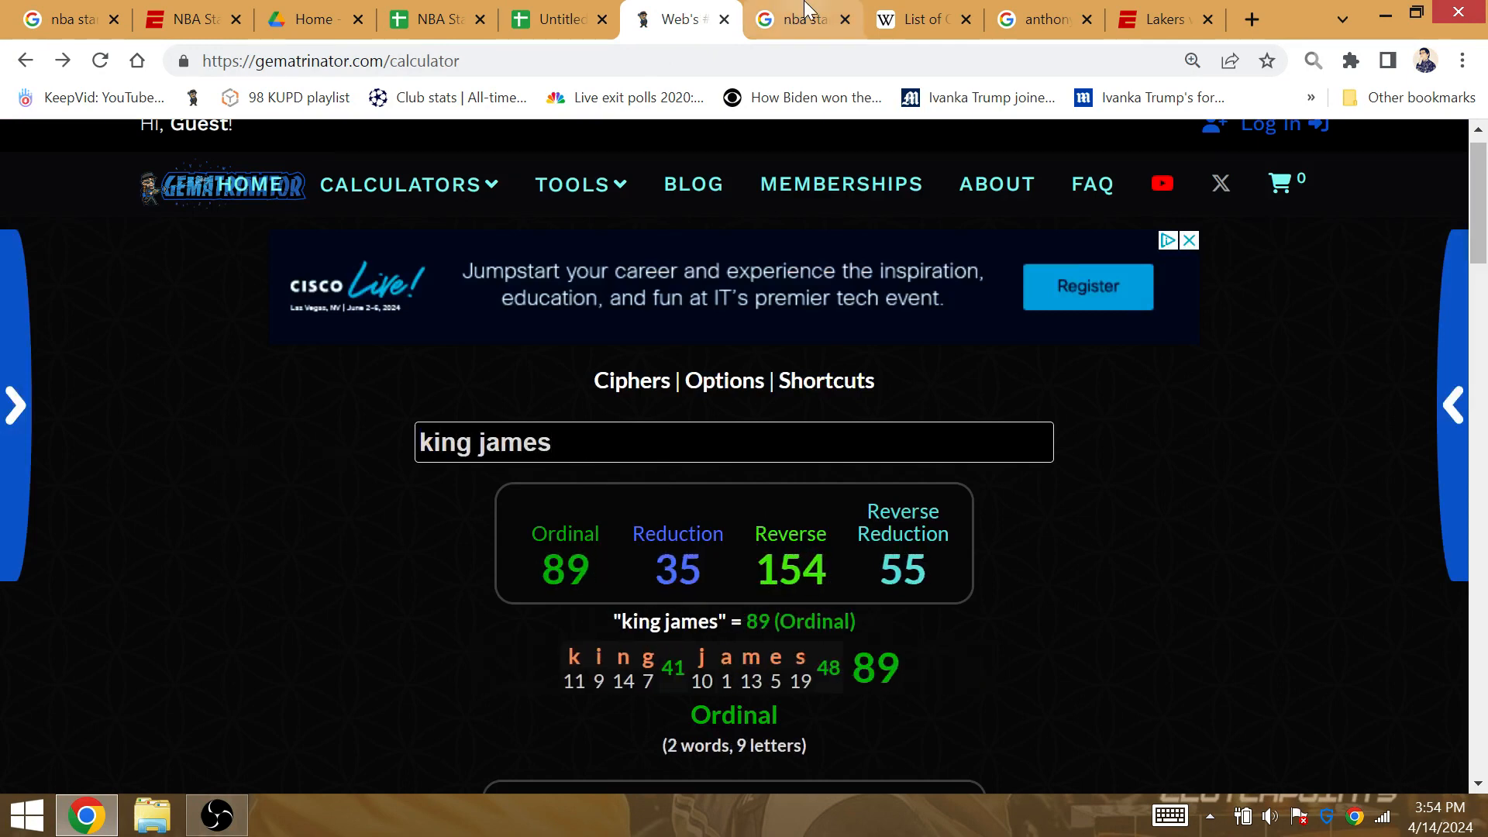
- Score 'los angeles lakers' at 175 after comparing the Western standings
{"action": "left_click", "coordinate": [797, 19]}
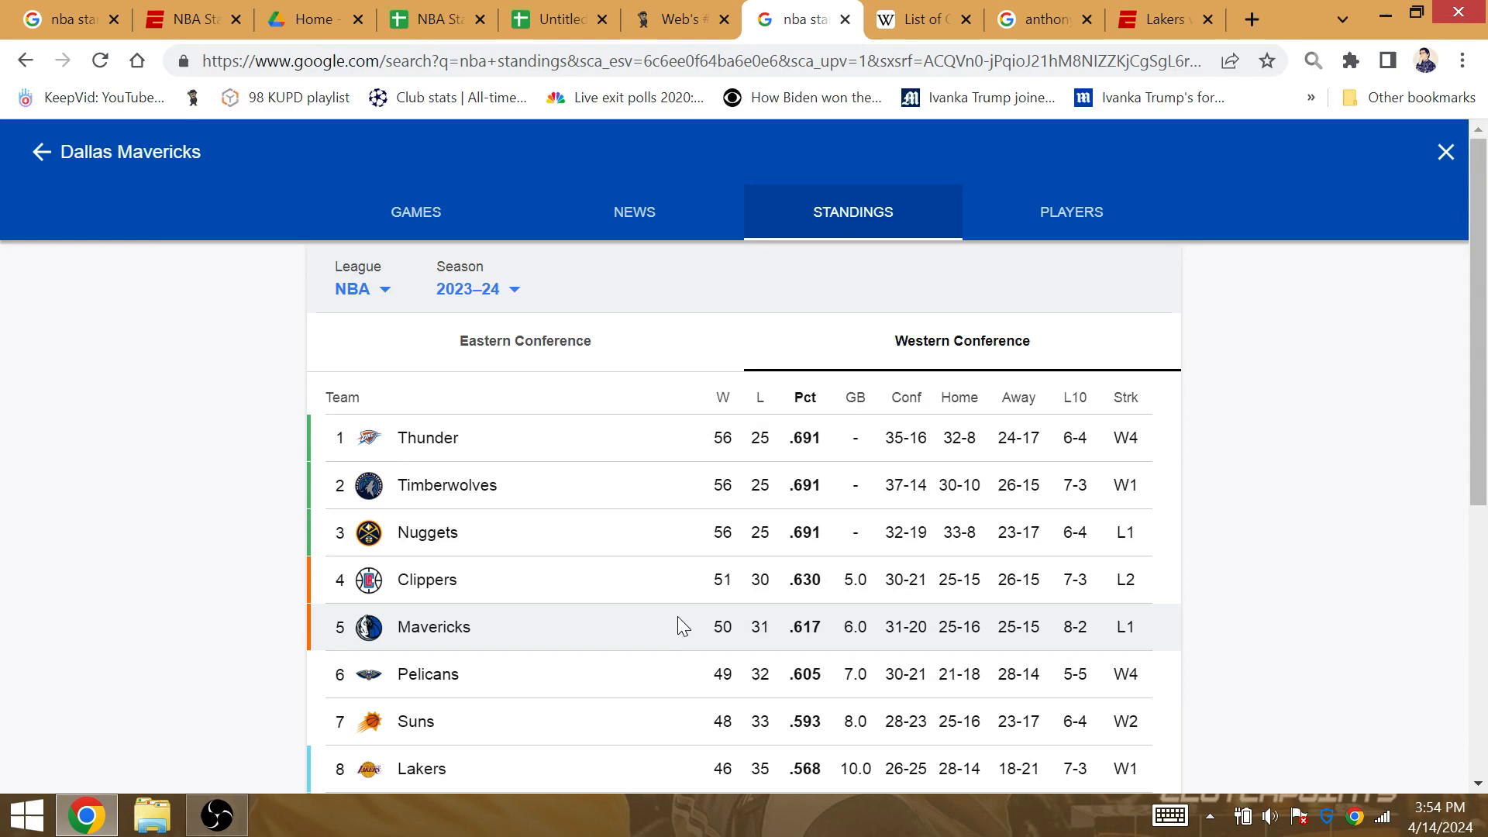
{"action": "left_click", "coordinate": [665, 18]}
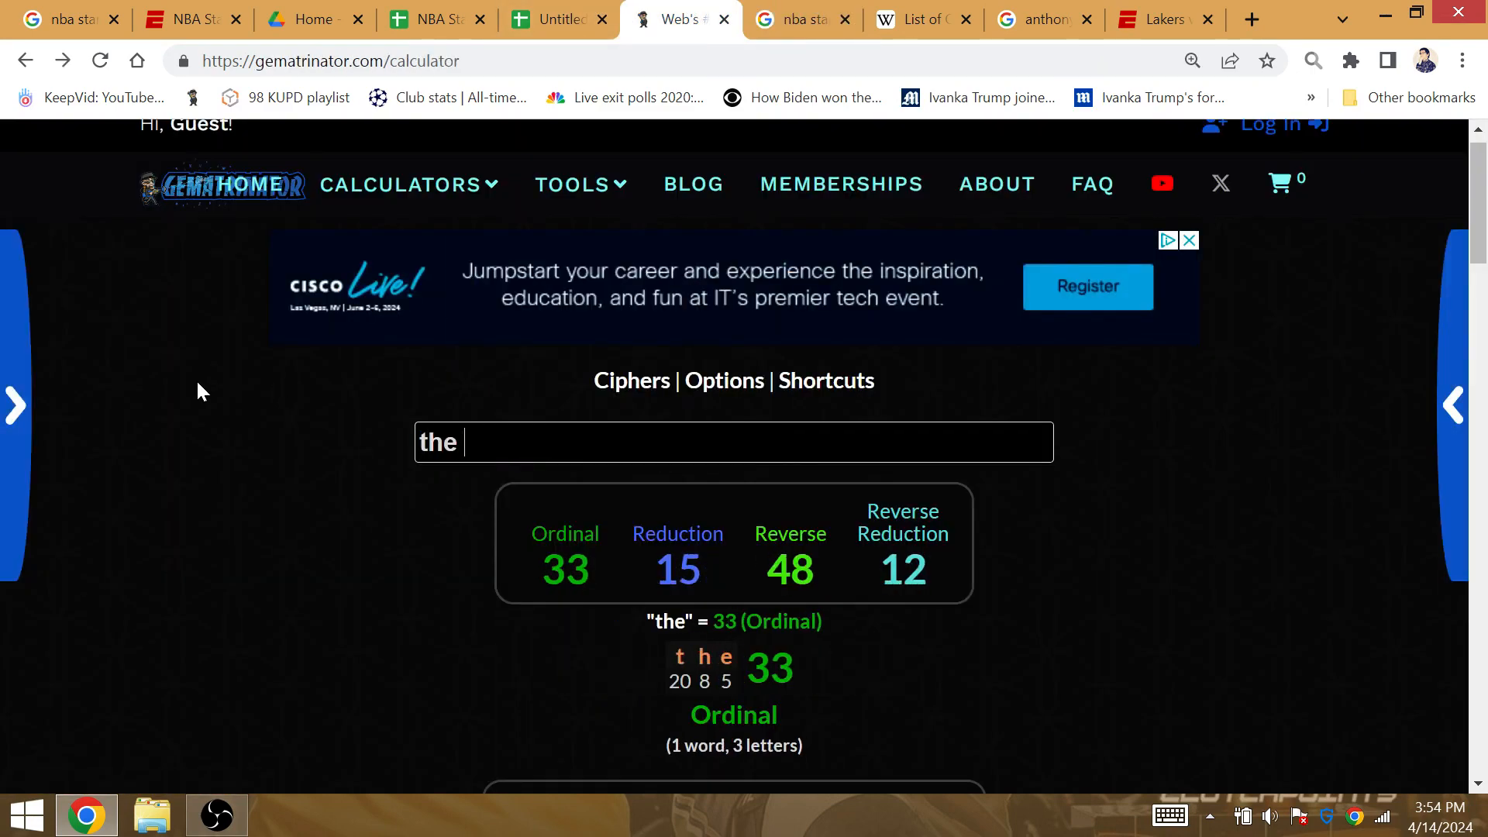
{"action": "type", "text": "los angeles laker"}
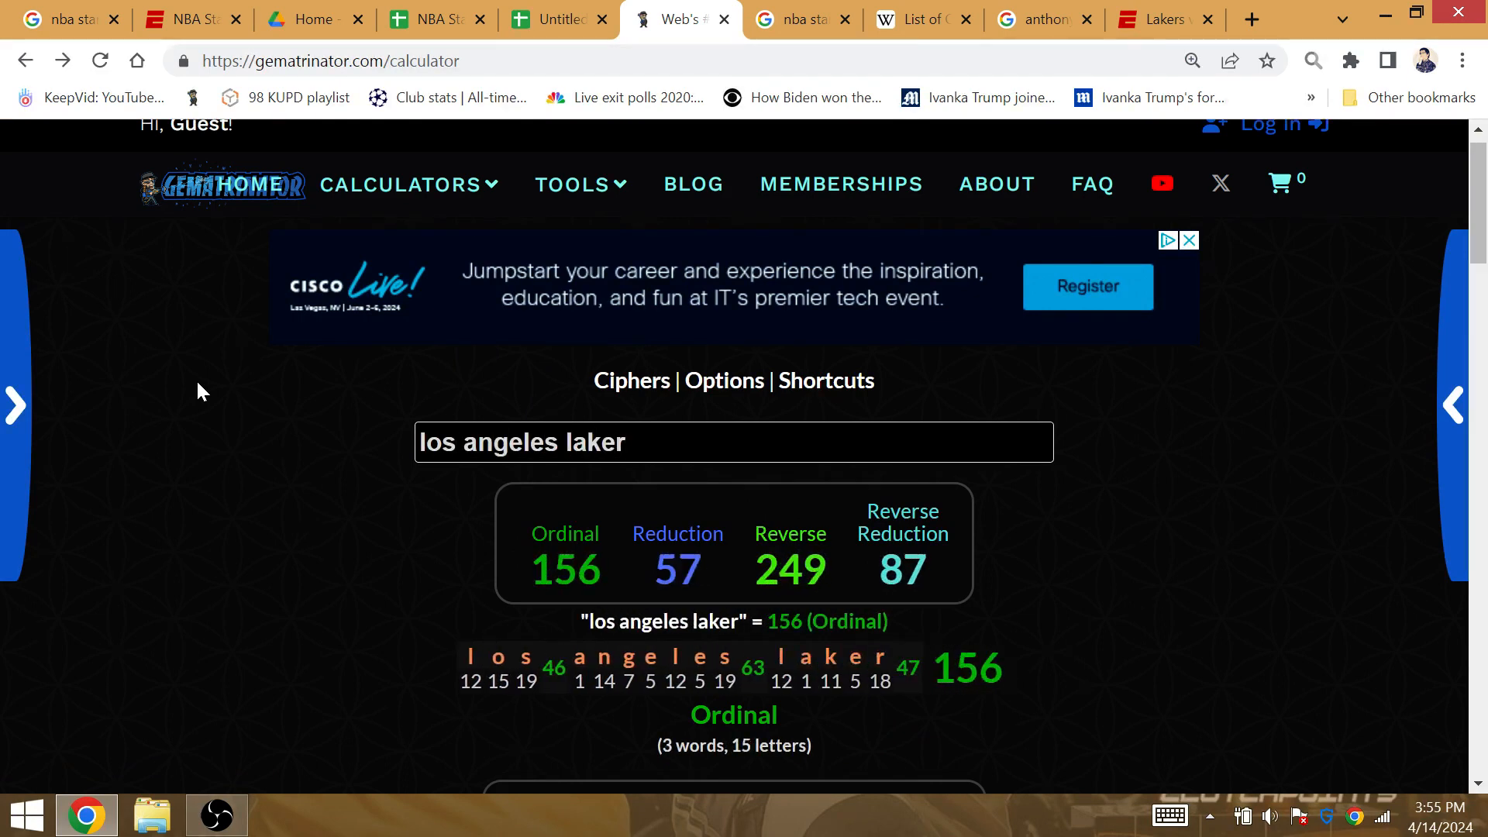
{"action": "type", "text": "s"}
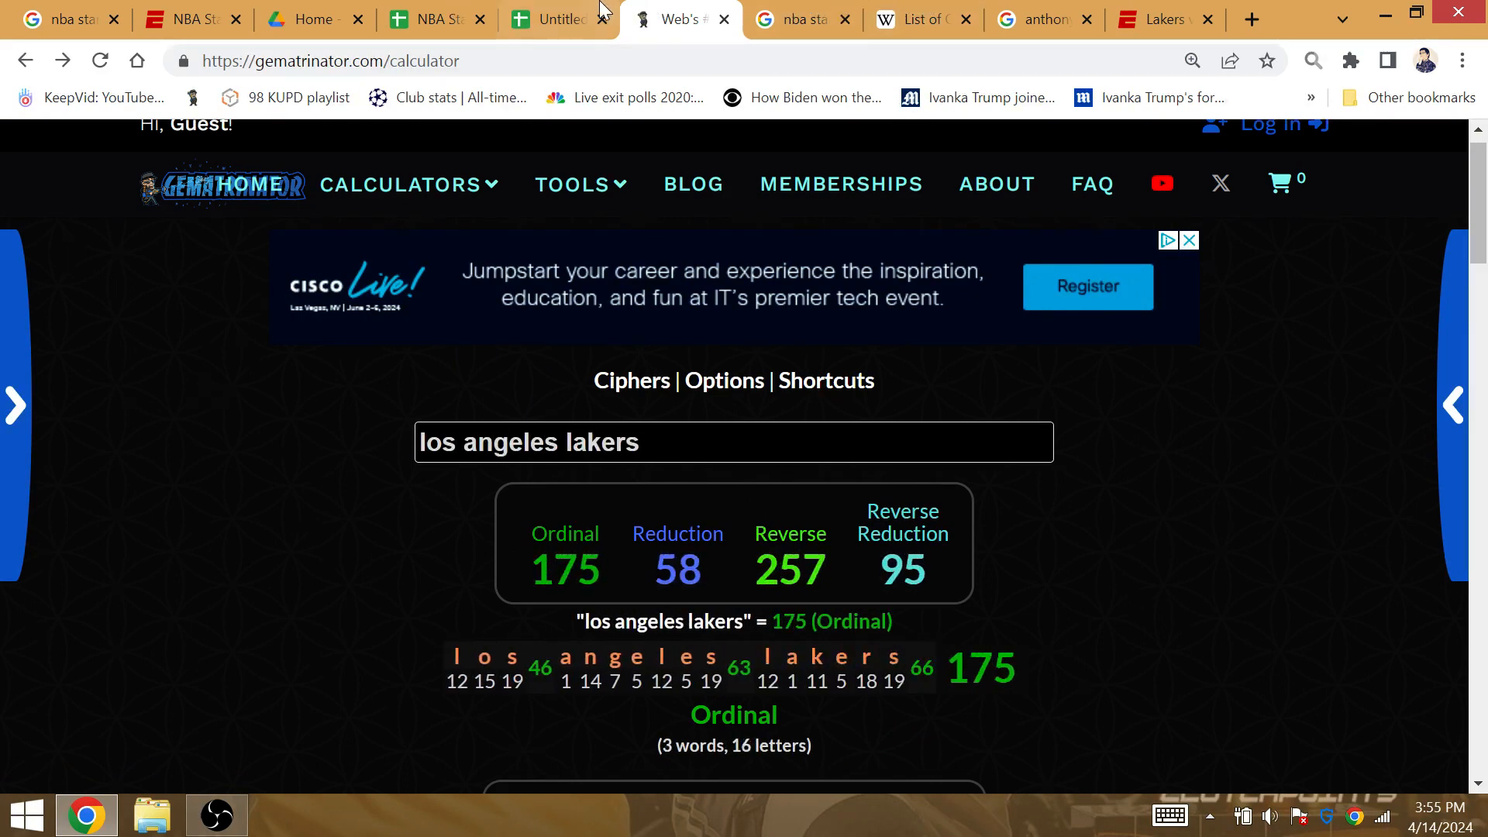
{"action": "left_click", "coordinate": [555, 18]}
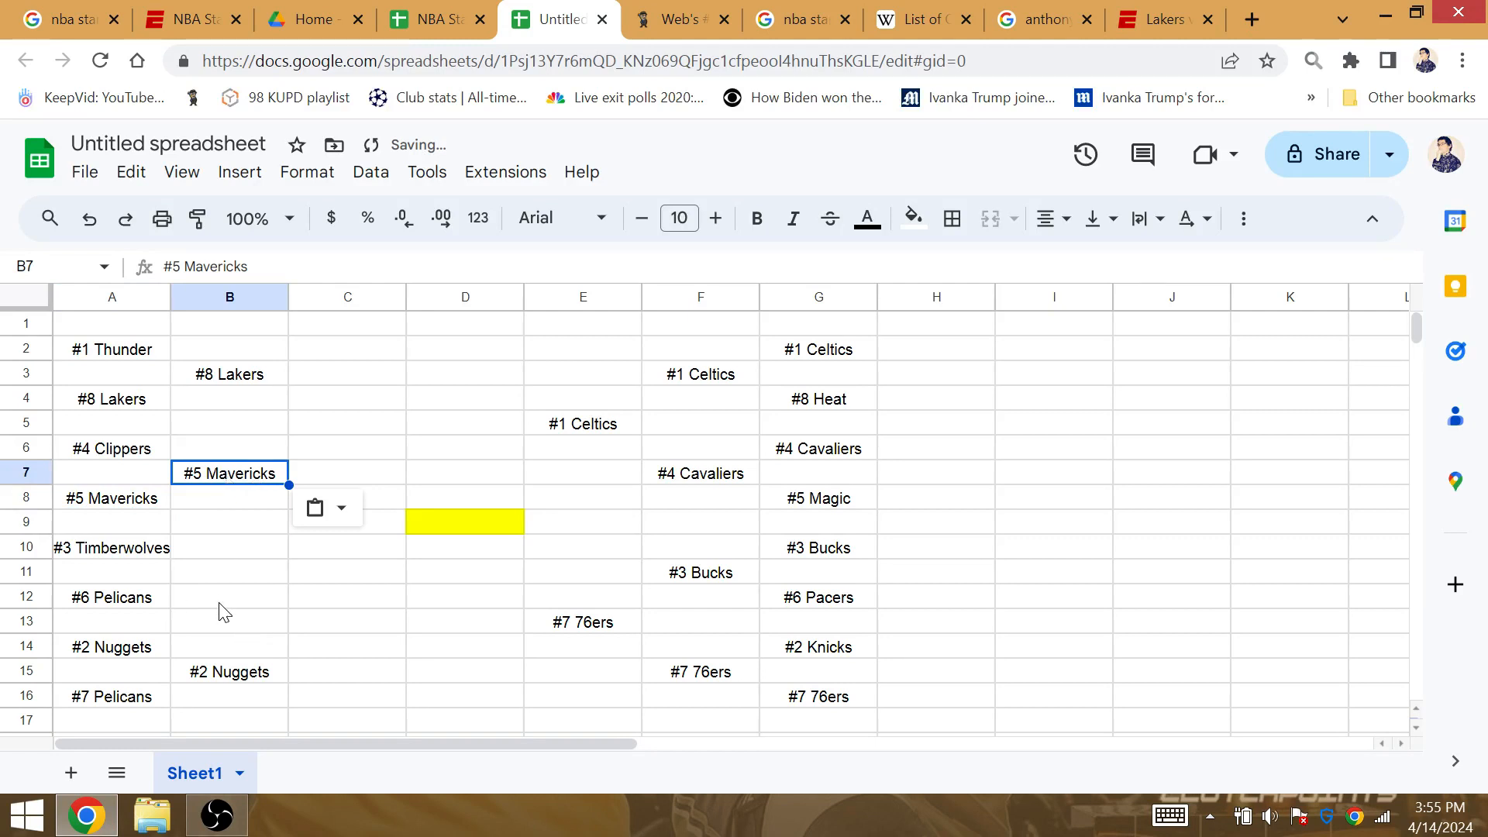
{"action": "mouse_move", "coordinate": [164, 647]}
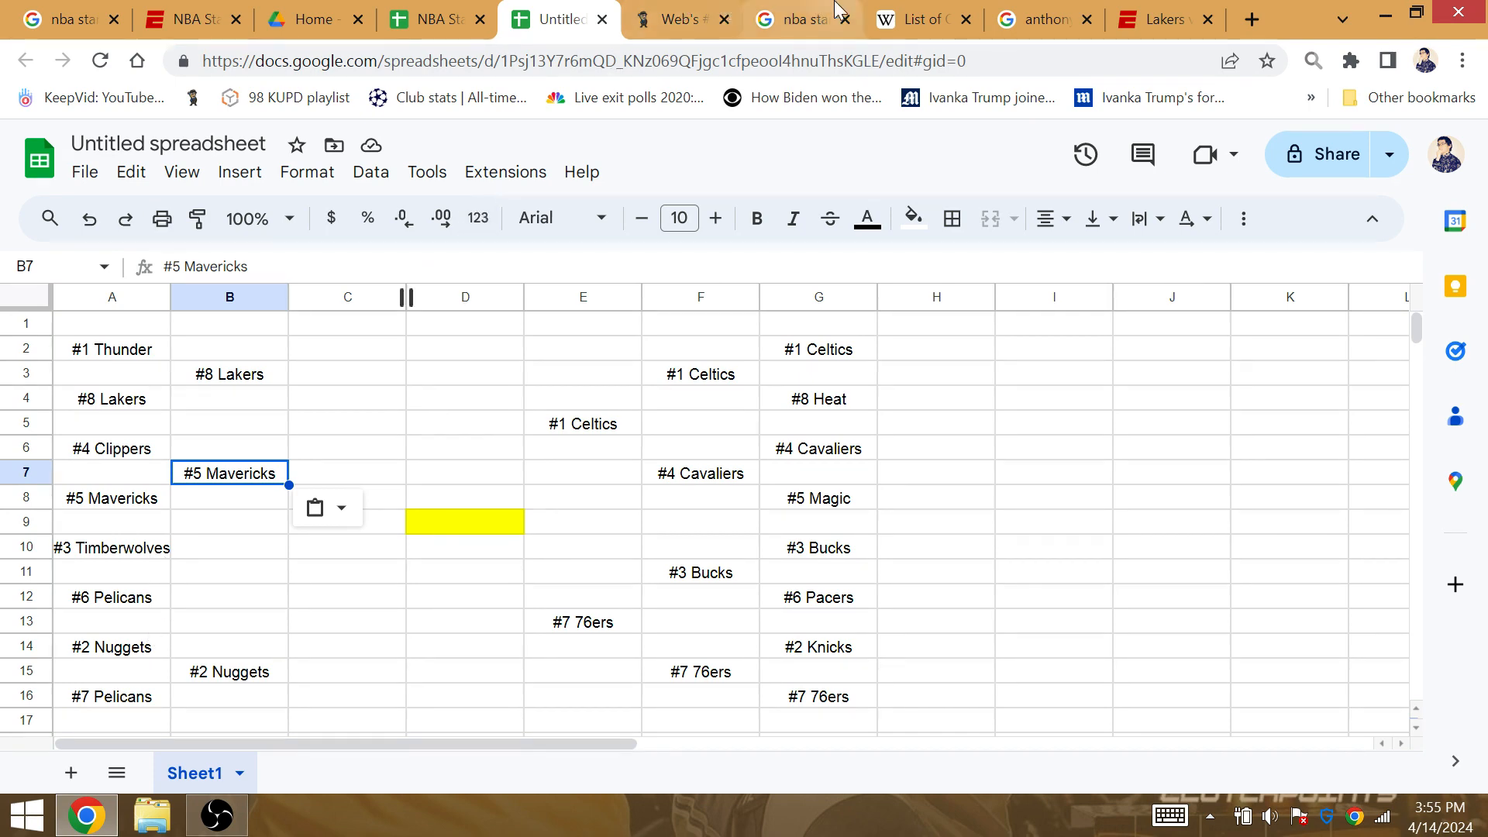
- Return to the 'anthony davis twitter' results after a quick look at the standings
{"action": "left_click", "coordinate": [800, 18]}
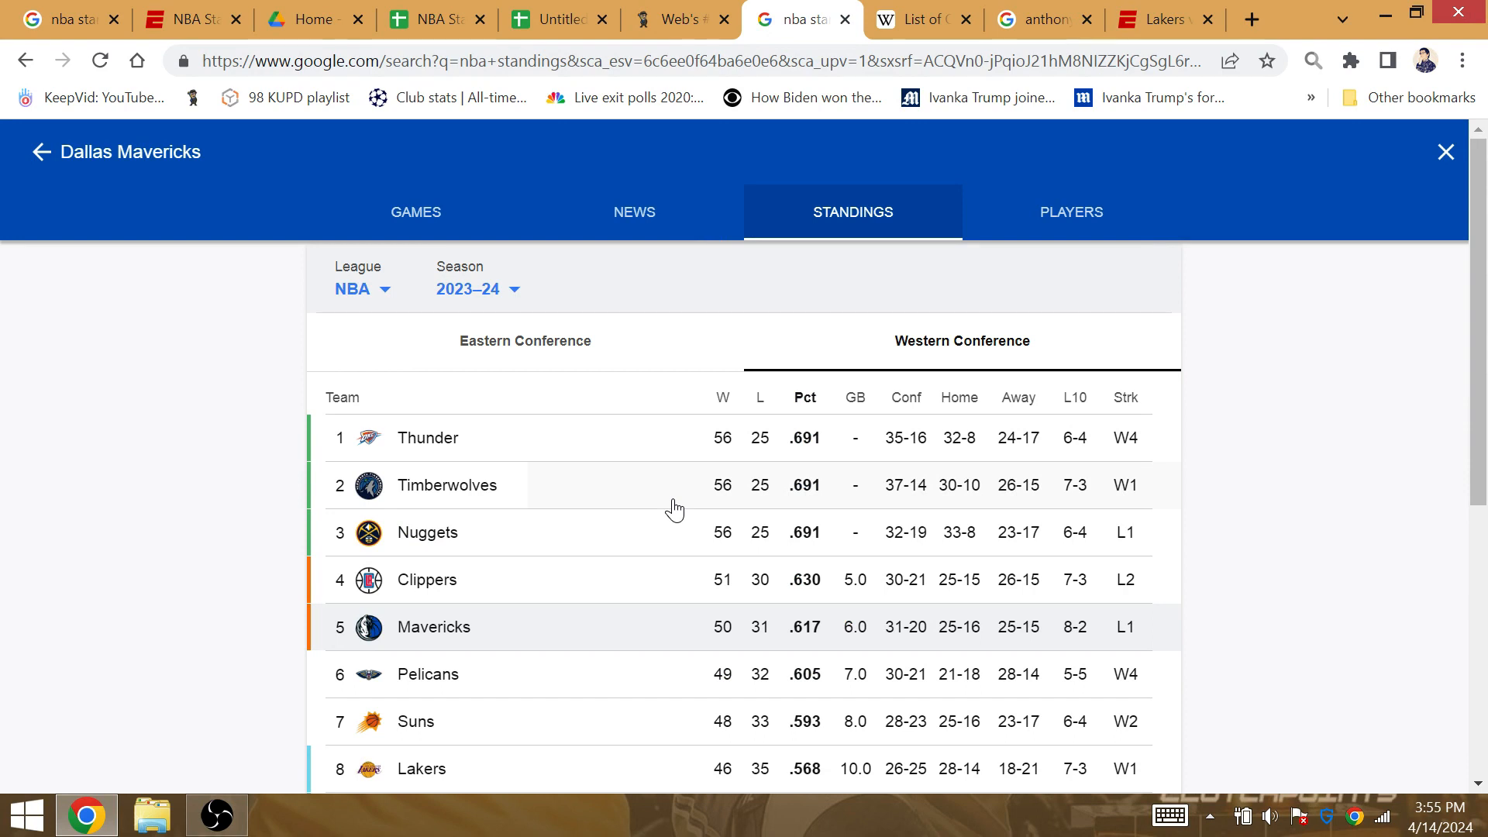
{"action": "mouse_move", "coordinate": [472, 486]}
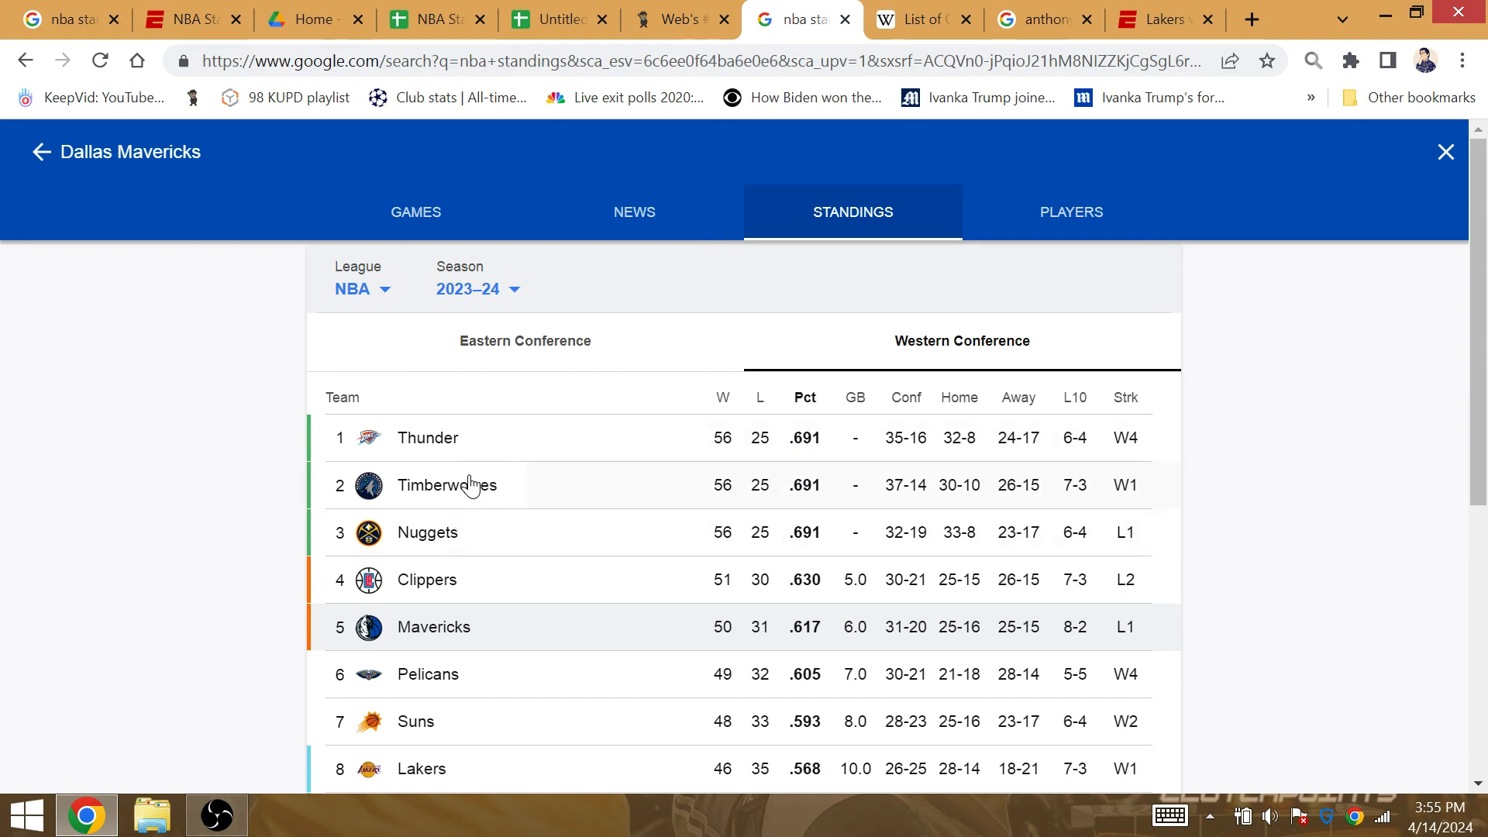
{"action": "mouse_move", "coordinate": [484, 503]}
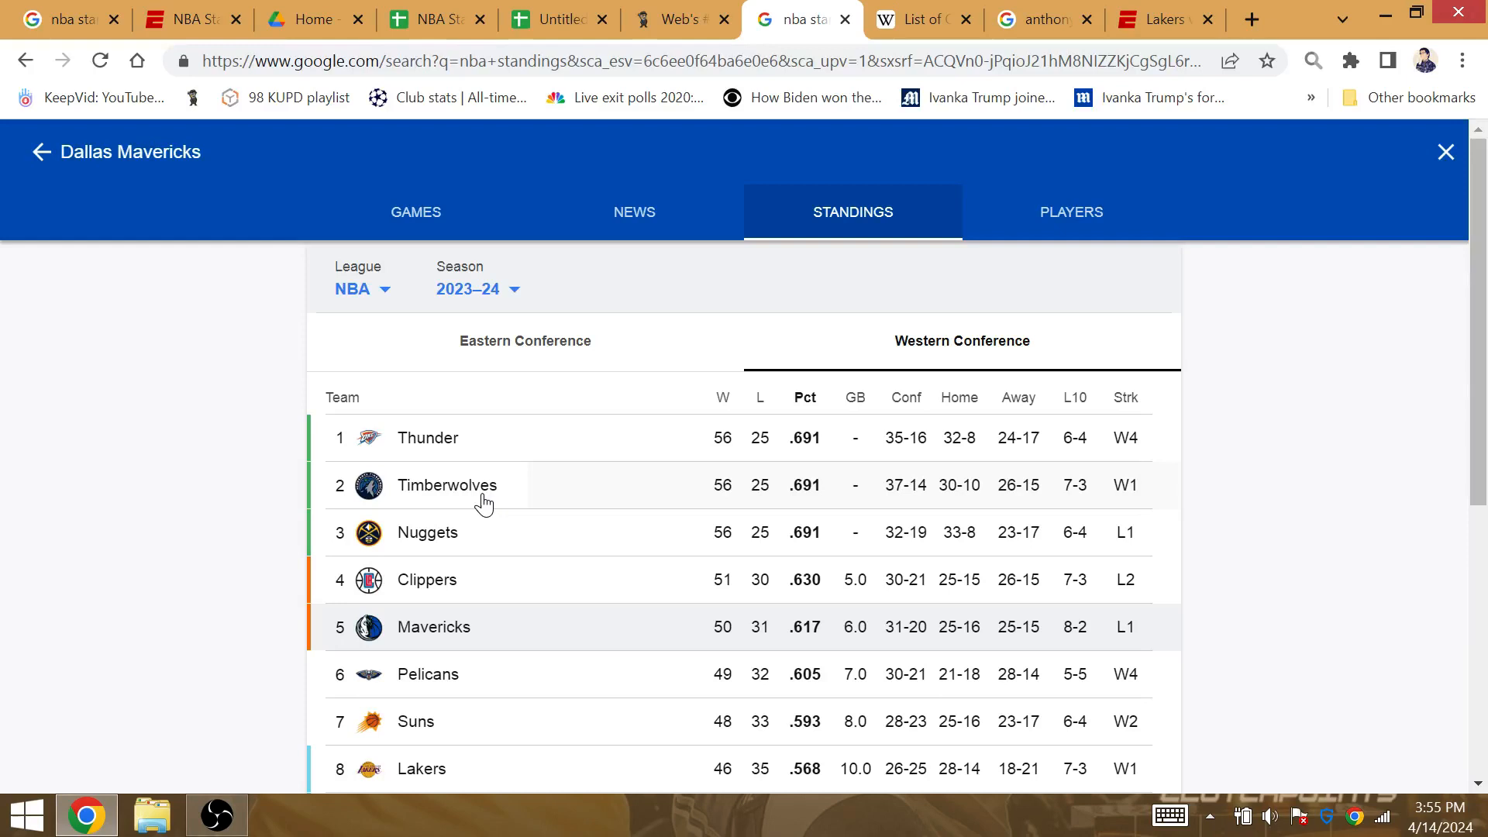
{"action": "mouse_move", "coordinate": [453, 685]}
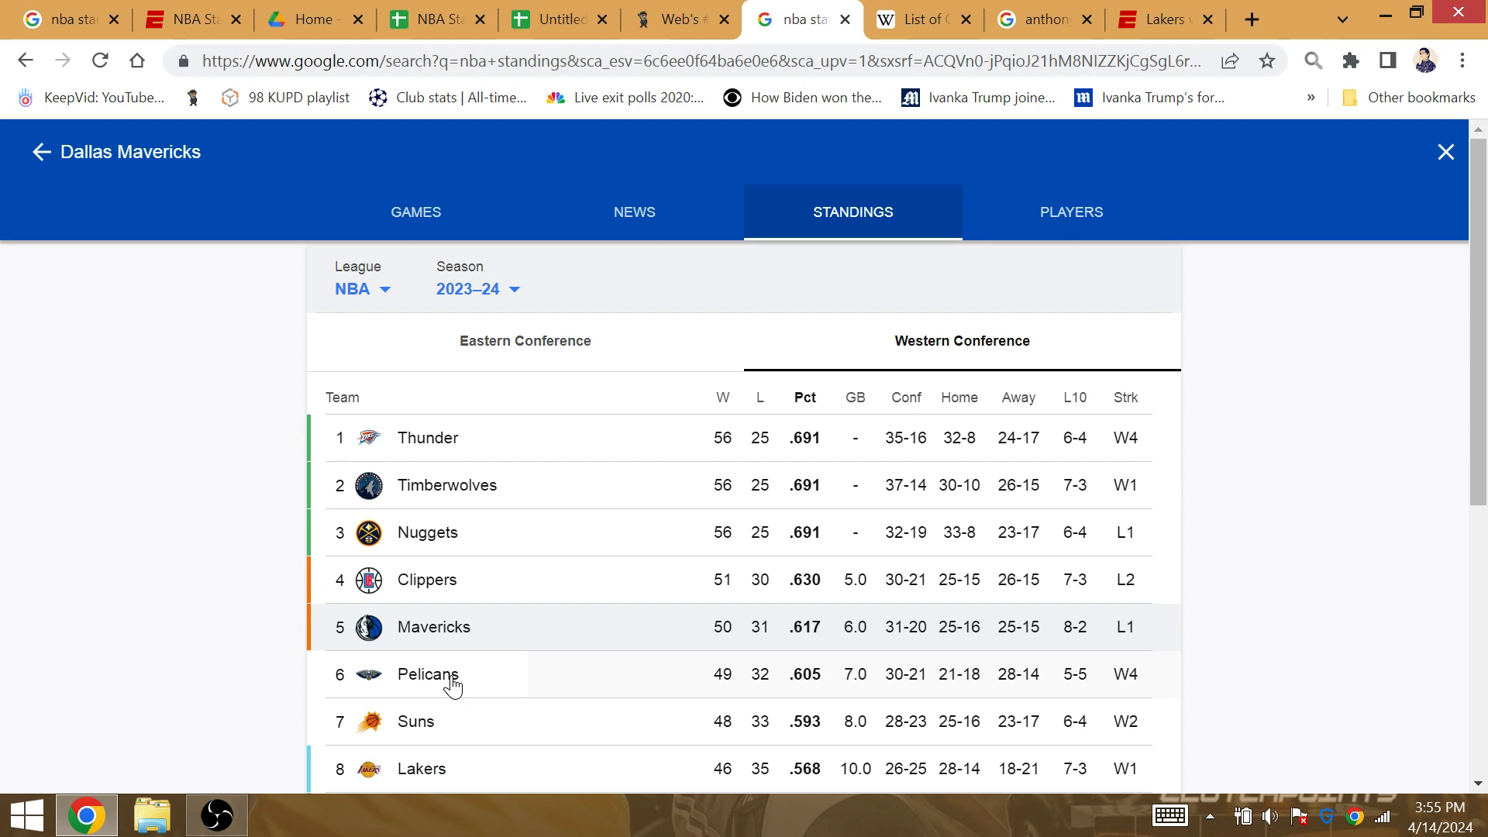
{"action": "left_click", "coordinate": [676, 19]}
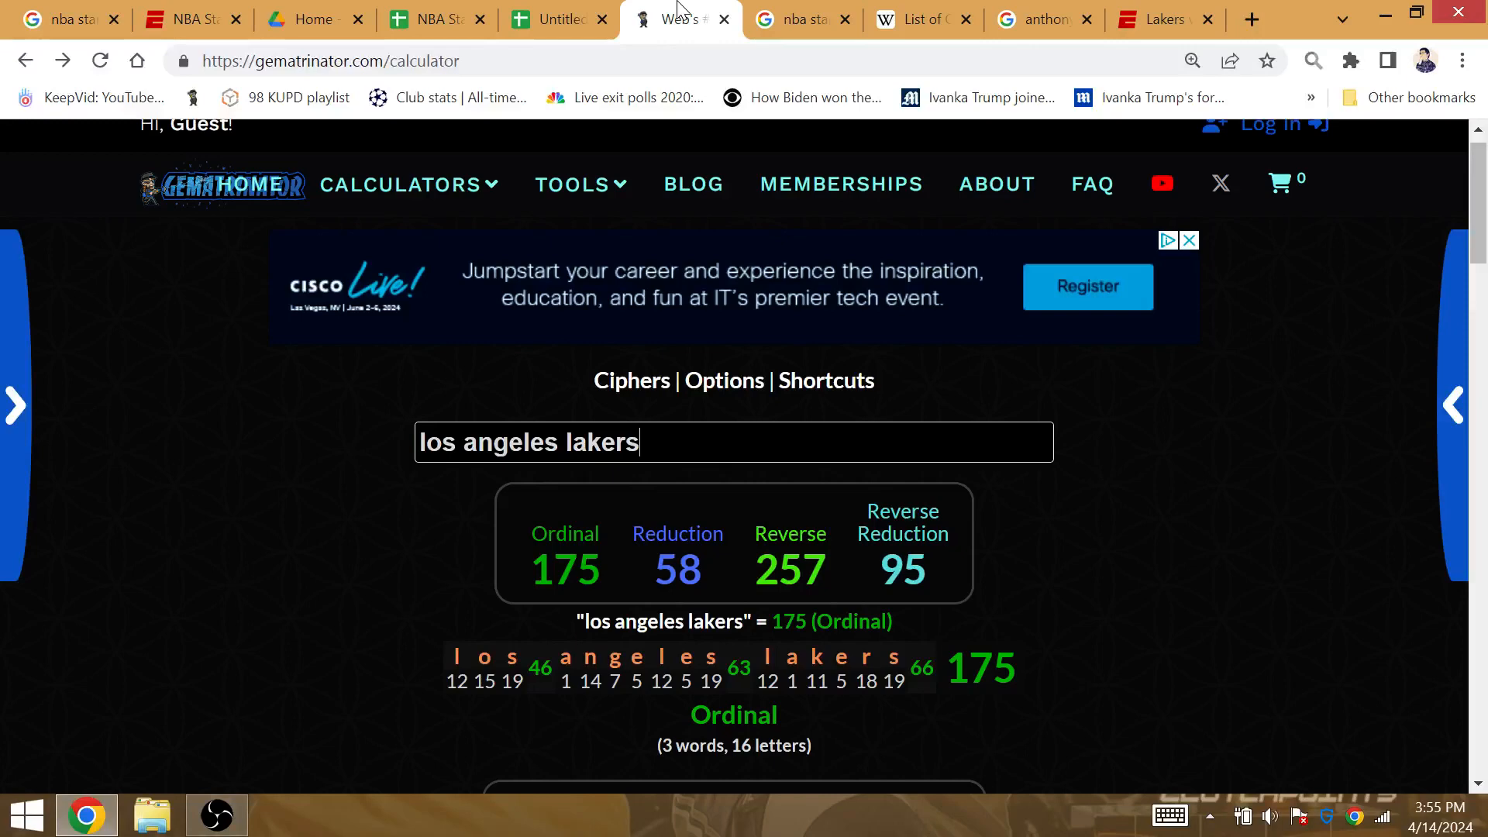
{"action": "left_click", "coordinate": [1040, 19]}
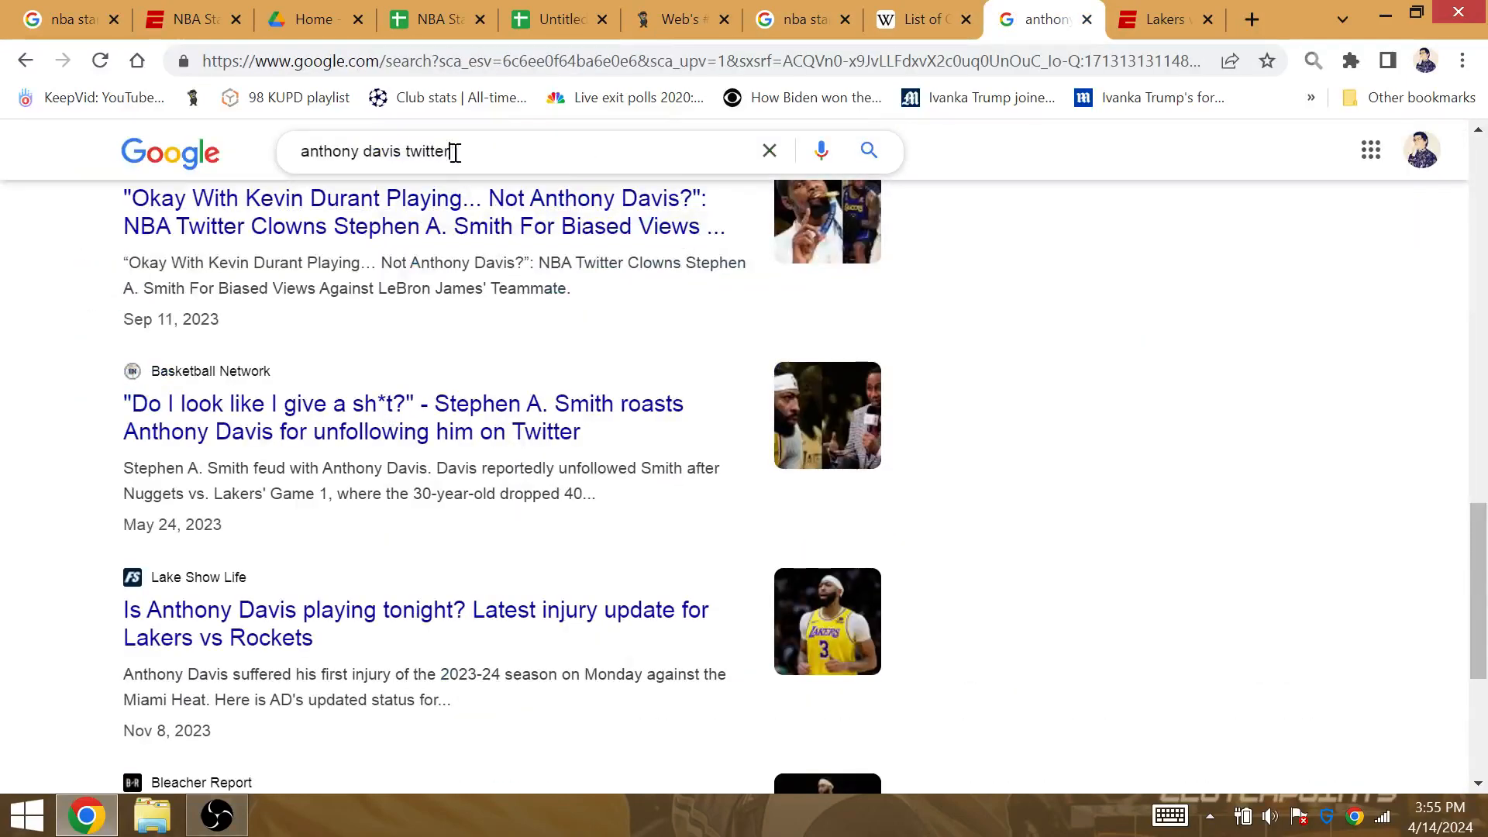
- Search 'willie green' and scroll his Wikipedia article to Career statistics
{"action": "type", "text": "list of minnesot"}
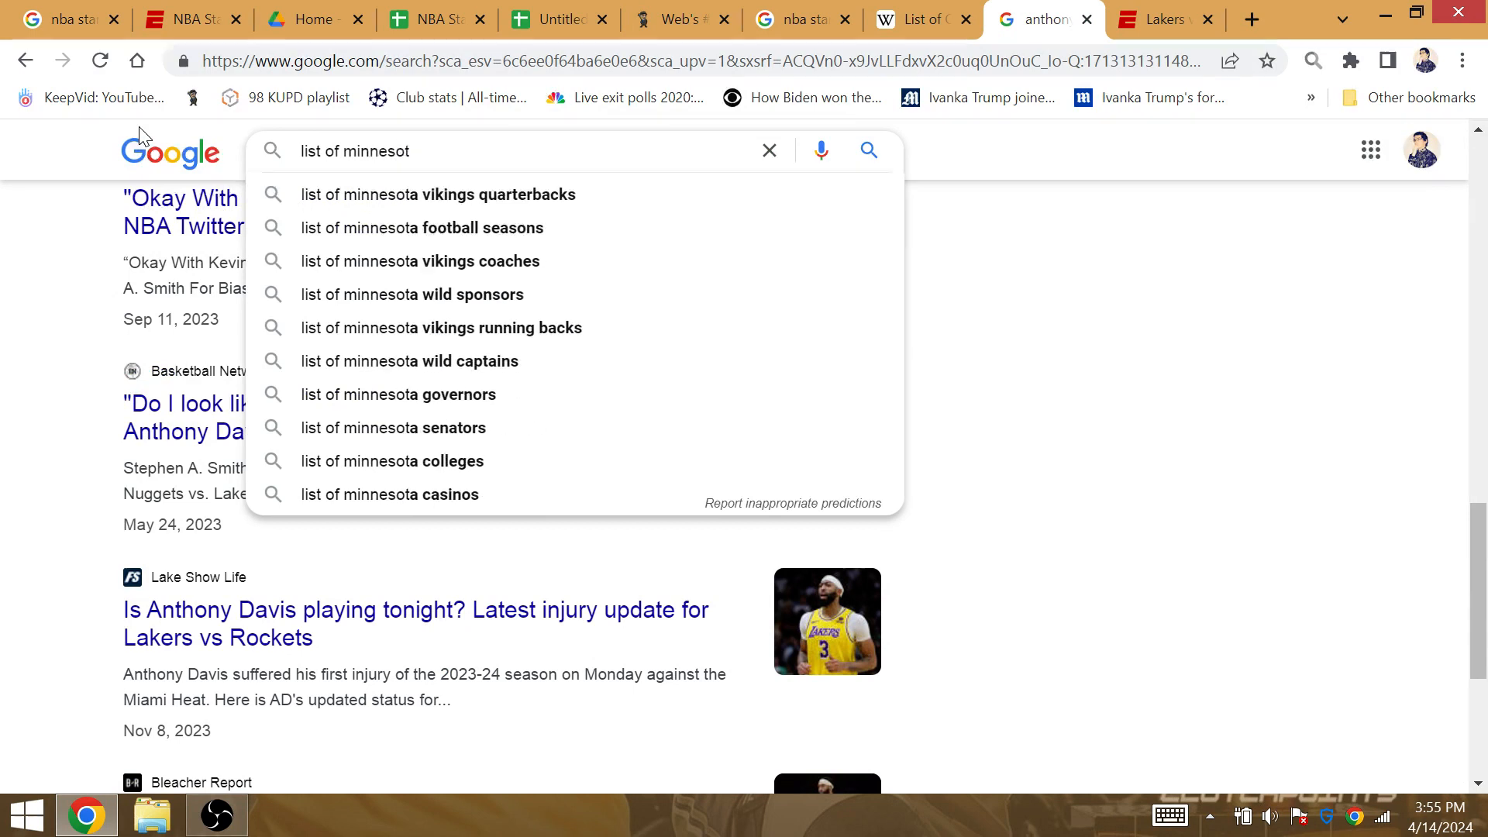
{"action": "key", "text": "Backspace"}
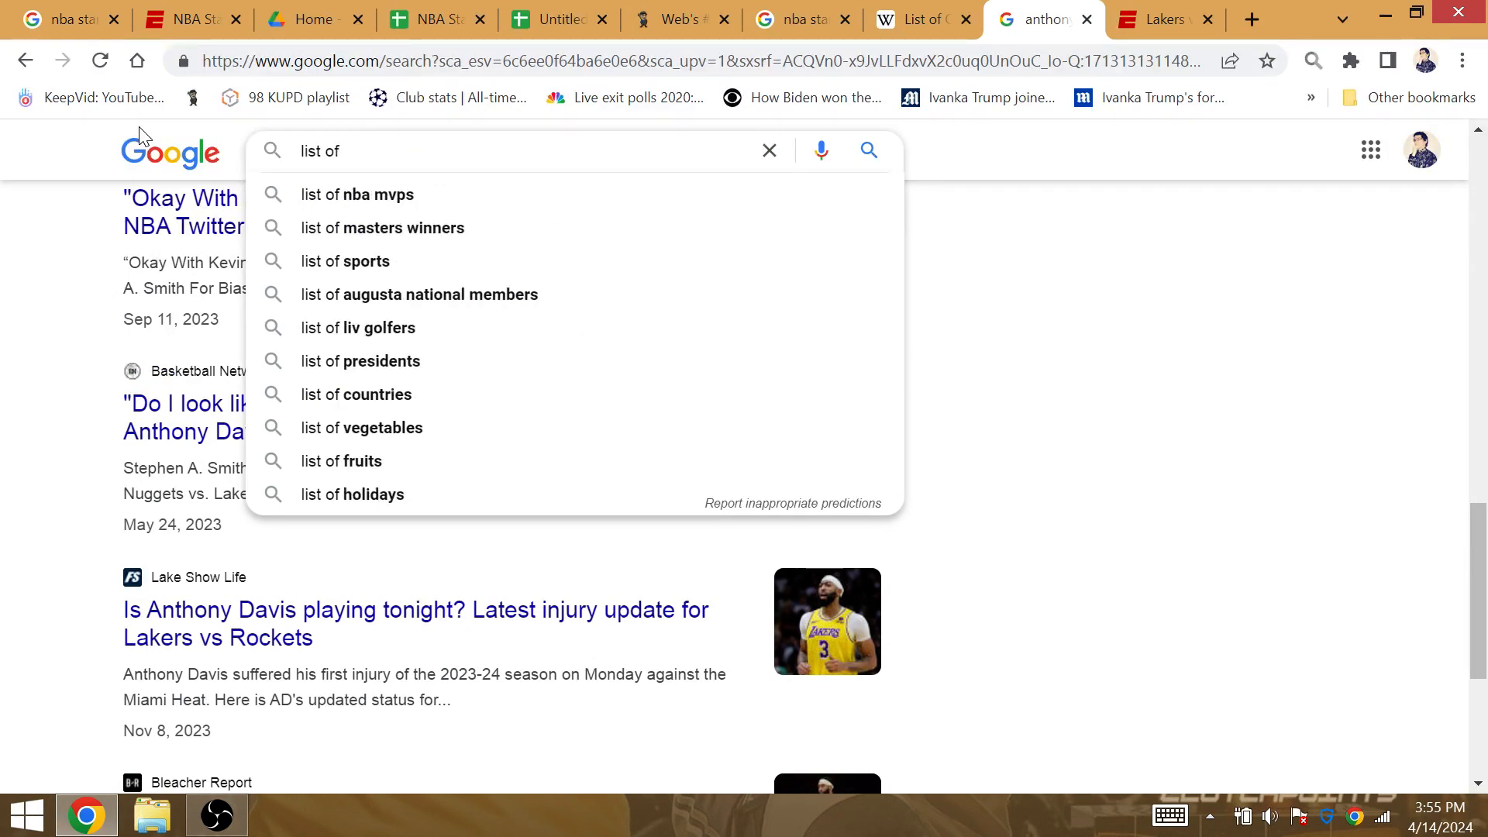
{"action": "type", "text": "wilie"}
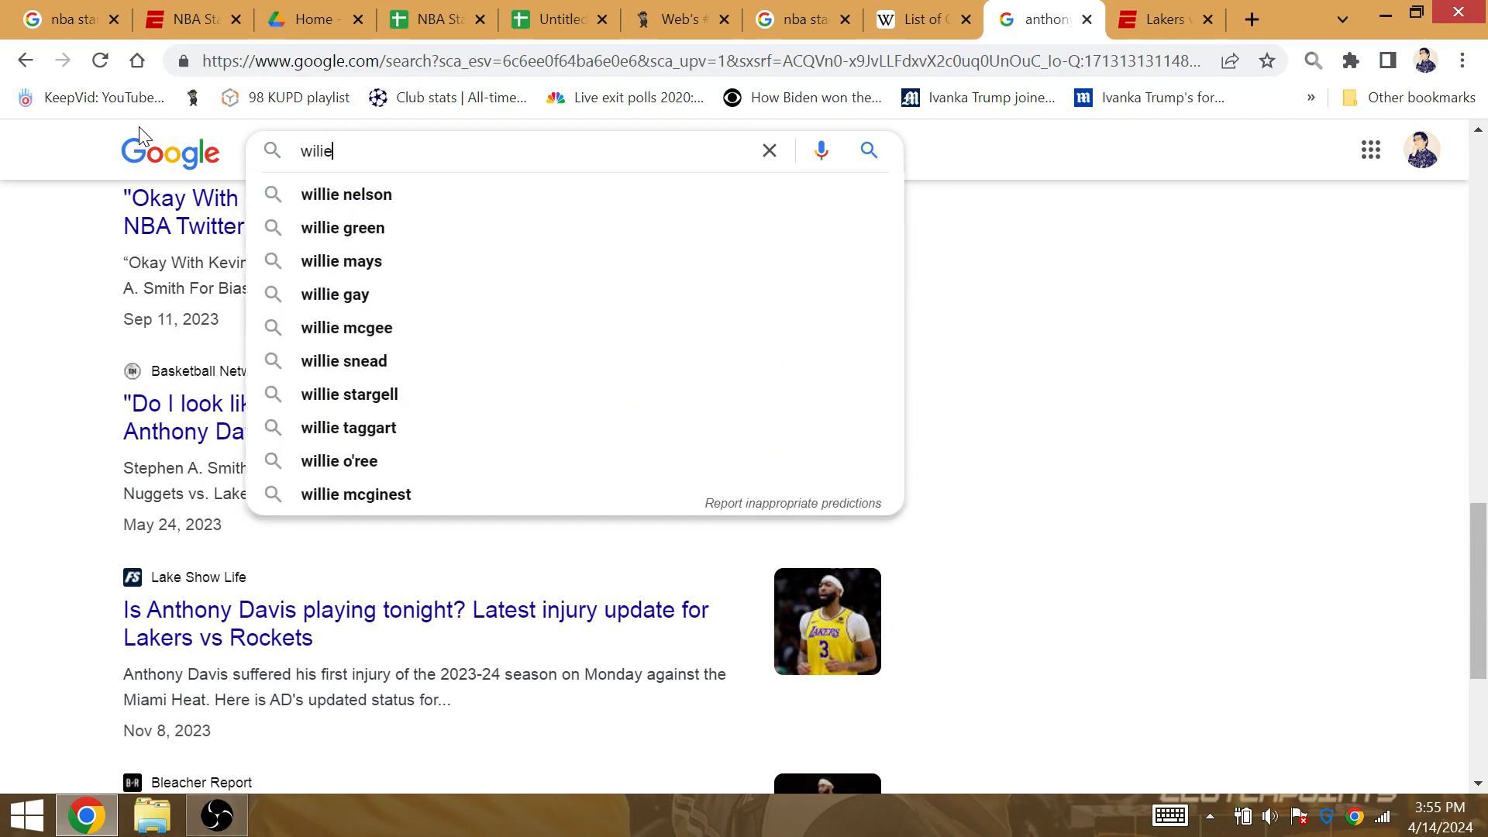
{"action": "left_click", "coordinate": [342, 227]}
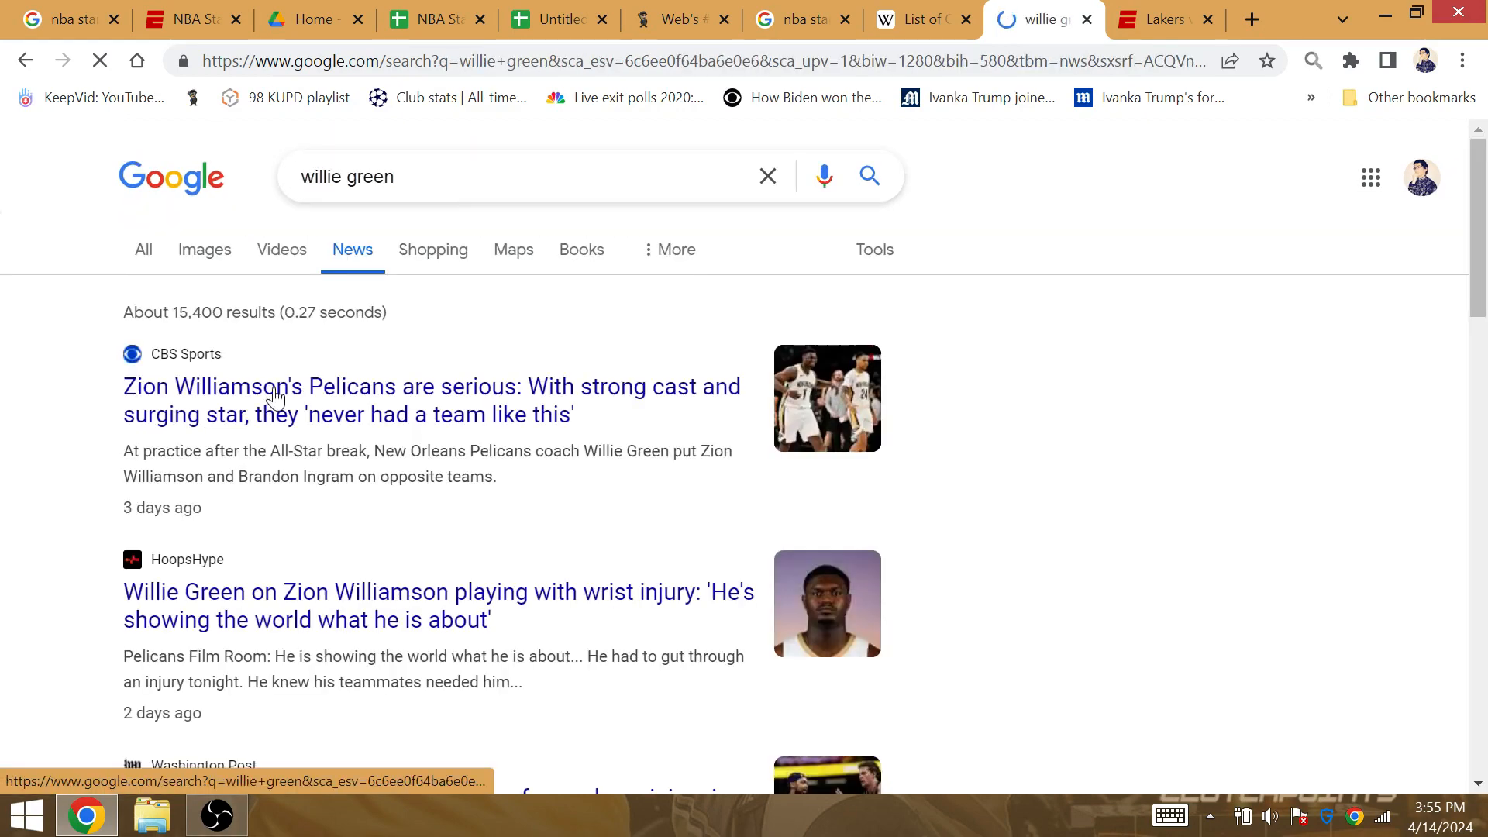
{"action": "left_click", "coordinate": [142, 250]}
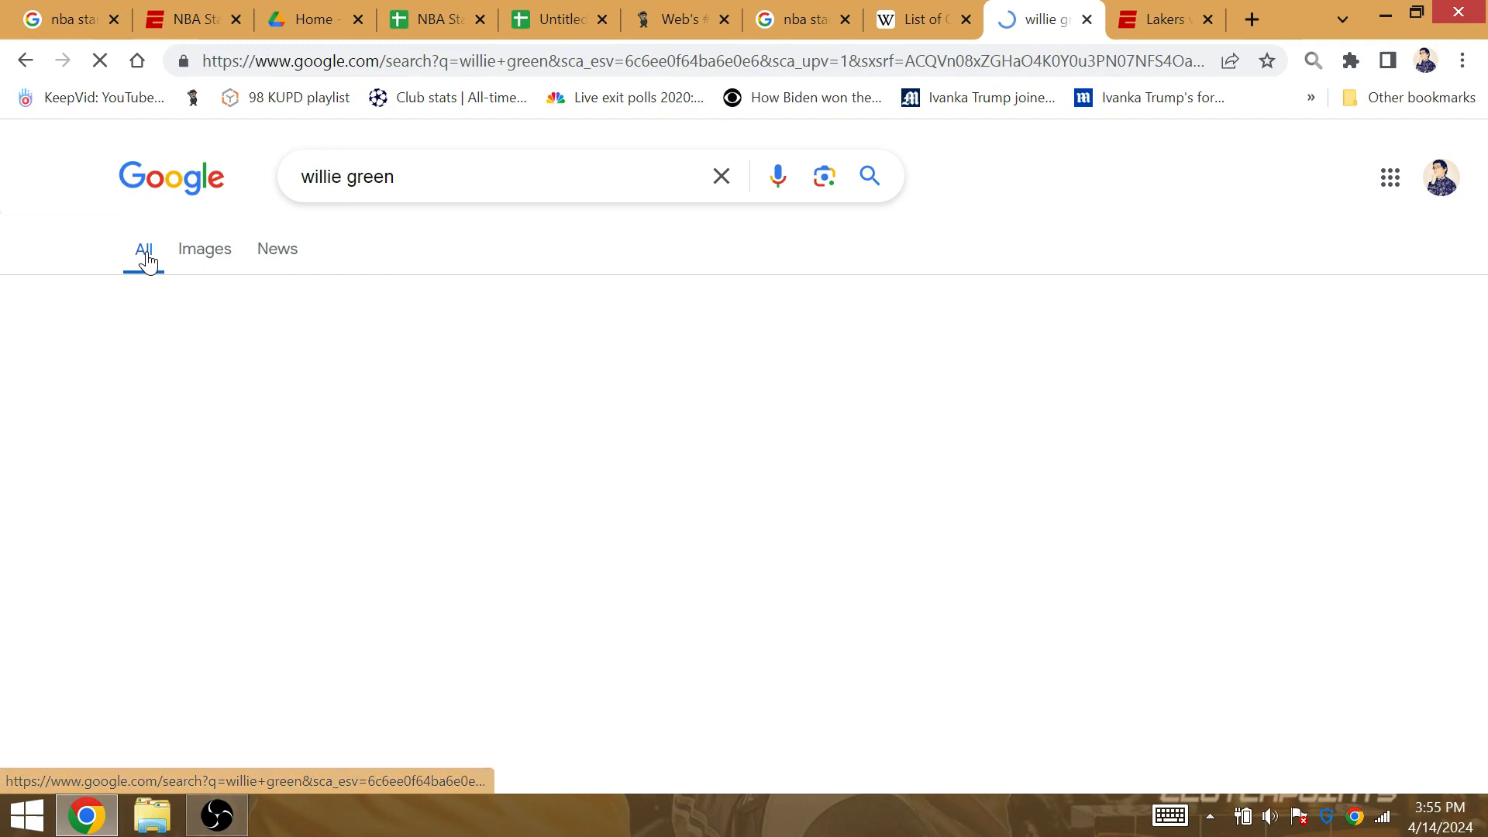
{"action": "scroll", "scroll_direction": "down", "scroll_amount": 3}
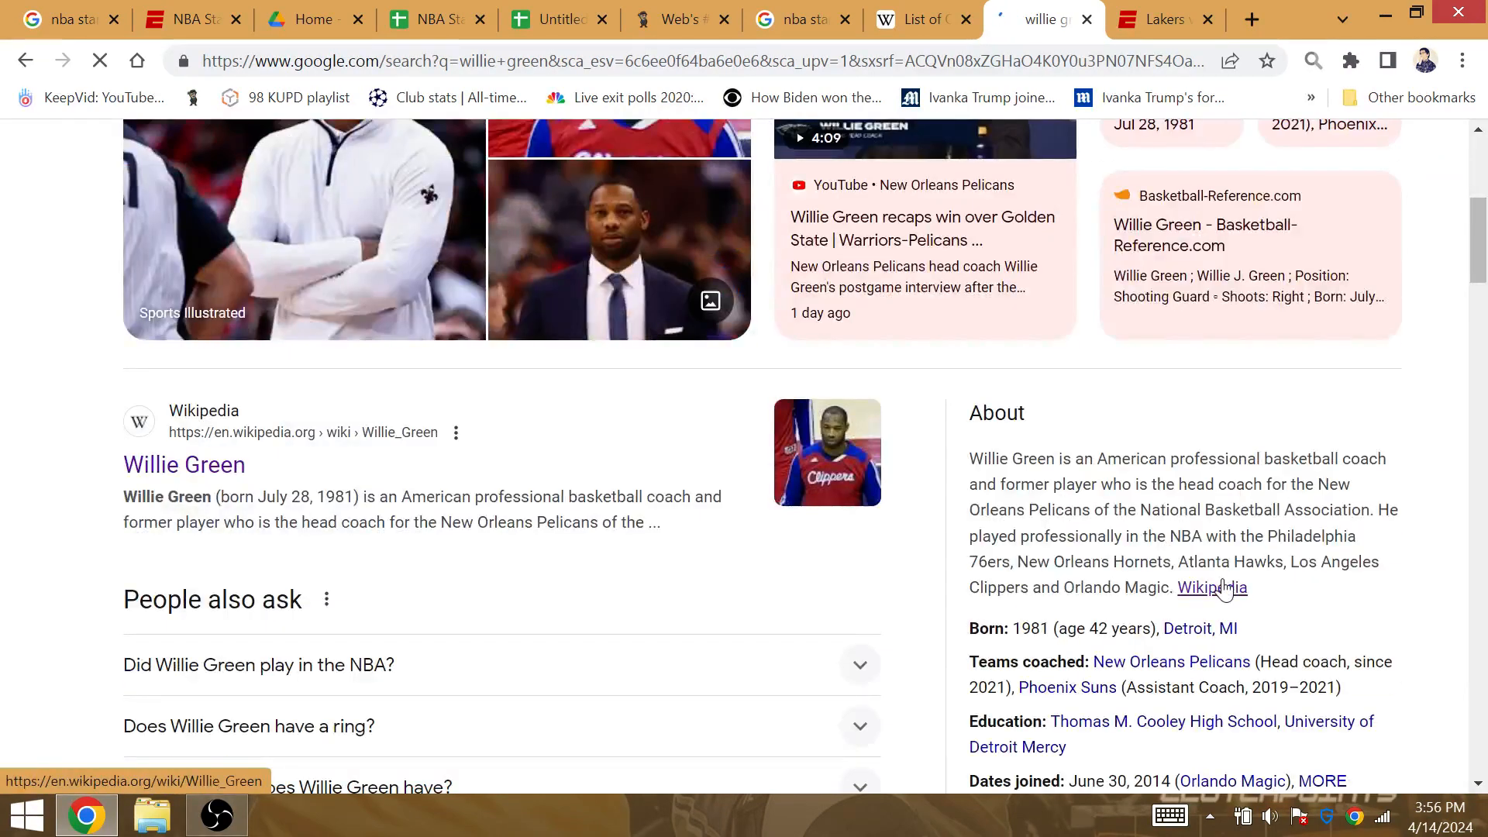
{"action": "left_click", "coordinate": [184, 464]}
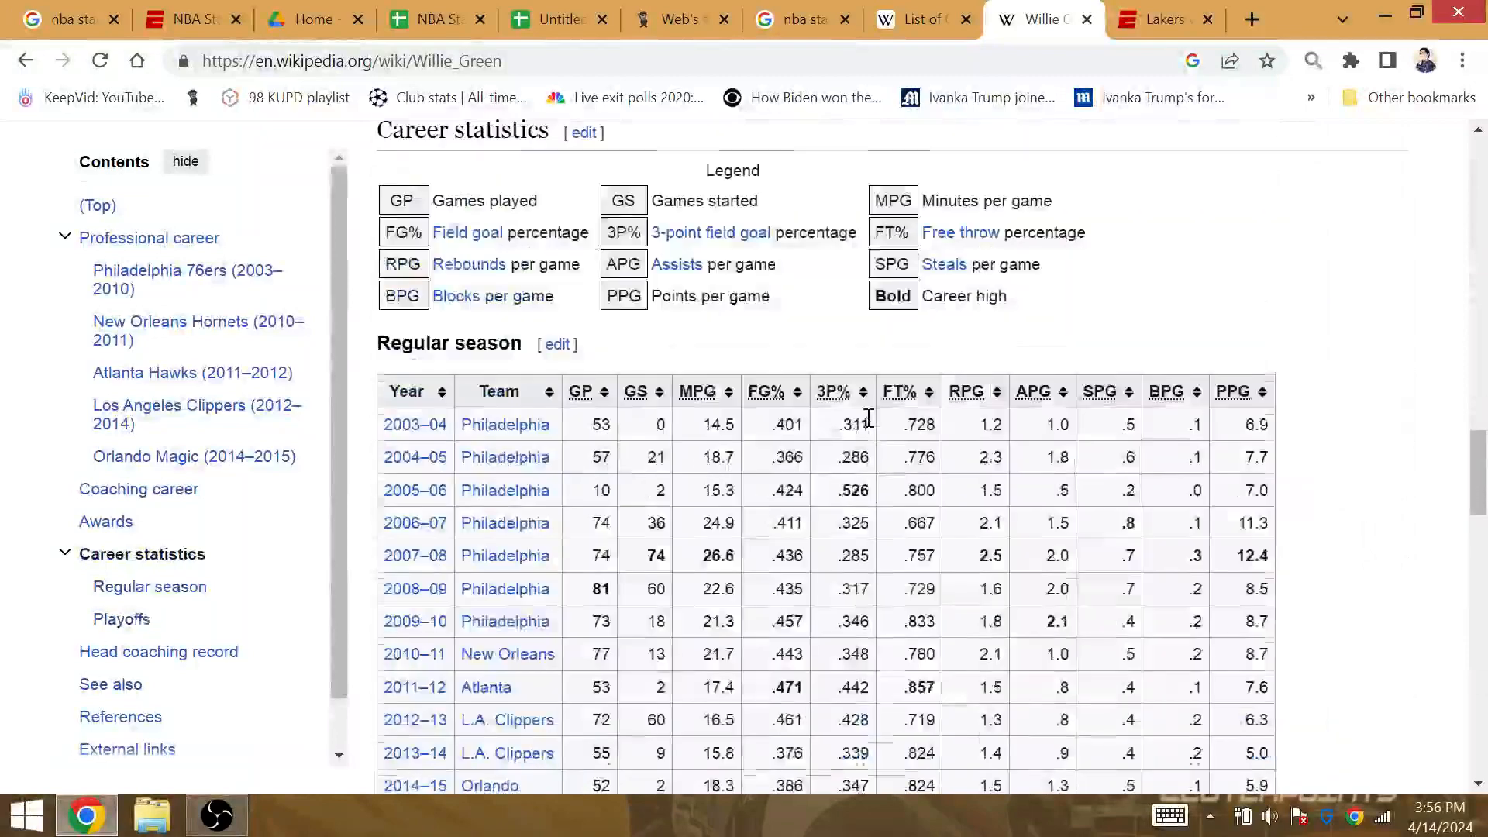
{"action": "scroll", "scroll_direction": "down", "scroll_amount": 3}
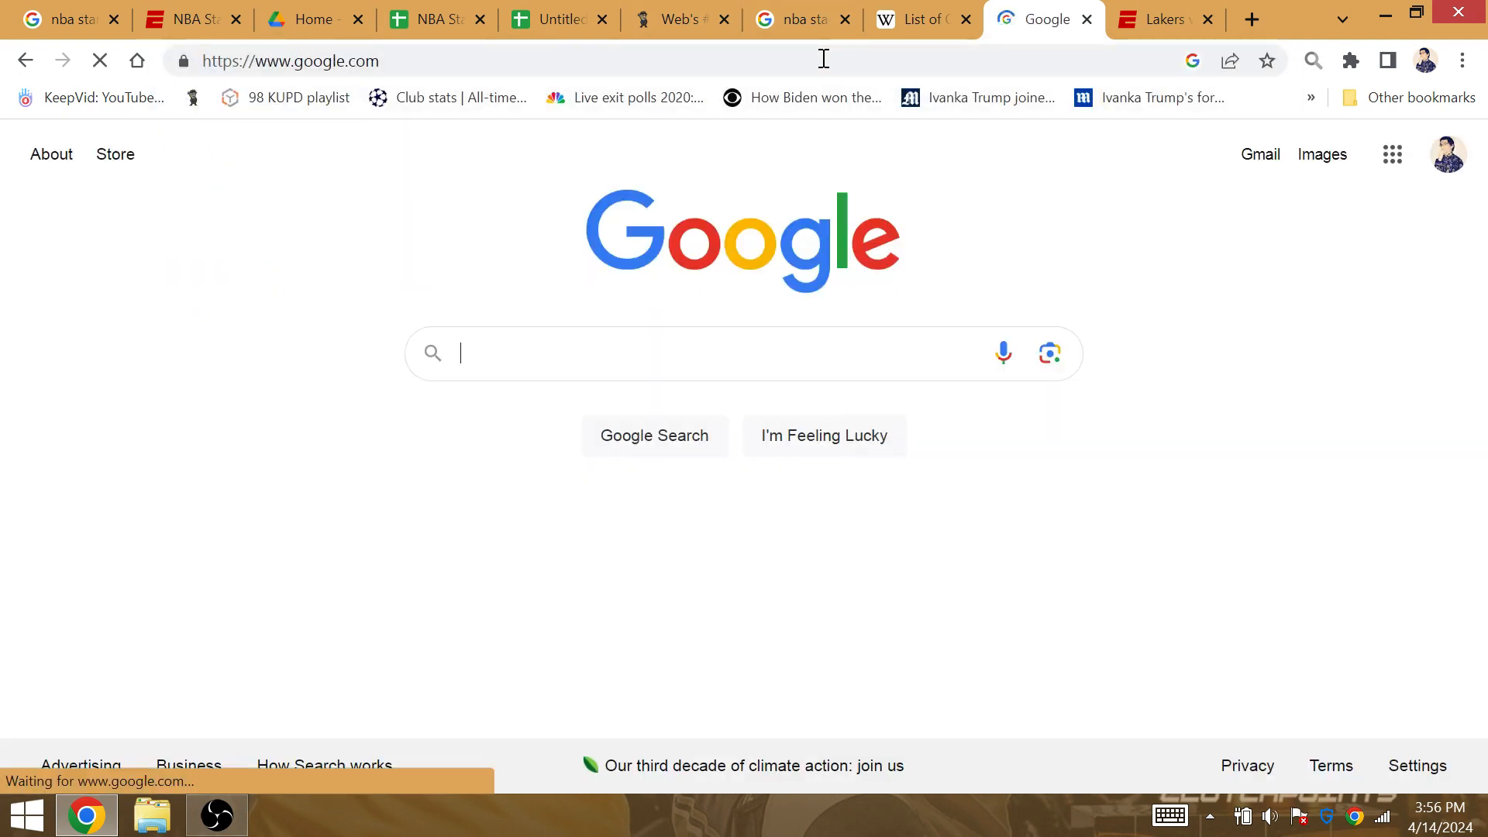
- Open the List of New Orleans Pelicans seasons and select their 22 post-season wins
{"action": "type", "text": "list of pelicans seasons"}
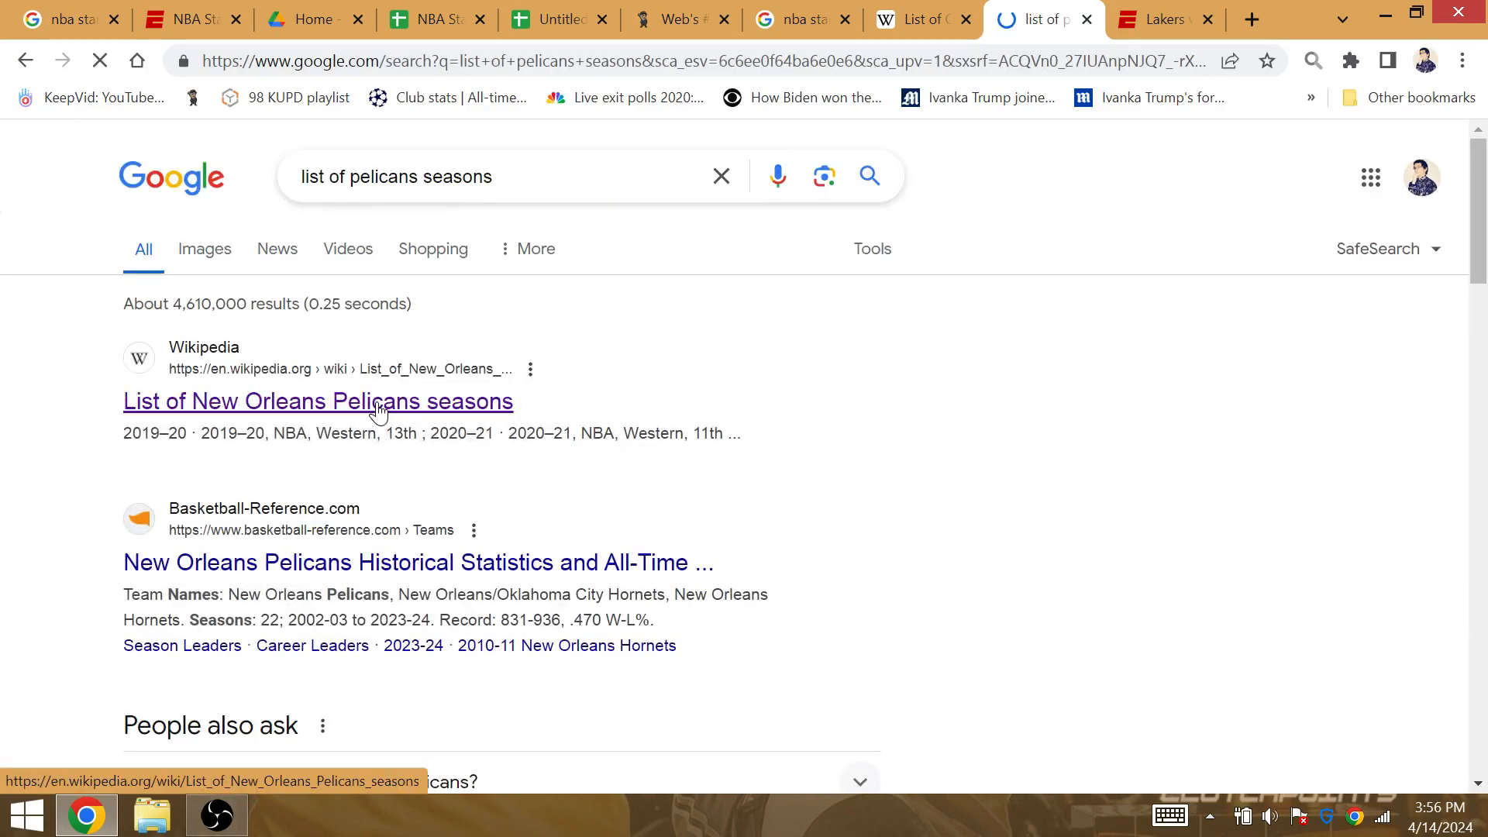
{"action": "left_click", "coordinate": [318, 401]}
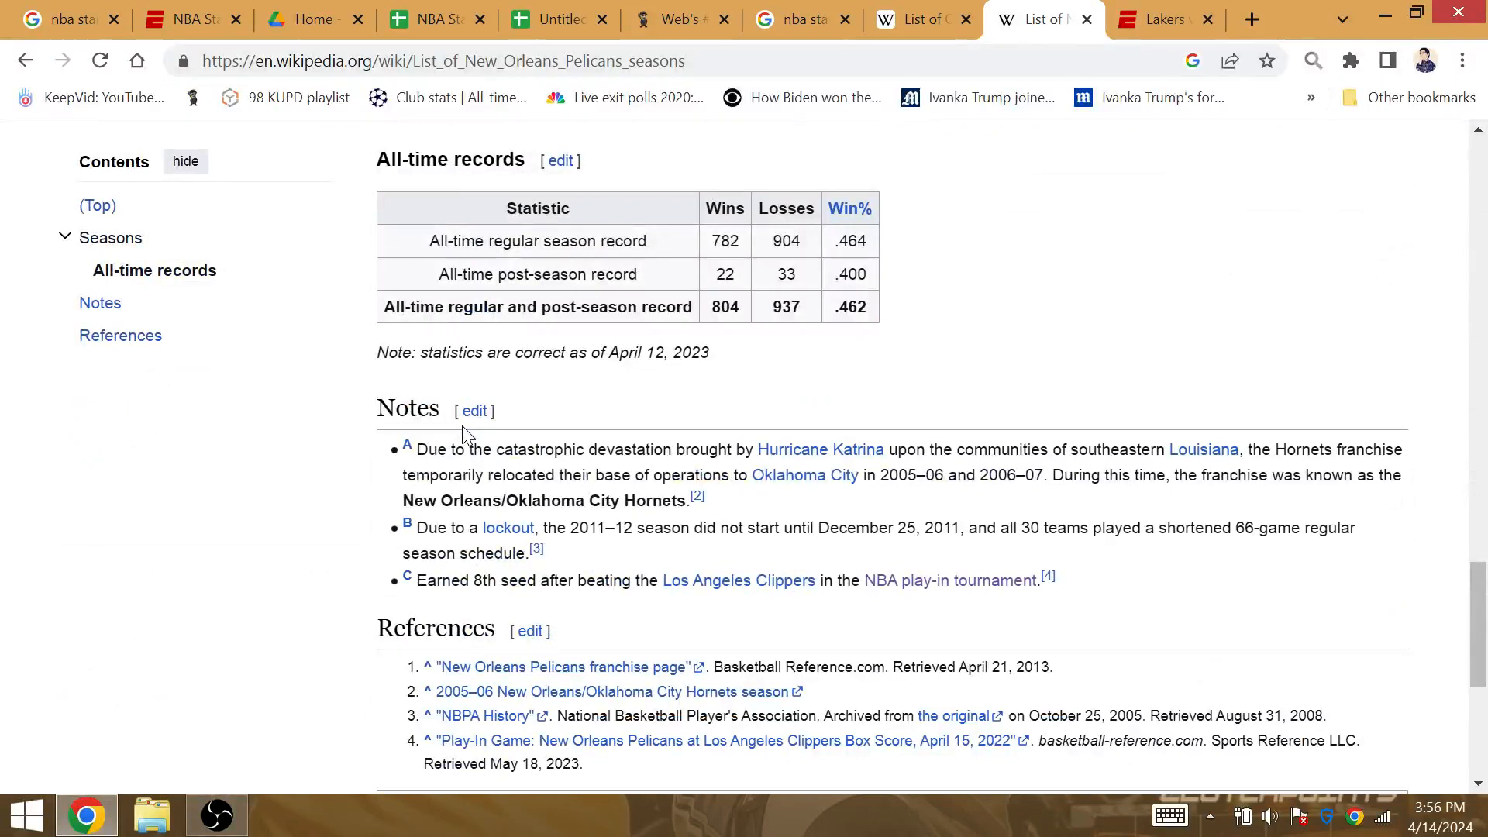
{"action": "mouse_move", "coordinate": [1124, 495]}
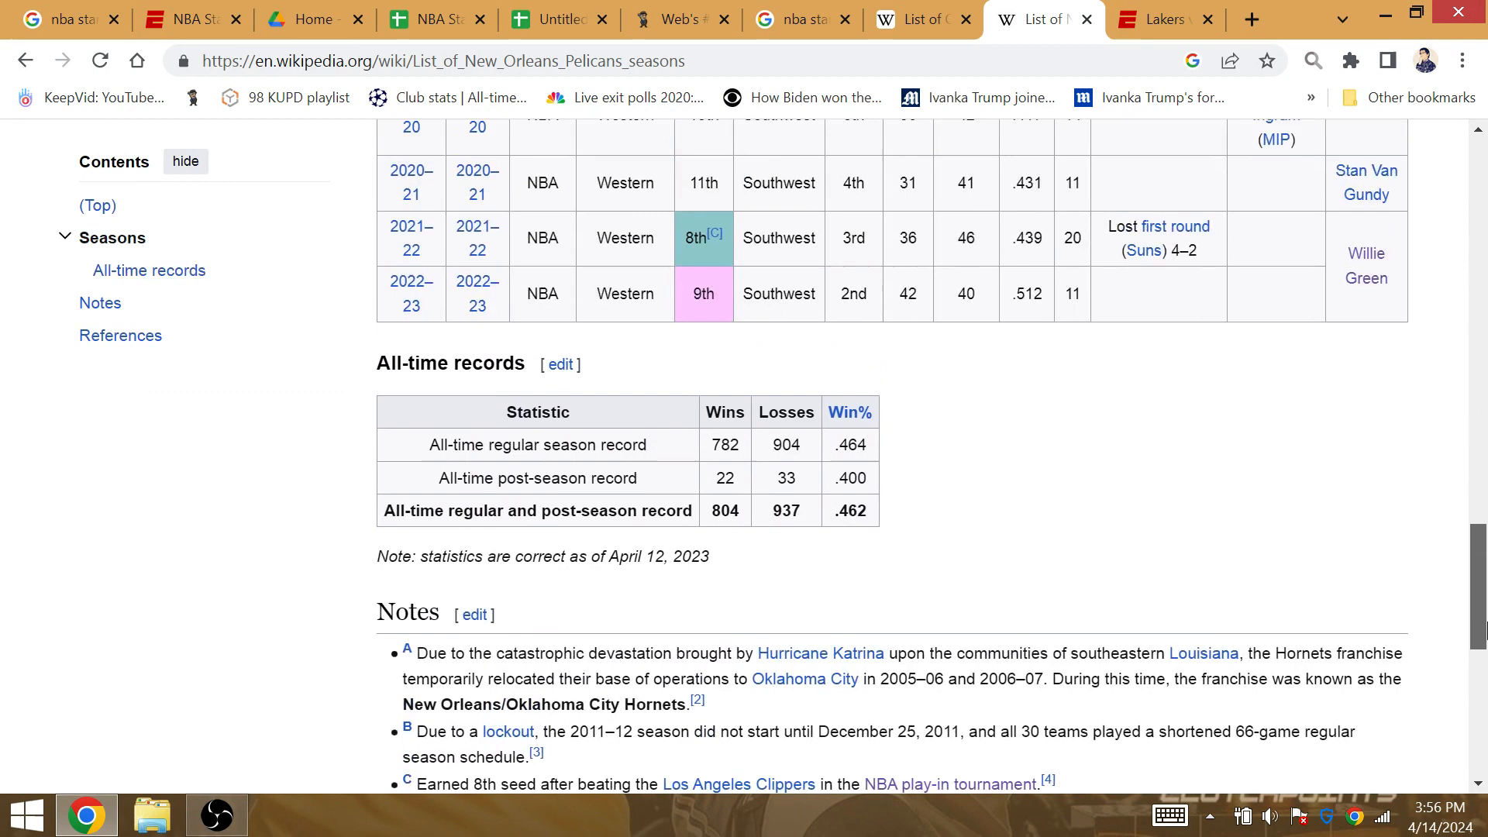
{"action": "scroll", "scroll_direction": "down", "scroll_amount": 3}
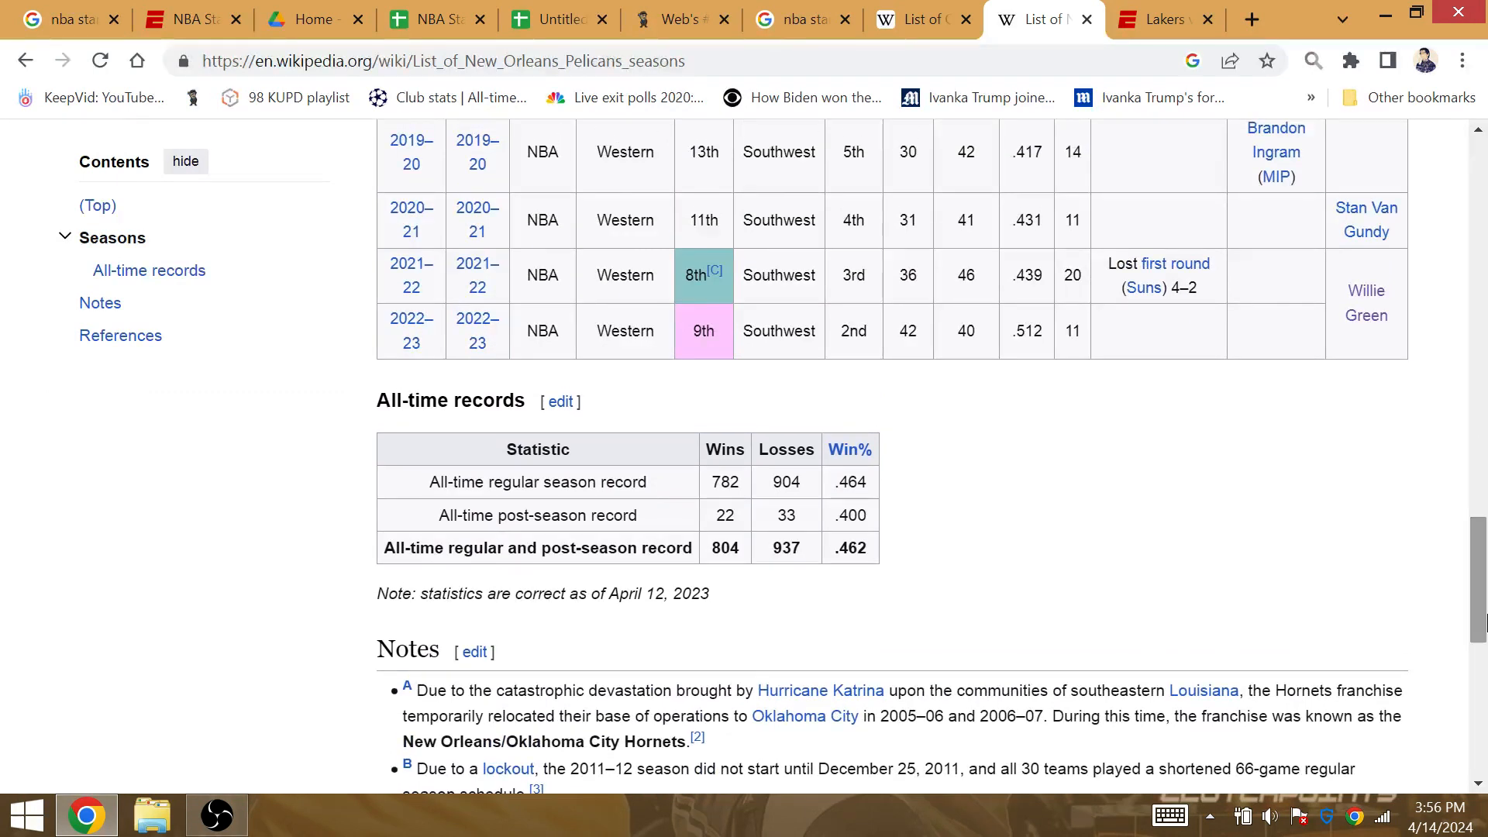
{"action": "double_click", "coordinate": [724, 516]}
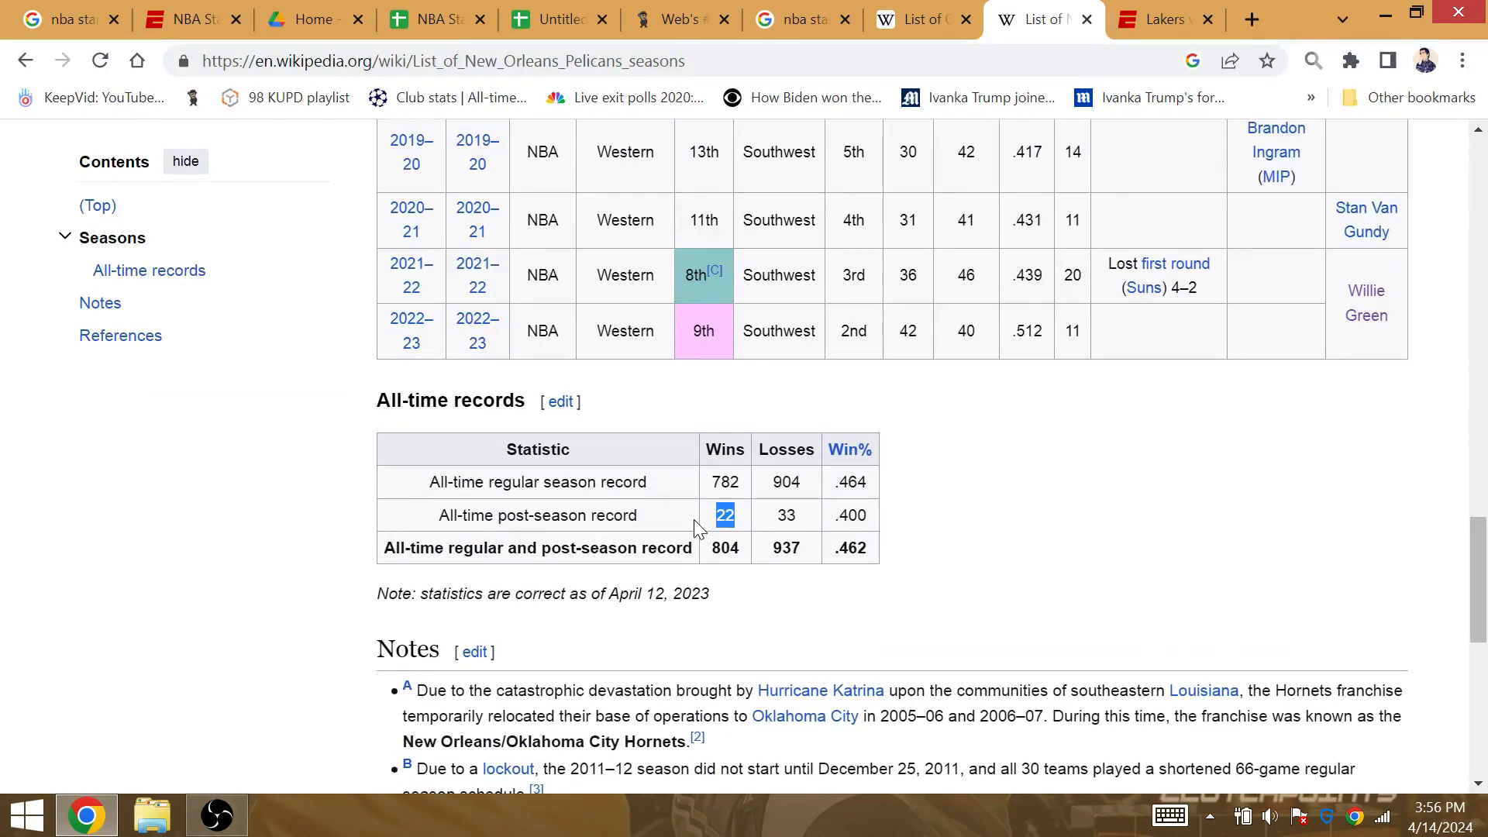
{"action": "mouse_move", "coordinate": [675, 19]}
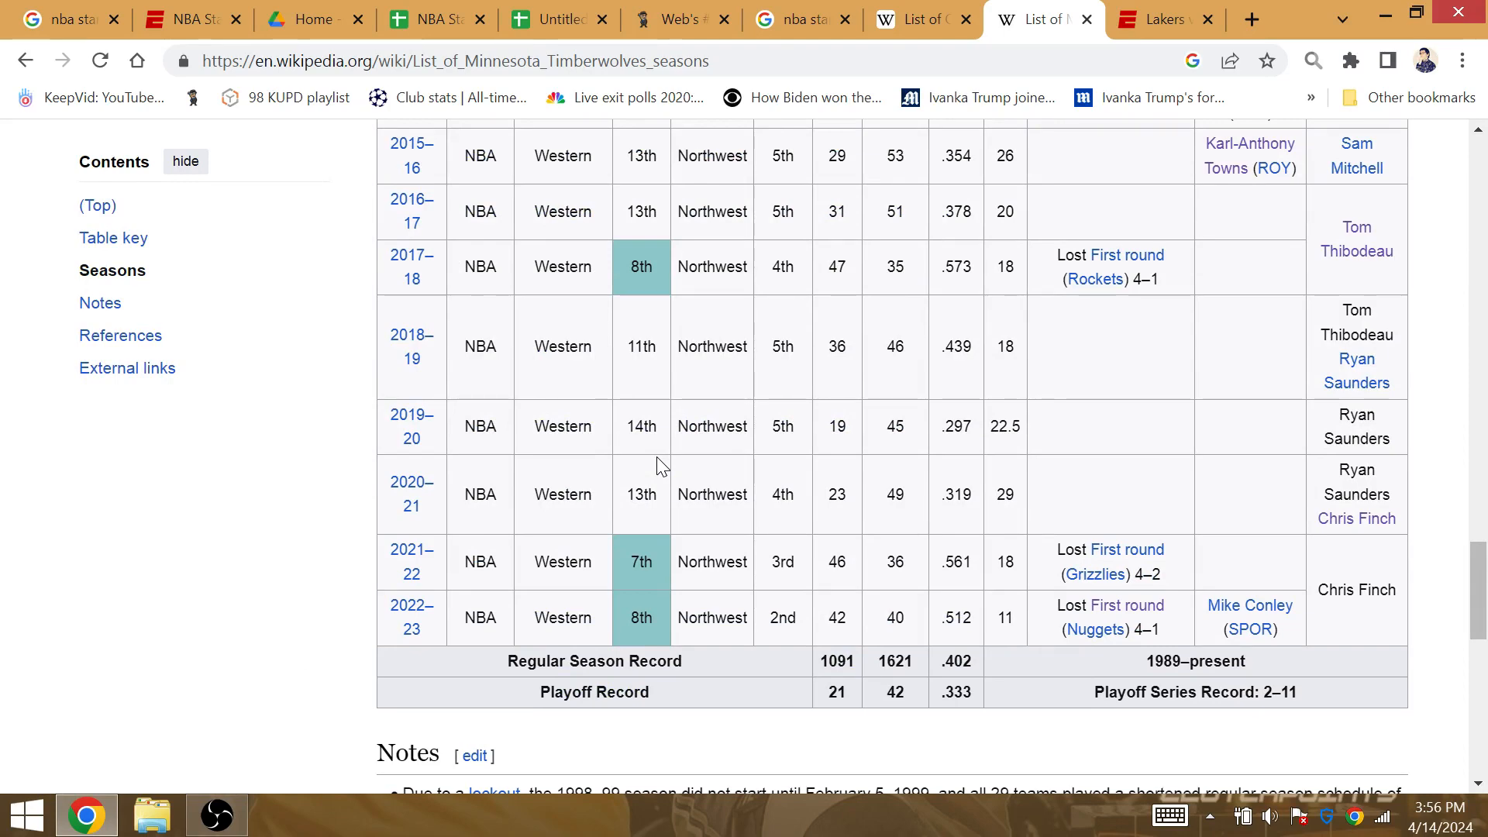
- Browse the Timberwolves seasons list, then return to the NBA Star Playoff Stats sheet
{"action": "scroll", "scroll_direction": "down", "scroll_amount": 3}
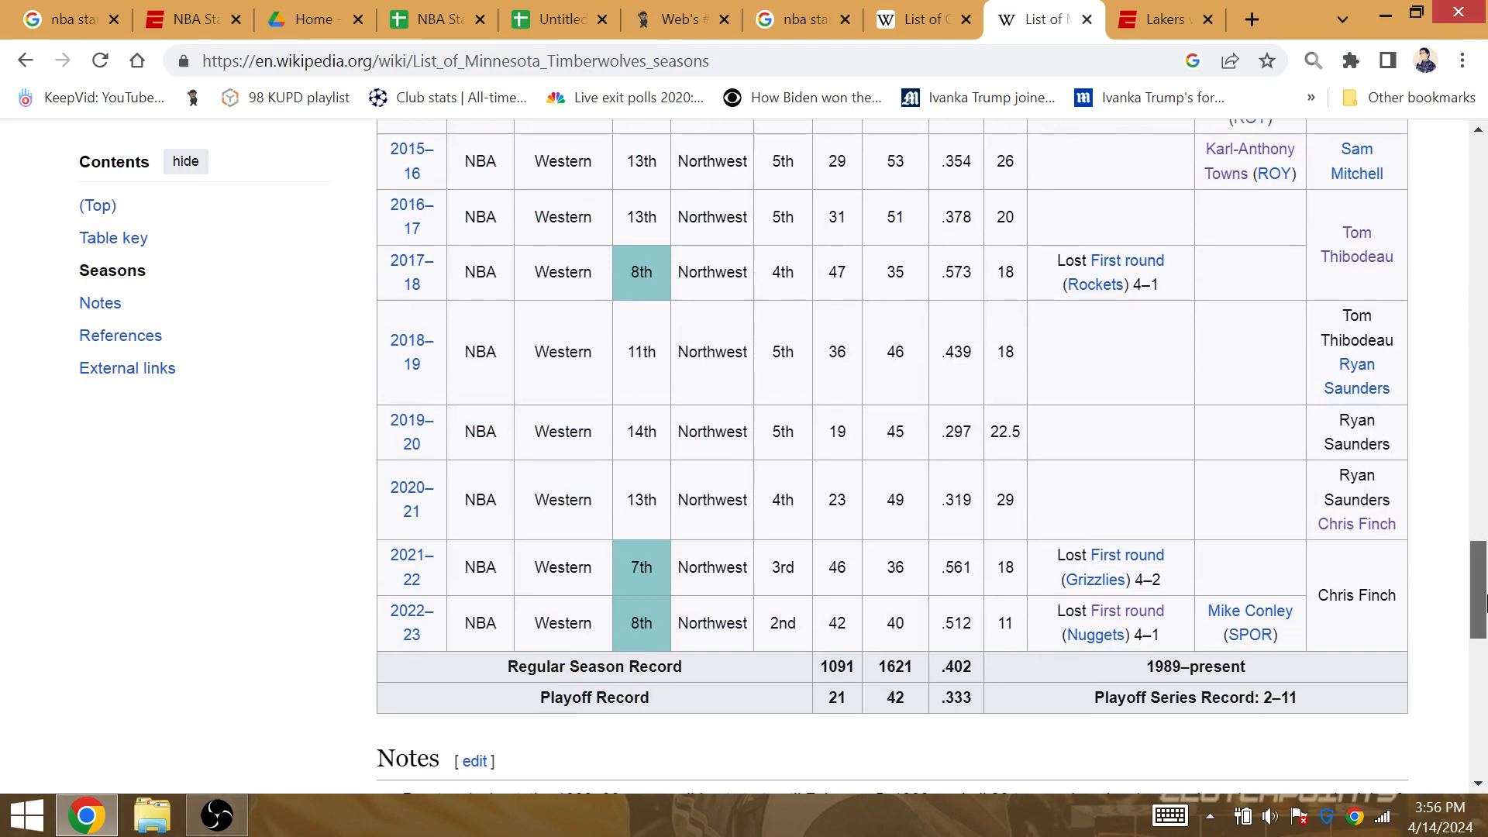
{"action": "scroll", "scroll_direction": "up", "scroll_amount": 3}
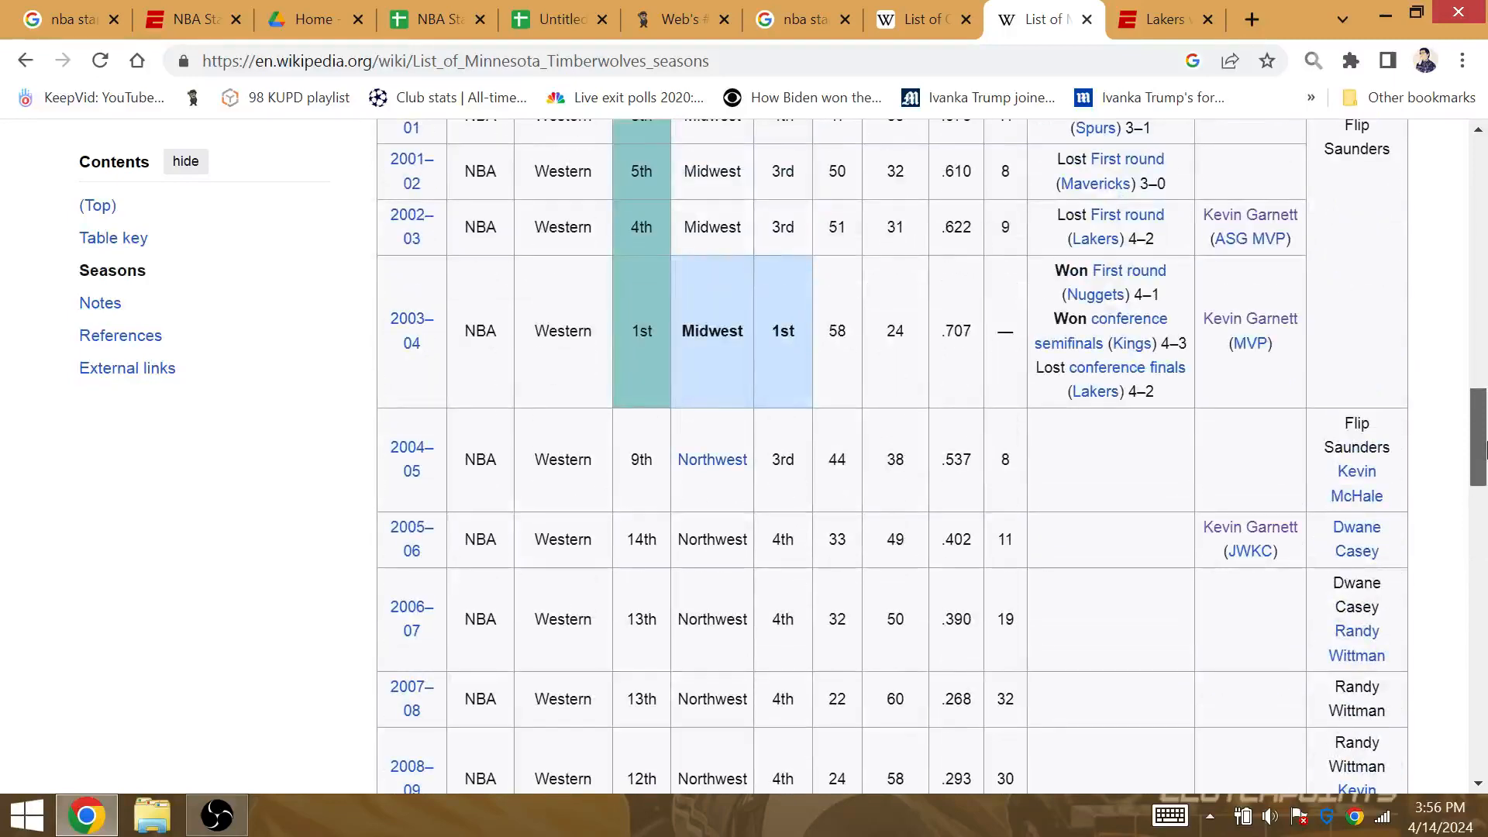
{"action": "scroll", "scroll_direction": "down", "scroll_amount": 3}
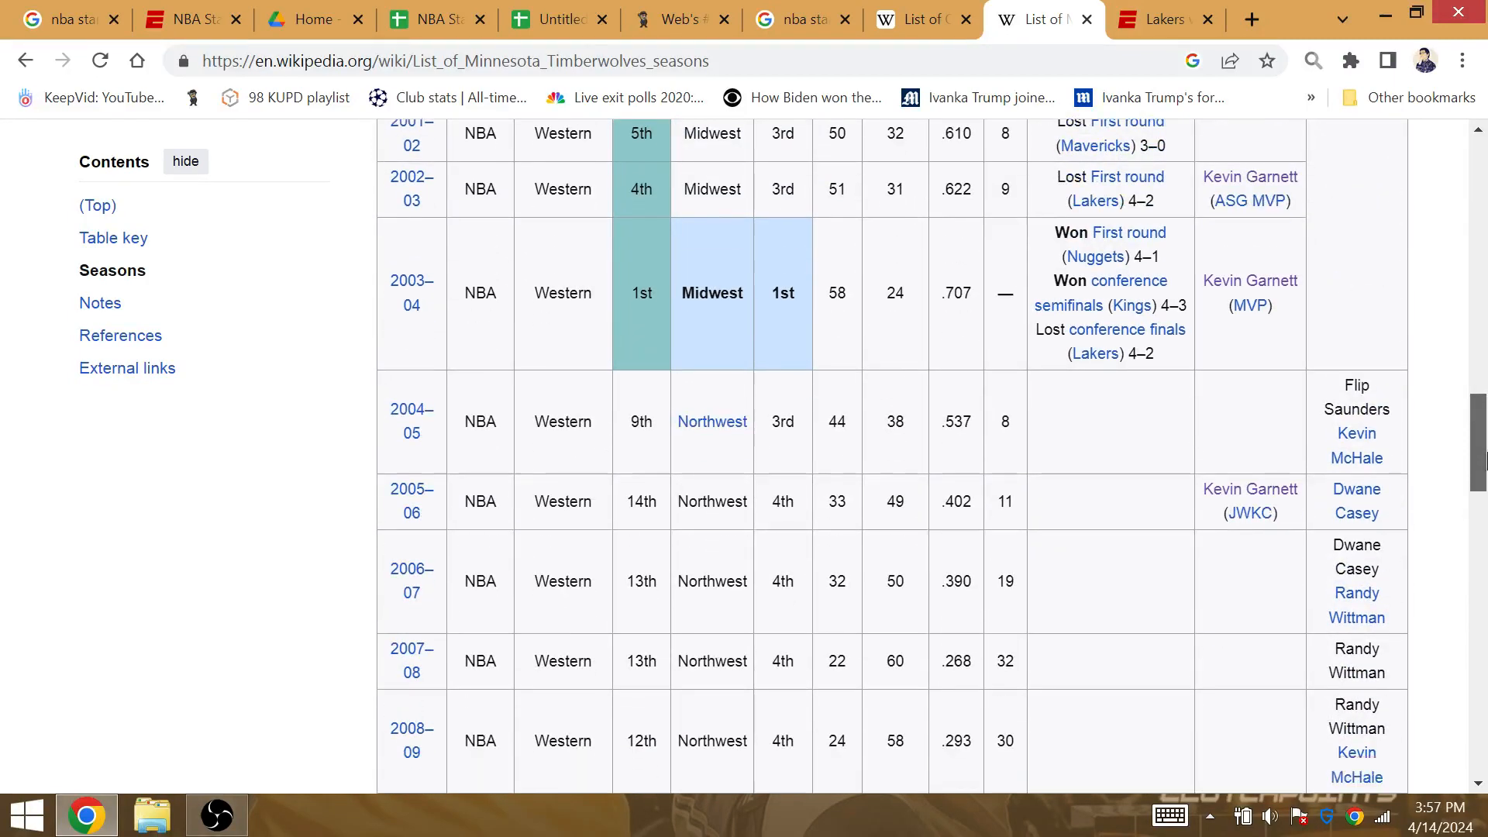
{"action": "scroll", "scroll_direction": "down", "scroll_amount": 3}
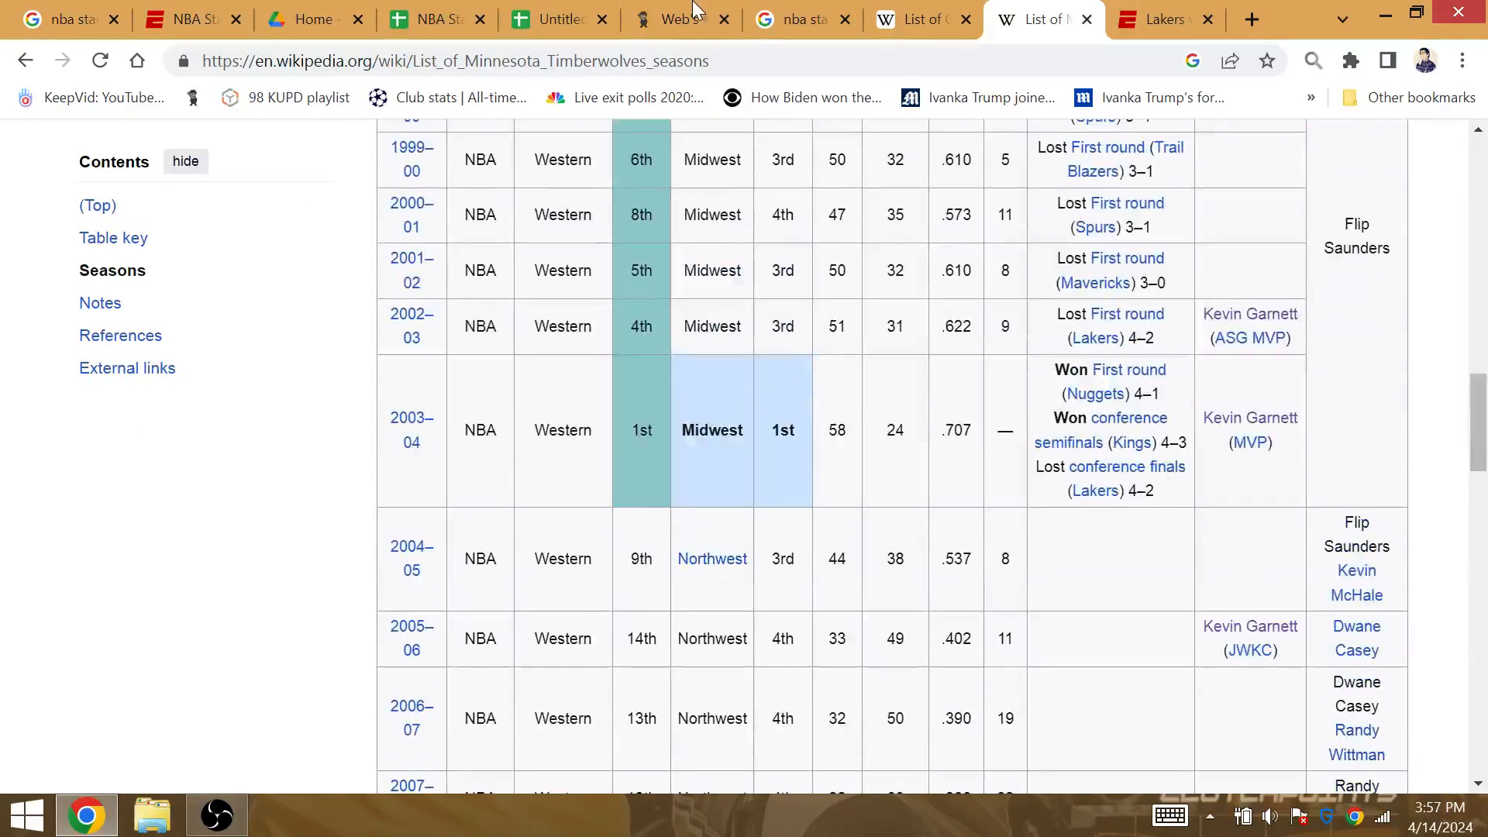
{"action": "left_click", "coordinate": [437, 19]}
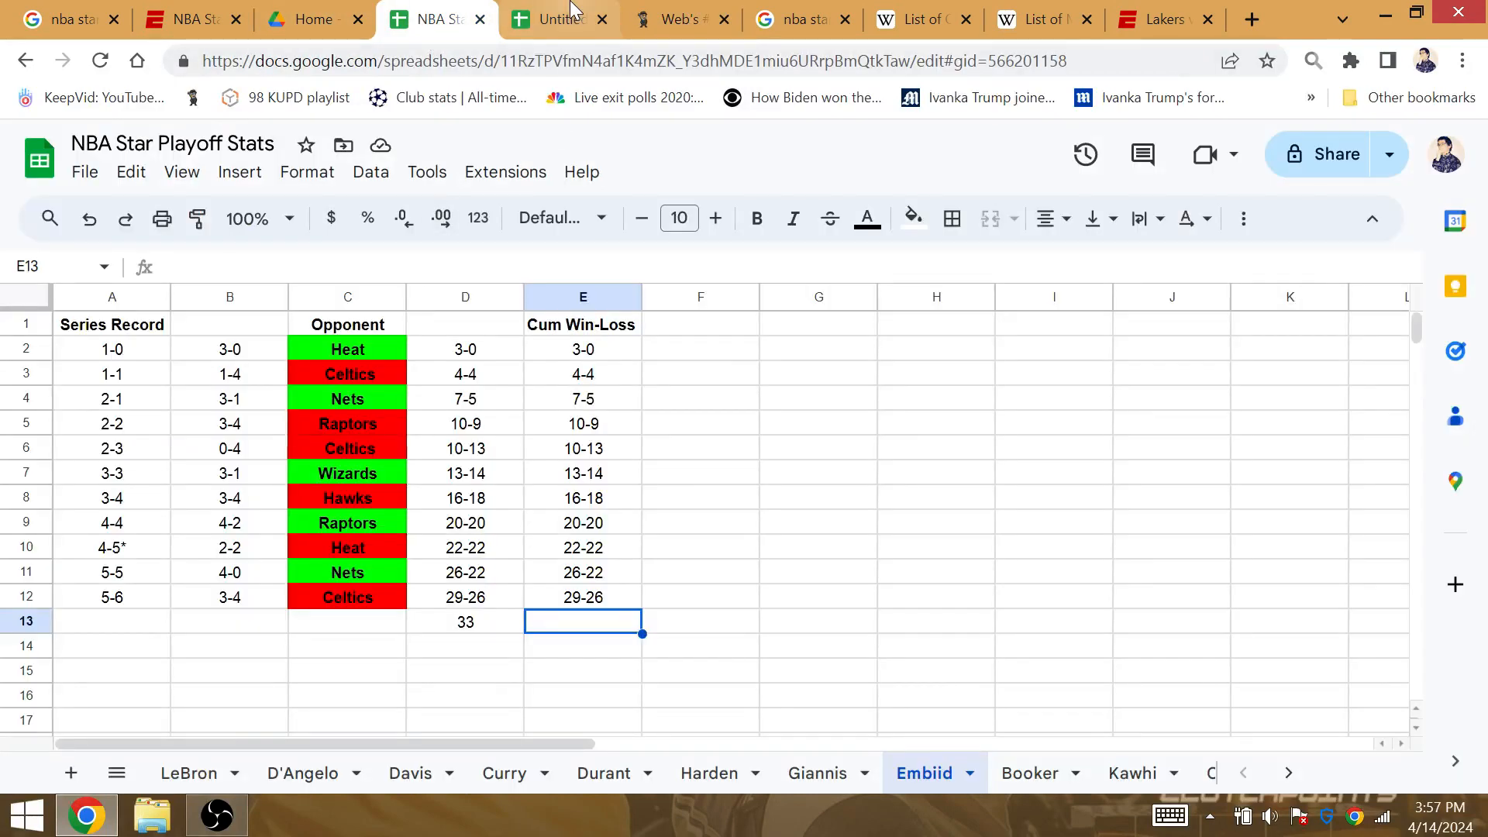
- Replace #6 Pelicans with #6 Suns in A12 and the B11 first-round winner
{"action": "left_click", "coordinate": [558, 18]}
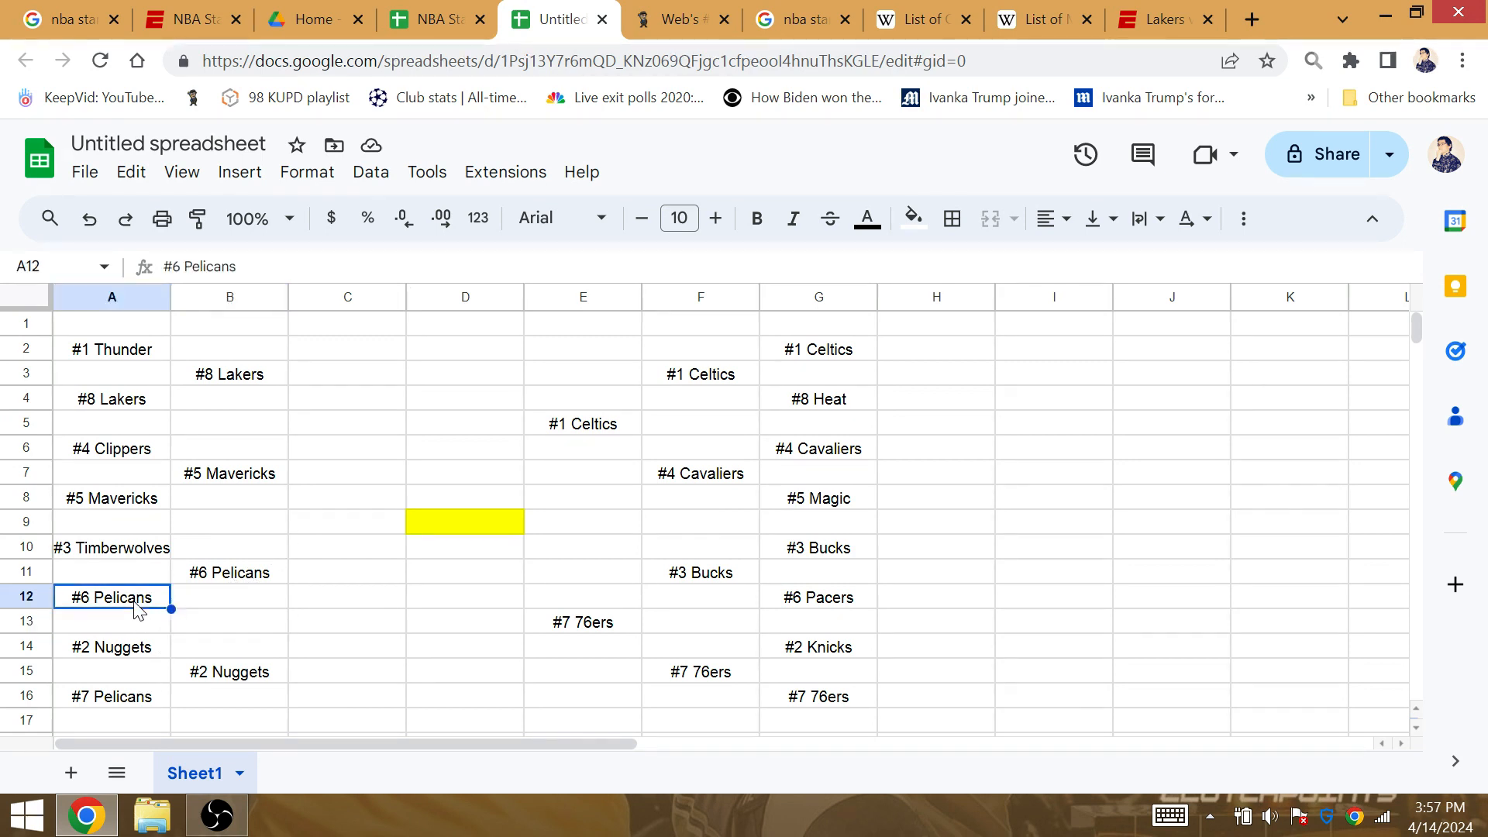
{"action": "double_click", "coordinate": [111, 597]}
{"action": "type", "text": "#6 Suns"}
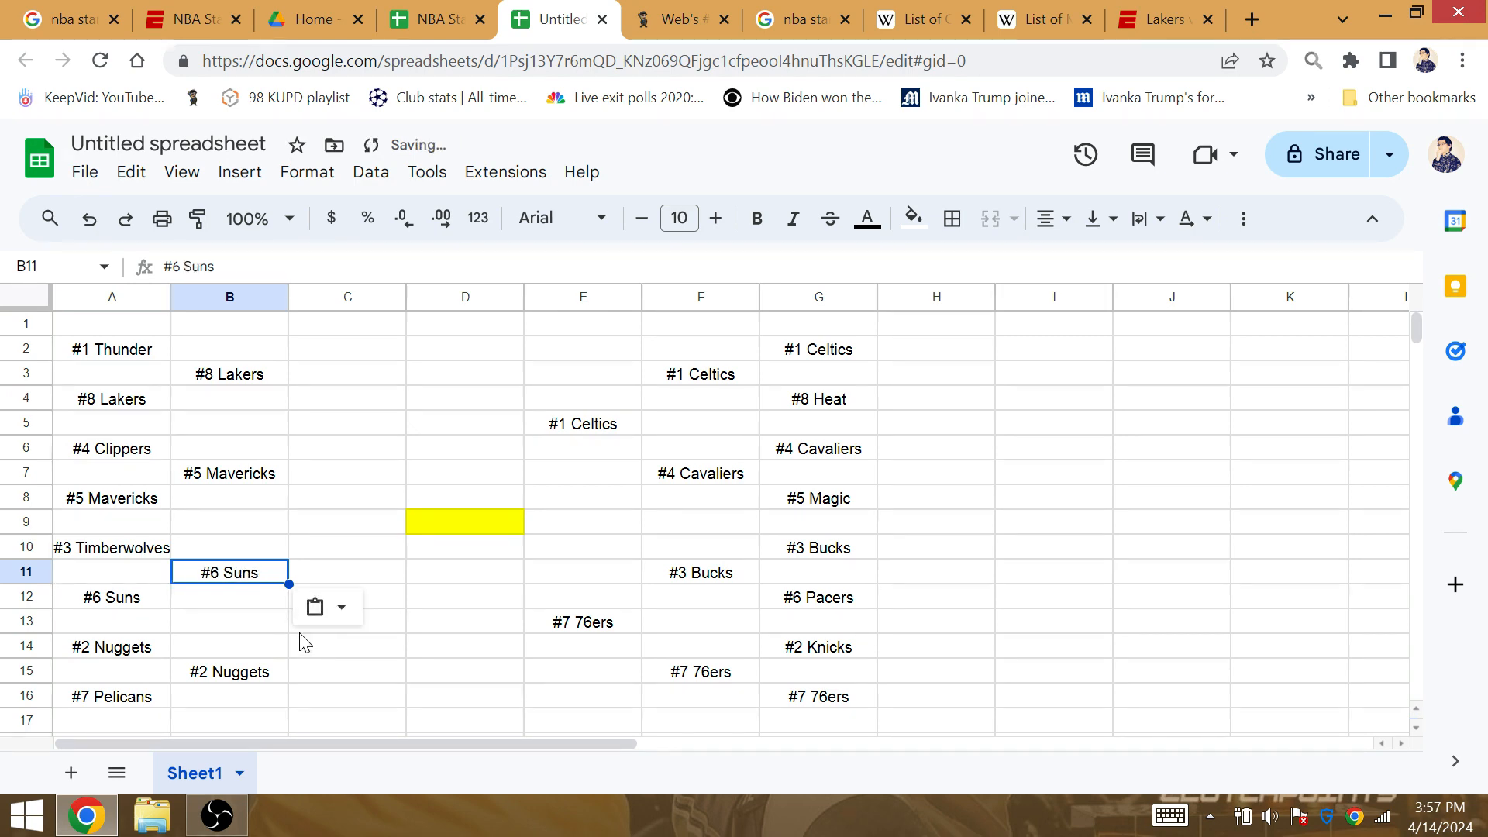
{"action": "left_click", "coordinate": [346, 621]}
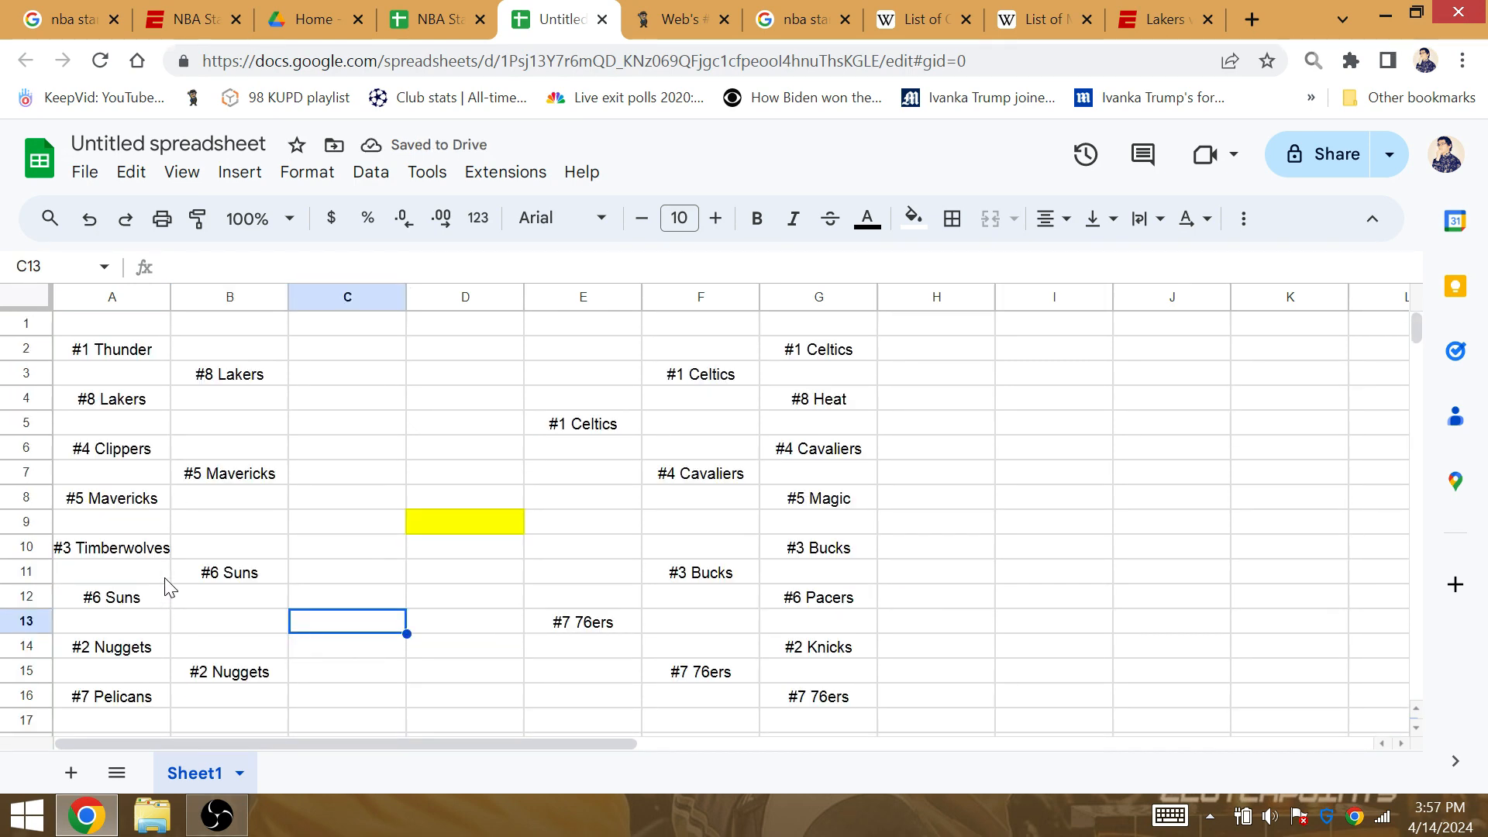
{"action": "left_click", "coordinate": [787, 18]}
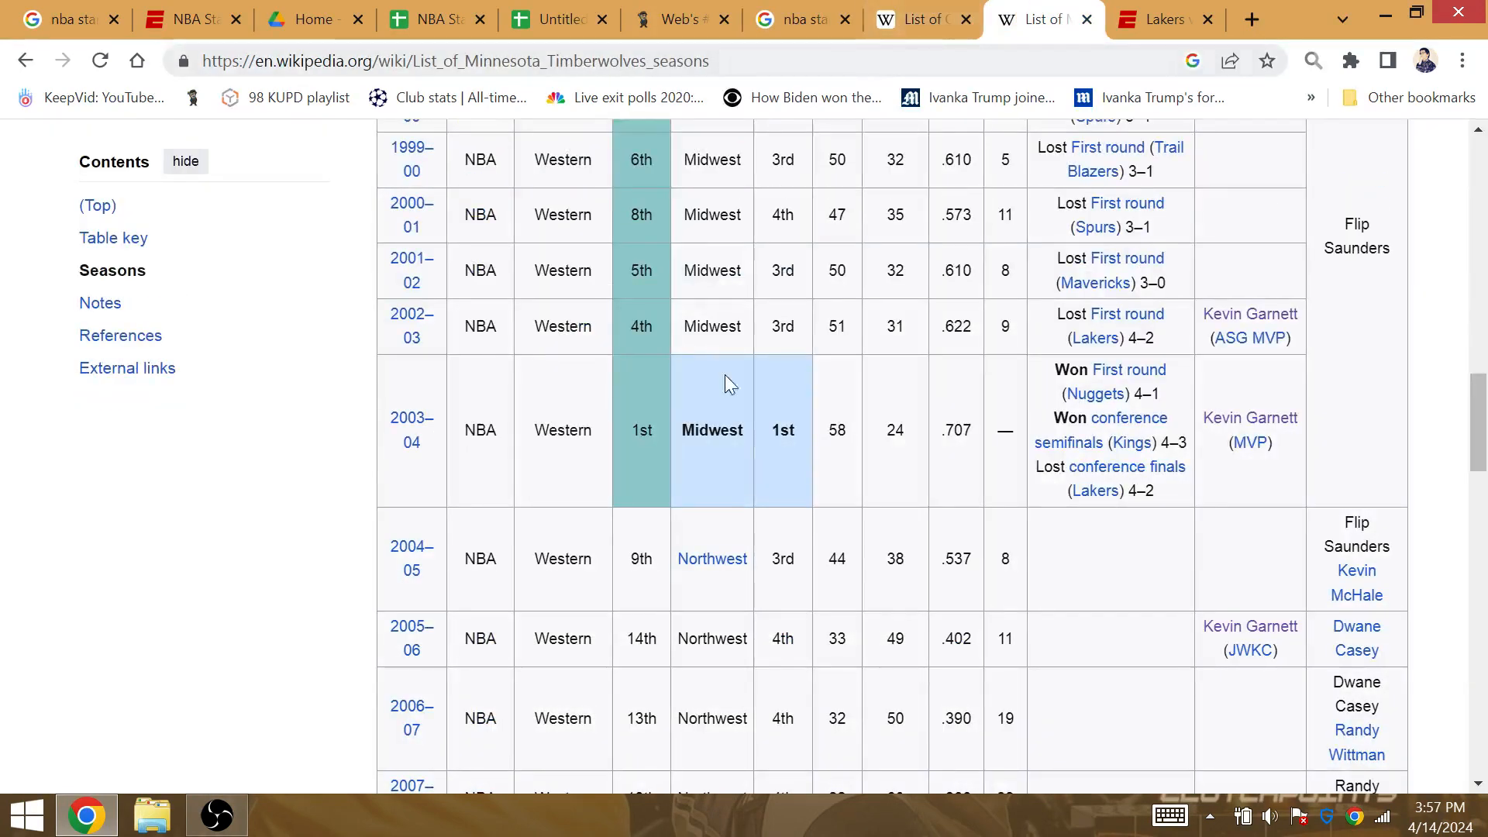
- Select the Timberwolves' 42 playoff losses in their 21–42 Wikipedia record
{"action": "scroll", "scroll_direction": "down", "scroll_amount": 3}
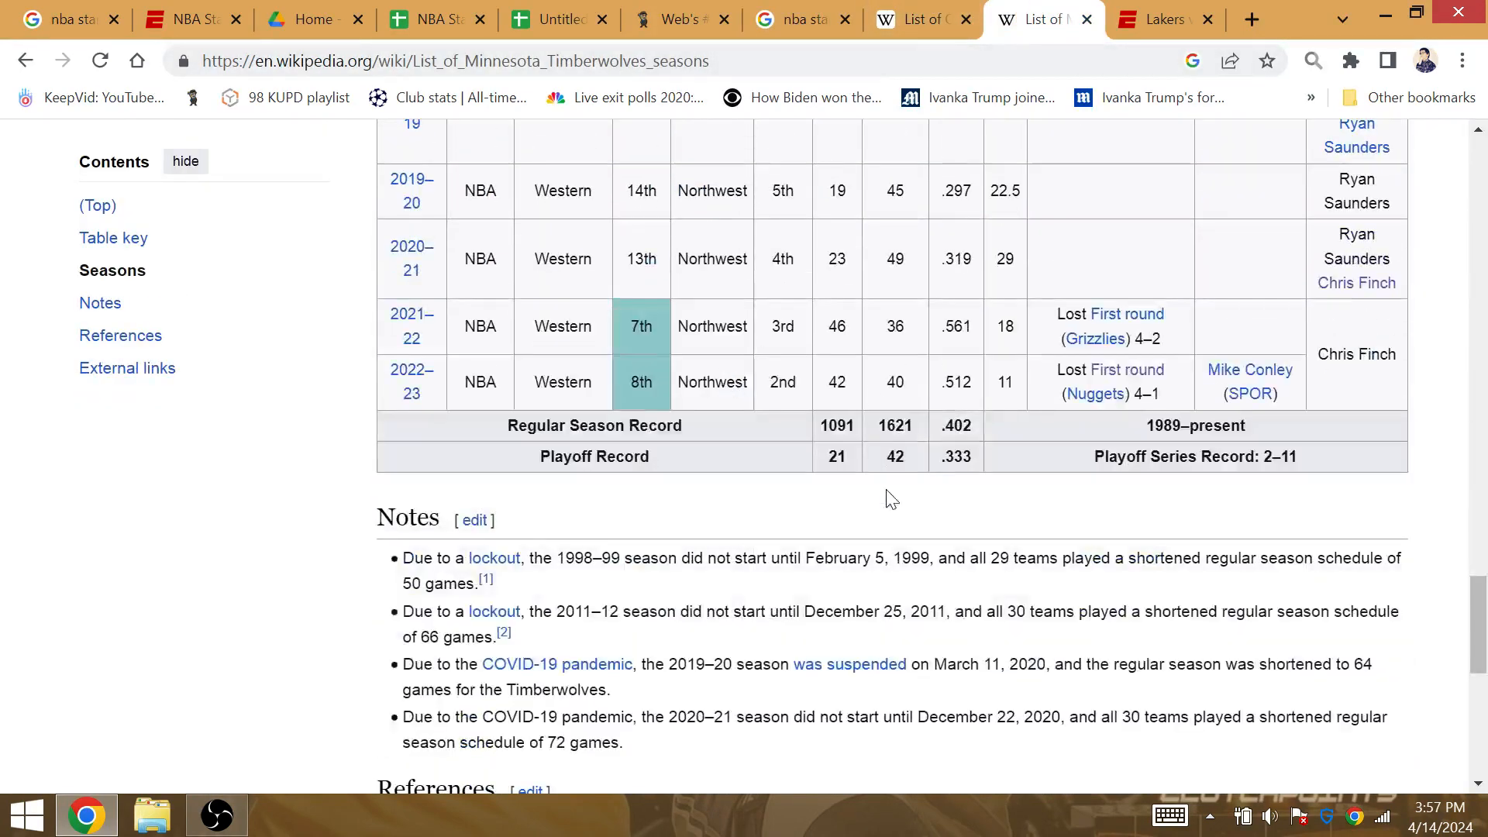
{"action": "double_click", "coordinate": [895, 456]}
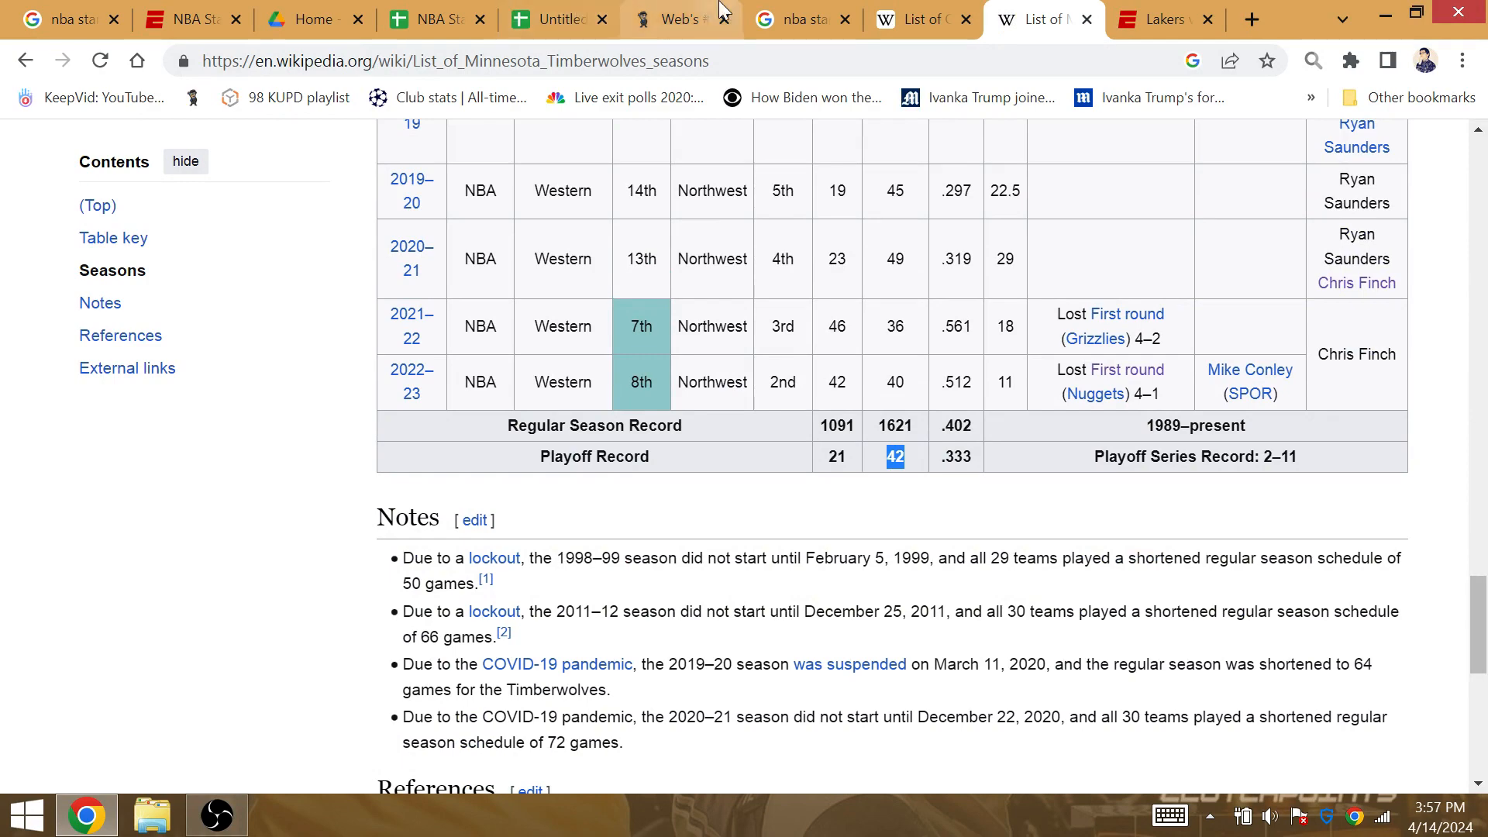
{"action": "left_click", "coordinate": [676, 19]}
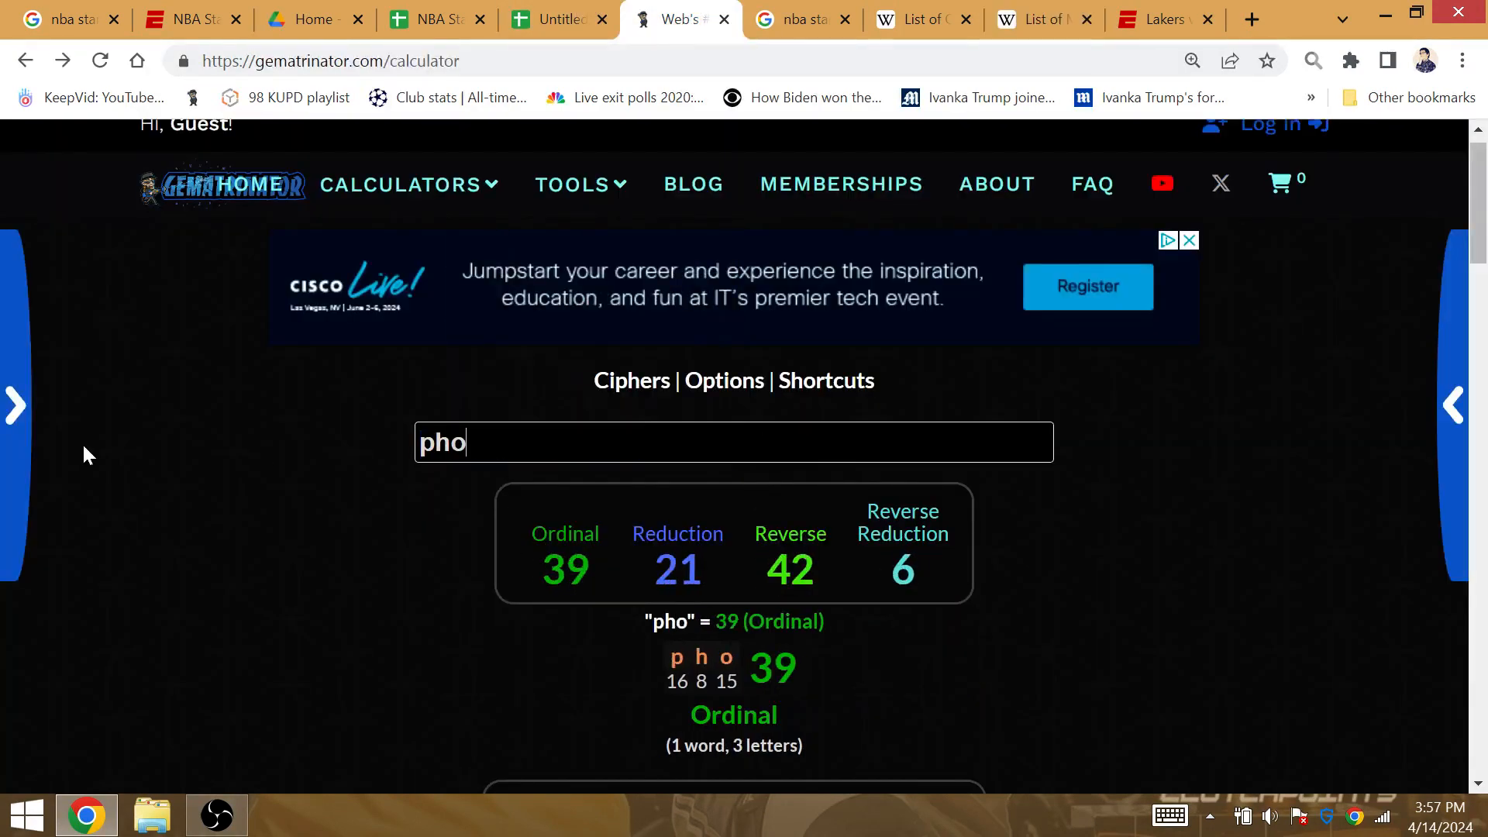
{"action": "left_click", "coordinate": [558, 19]}
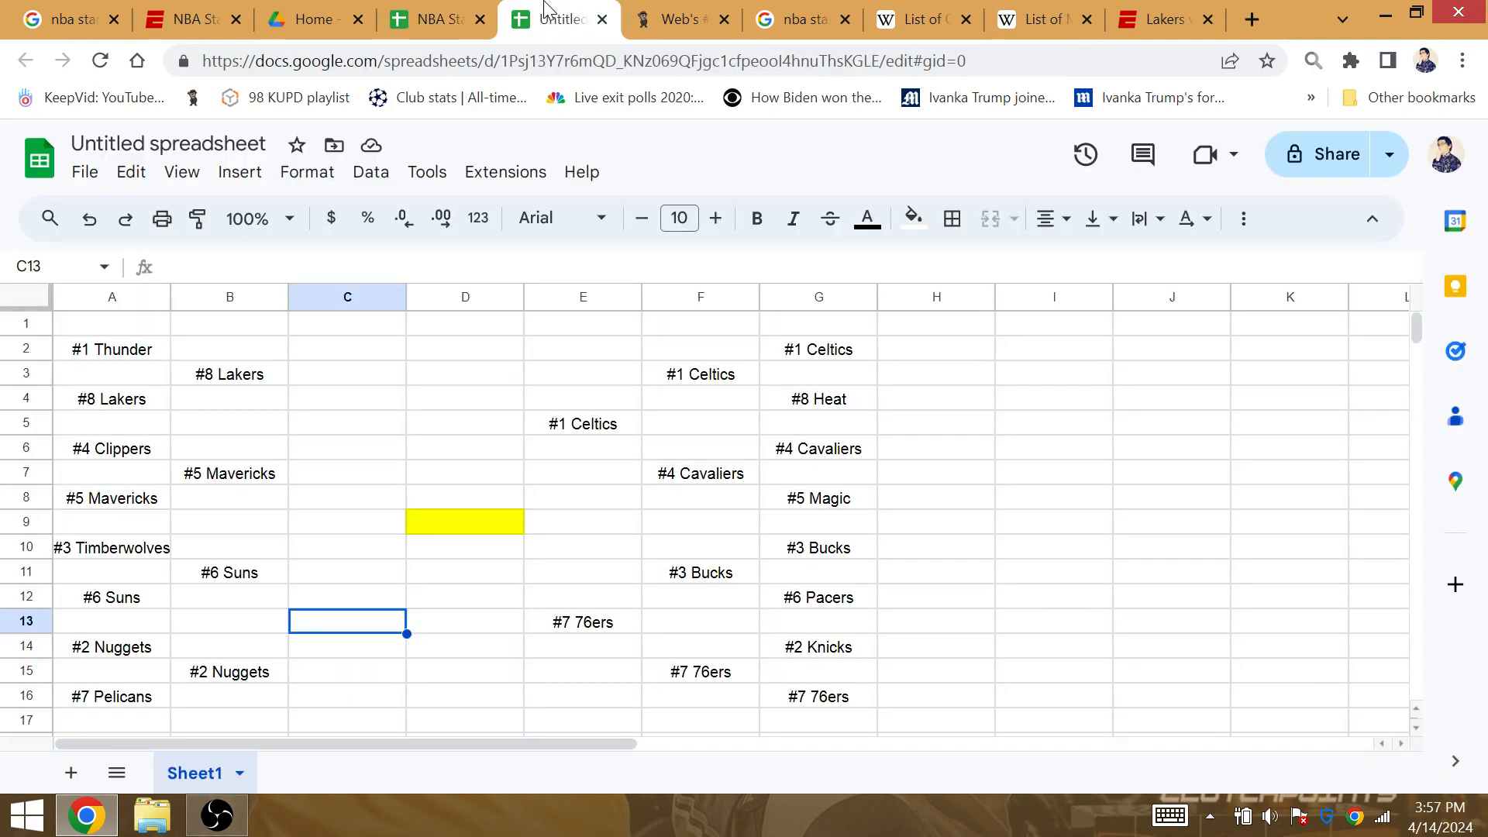
{"action": "mouse_move", "coordinate": [272, 579]}
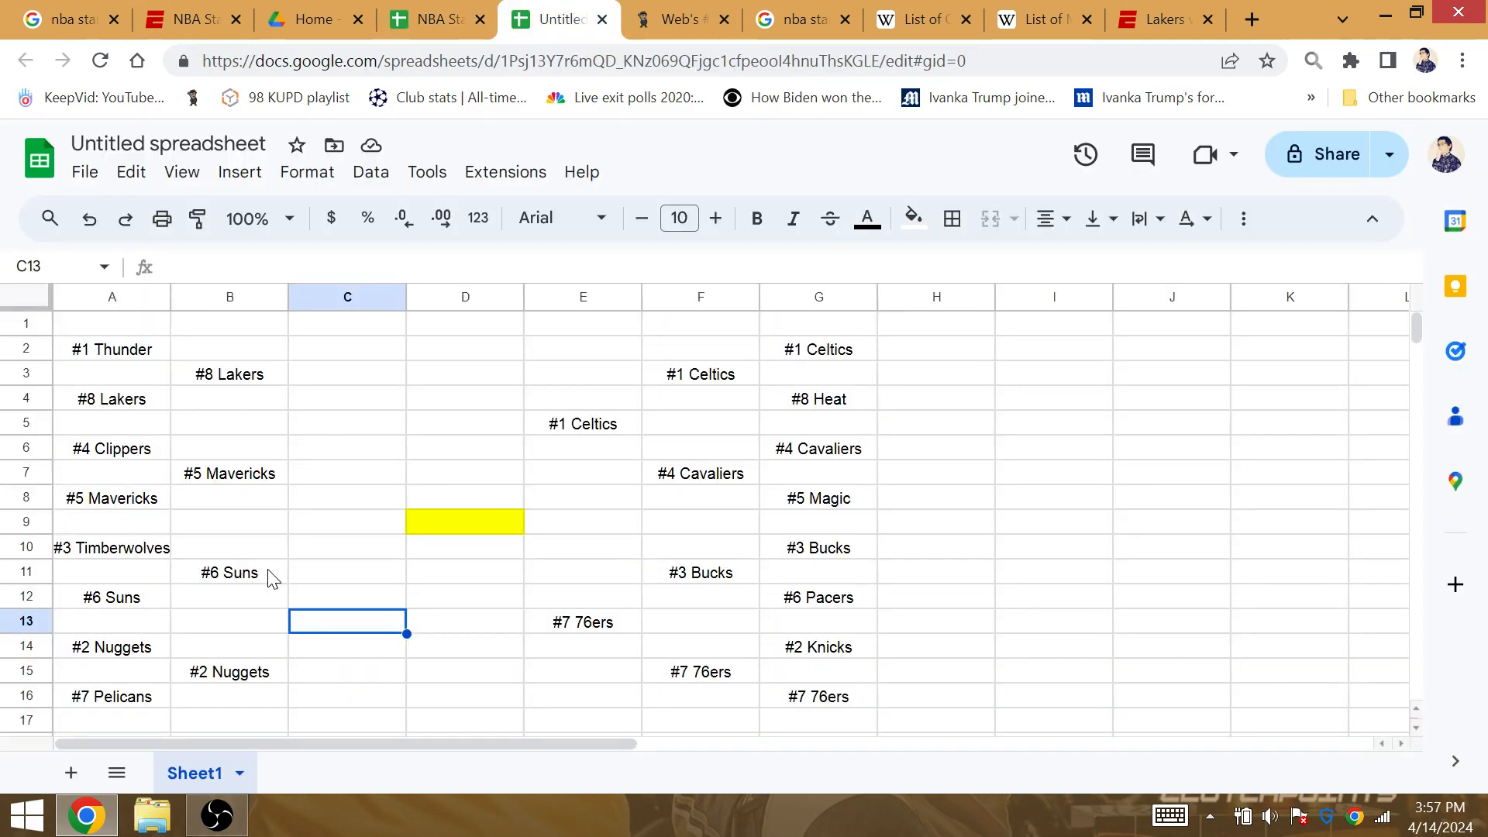
- Advance #2 Nuggets into C13 and paste #8 Lakers into finalist cell D8
{"action": "left_click", "coordinate": [228, 671]}
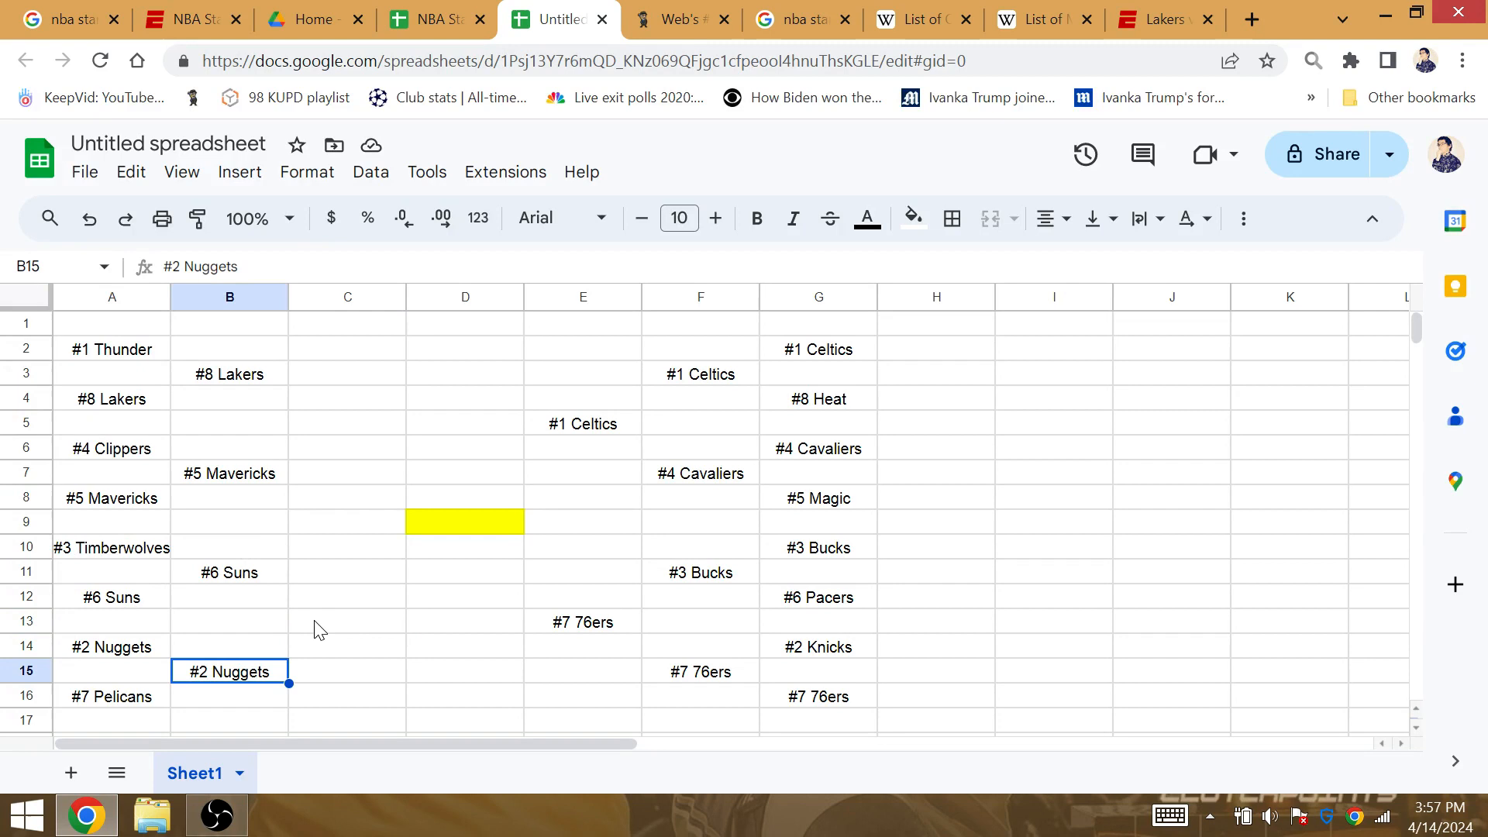
{"action": "left_click", "coordinate": [346, 622]}
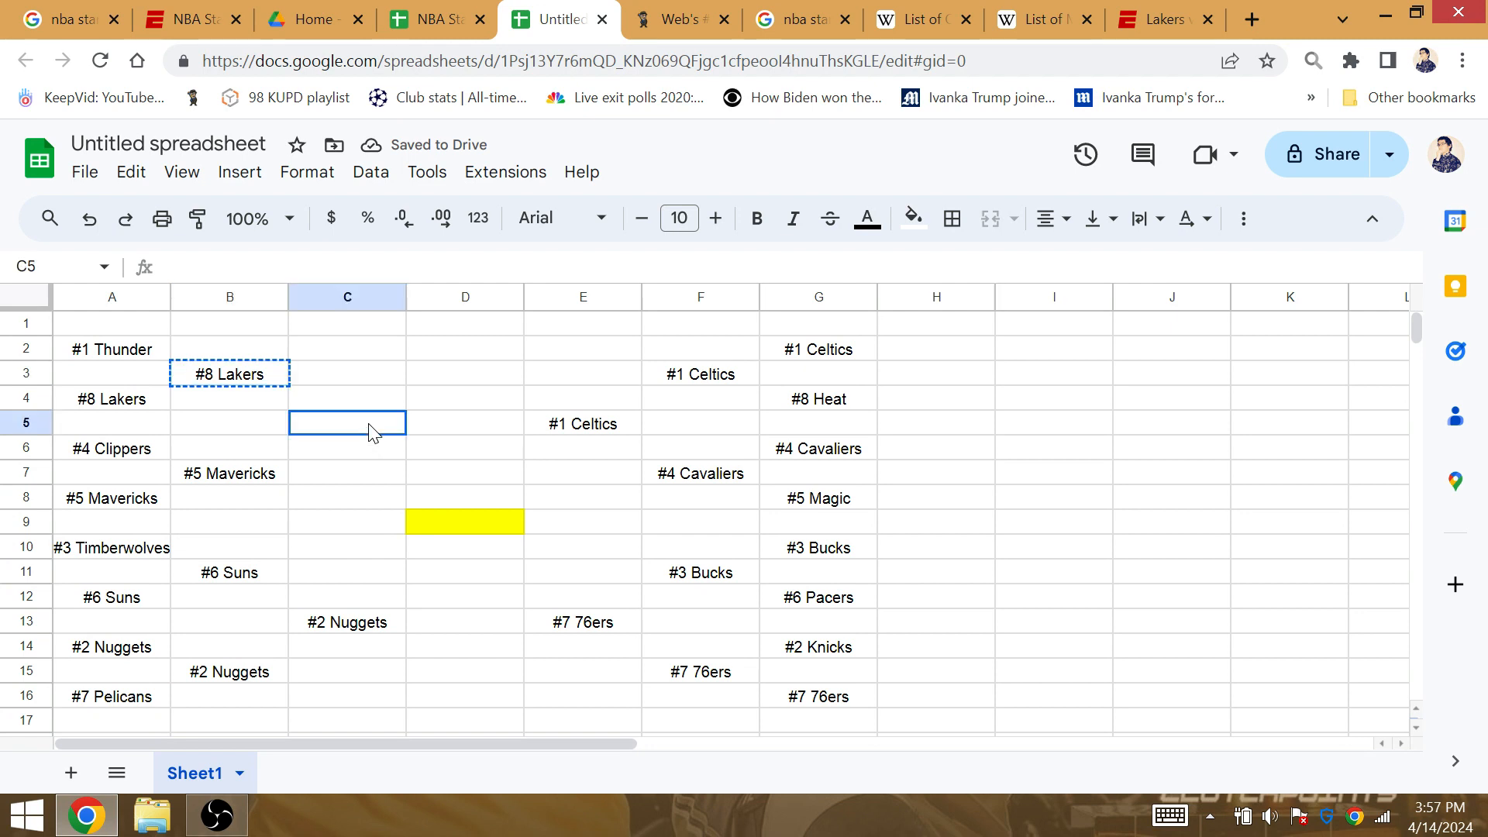
{"action": "key", "text": "ctrl+v"}
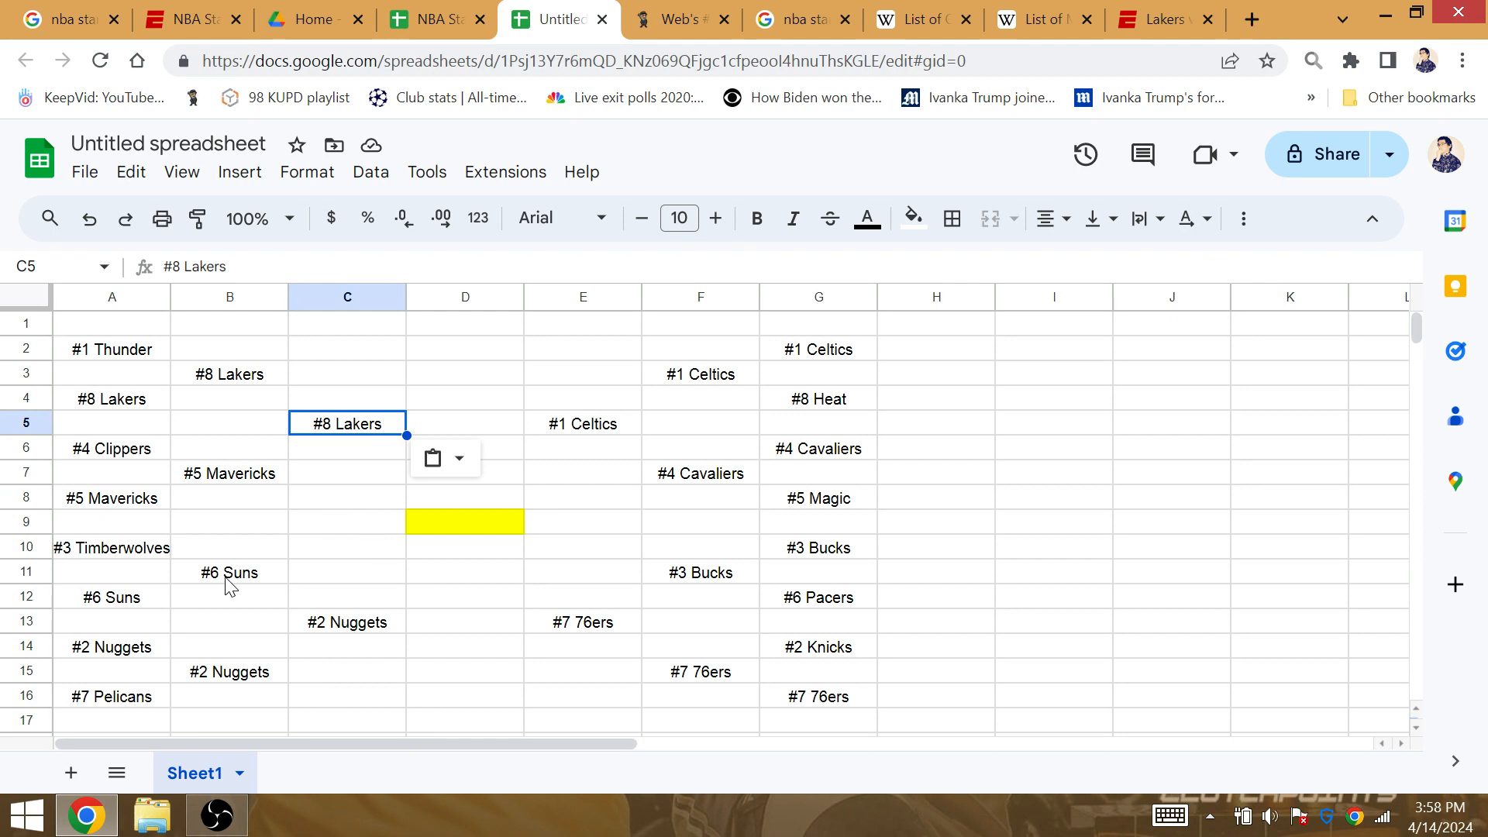
{"action": "mouse_move", "coordinate": [368, 453]}
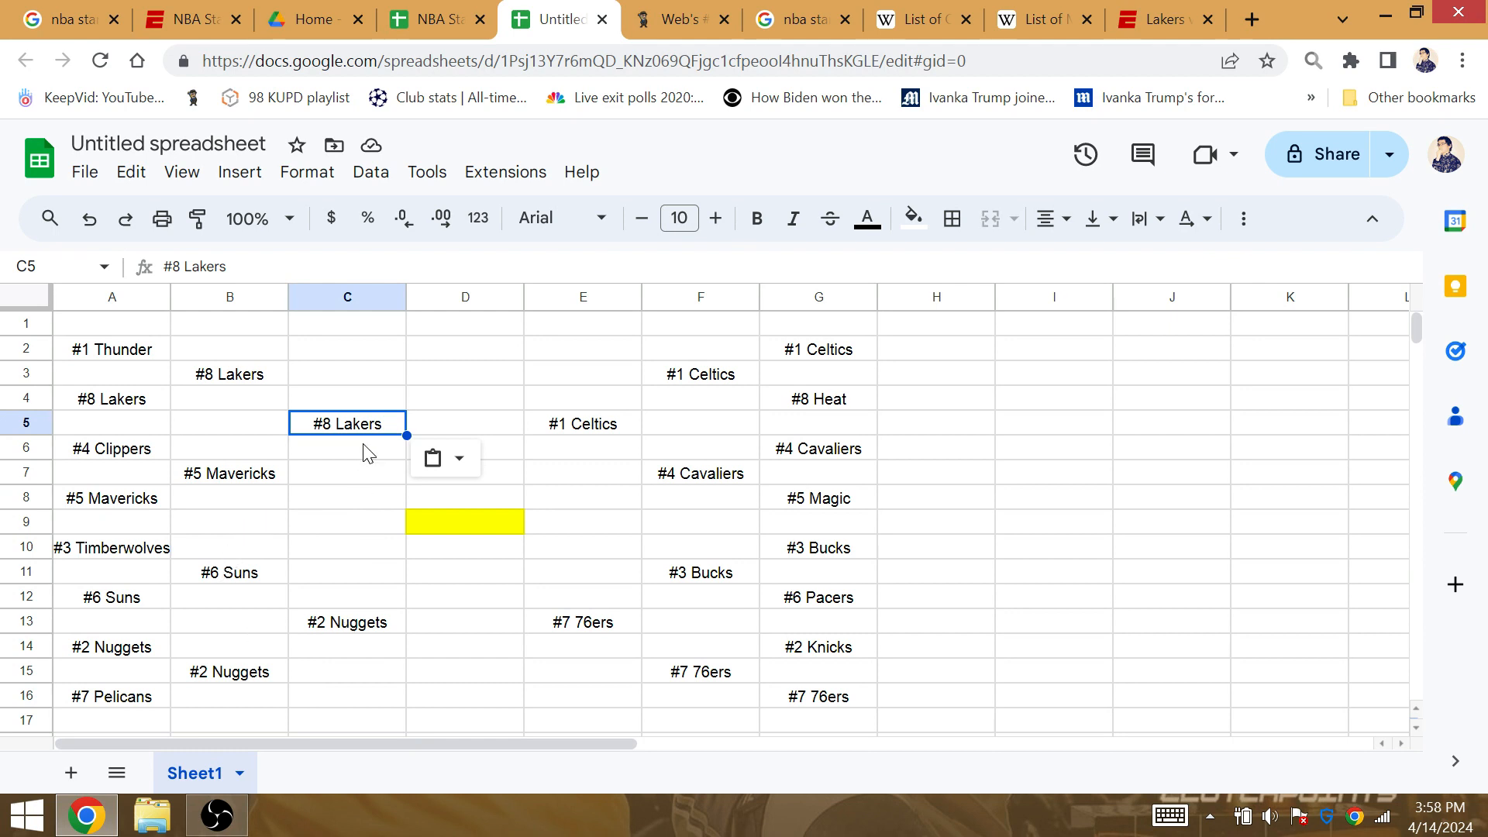
{"action": "left_click", "coordinate": [464, 497]}
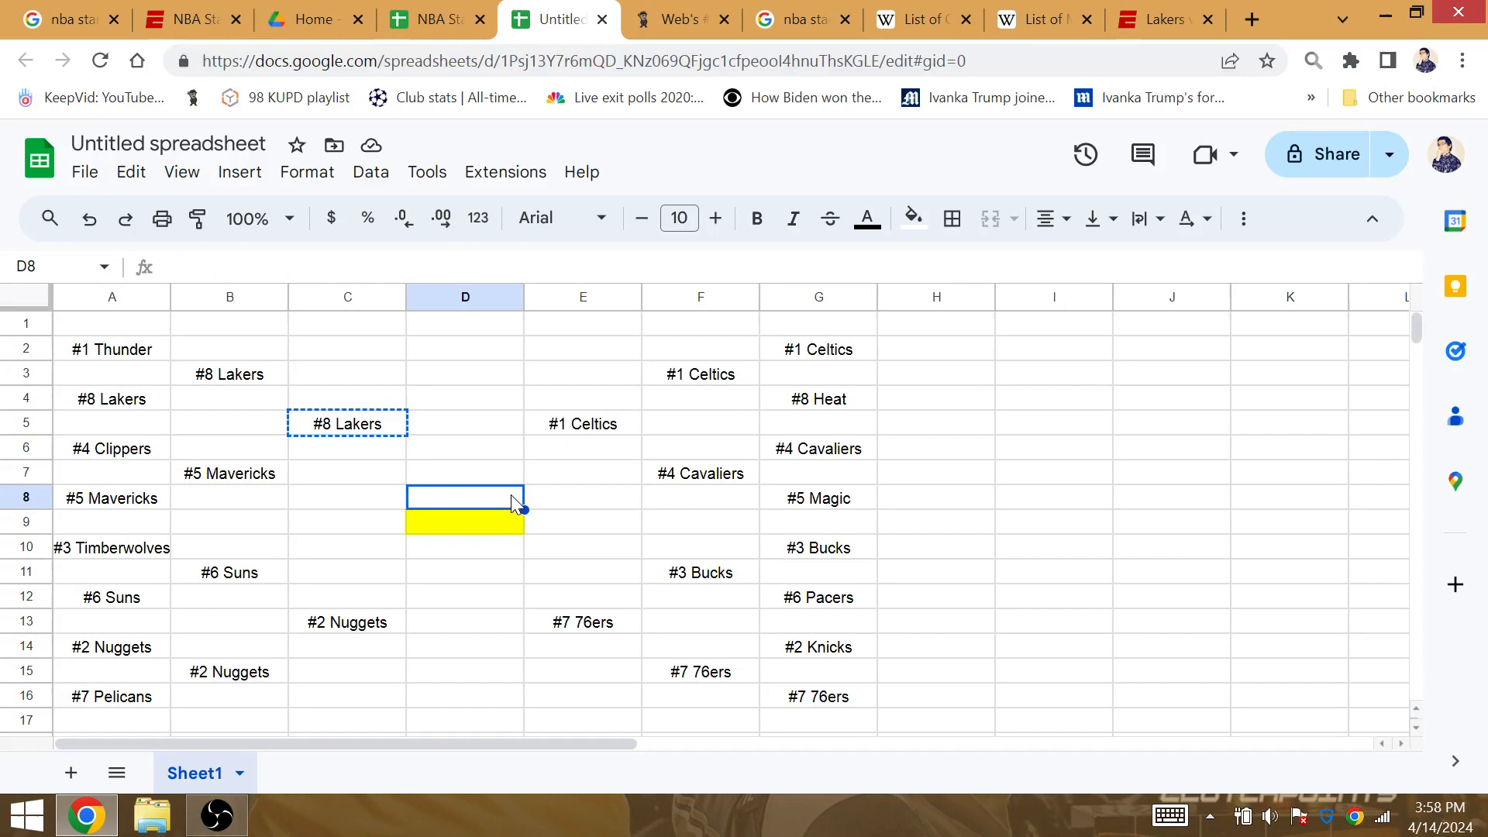
{"action": "key", "text": "ctrl+v"}
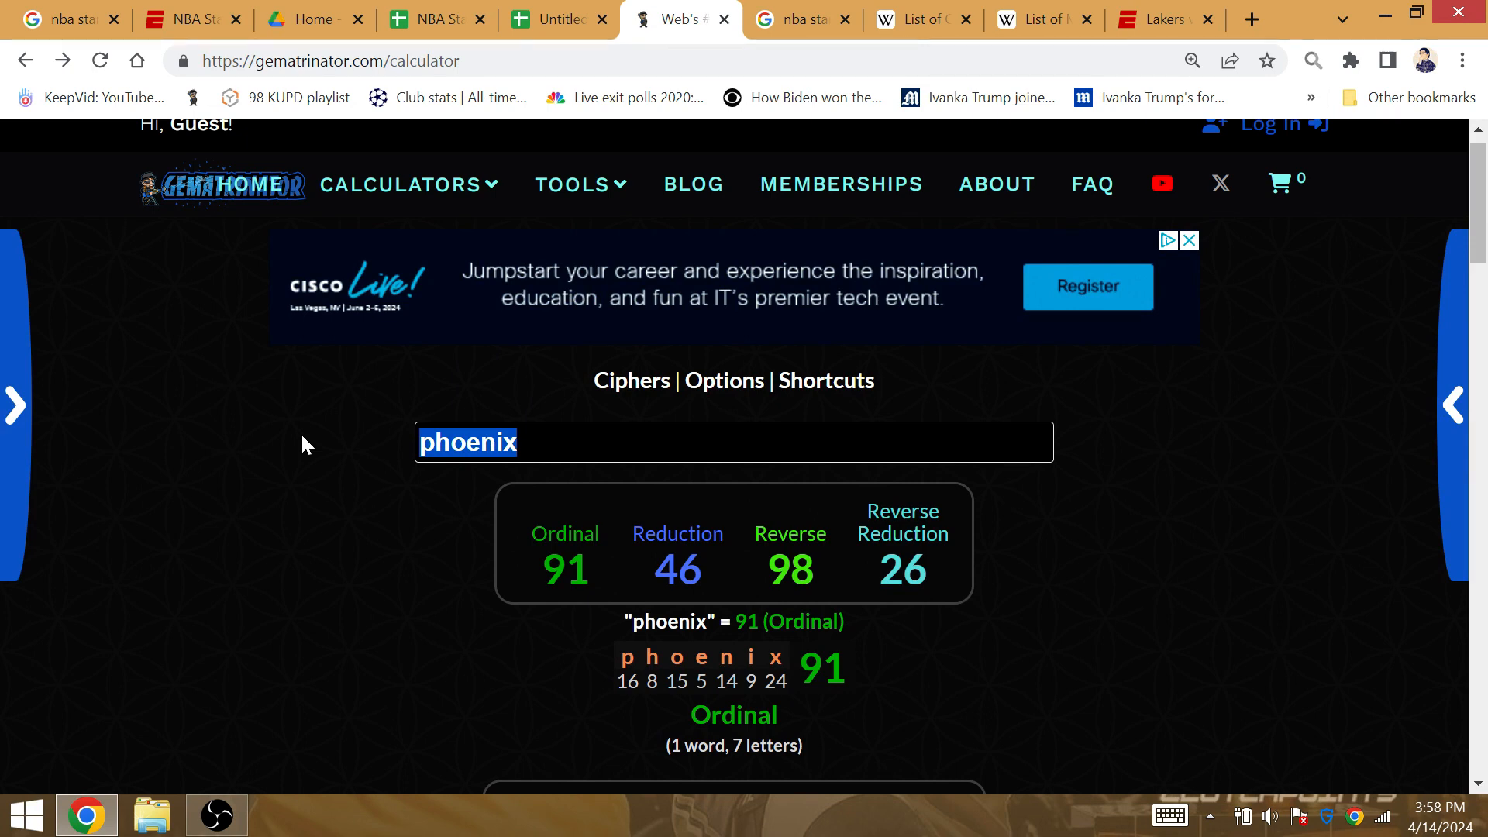
- Score 'the joker' (92), 'colorado', 'the king' (74) and 'mavericks' (101) in Gematrinator
{"action": "type", "text": "the joker"}
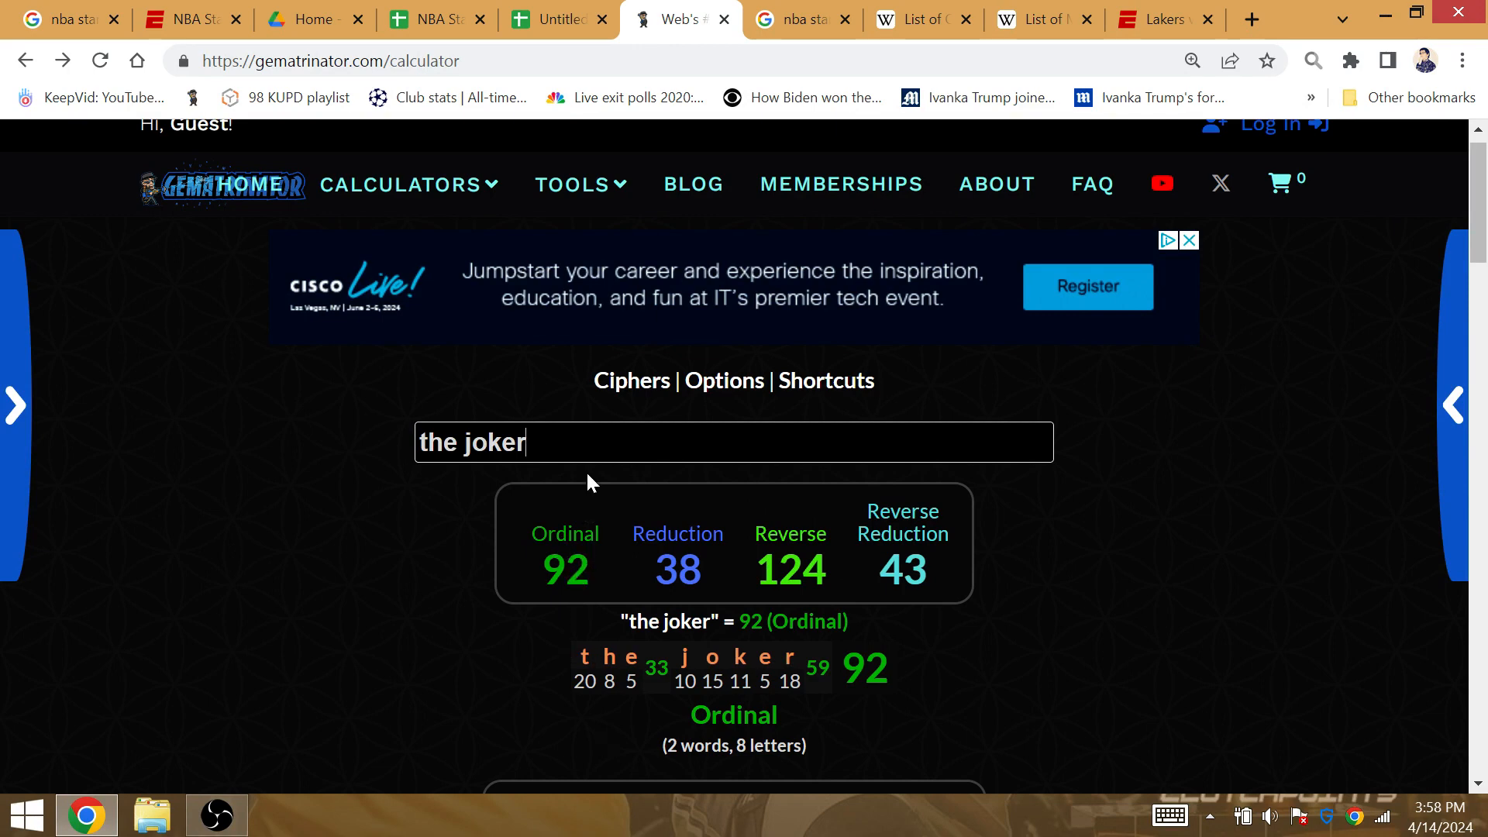
{"action": "triple_click", "coordinate": [472, 443]}
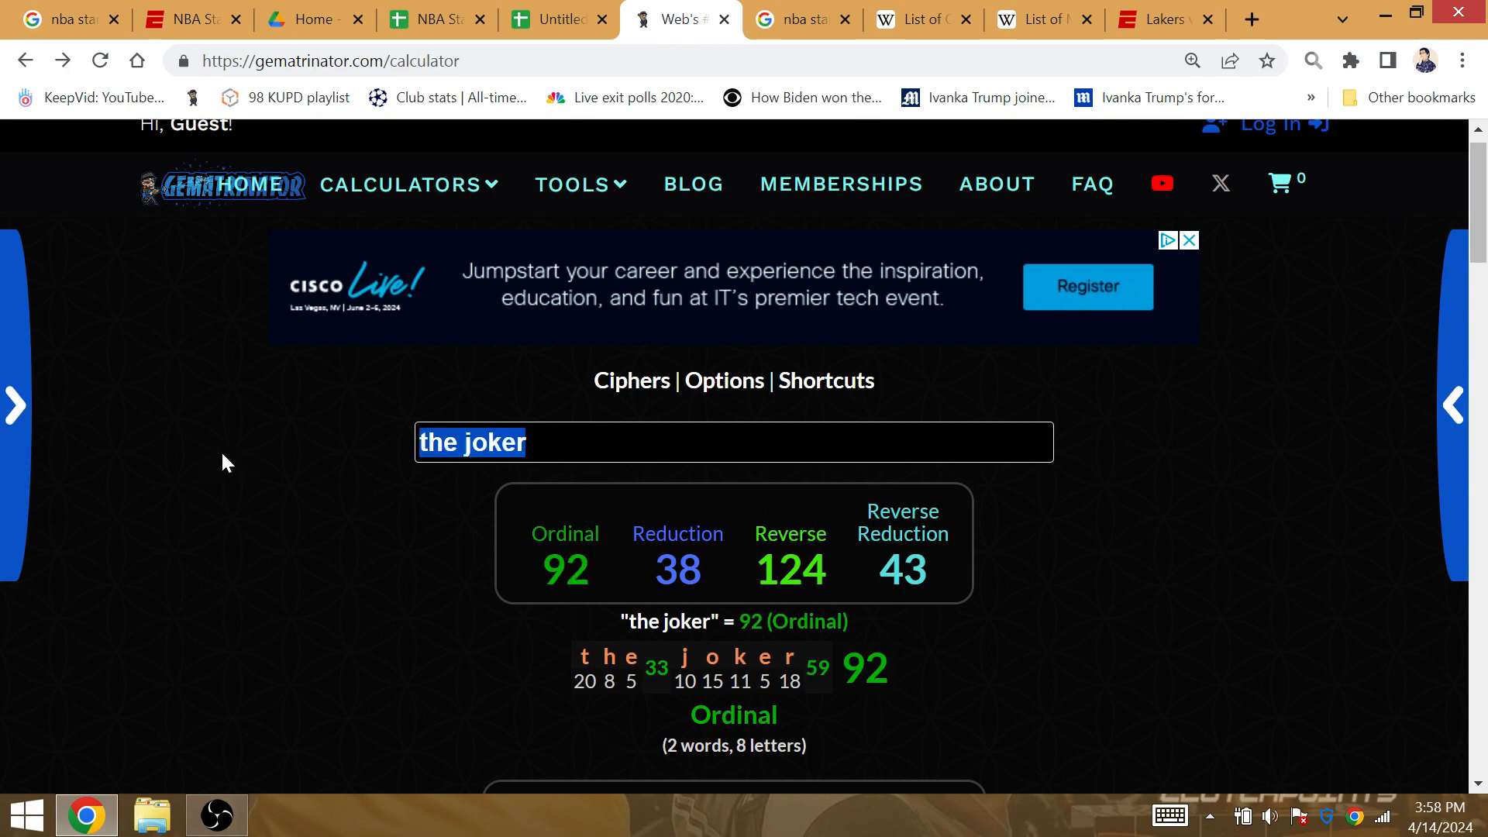
{"action": "type", "text": "colorado"}
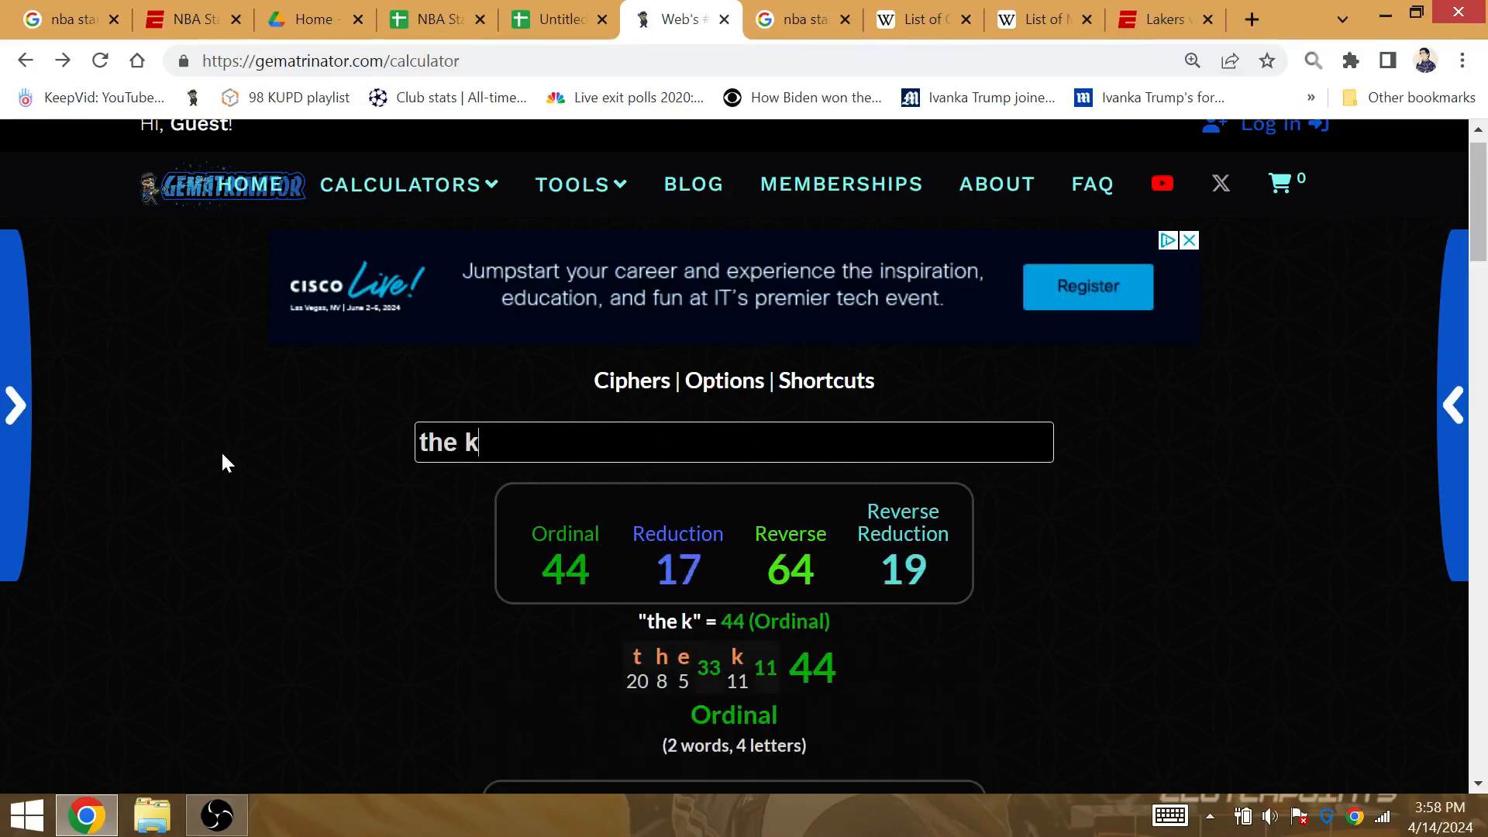
{"action": "type", "text": "ing"}
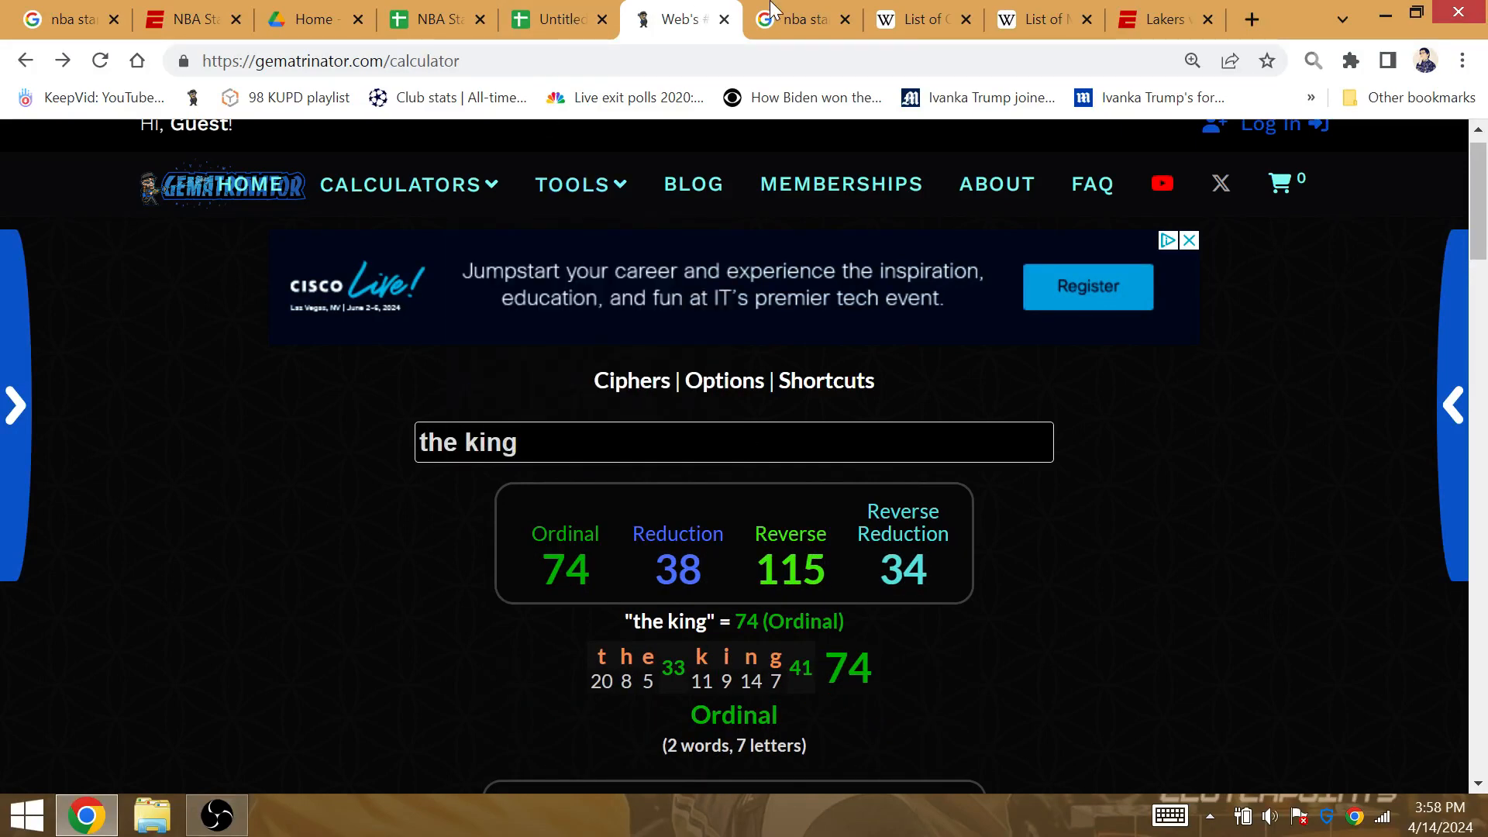
{"action": "left_click", "coordinate": [572, 184]}
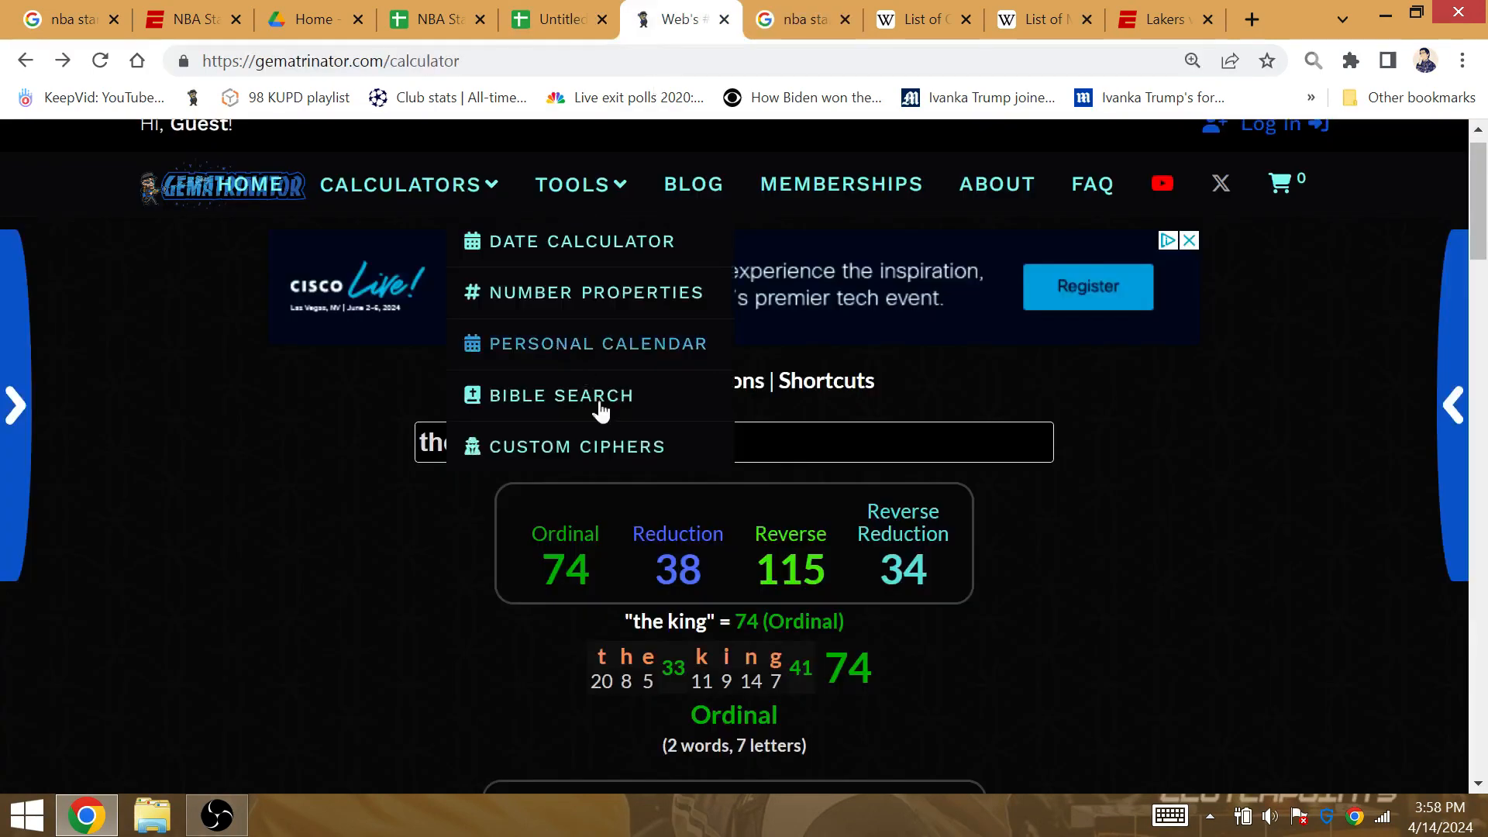
{"action": "type", "text": "maverick"}
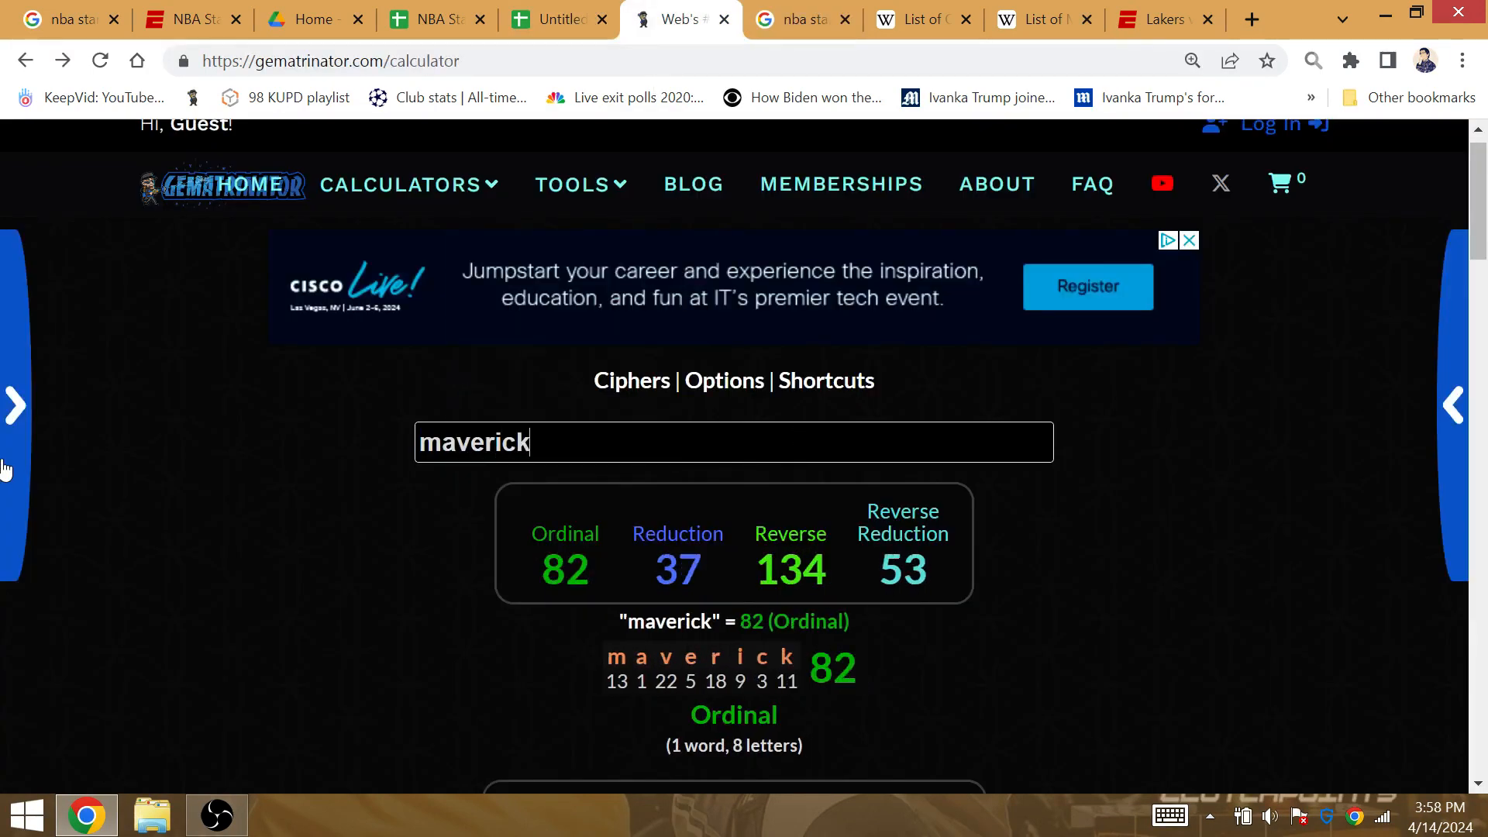
{"action": "type", "text": "s"}
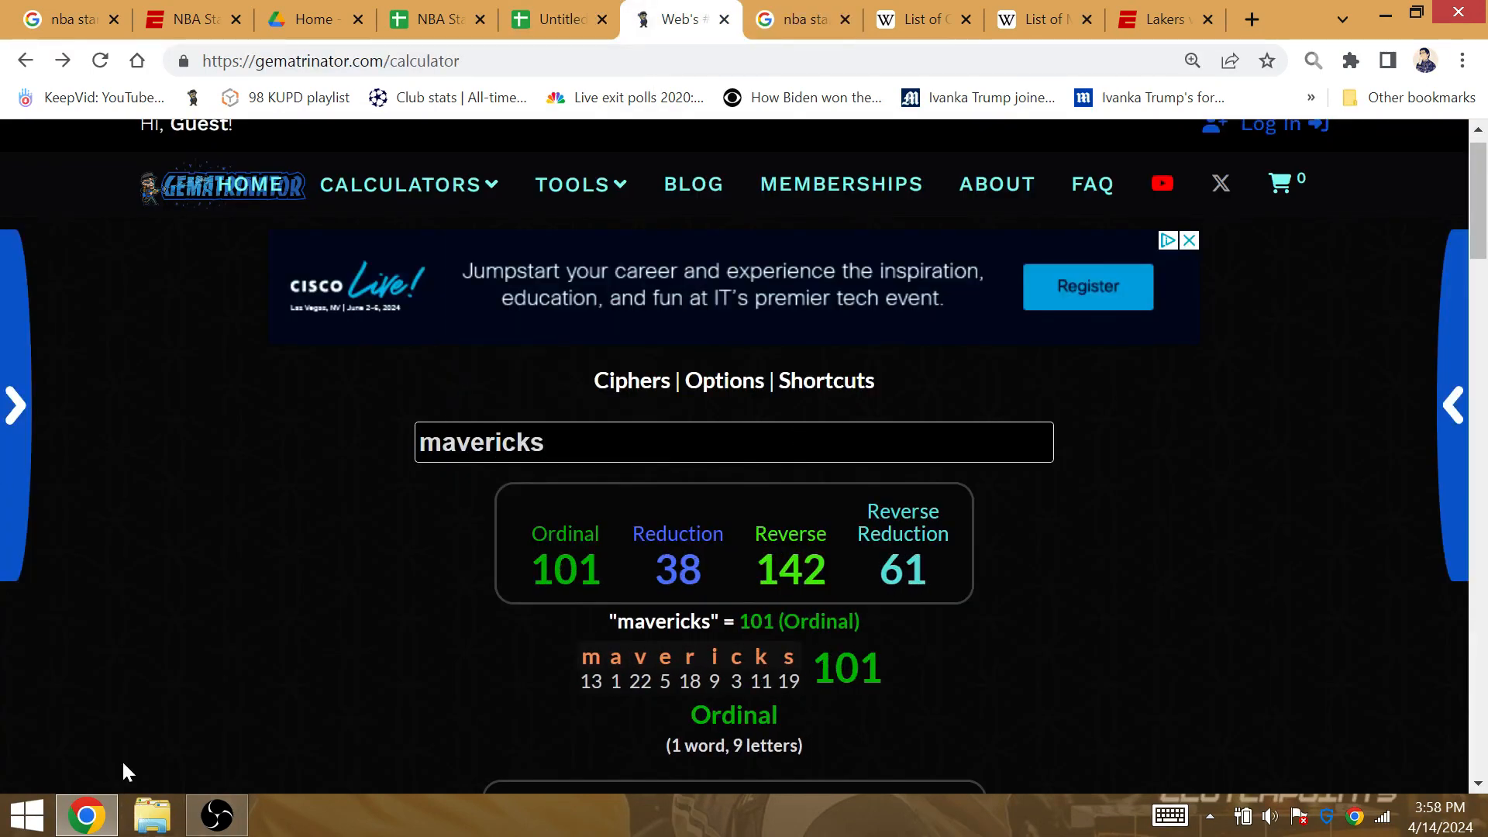
{"action": "left_click", "coordinate": [802, 18]}
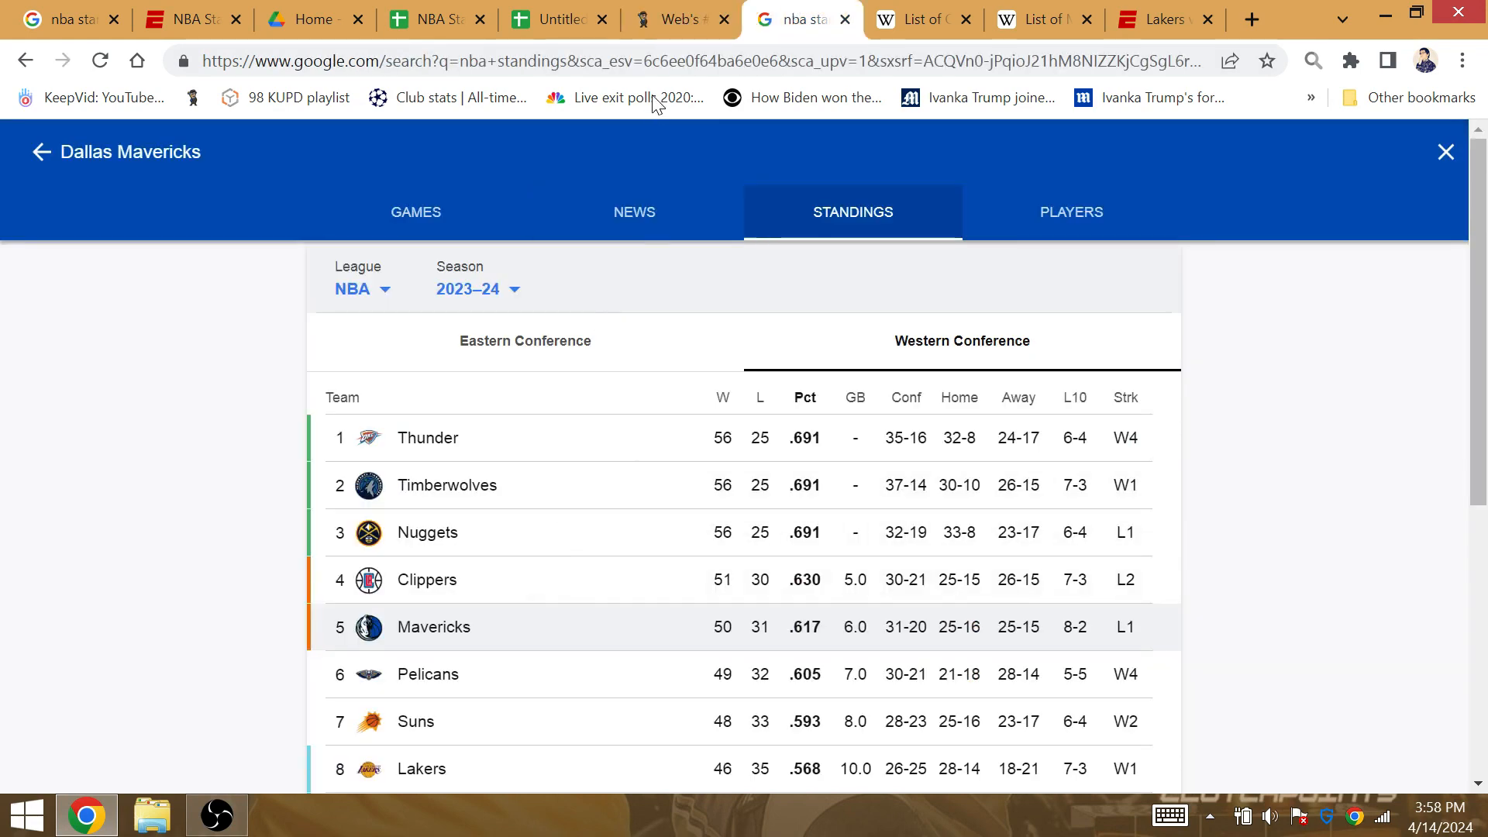
{"action": "left_click", "coordinate": [555, 18]}
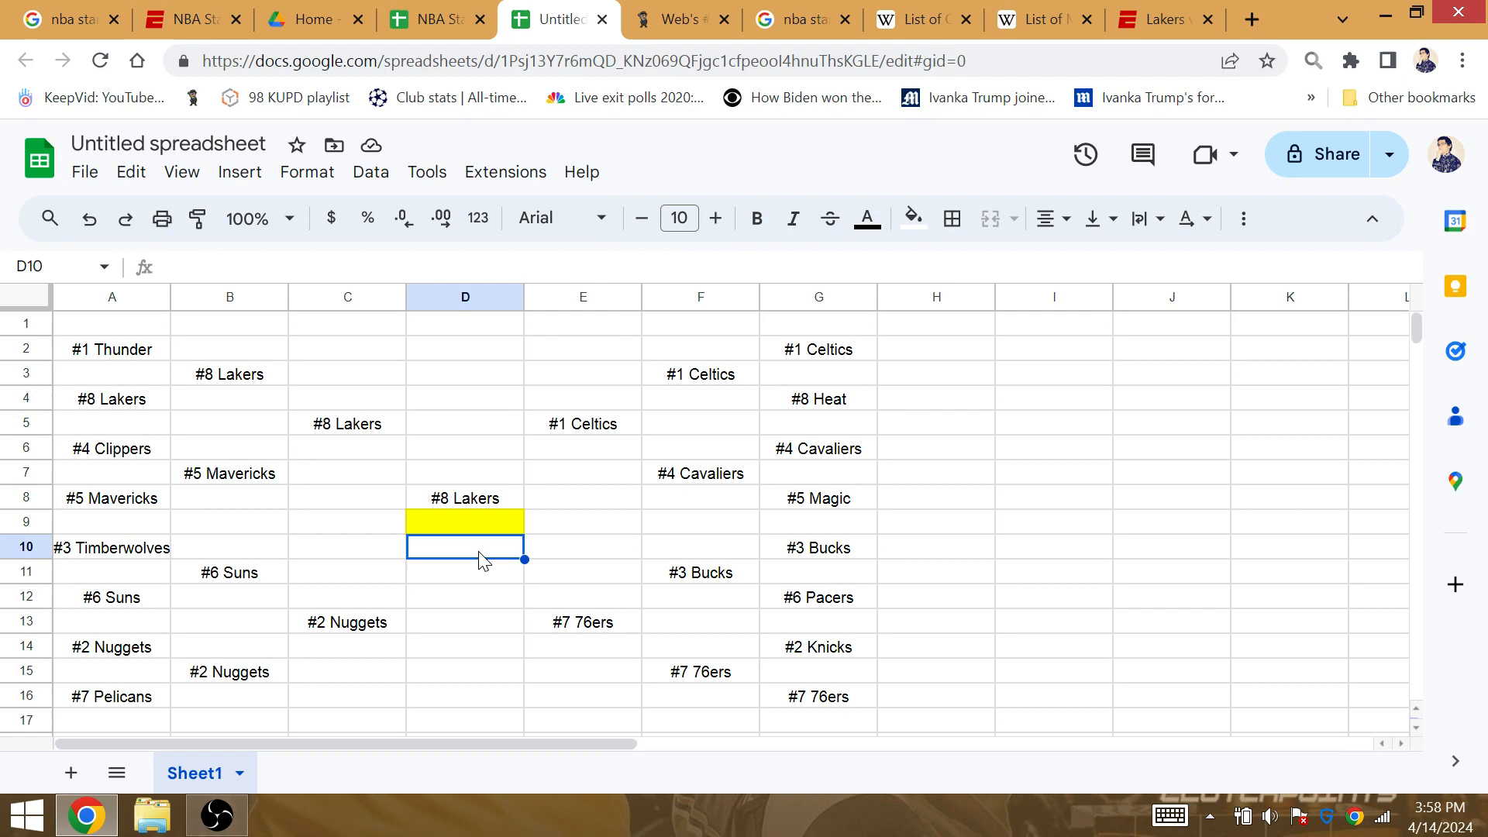
- Switch from the bracket back to the Gematrinator calculator
{"action": "left_click", "coordinate": [583, 423]}
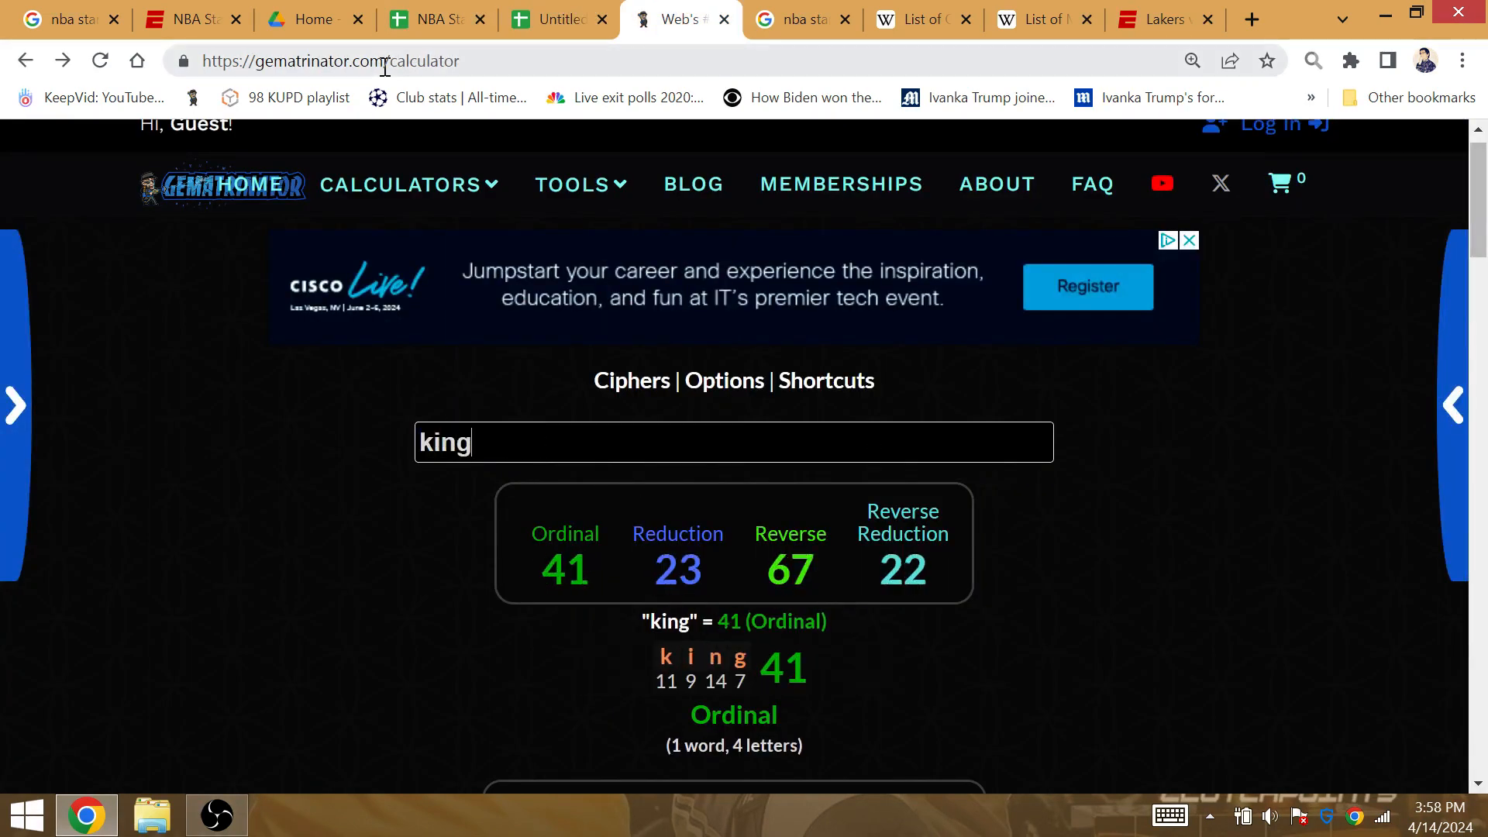
- Score 'akron', 'king lebron' (107 Ordinal) and 'cov' (40) in Gematrinator
{"action": "type", "text": "akr"}
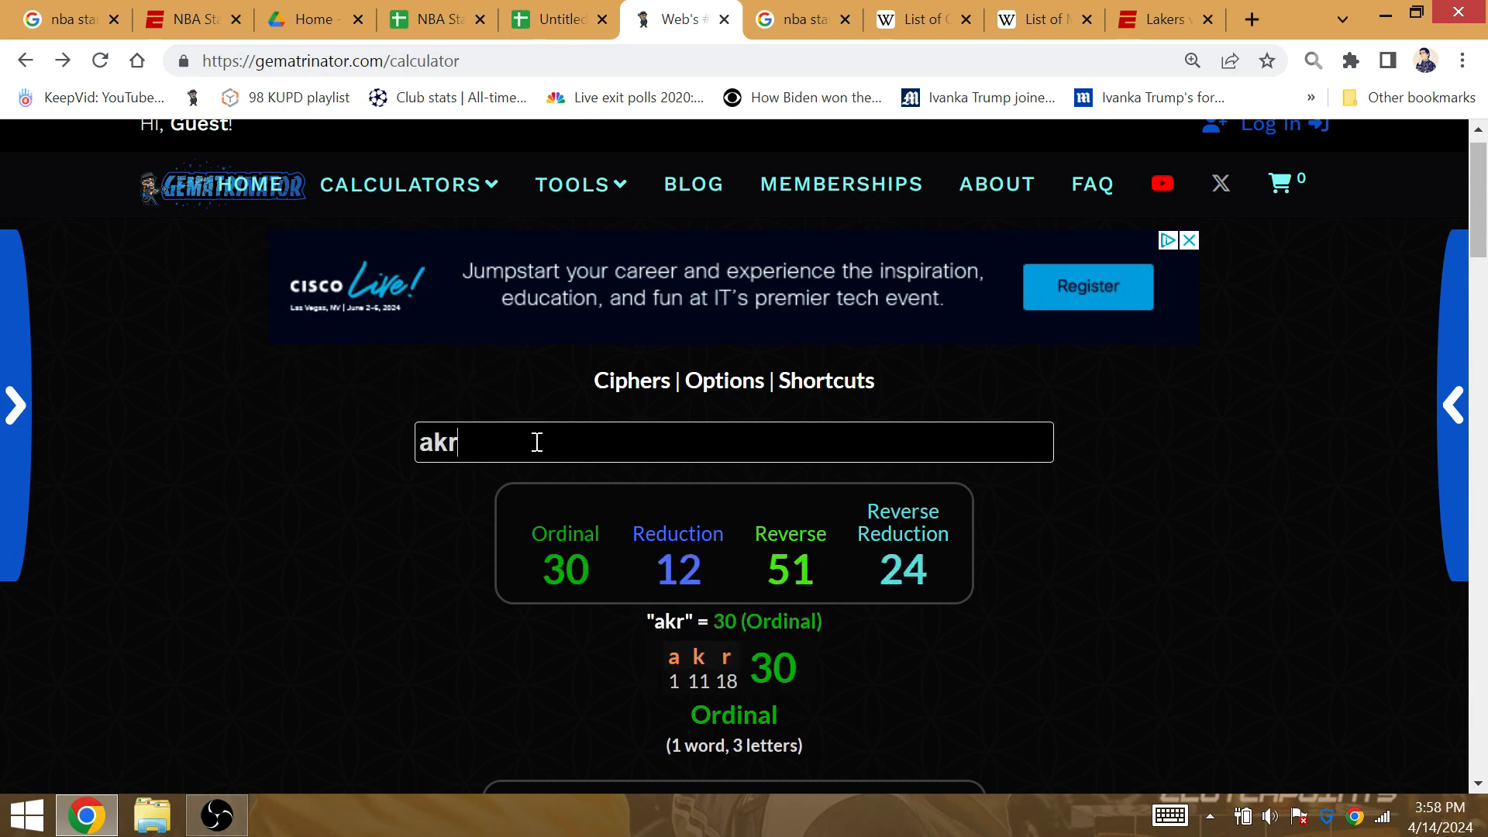
{"action": "type", "text": "on"}
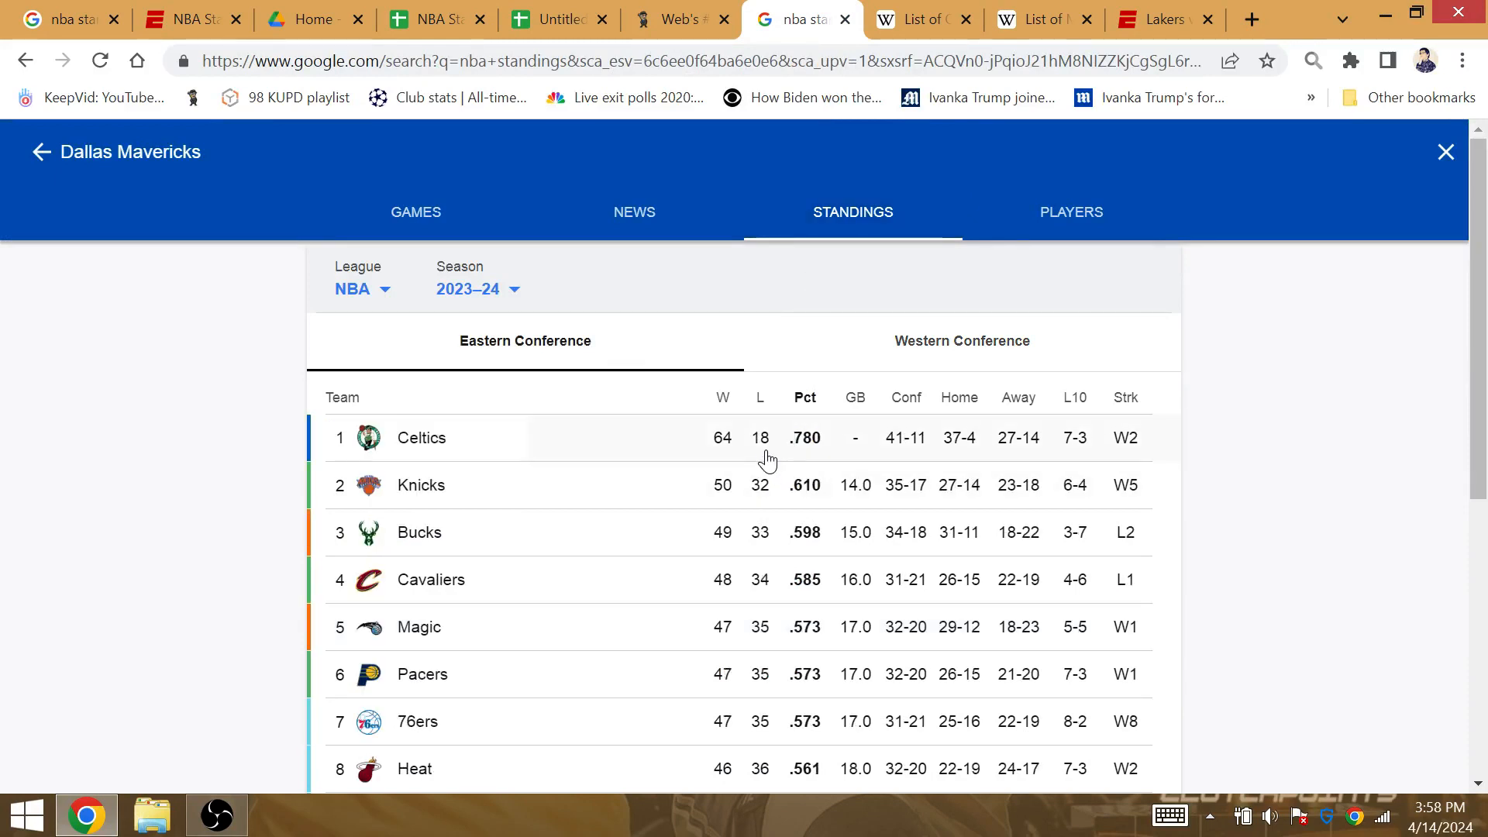
{"action": "mouse_move", "coordinate": [739, 445]}
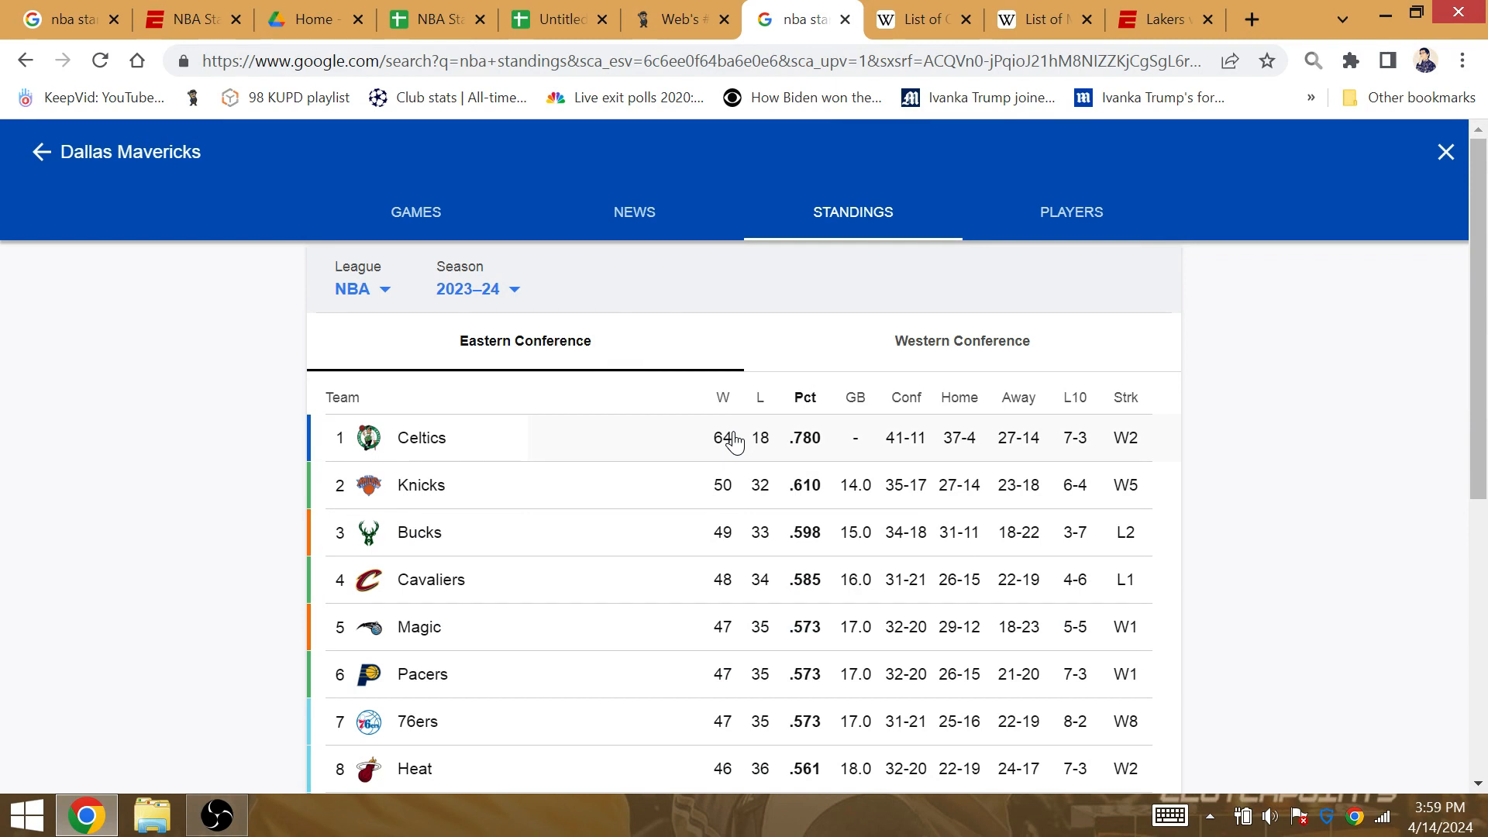
{"action": "mouse_move", "coordinate": [908, 449]}
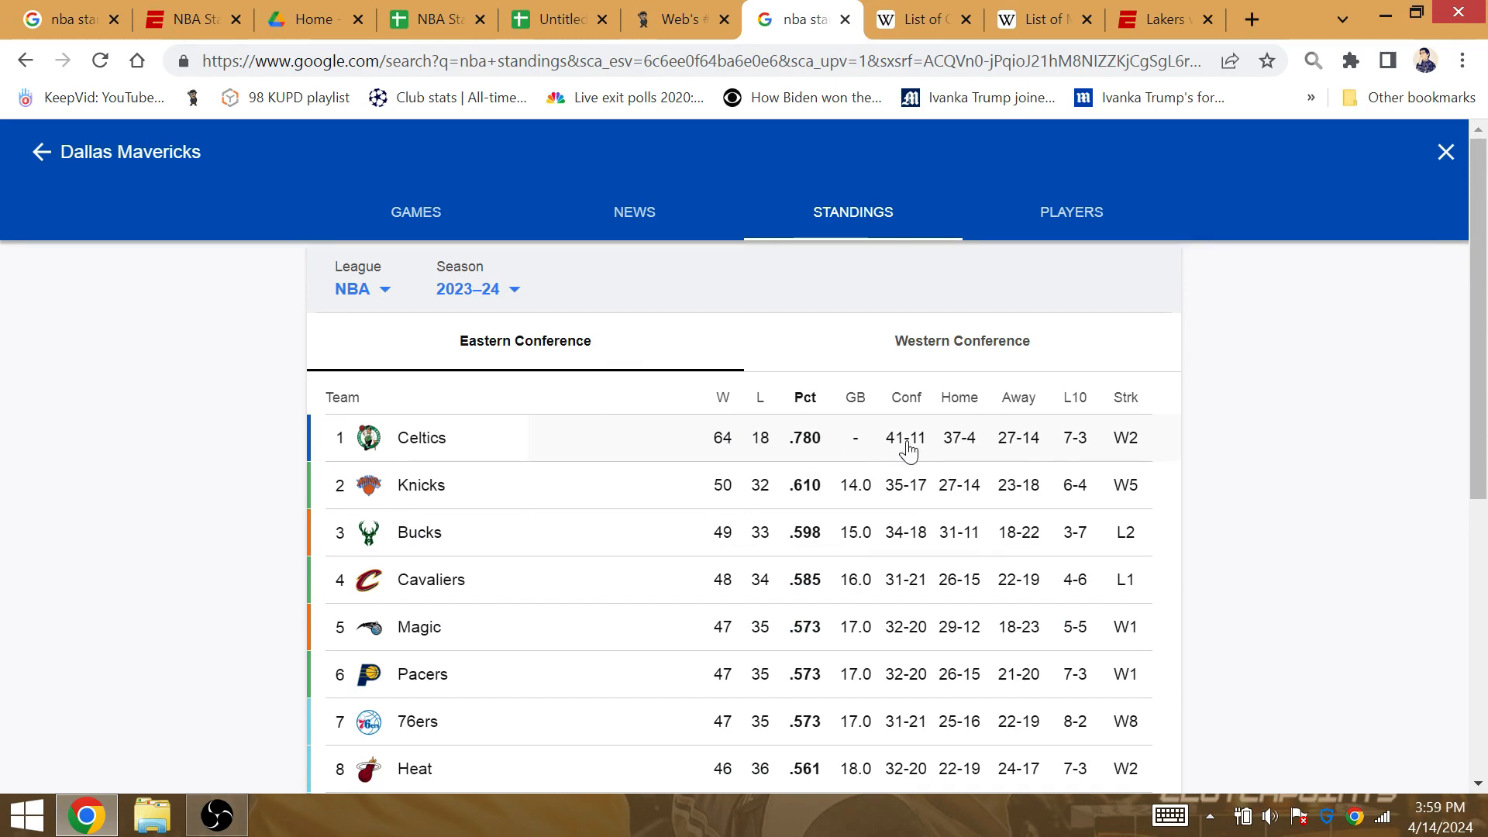
{"action": "left_click", "coordinate": [677, 19]}
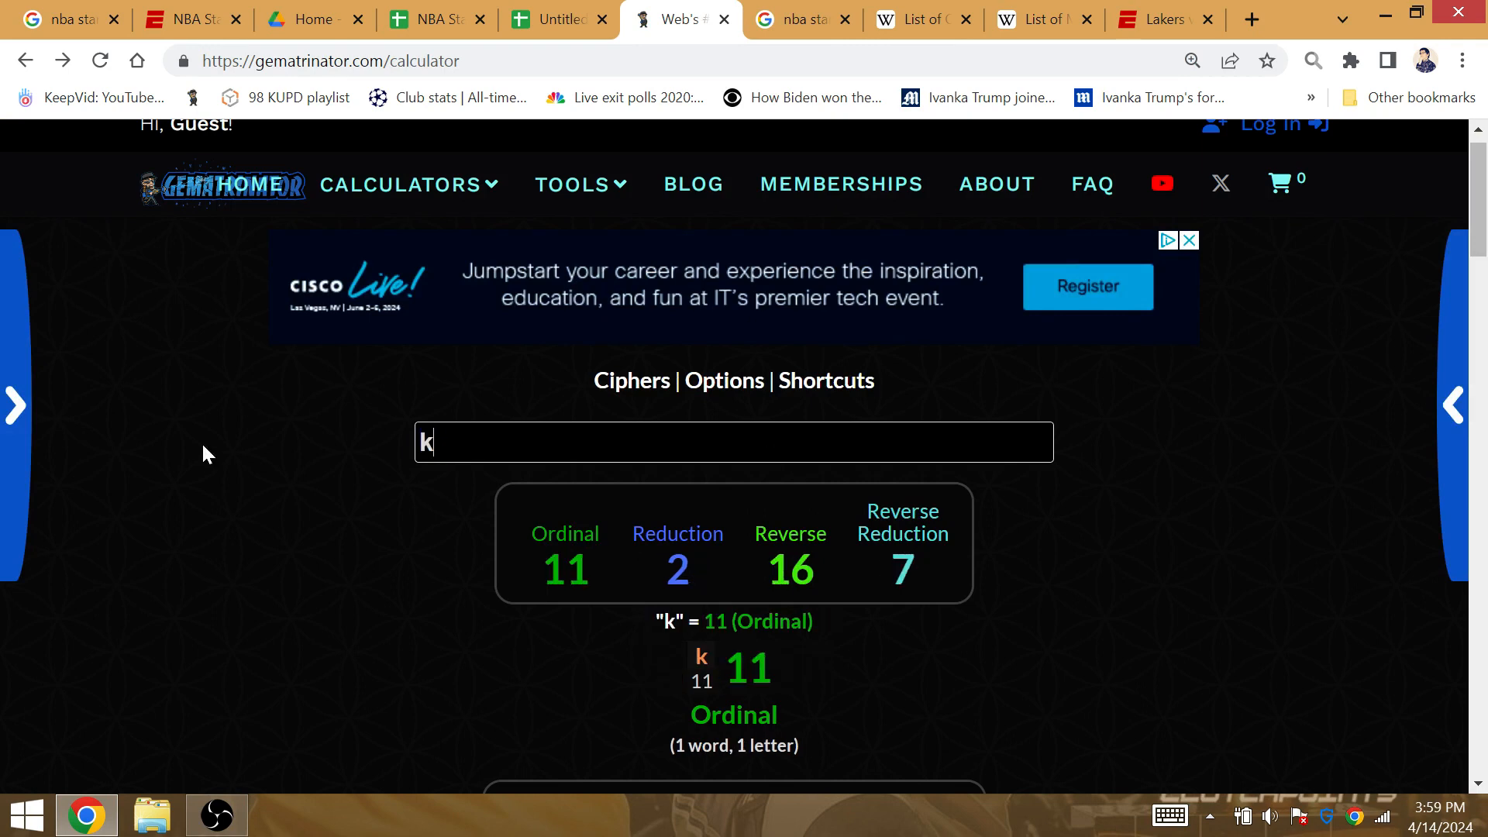
{"action": "type", "text": "ing lebron"}
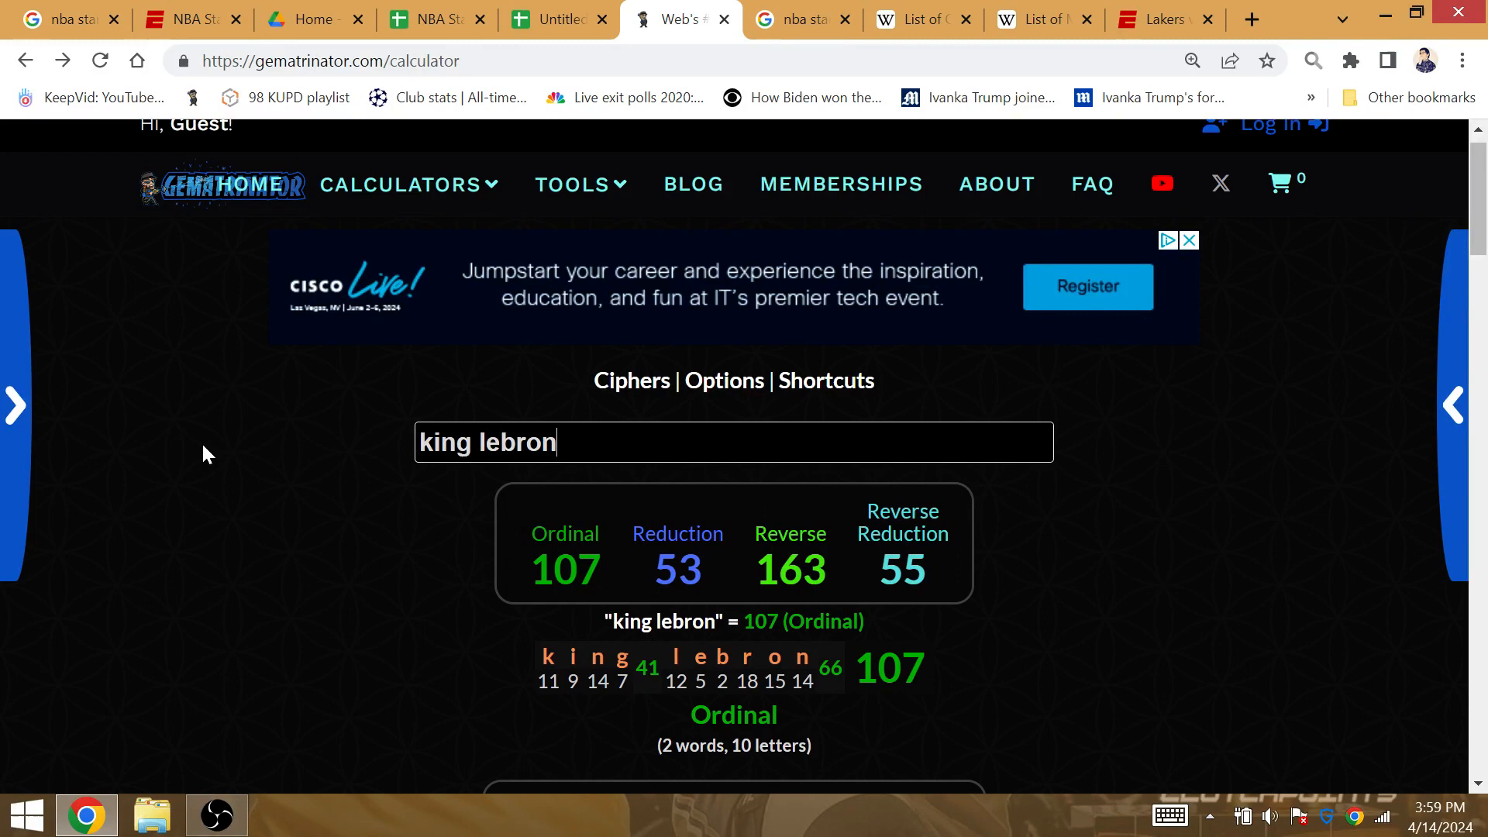
{"action": "mouse_move", "coordinate": [639, 448]}
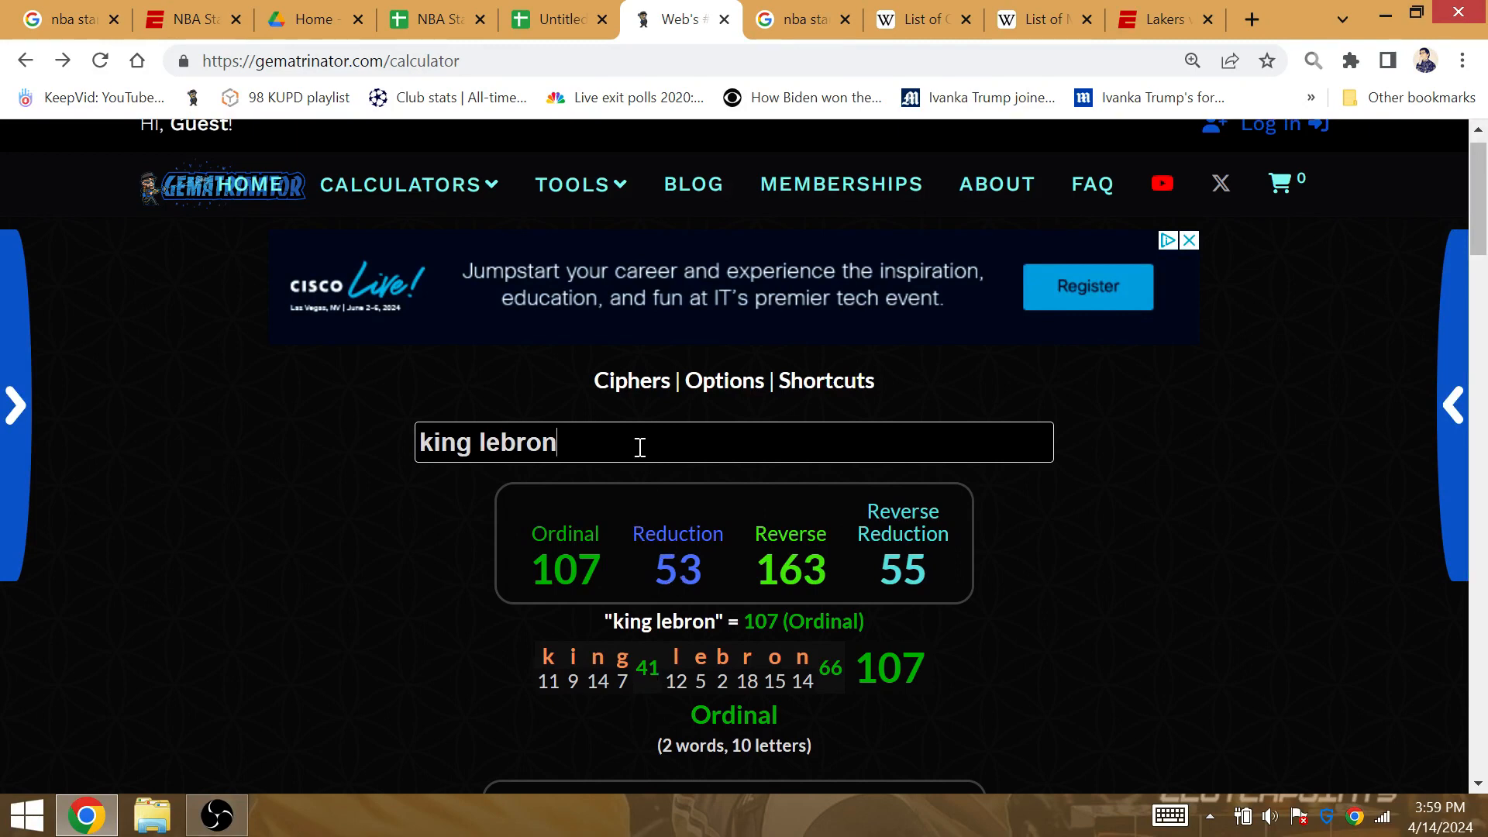
{"action": "type", "text": "cov"}
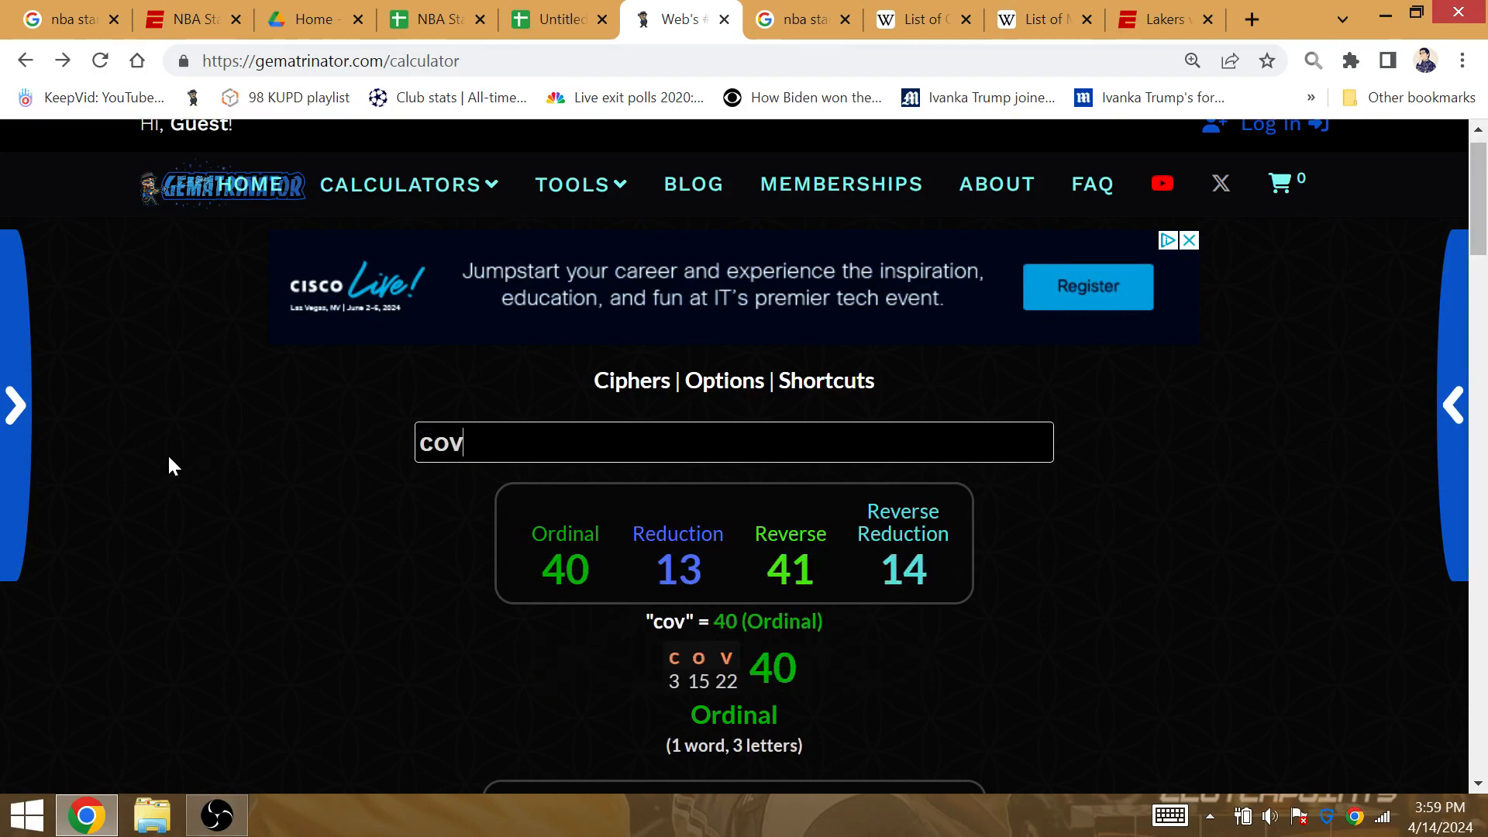
{"action": "left_click", "coordinate": [555, 19]}
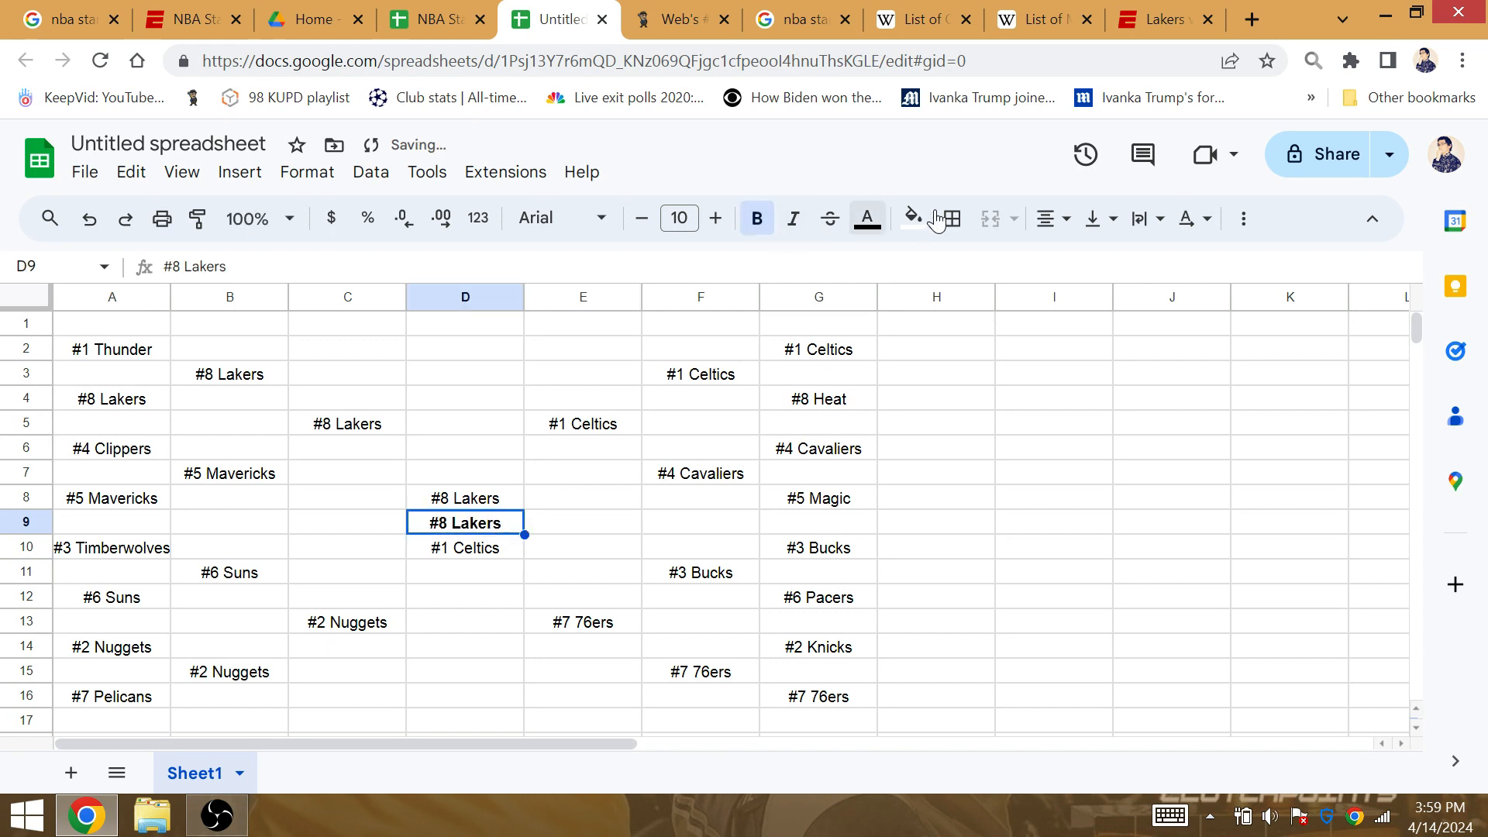
- Highlight the #8 Lakers champion cell D9 with a yellow fill
{"action": "left_click", "coordinate": [910, 218]}
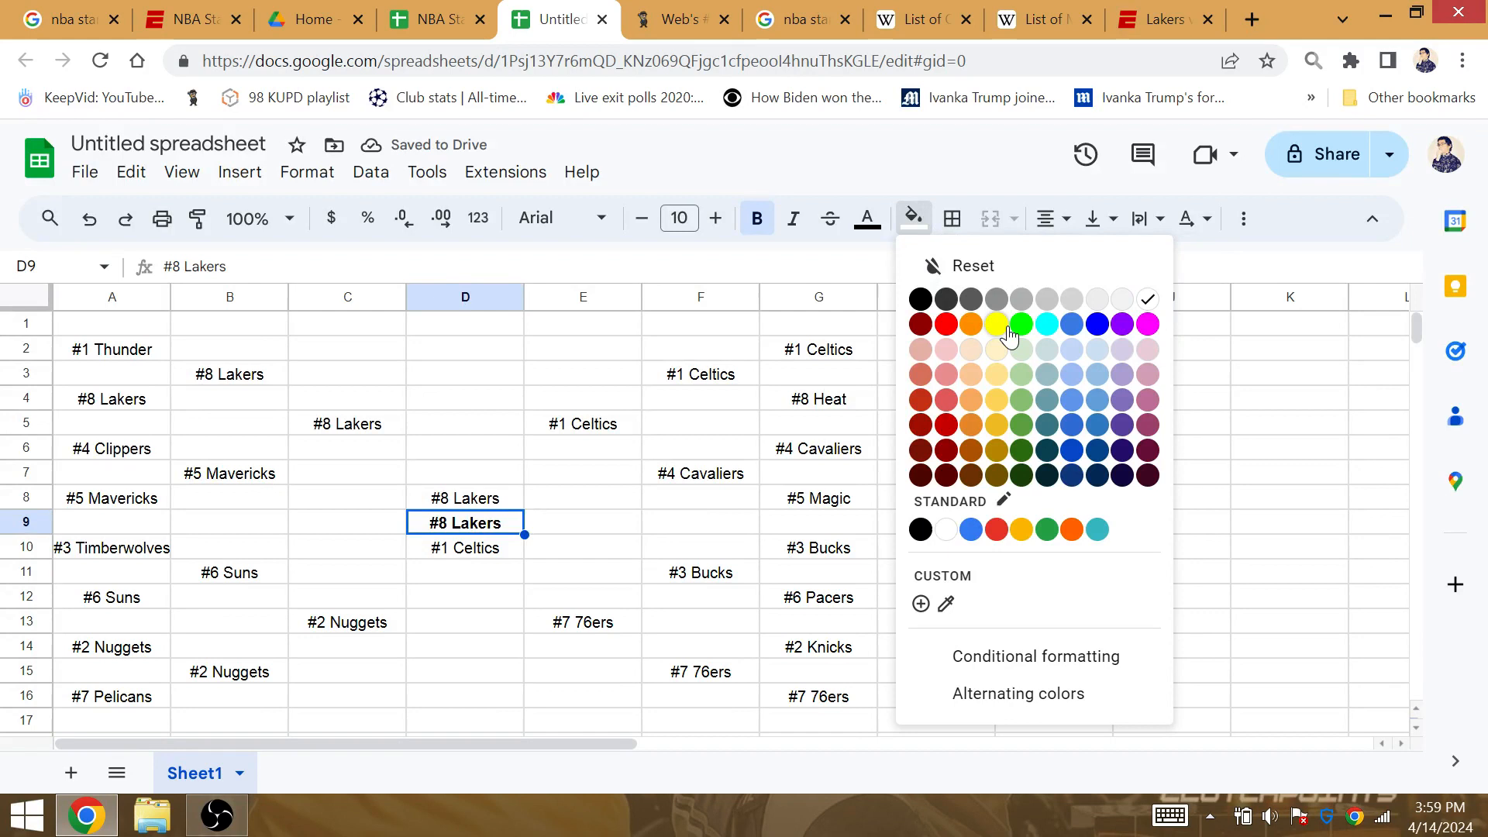
{"action": "left_click", "coordinate": [995, 324]}
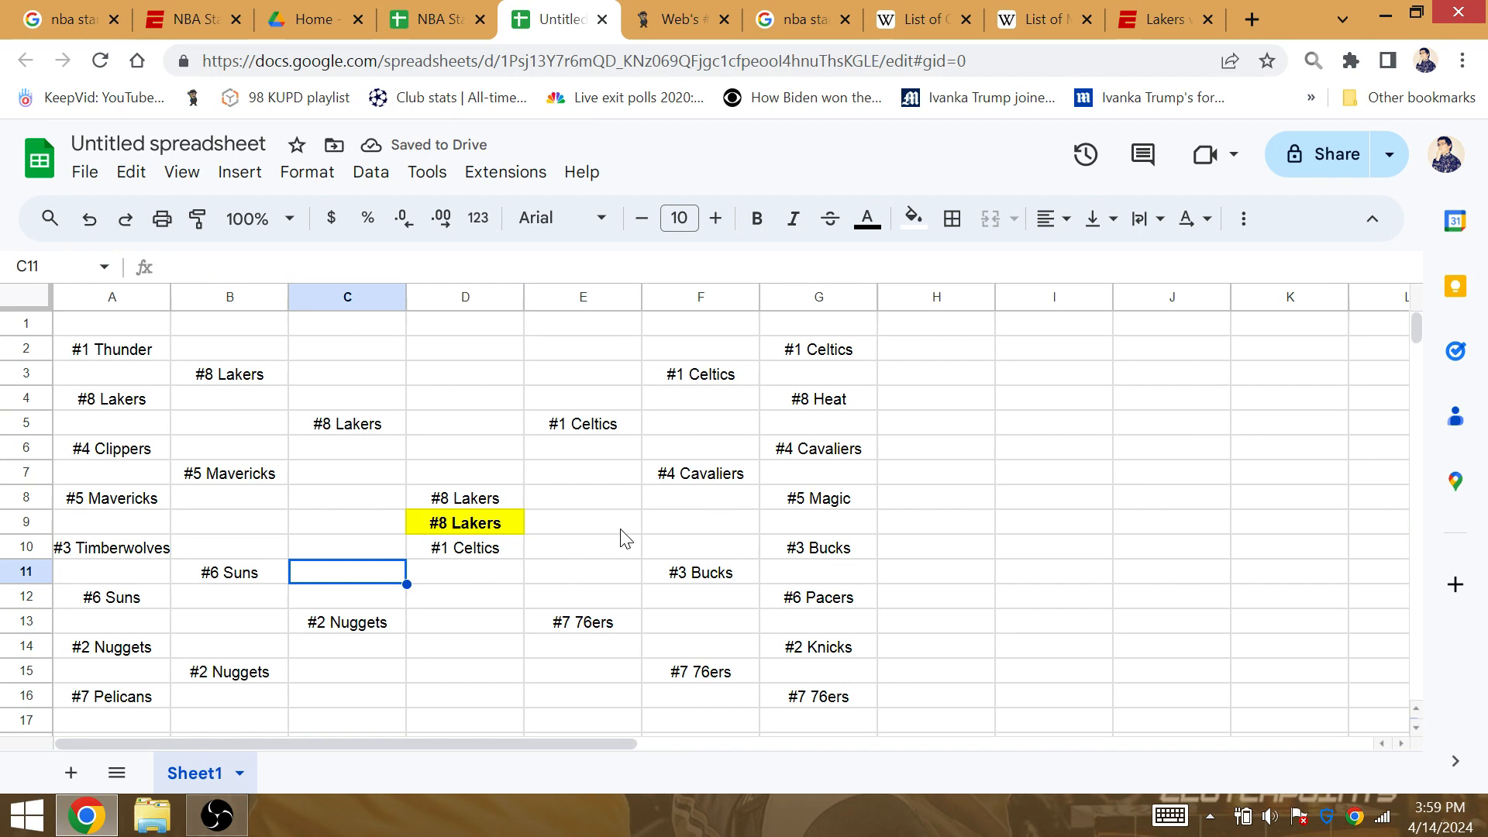
{"action": "mouse_move", "coordinate": [800, 18]}
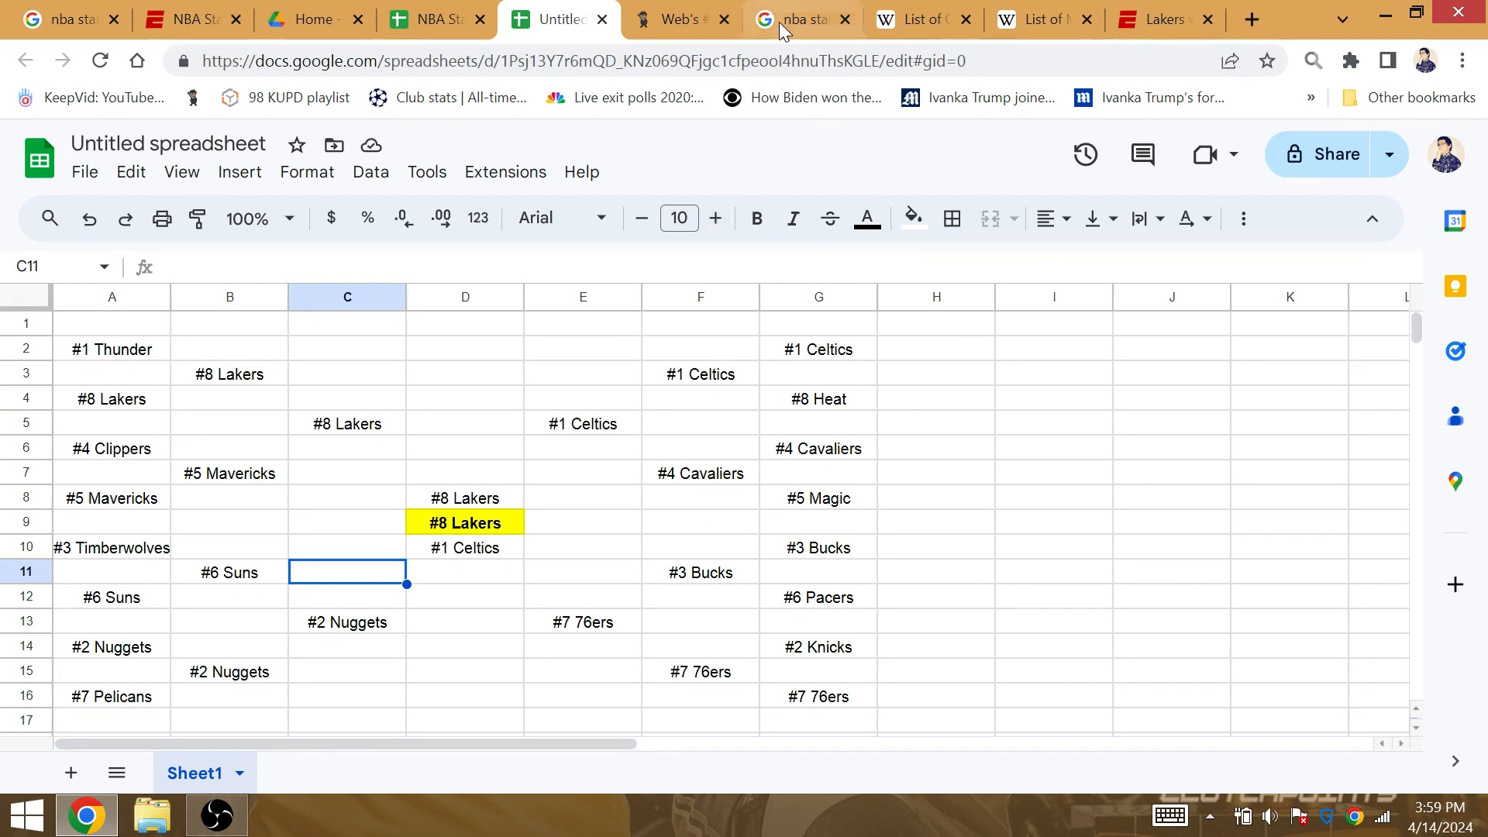
{"action": "left_click", "coordinate": [797, 19]}
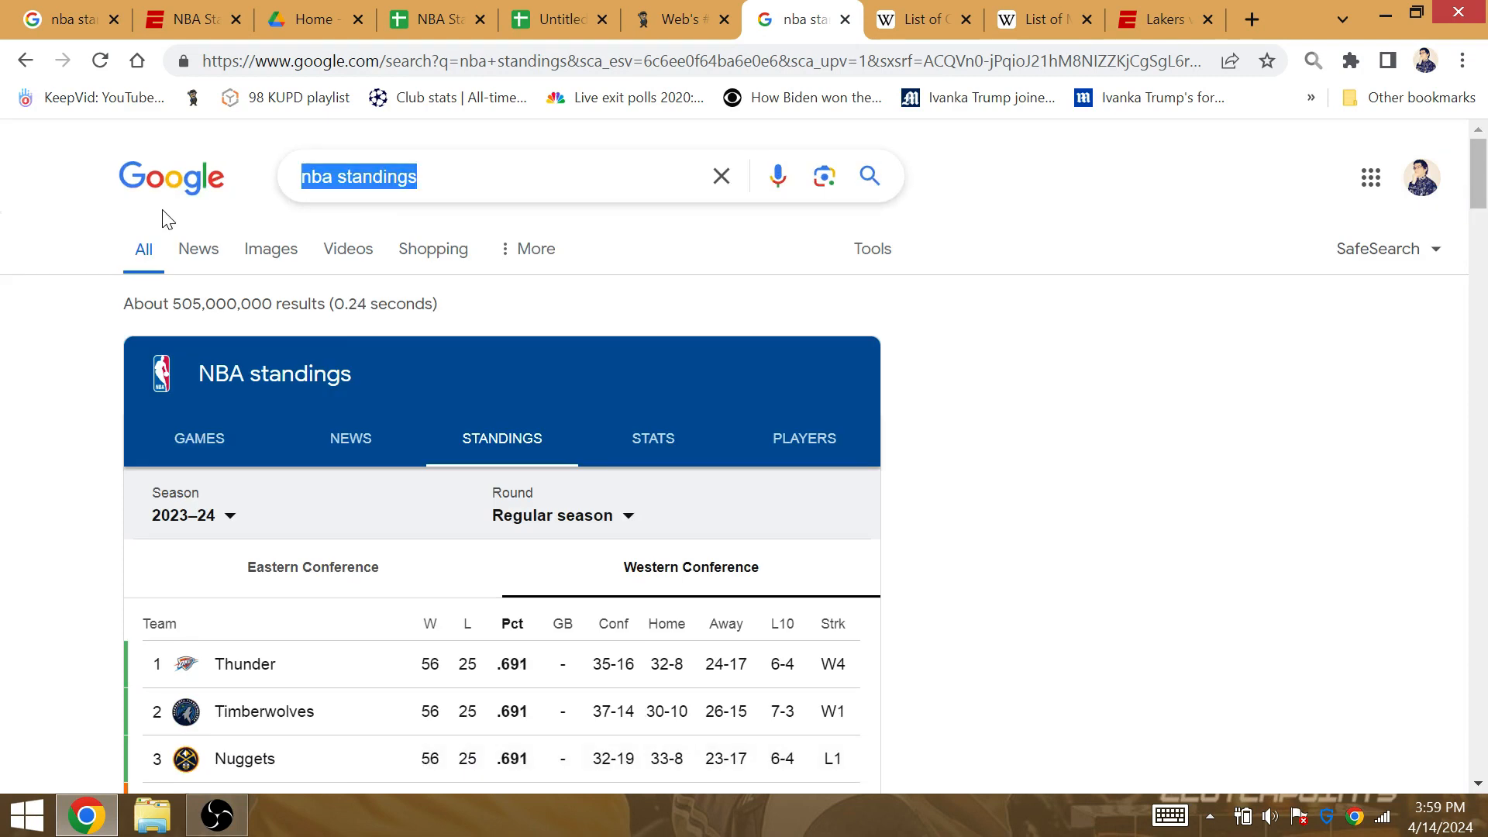
- Search '76ers celtics' and open Wikipedia's 76ers–Celtics rivalry article at its postseason history
{"action": "type", "text": "76ers celtics"}
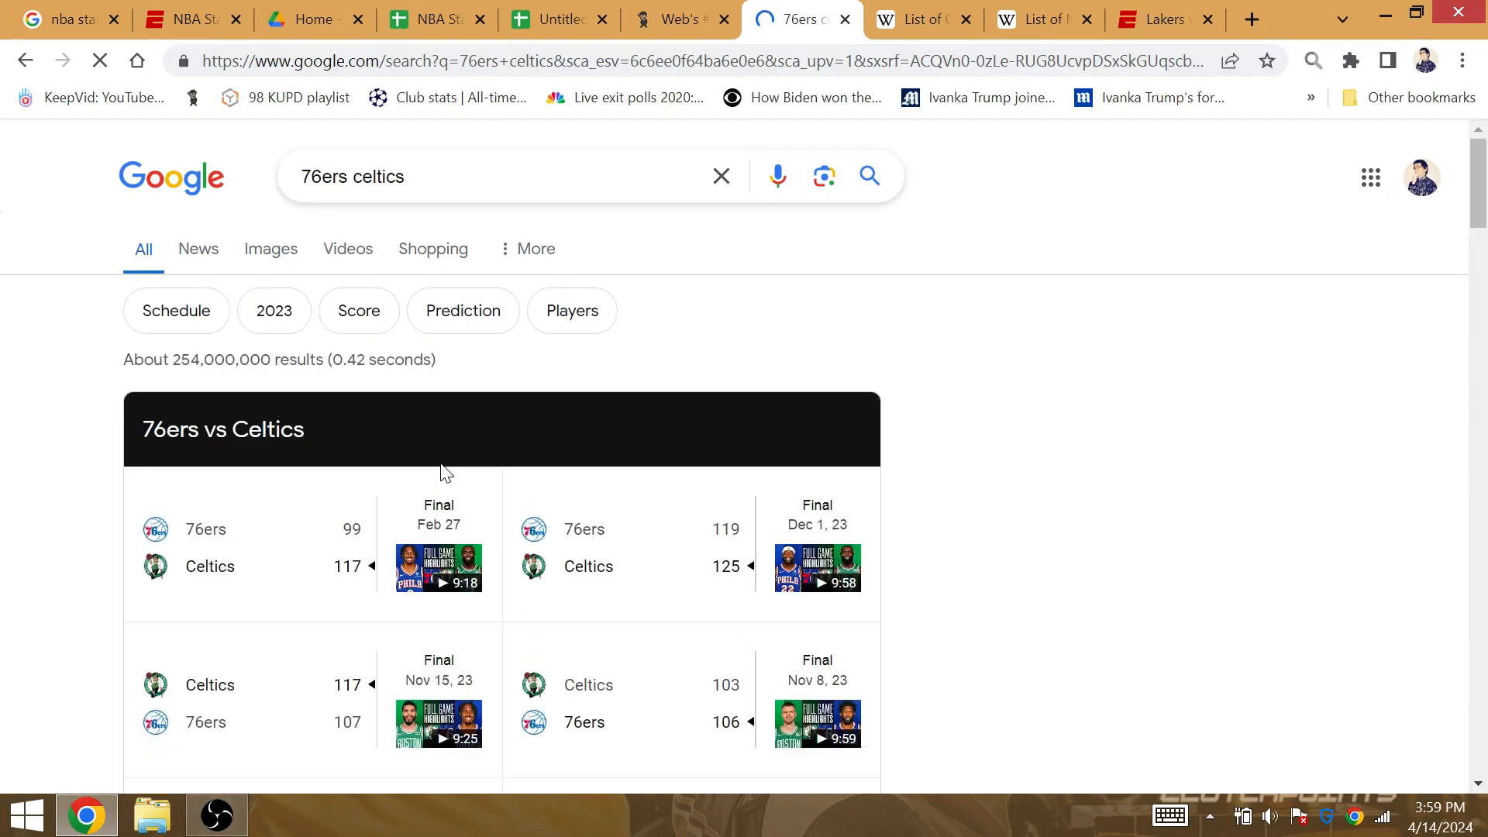
{"action": "scroll", "scroll_direction": "down", "scroll_amount": 3}
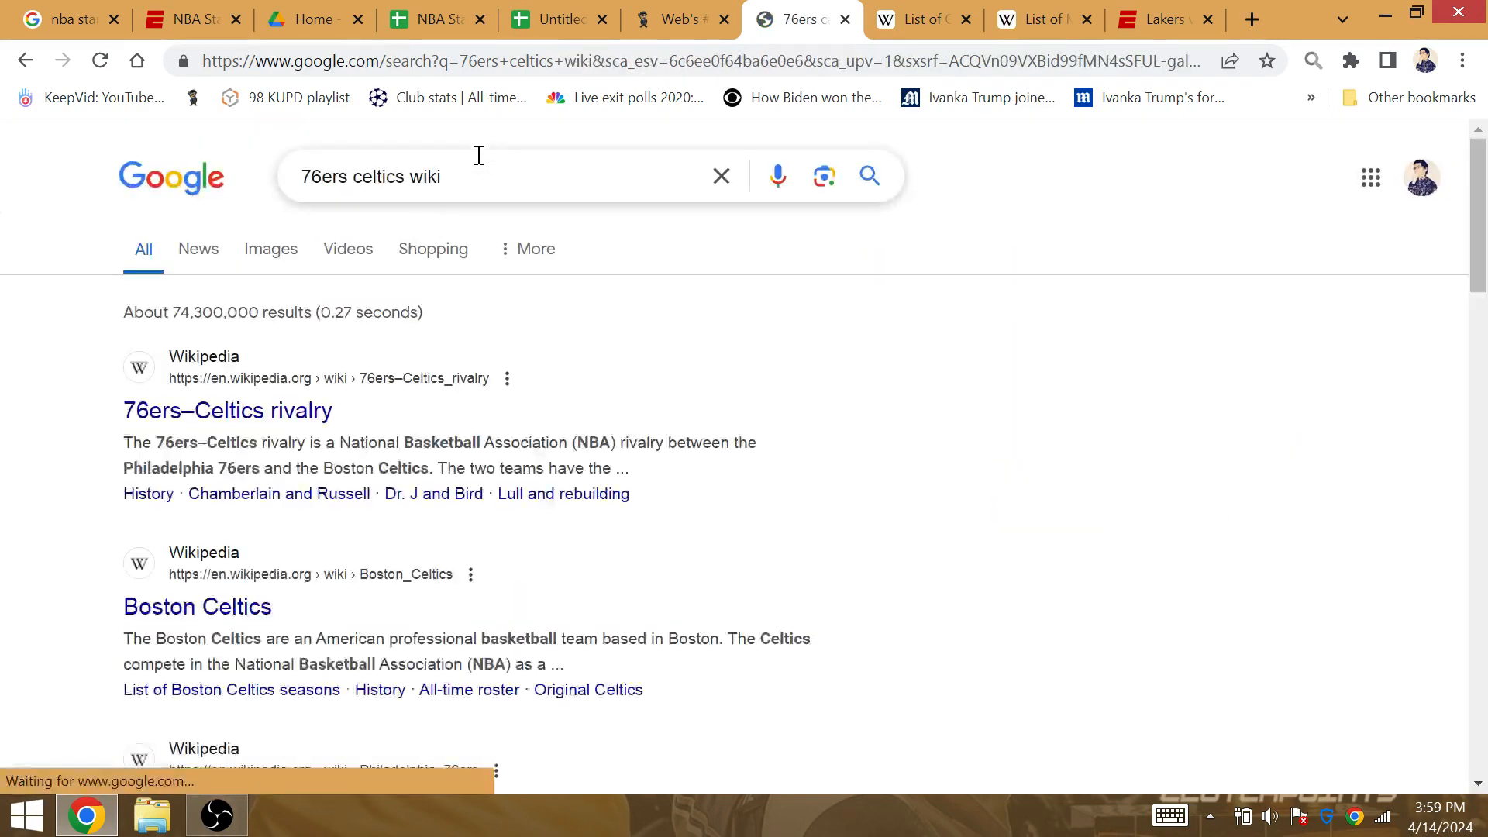
{"action": "left_click", "coordinate": [227, 410]}
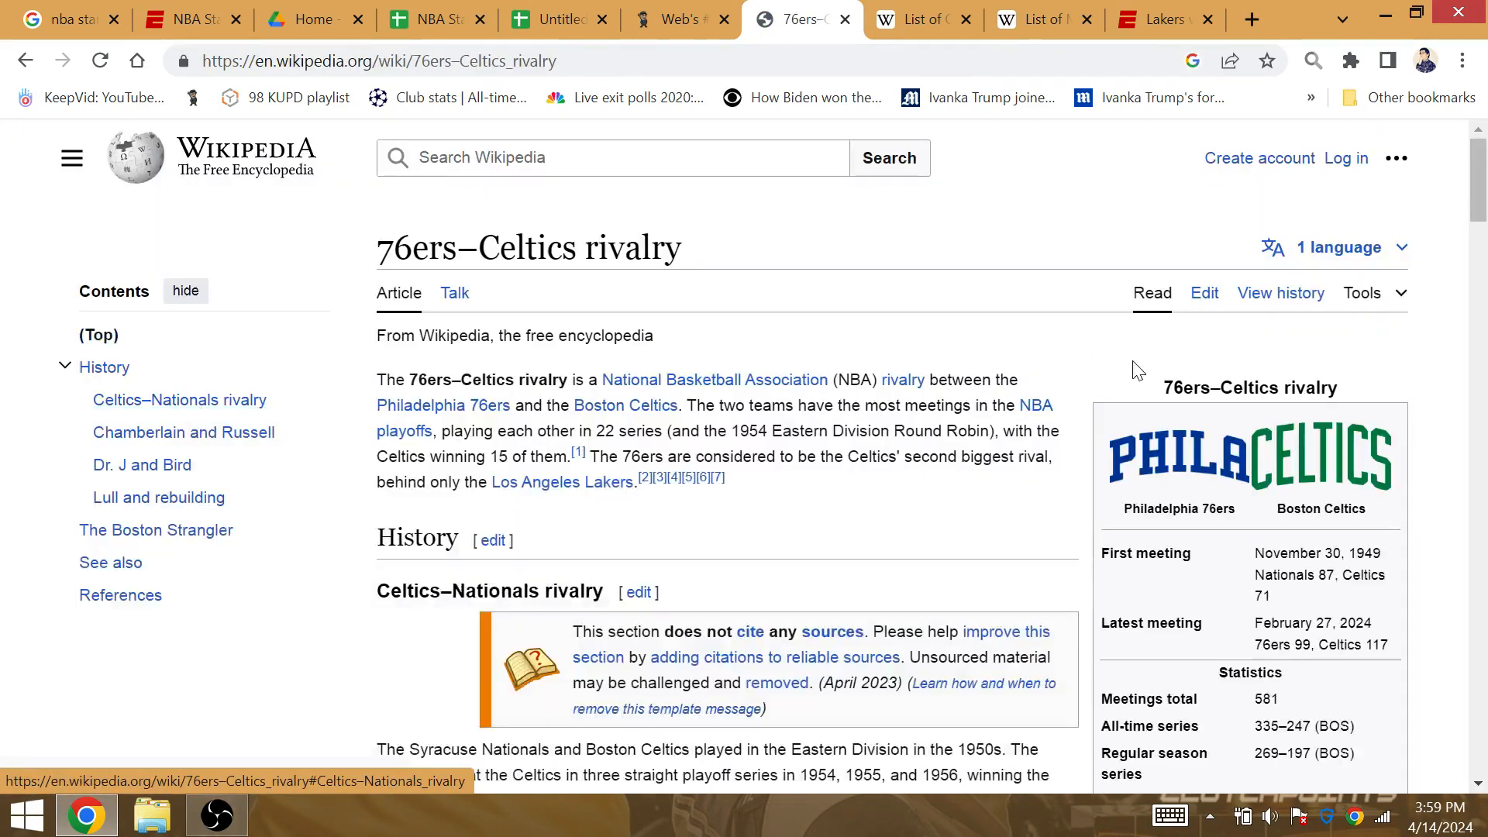
{"action": "scroll", "scroll_direction": "down", "scroll_amount": 3}
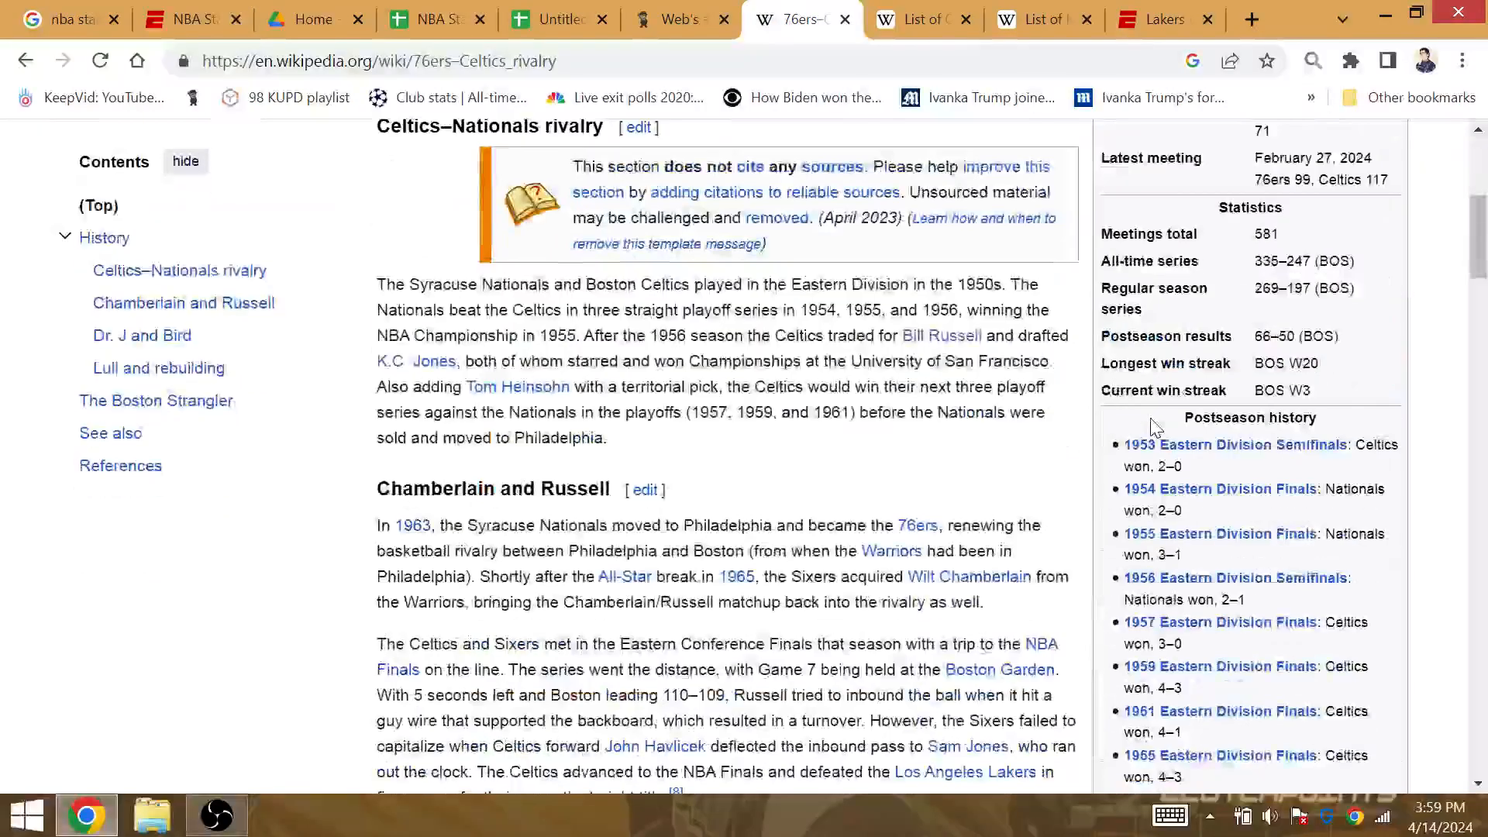